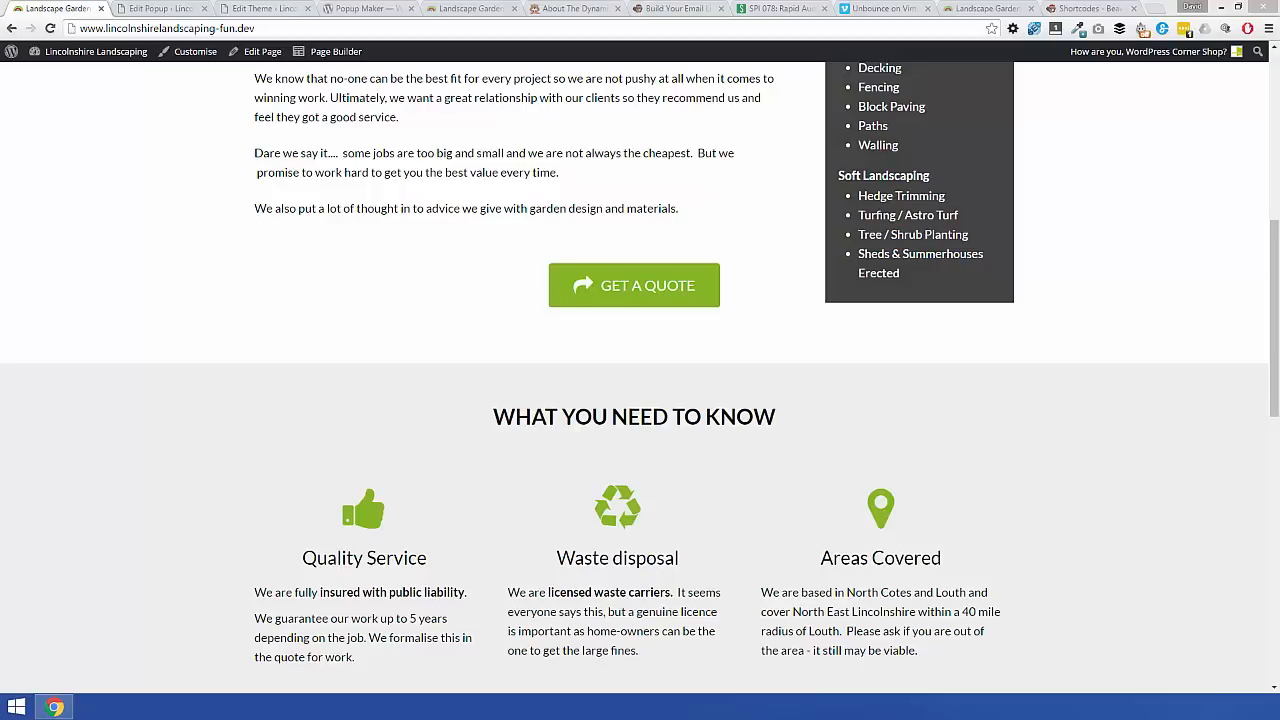
{"action": "mouse_move", "coordinate": [372, 287]}
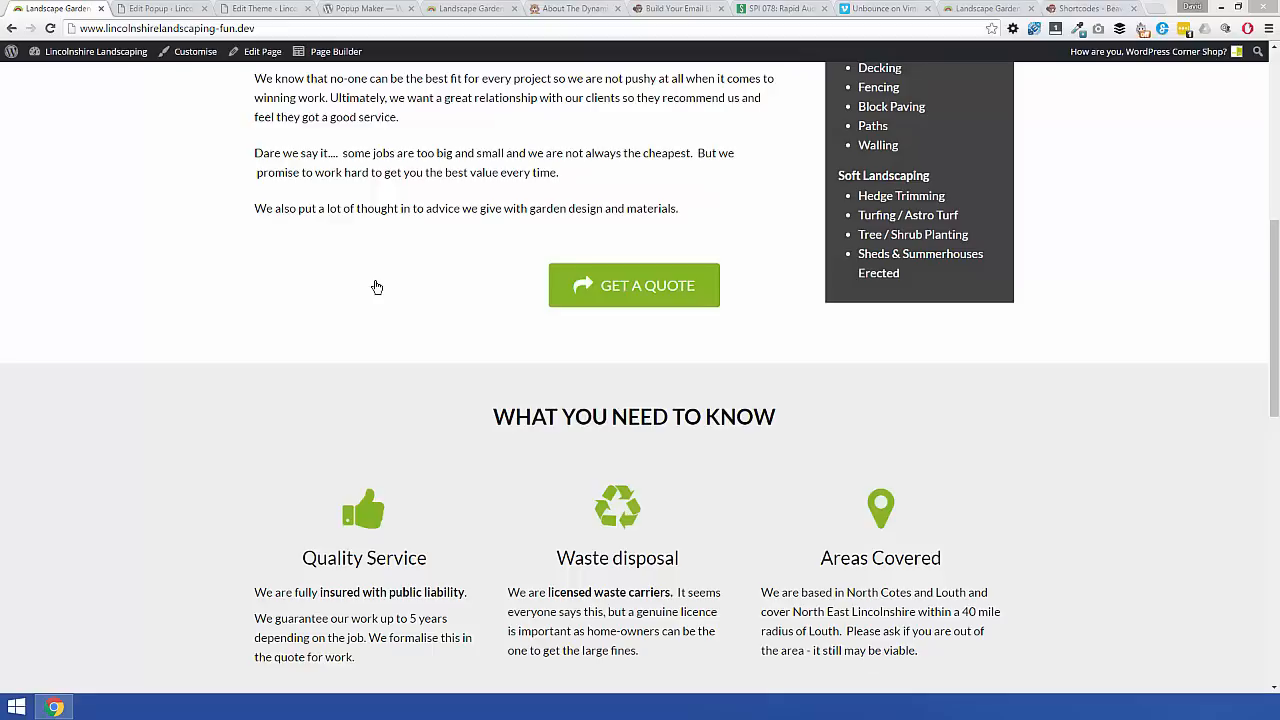
{"action": "mouse_move", "coordinate": [583, 293]}
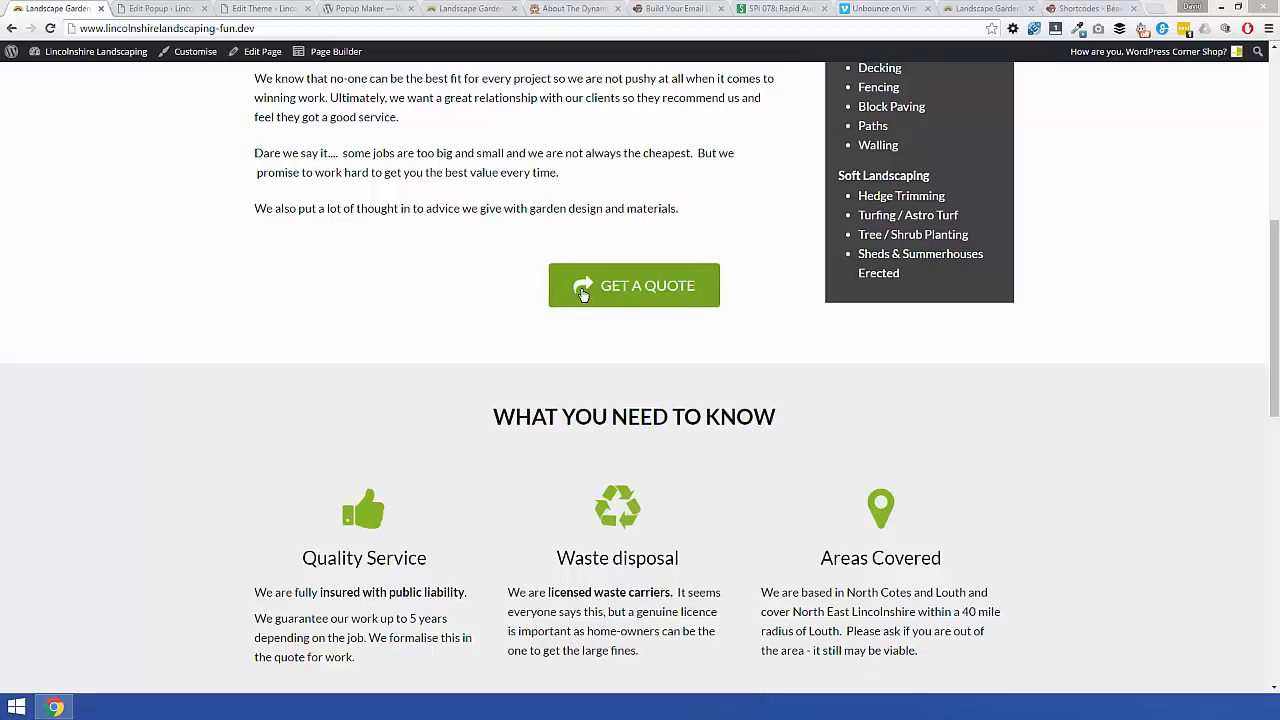
Step: Trigger and dismiss the quote popup on the live site, scrolling through the page
{"action": "left_click", "coordinate": [634, 285]}
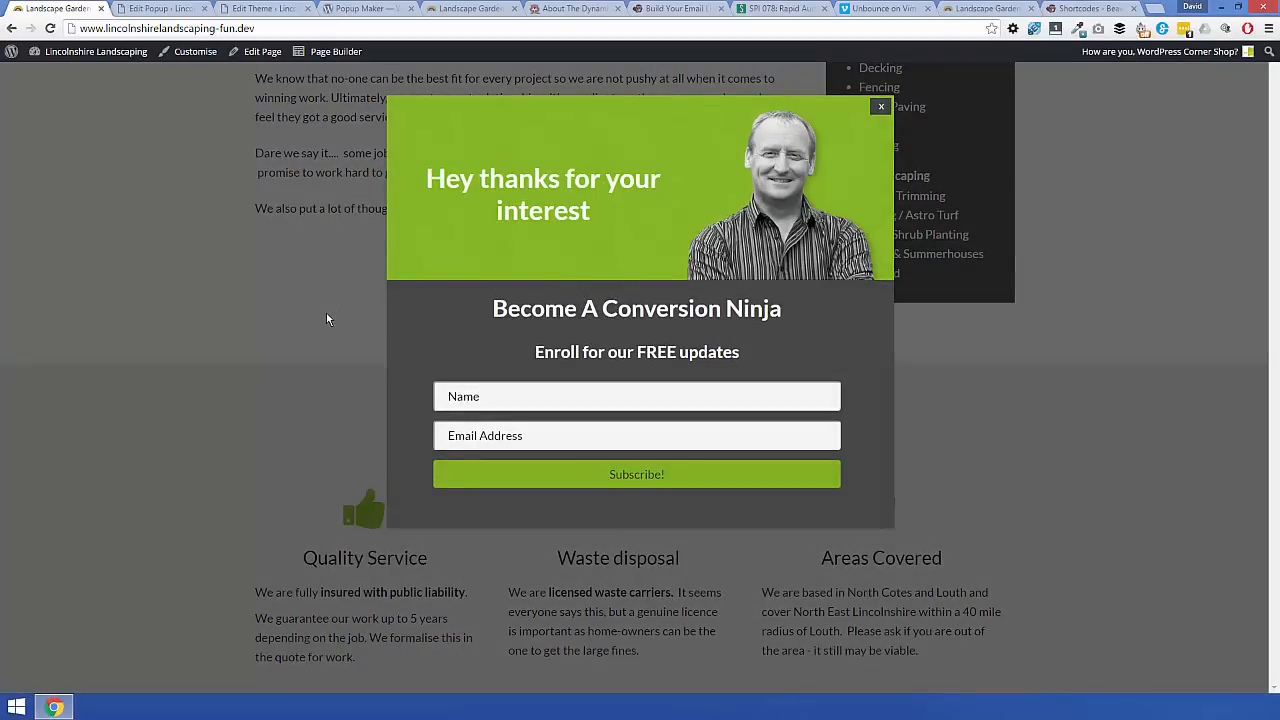
{"action": "left_click", "coordinate": [880, 106]}
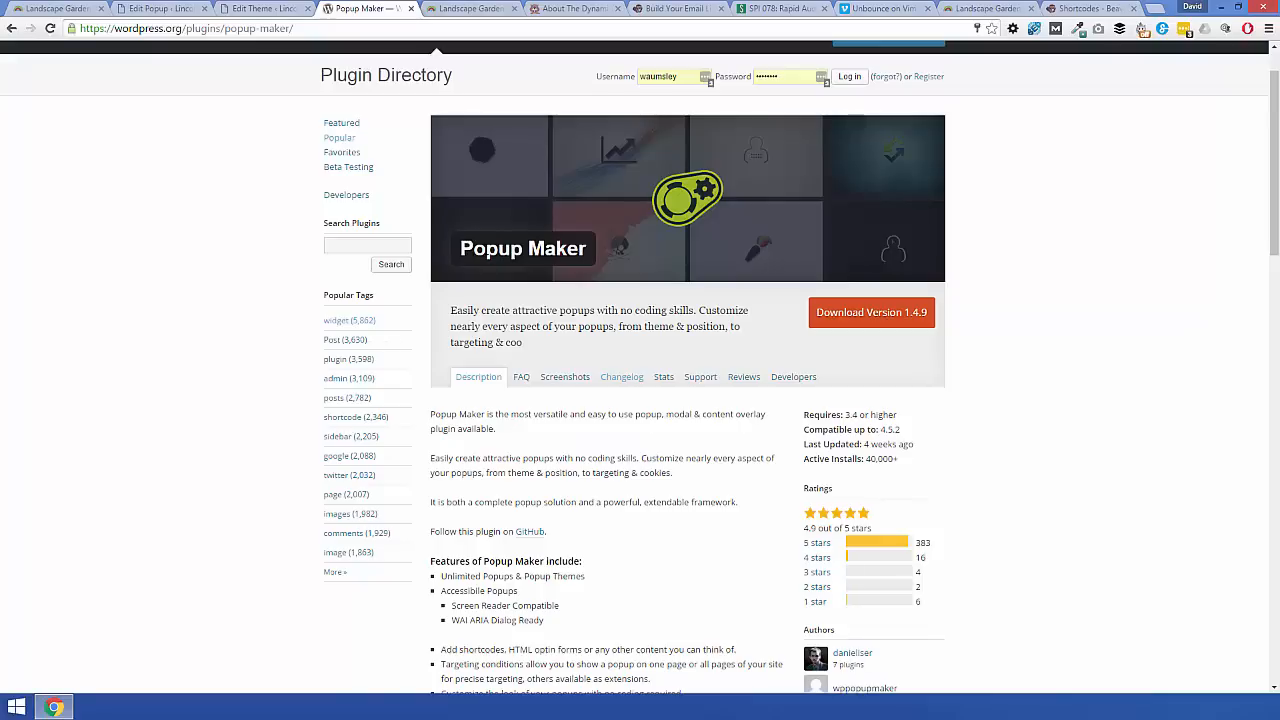
{"action": "mouse_move", "coordinate": [280, 283]}
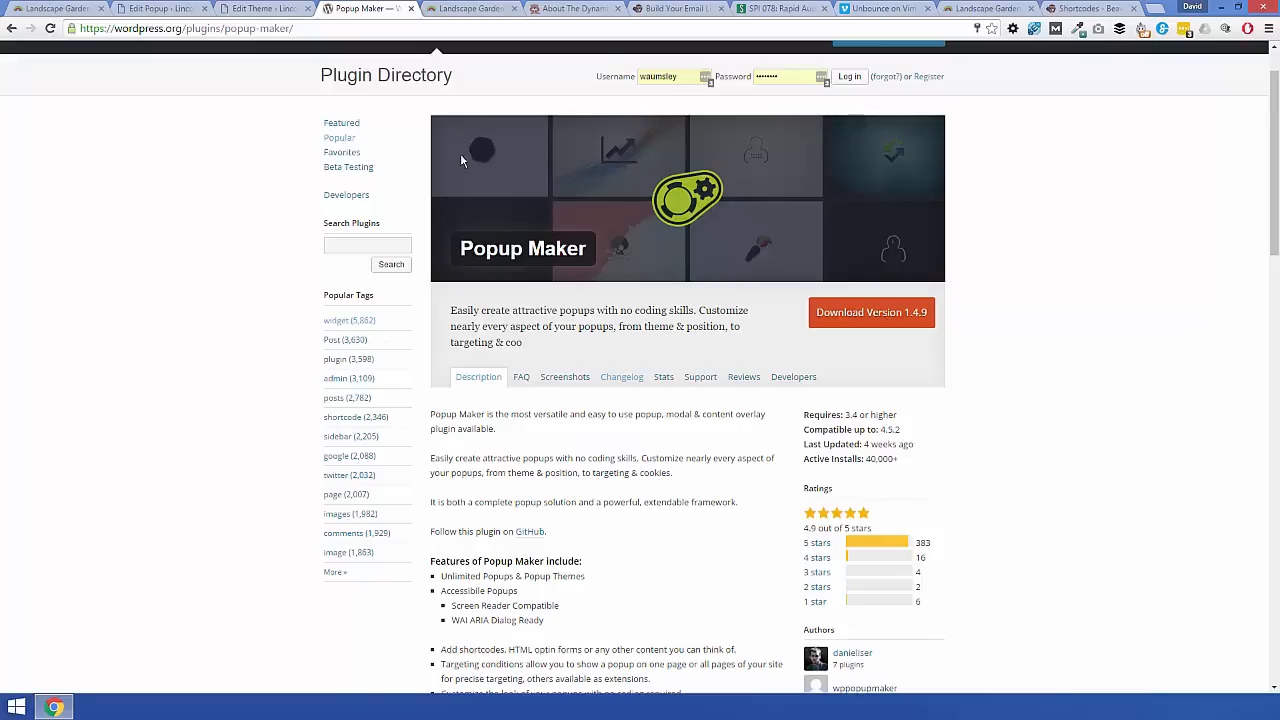
{"action": "left_click", "coordinate": [573, 8]}
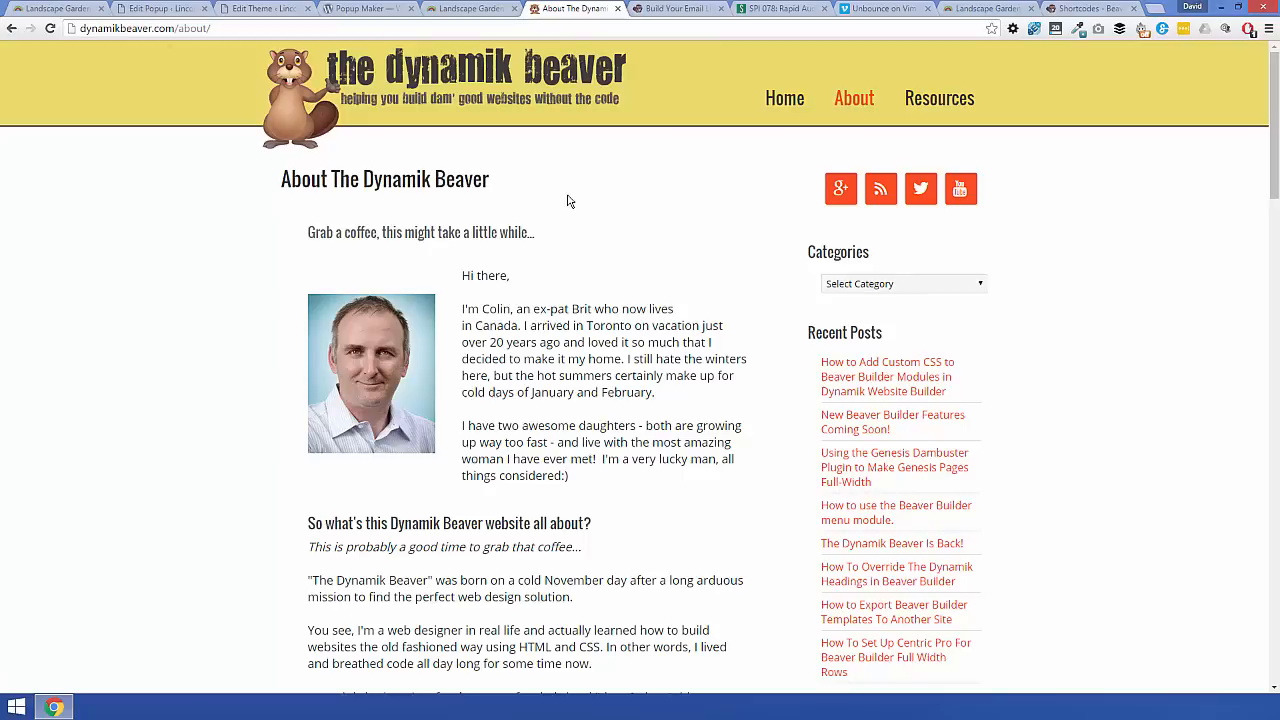
{"action": "mouse_move", "coordinate": [122, 49]}
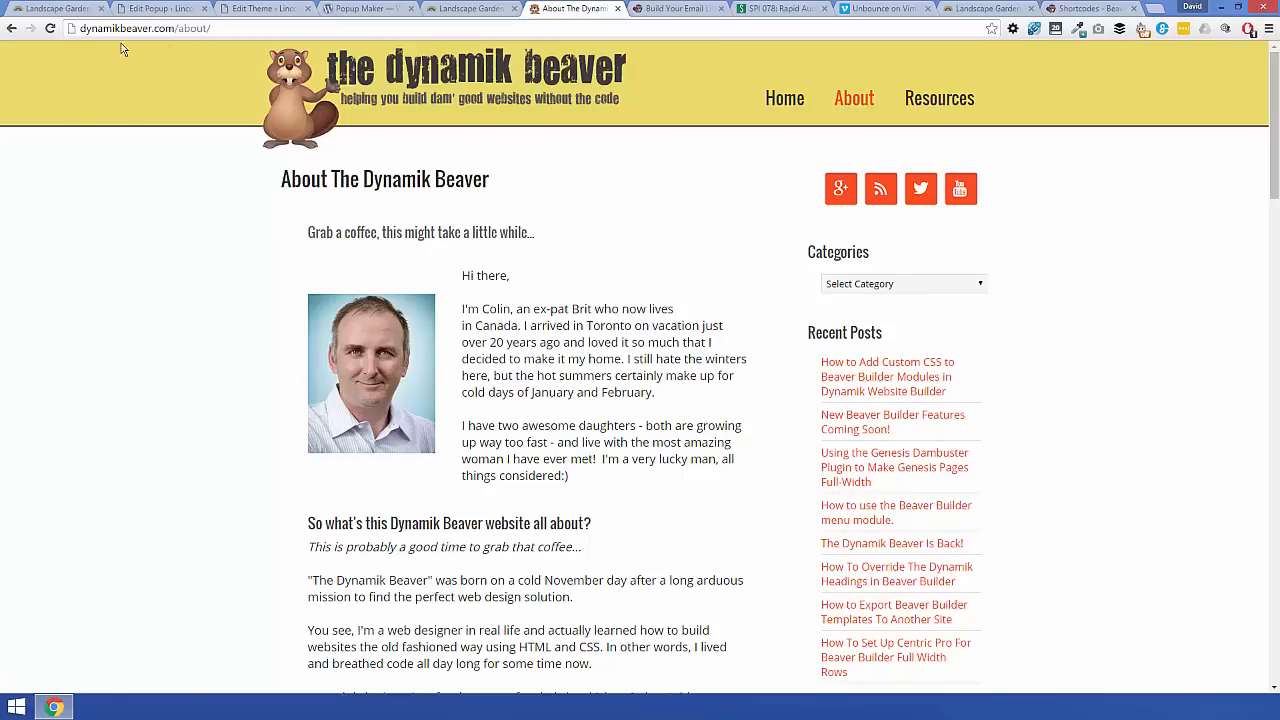
{"action": "mouse_move", "coordinate": [167, 187]}
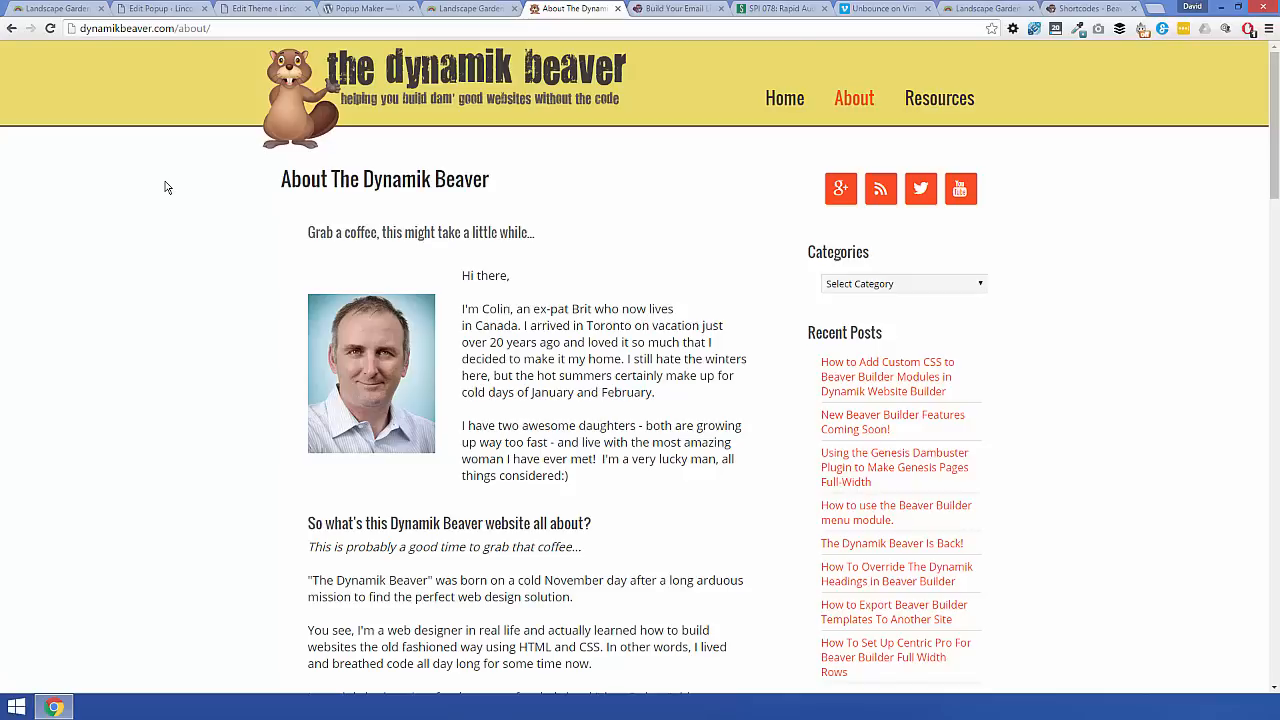
{"action": "mouse_move", "coordinate": [202, 289]}
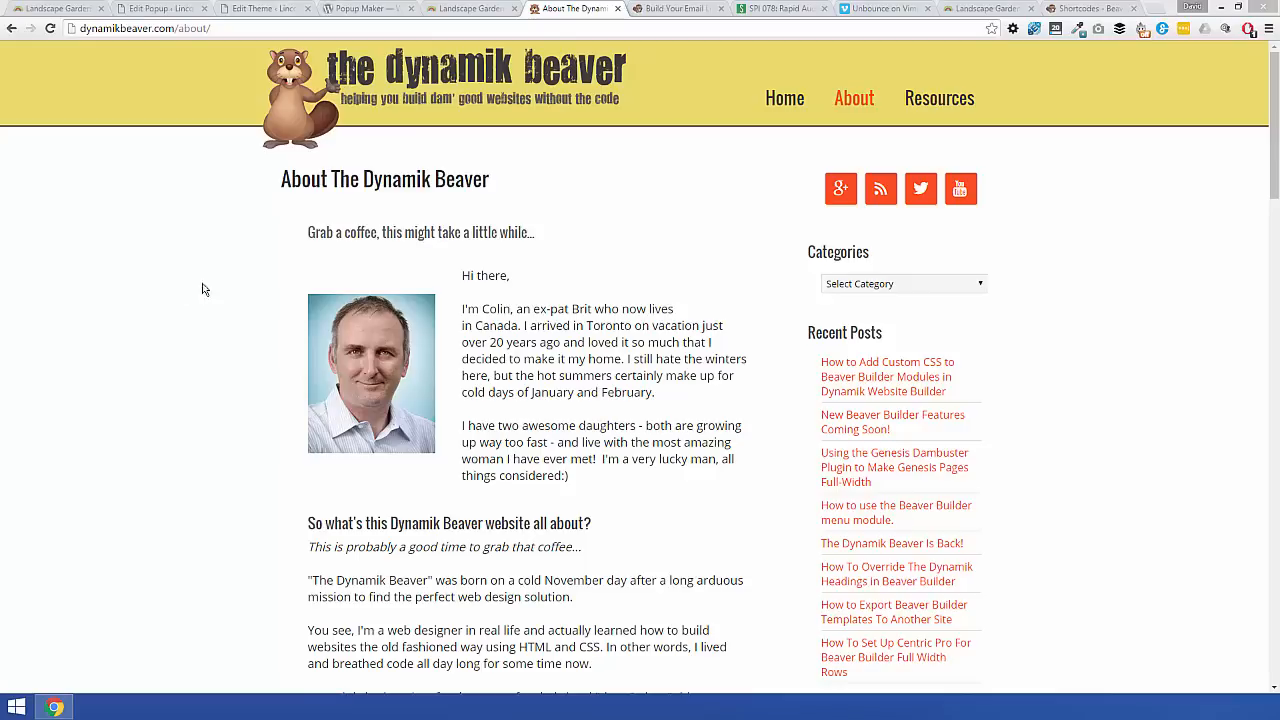
{"action": "mouse_move", "coordinate": [667, 240]}
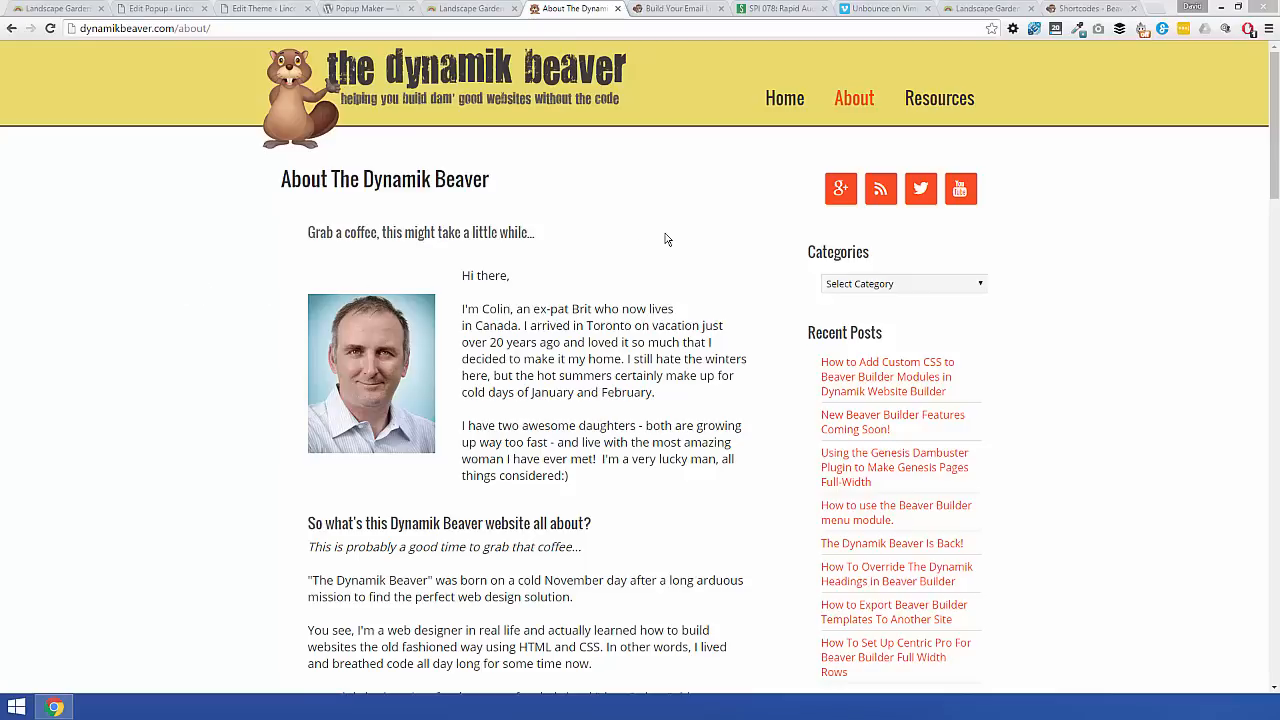
{"action": "mouse_move", "coordinate": [678, 8]}
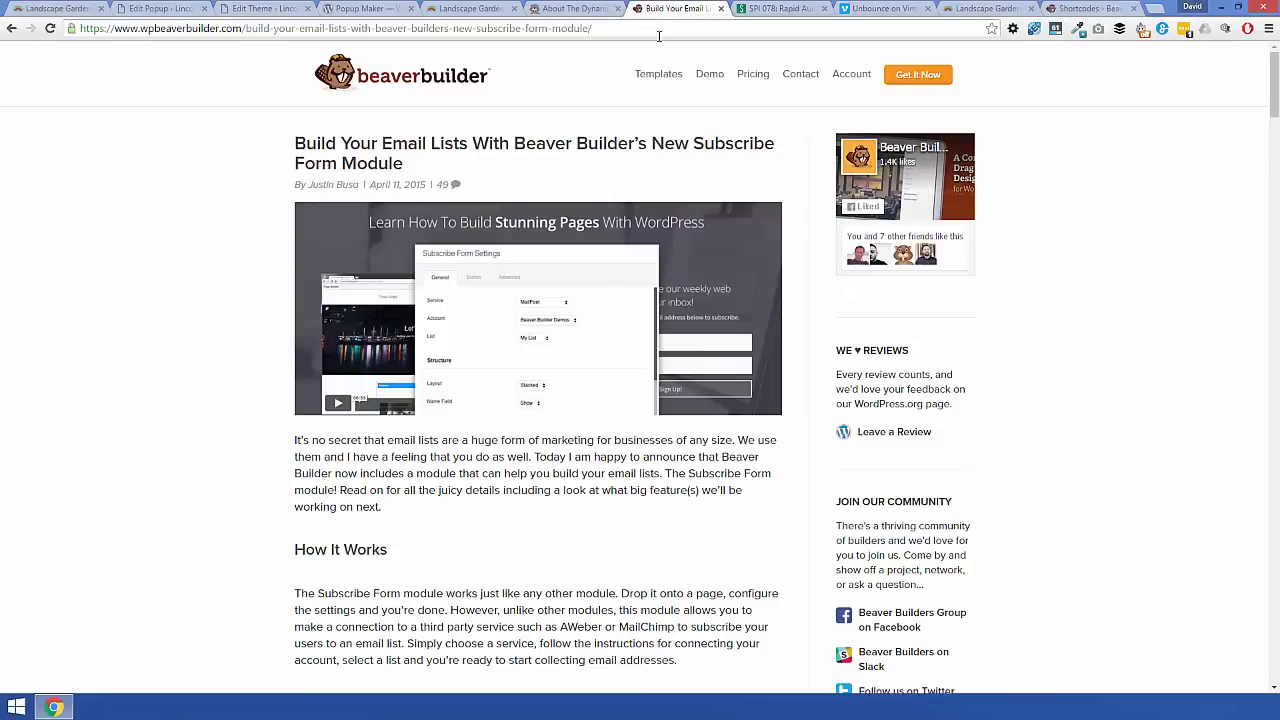
{"action": "mouse_move", "coordinate": [437, 171]}
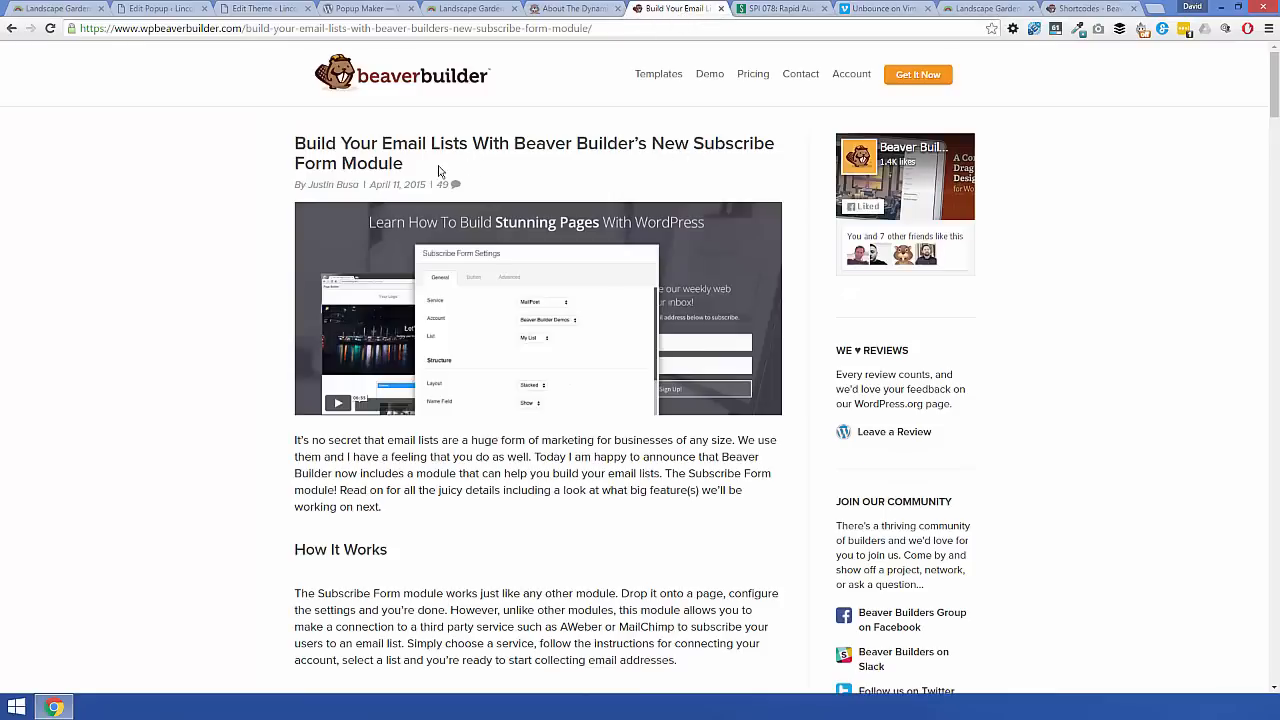
{"action": "mouse_move", "coordinate": [518, 172]}
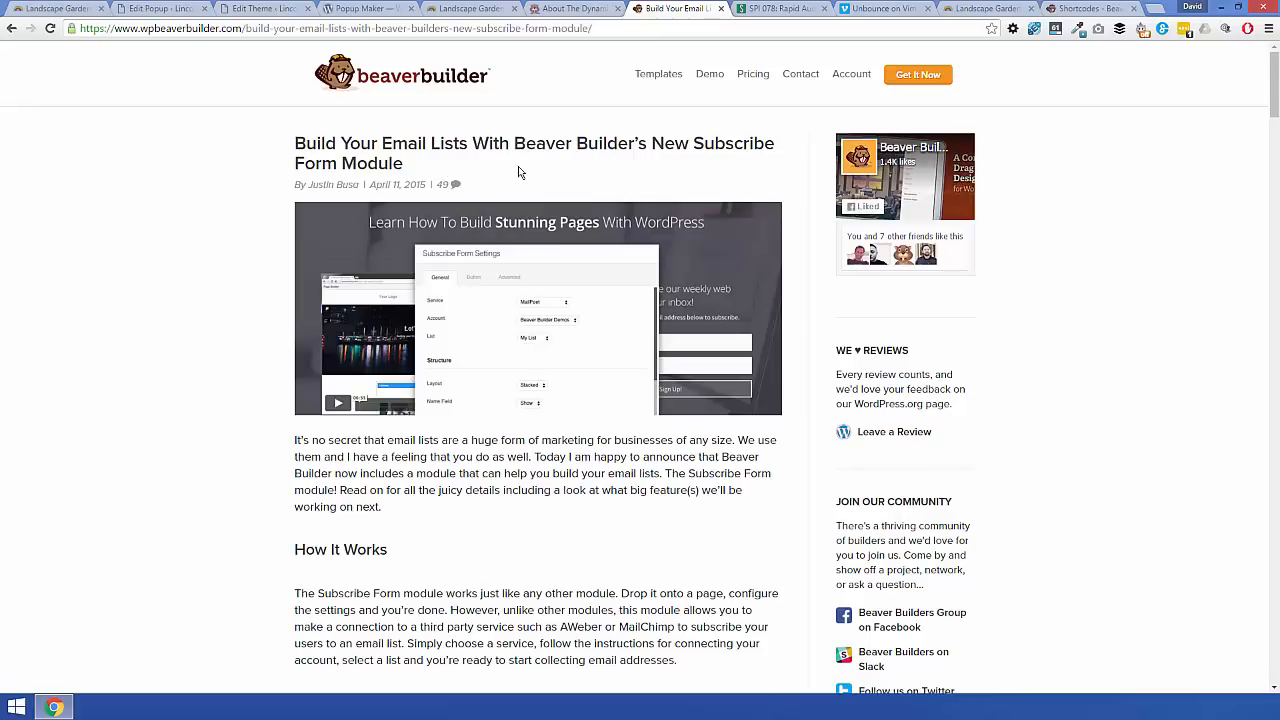
{"action": "scroll", "scroll_direction": "down", "scroll_amount": 3}
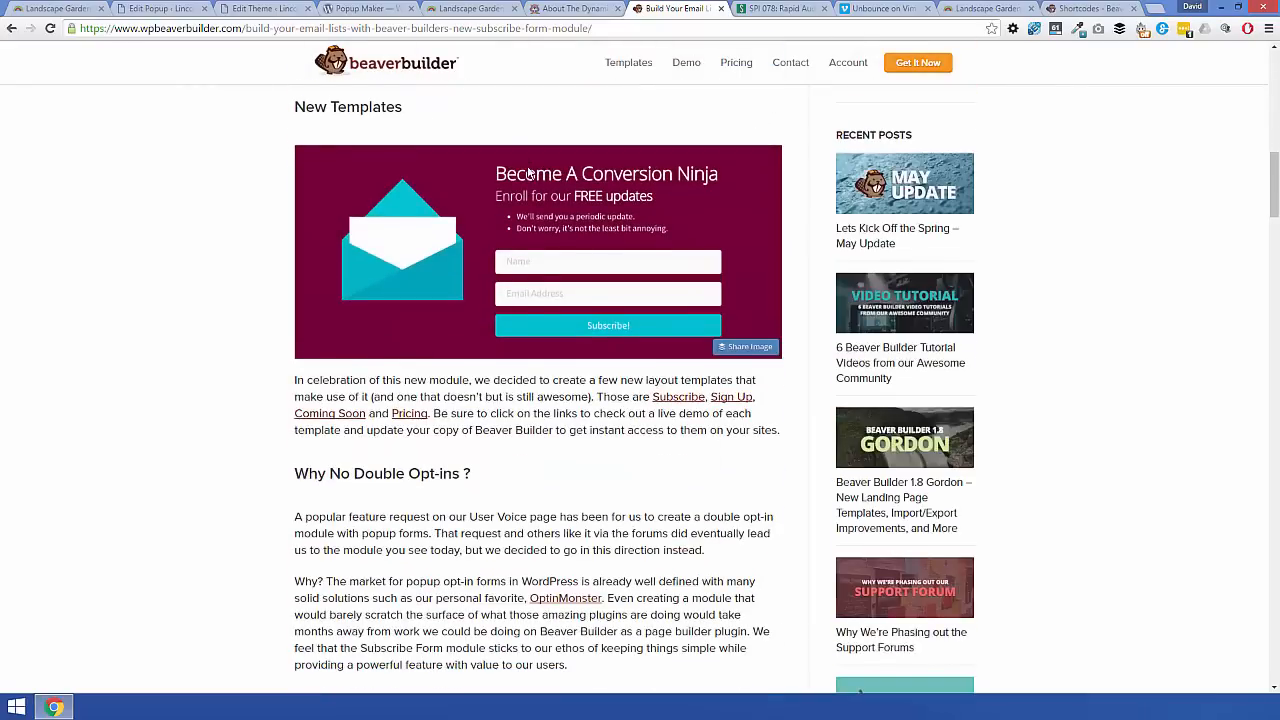
{"action": "scroll", "scroll_direction": "down", "scroll_amount": 3}
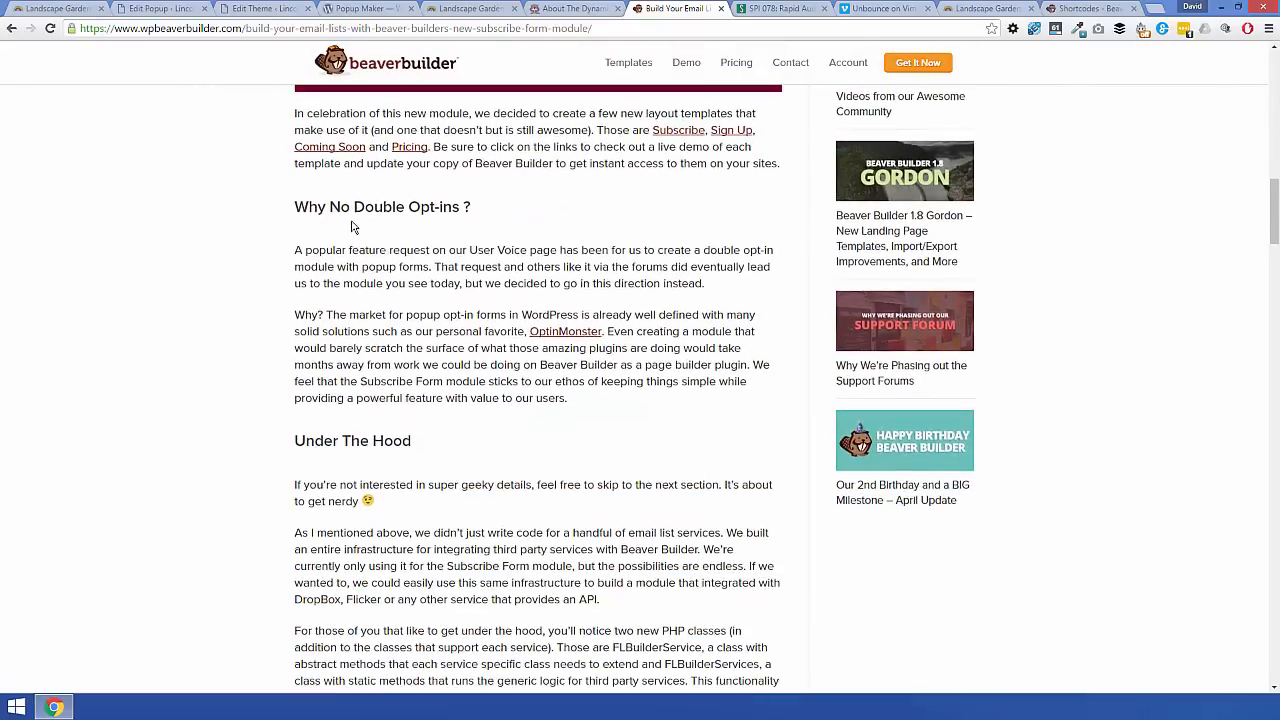
{"action": "mouse_move", "coordinate": [433, 225]}
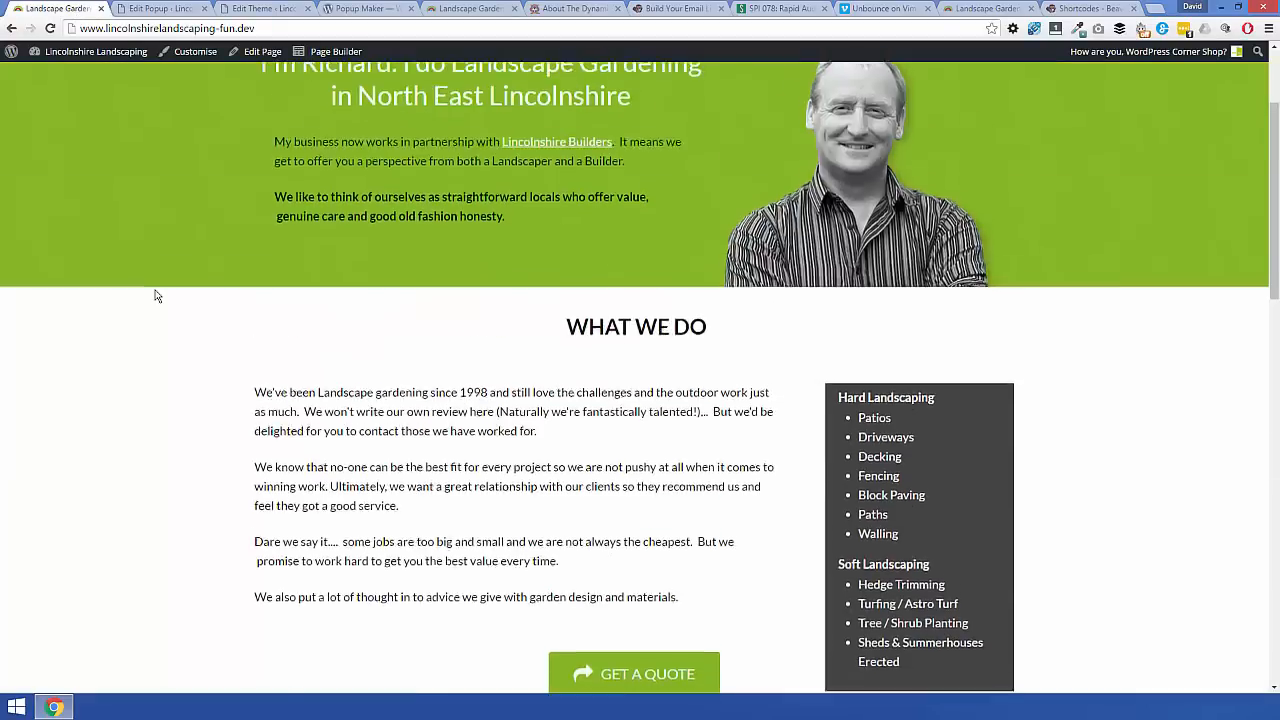
{"action": "scroll", "scroll_direction": "down", "scroll_amount": 3}
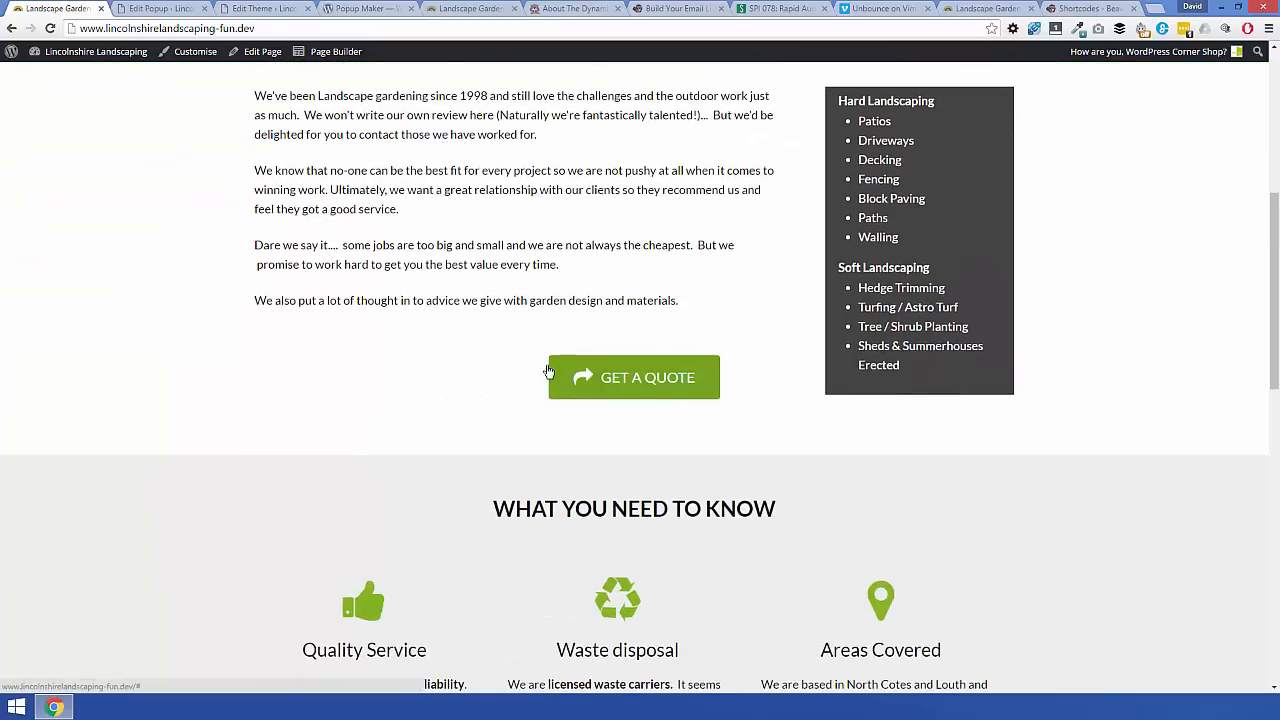
{"action": "scroll", "scroll_direction": "down", "scroll_amount": 3}
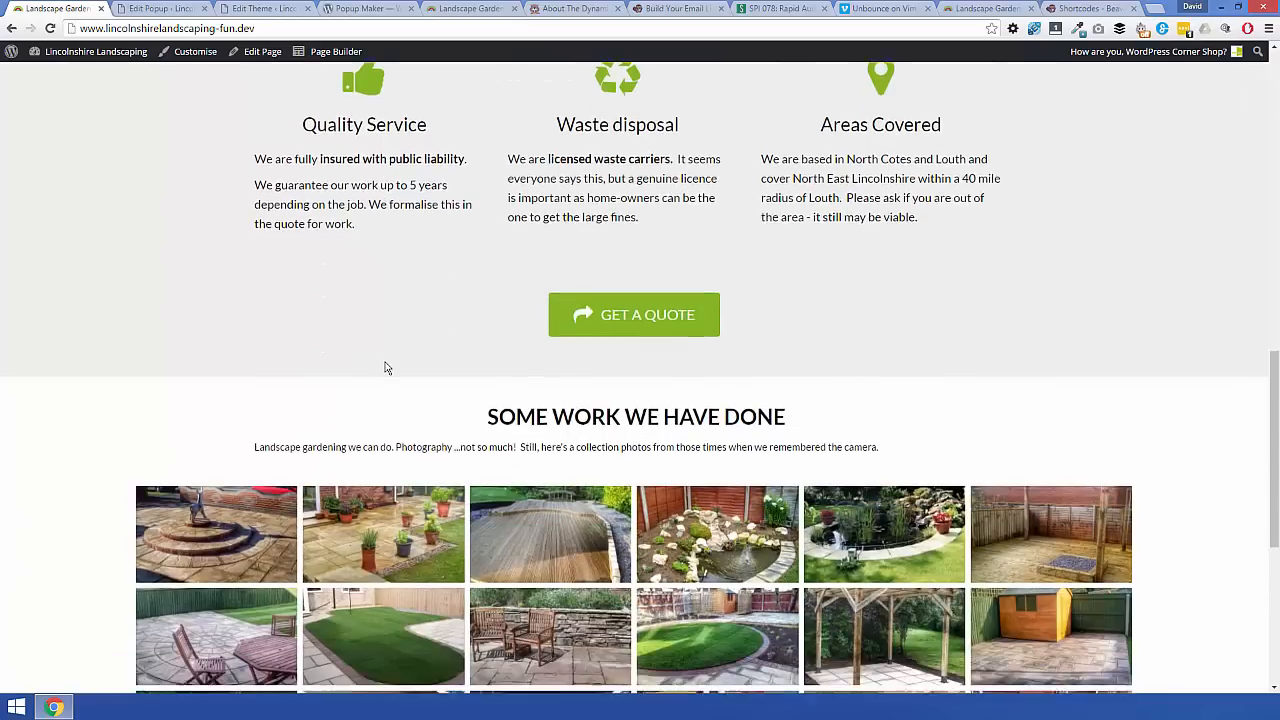
{"action": "scroll", "scroll_direction": "down", "scroll_amount": 3}
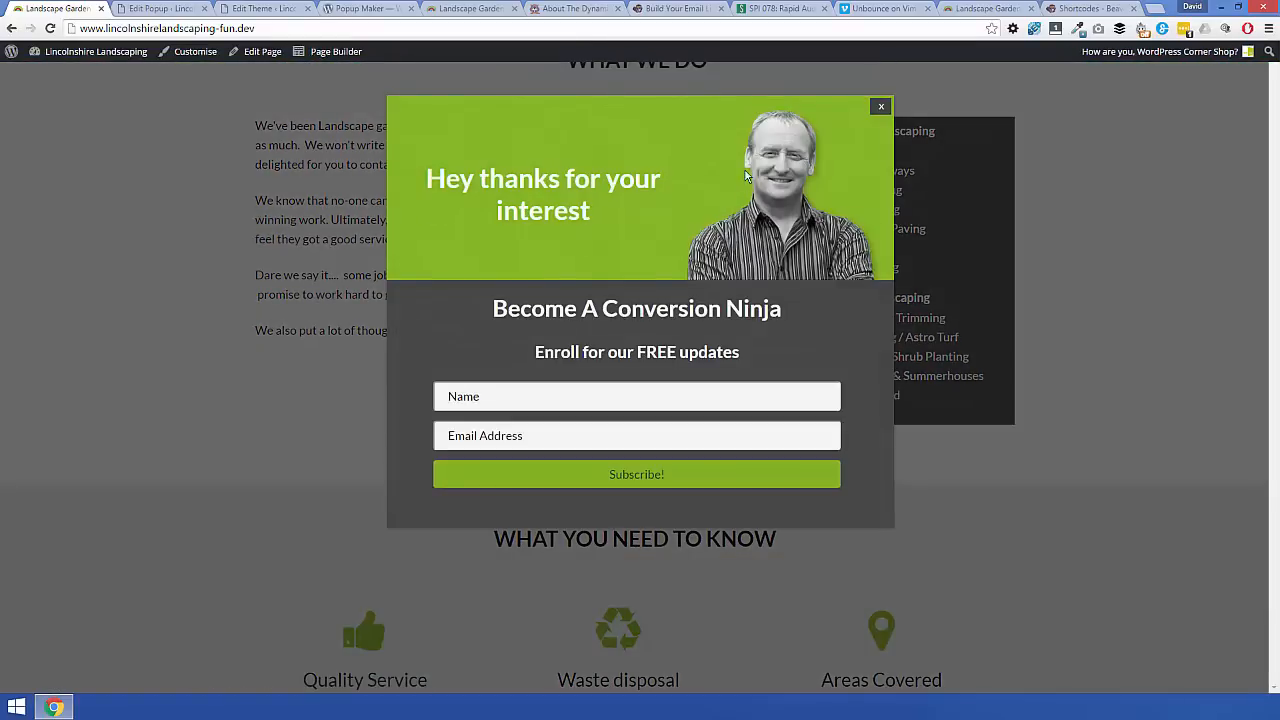
{"action": "left_click", "coordinate": [880, 106]}
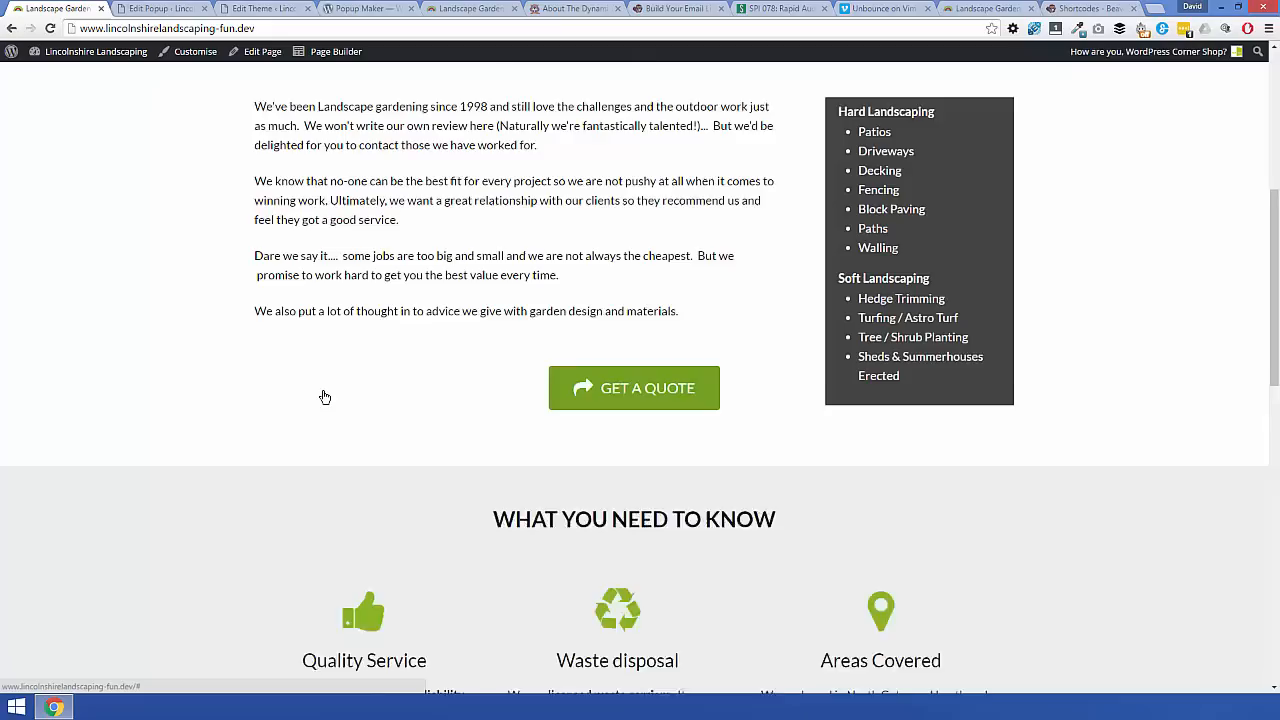
Step: Scroll the live page again, then pick Get Started from the admin popups list
{"action": "scroll", "scroll_direction": "down", "scroll_amount": 3}
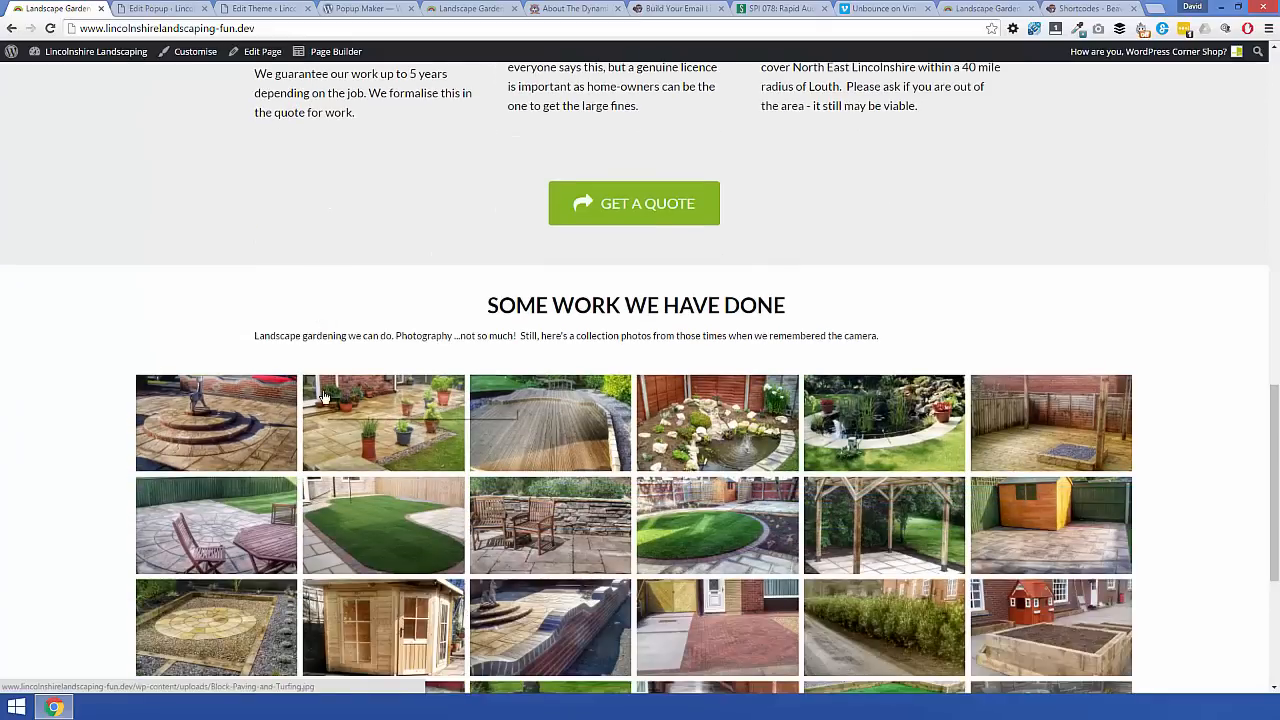
{"action": "mouse_move", "coordinate": [350, 388]}
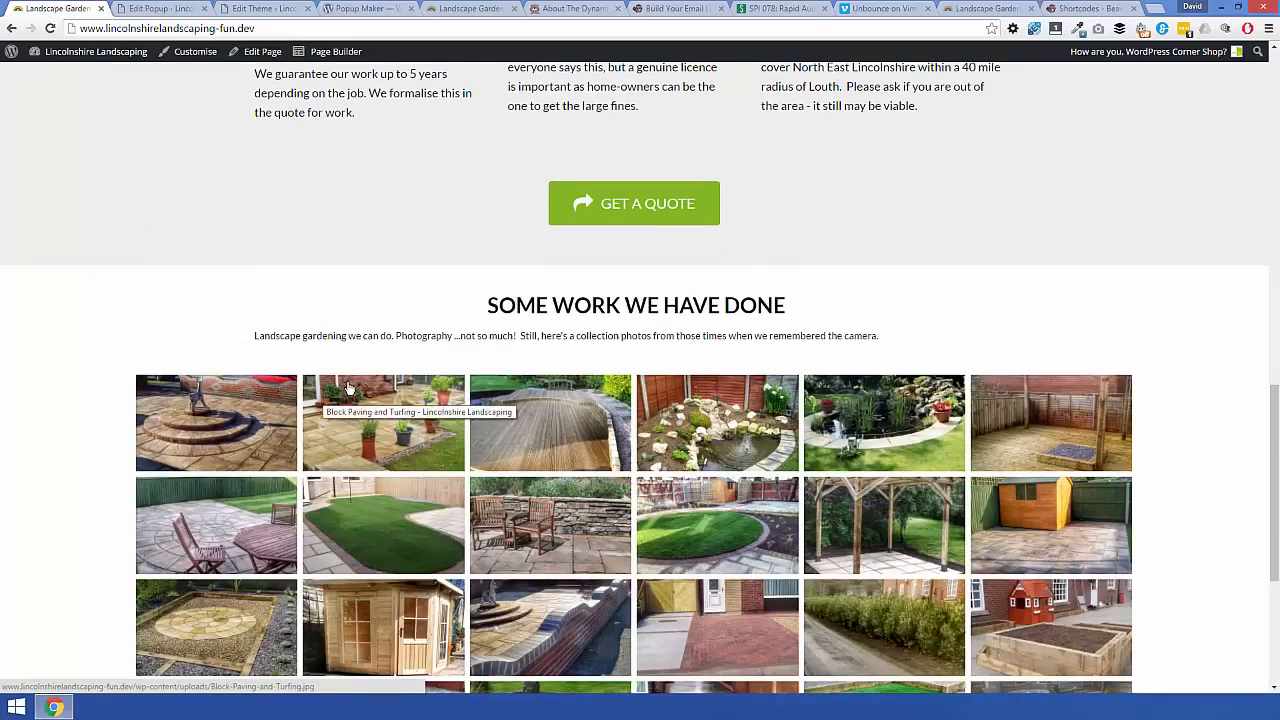
{"action": "scroll", "scroll_direction": "down", "scroll_amount": 3}
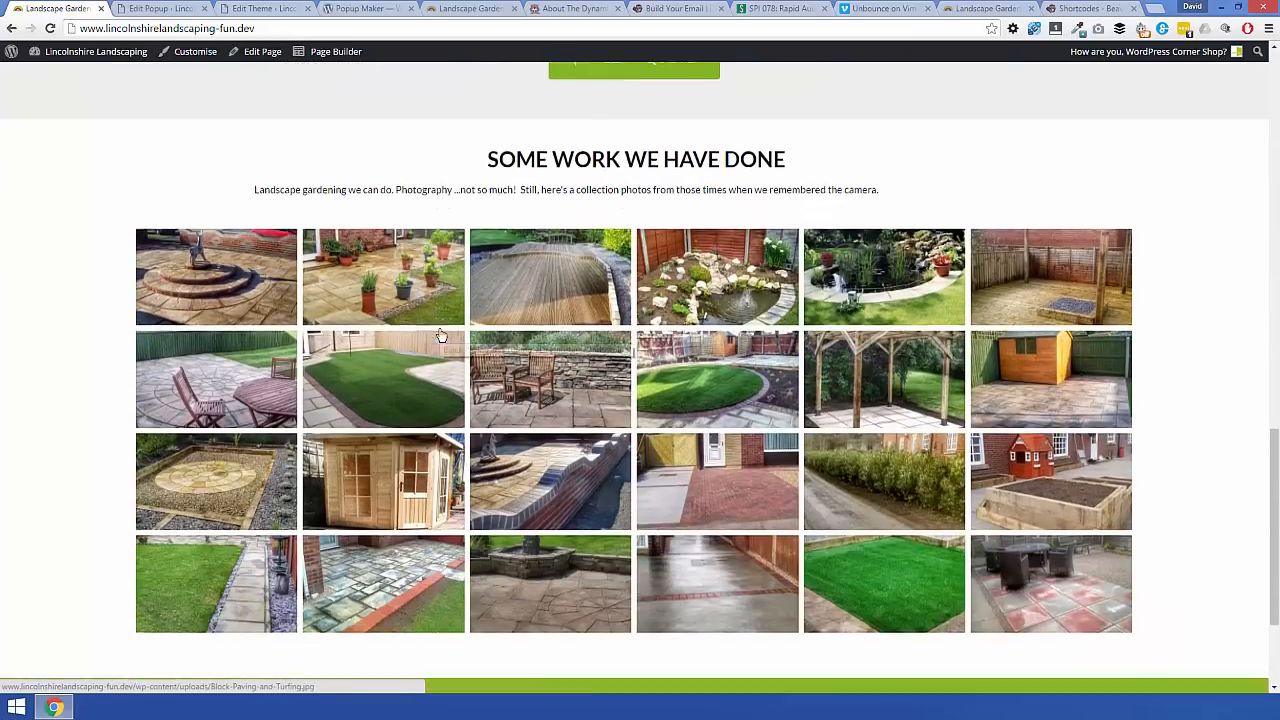
{"action": "scroll", "scroll_direction": "up", "scroll_amount": 3}
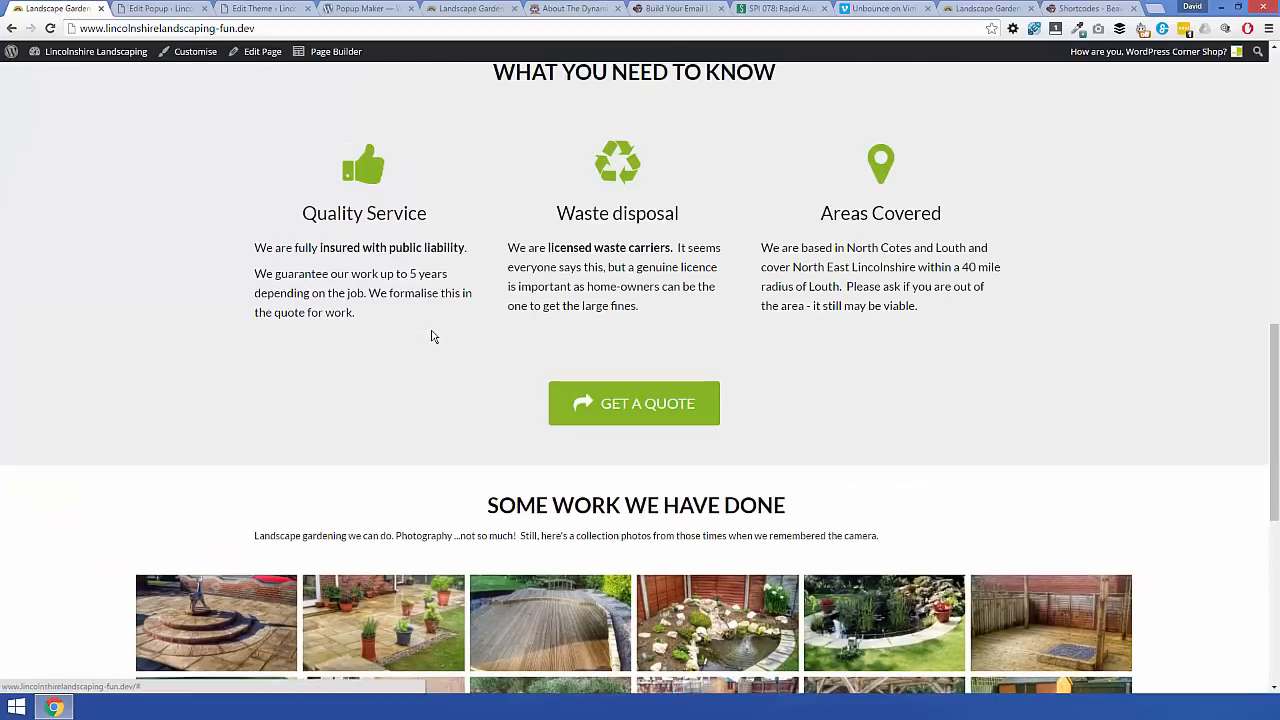
{"action": "mouse_move", "coordinate": [415, 386]}
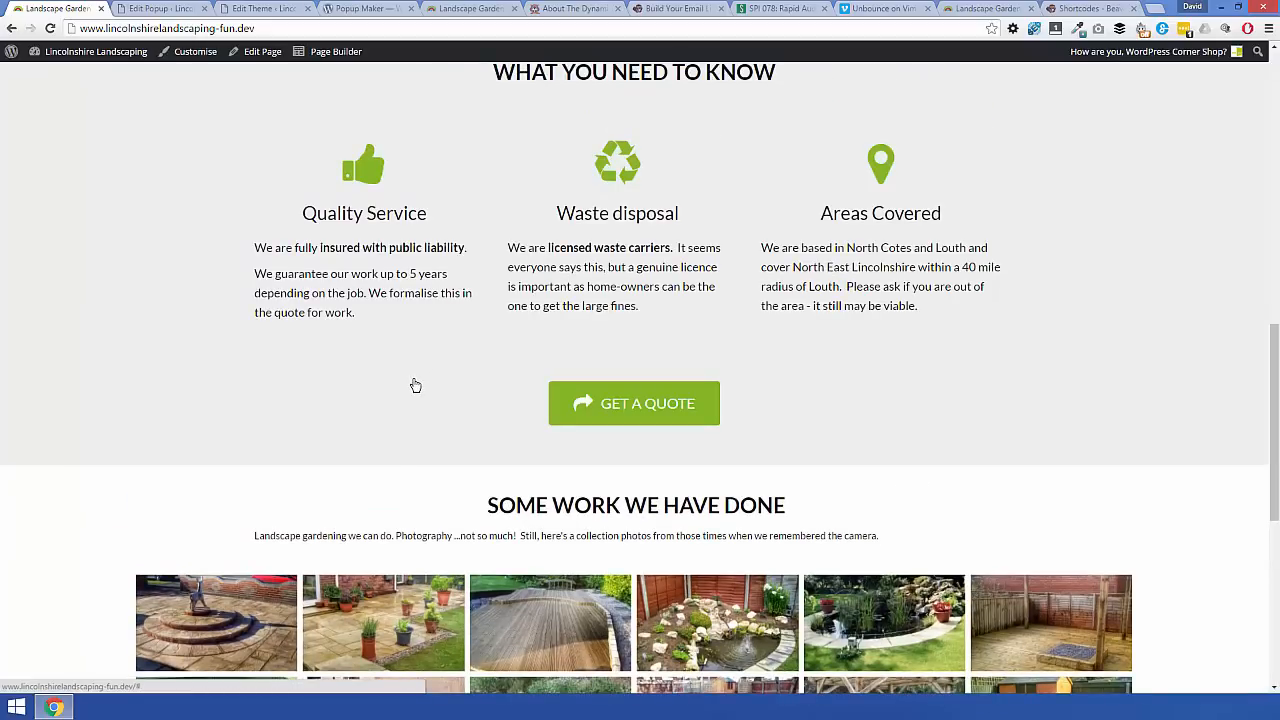
{"action": "scroll", "scroll_direction": "up", "scroll_amount": 3}
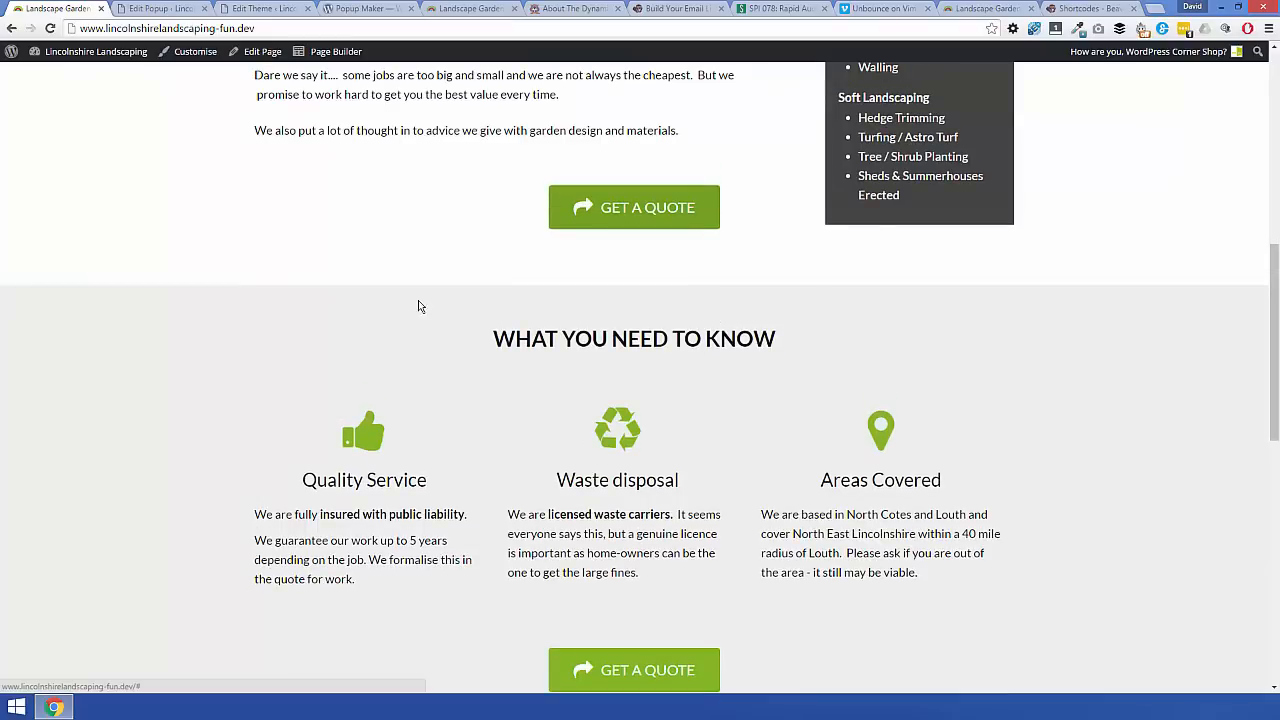
{"action": "scroll", "scroll_direction": "up", "scroll_amount": 3}
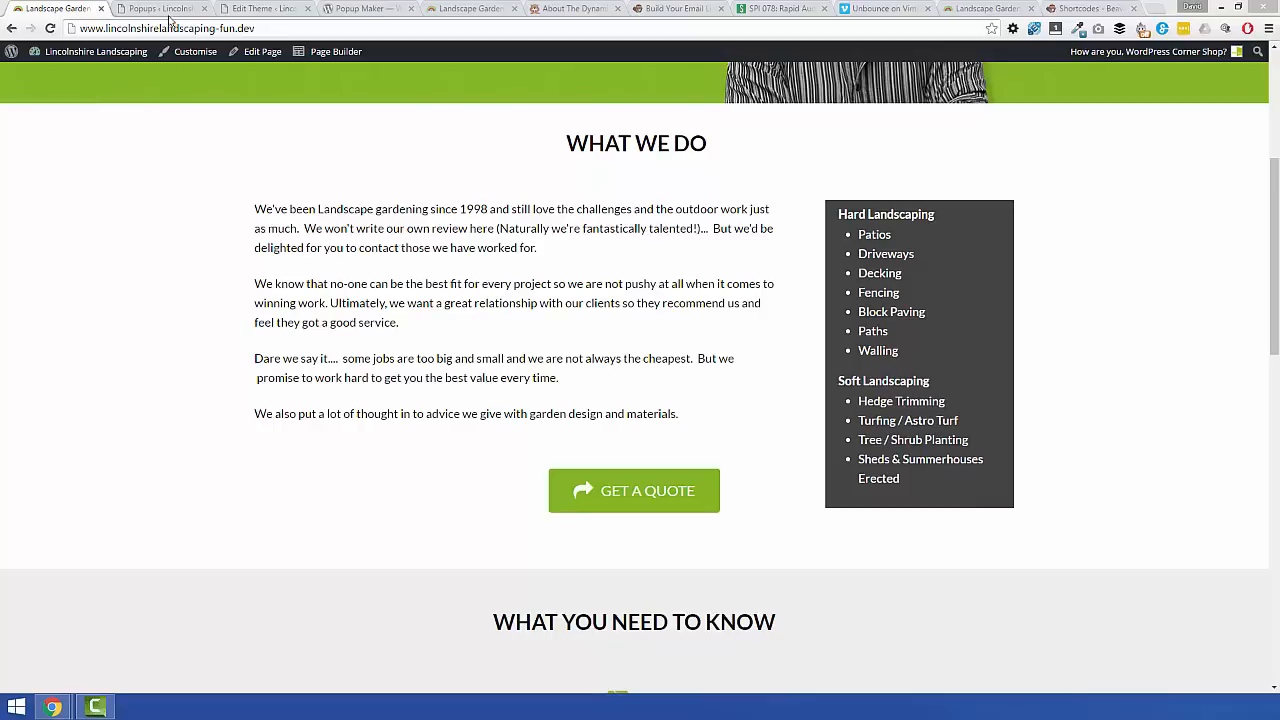
{"action": "left_click", "coordinate": [160, 8]}
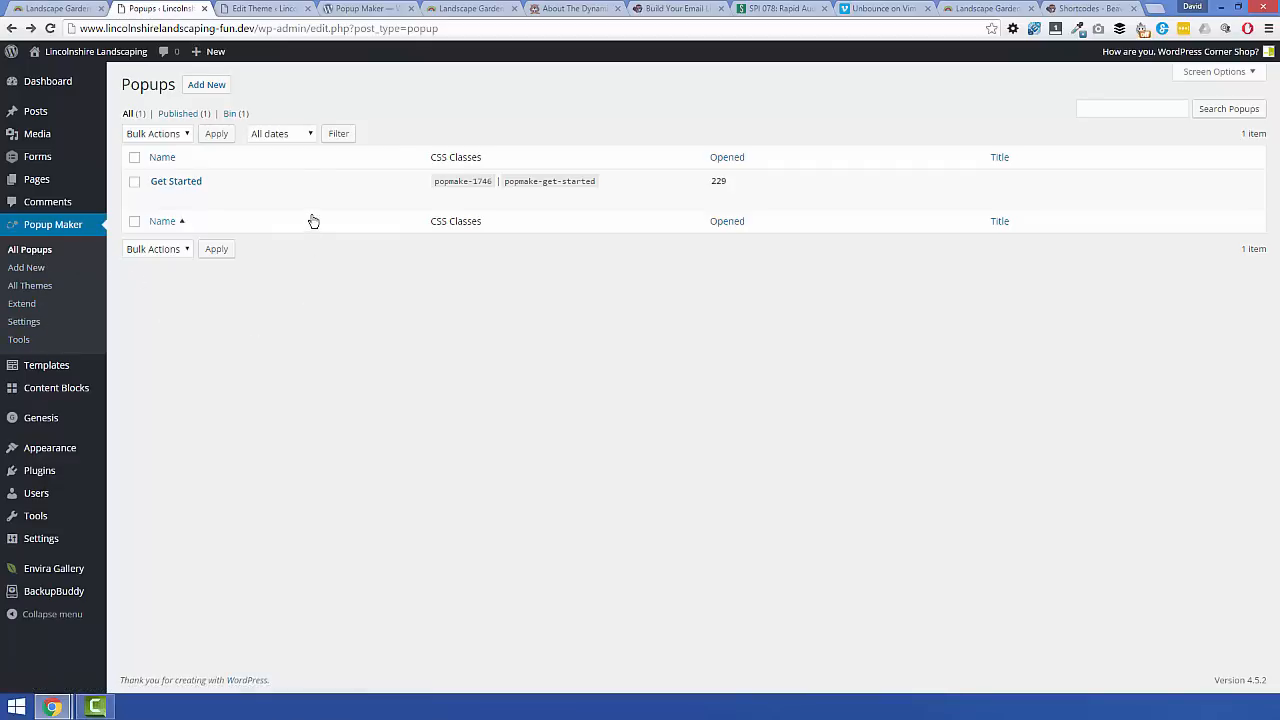
{"action": "mouse_move", "coordinate": [175, 181]}
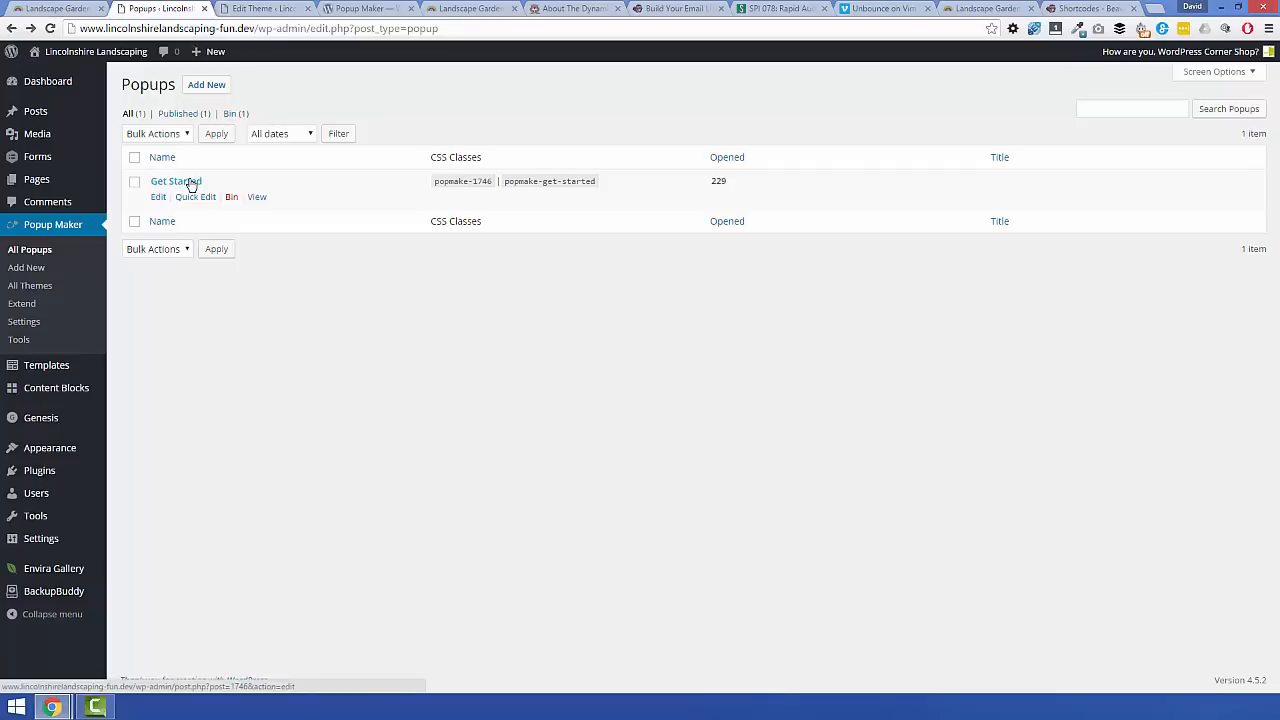
{"action": "mouse_move", "coordinate": [276, 95]}
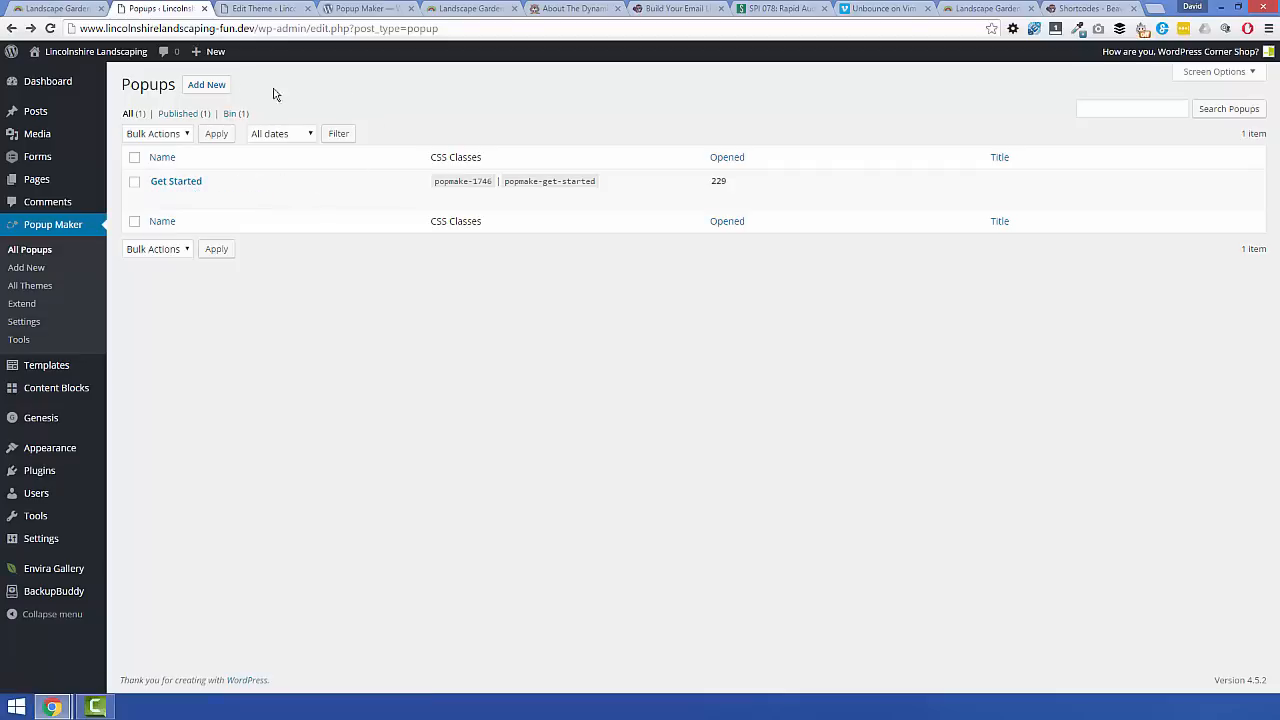
{"action": "mouse_move", "coordinate": [347, 150]}
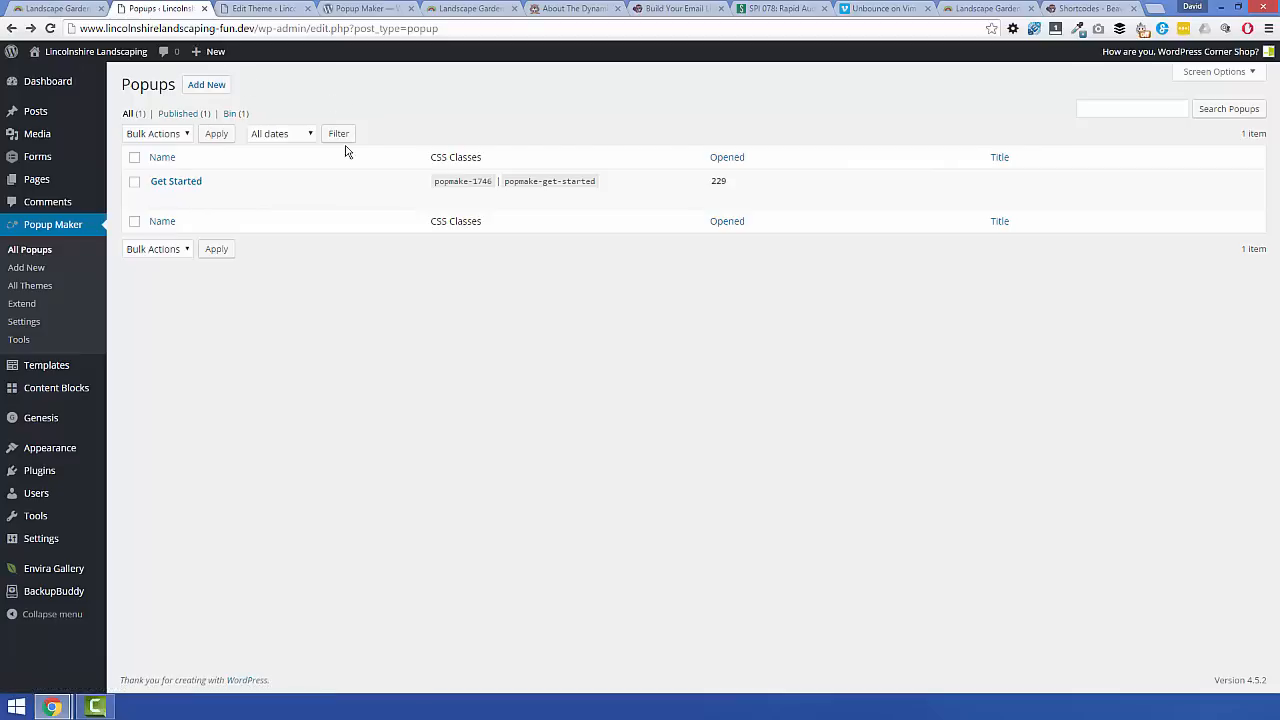
{"action": "mouse_move", "coordinate": [176, 181]}
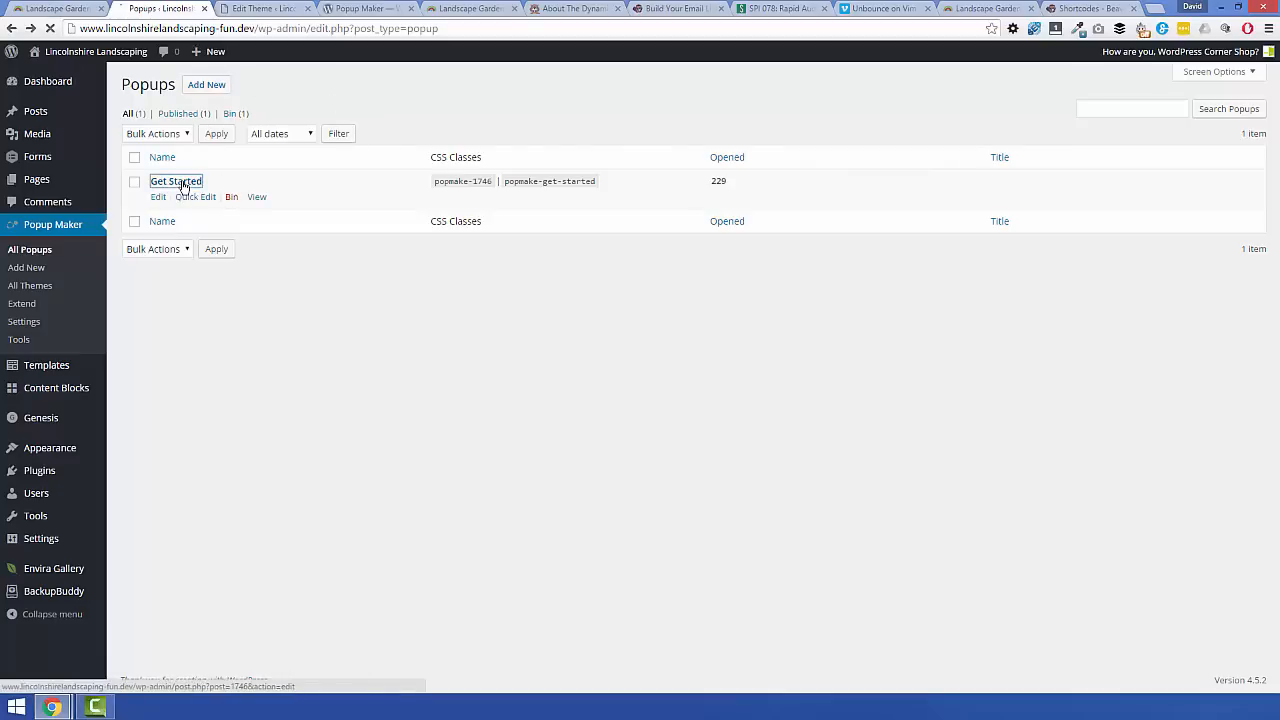
{"action": "left_click", "coordinate": [176, 181]}
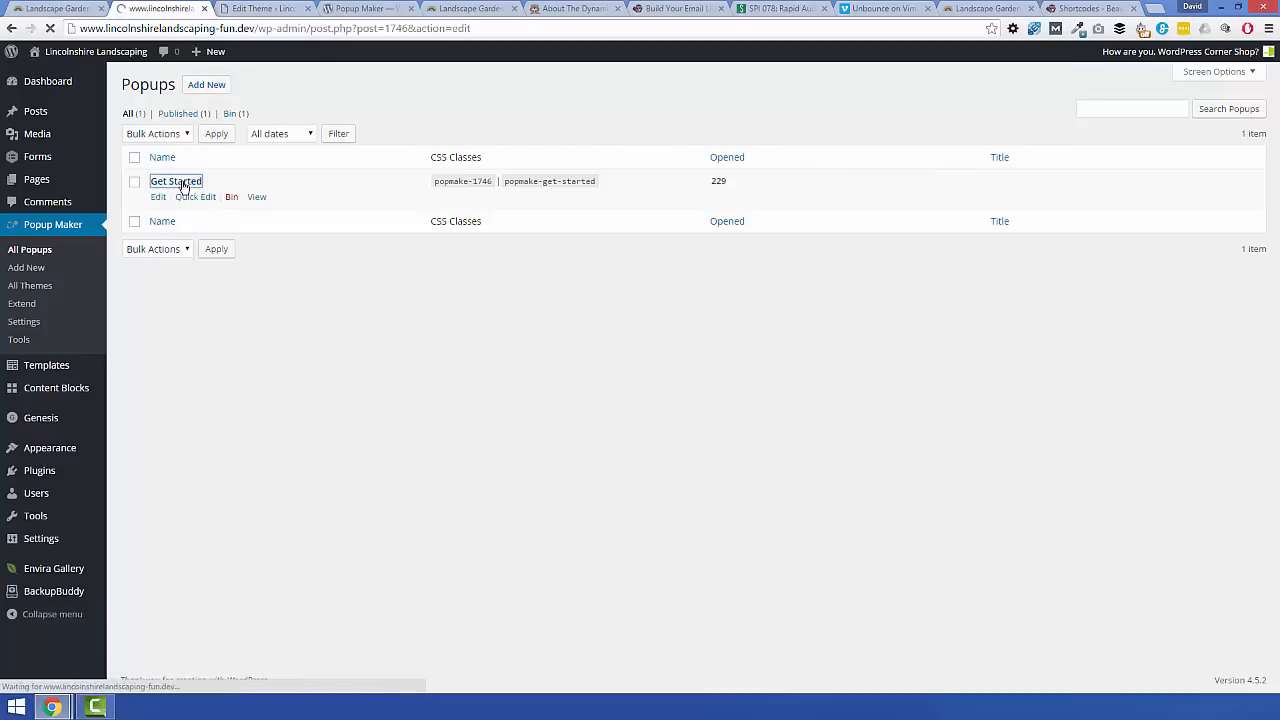
Step: Inspect the richard and ninja template shortcodes, check the live site, and return to the editor
{"action": "left_click", "coordinate": [176, 181]}
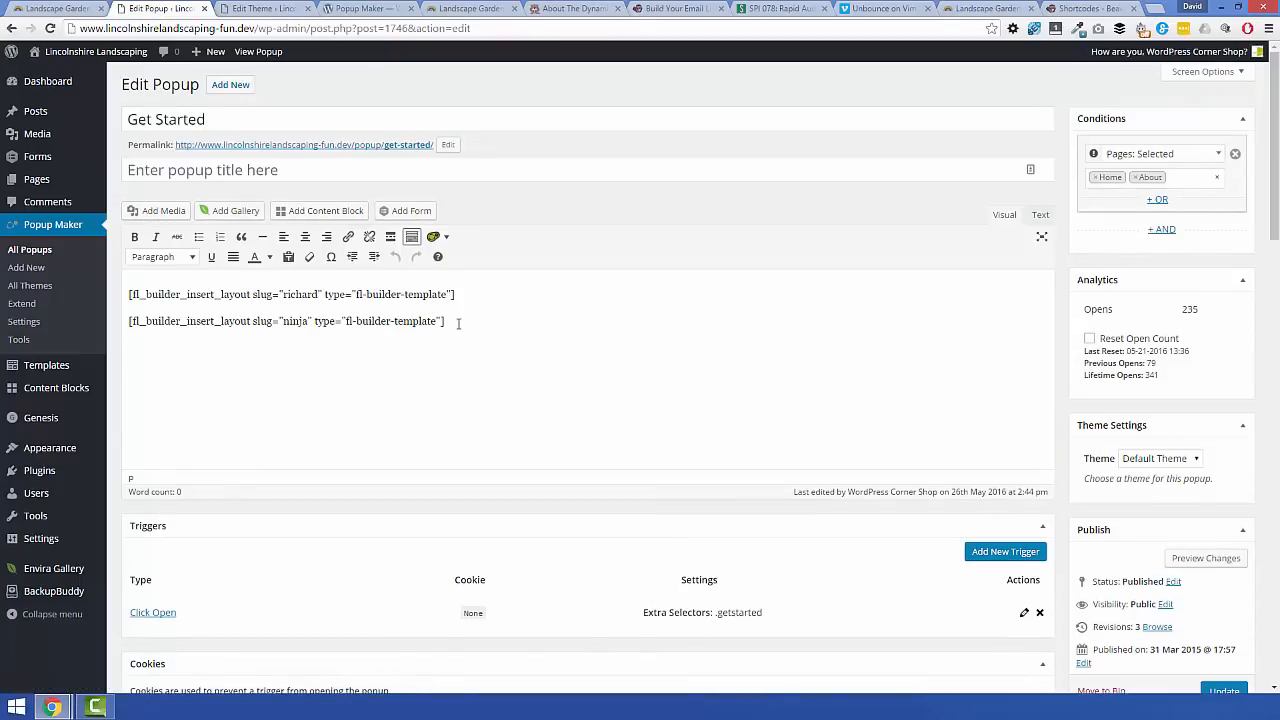
{"action": "triple_click", "coordinate": [285, 321]}
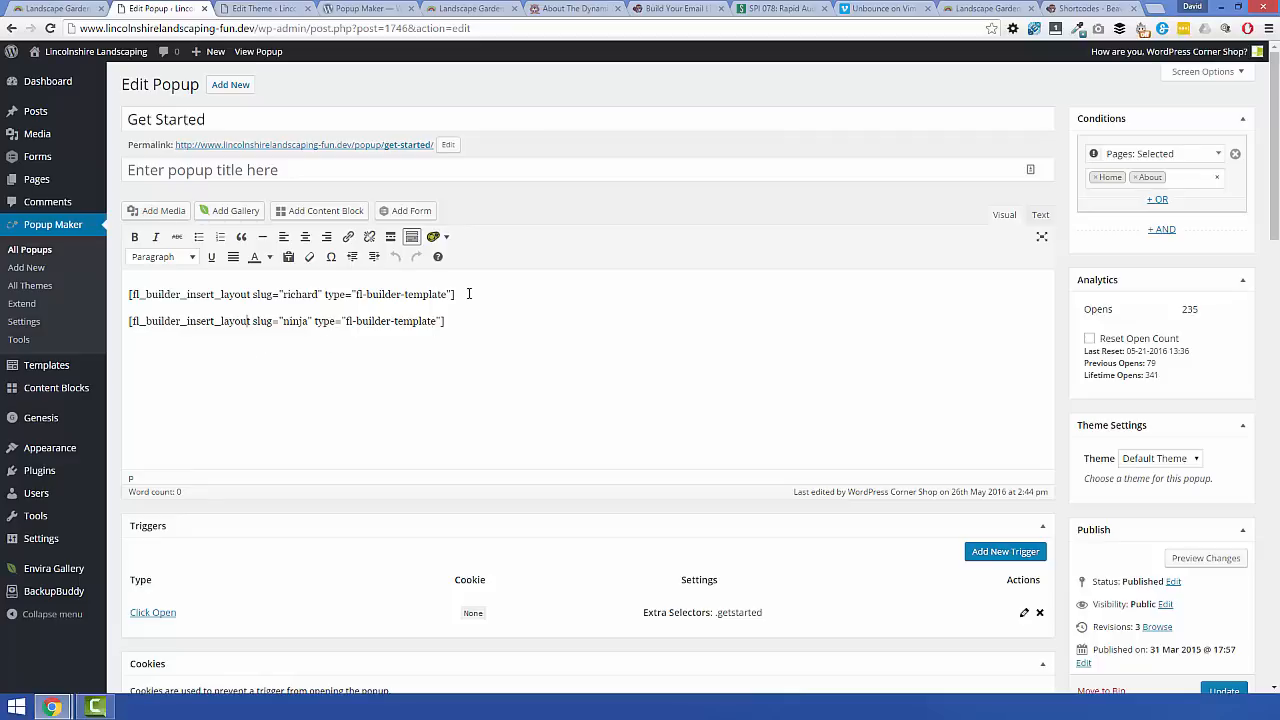
{"action": "left_click", "coordinate": [456, 321]}
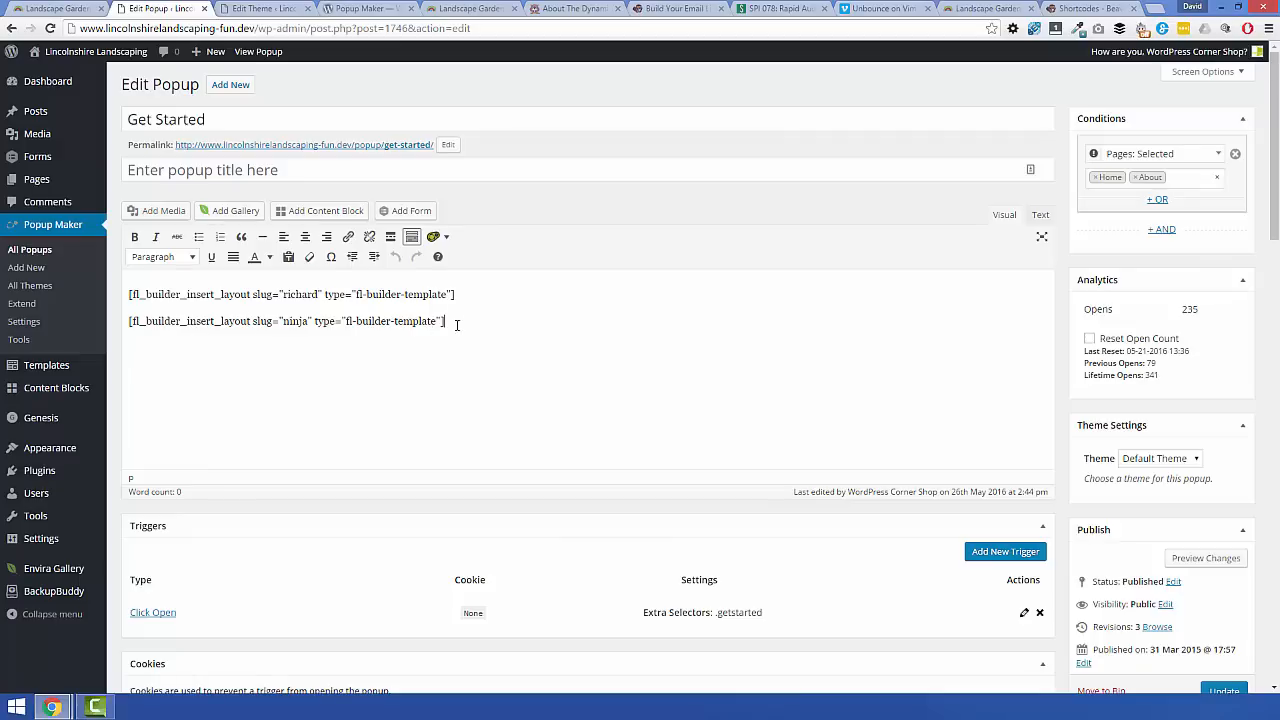
{"action": "left_click", "coordinate": [55, 8]}
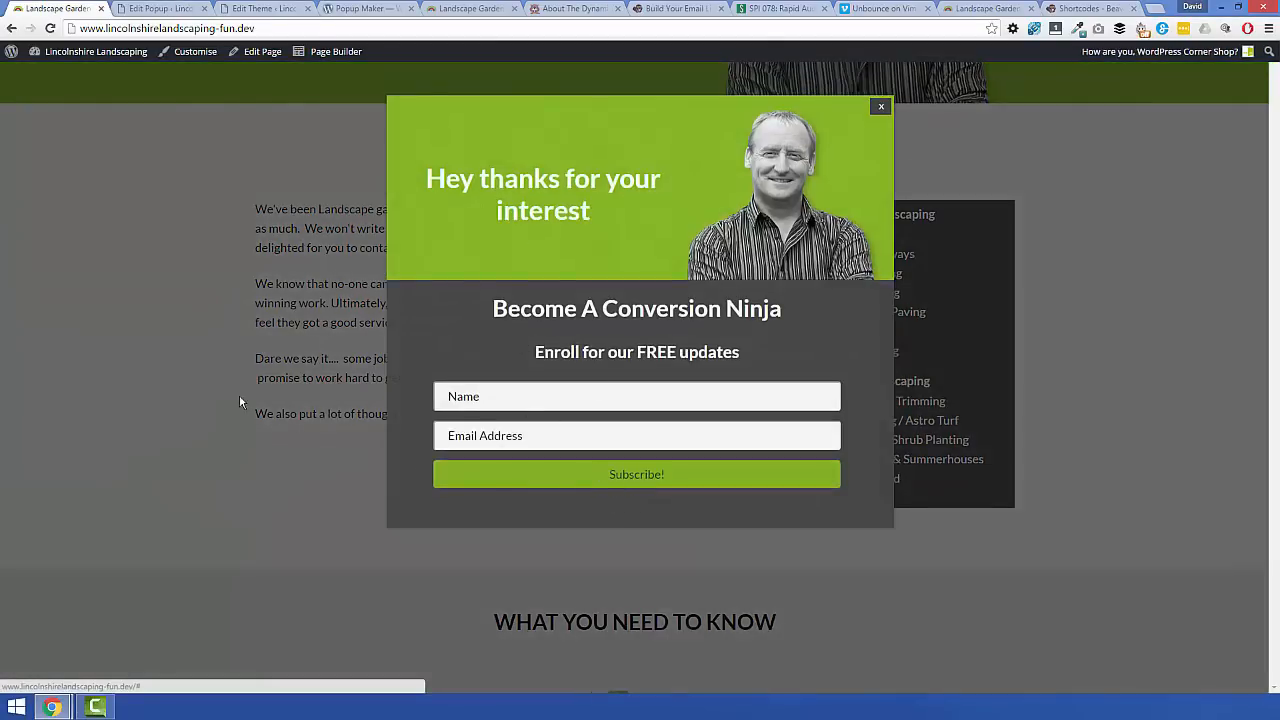
{"action": "left_click", "coordinate": [880, 106]}
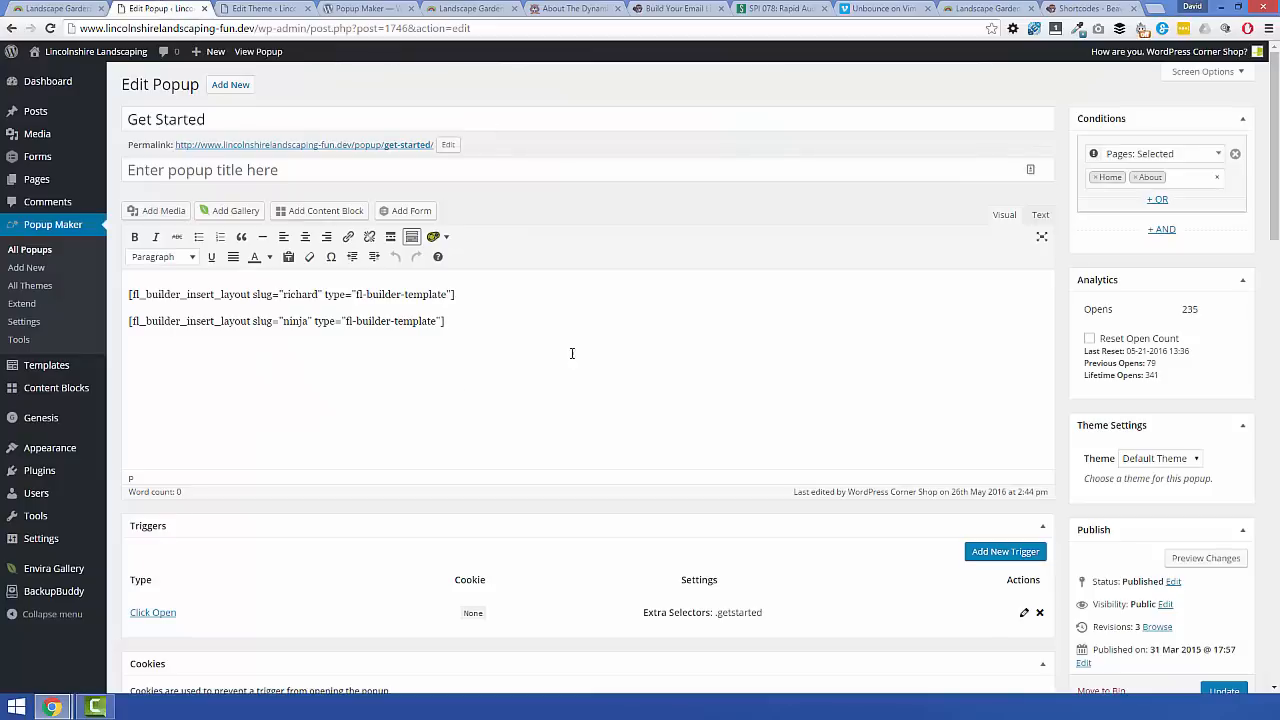
{"action": "mouse_move", "coordinate": [604, 380]}
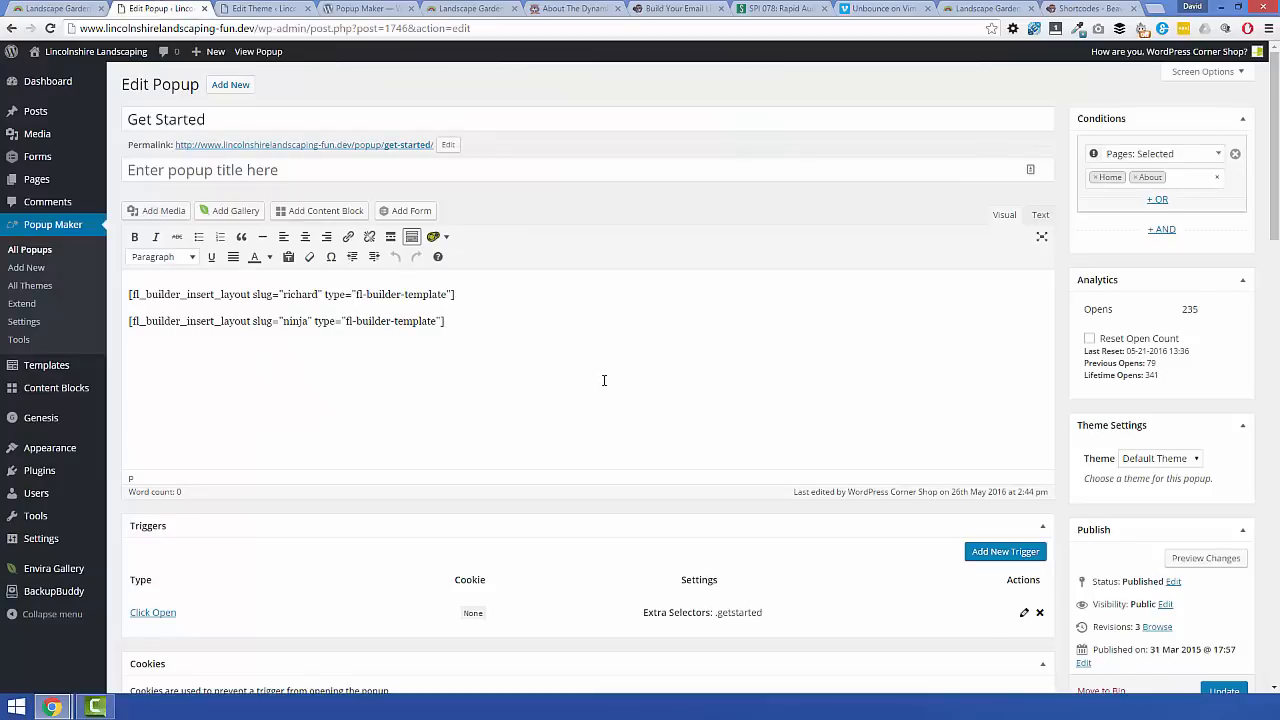
Step: Switch to the Beaver Builder Shortcodes article on fl_builder_insert_layout
{"action": "left_click", "coordinate": [1080, 8]}
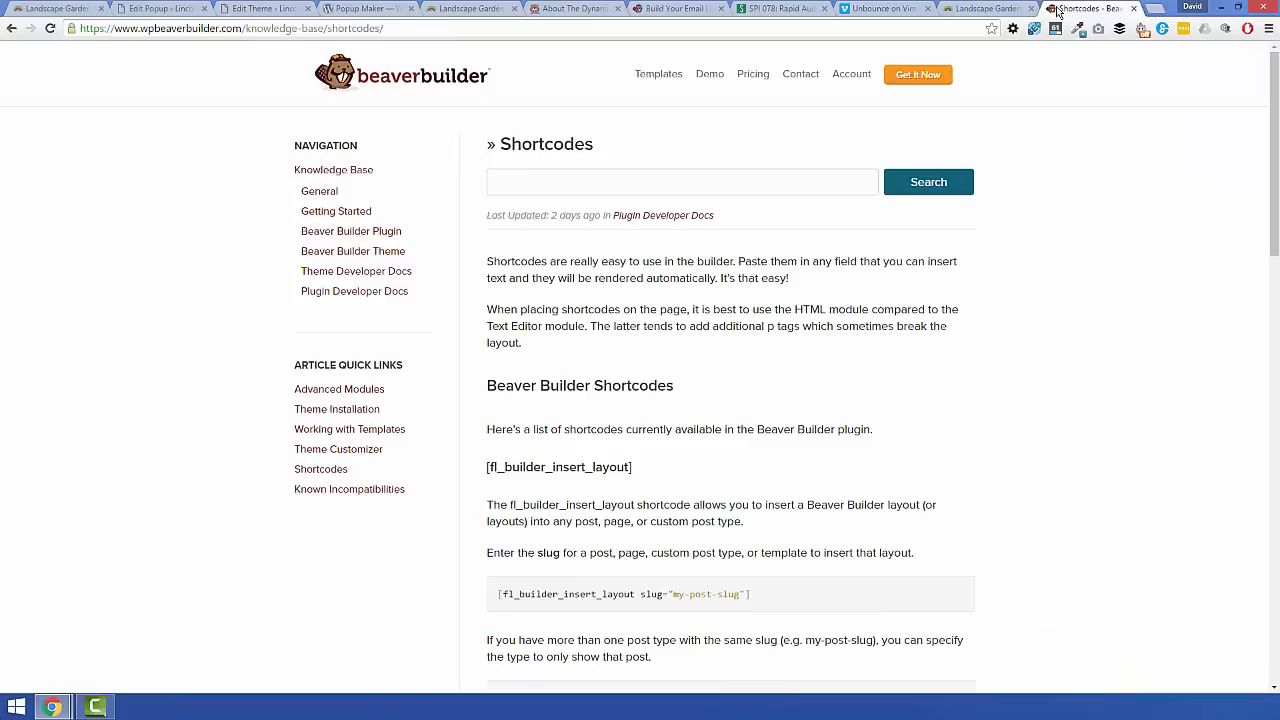
{"action": "mouse_move", "coordinate": [165, 157]}
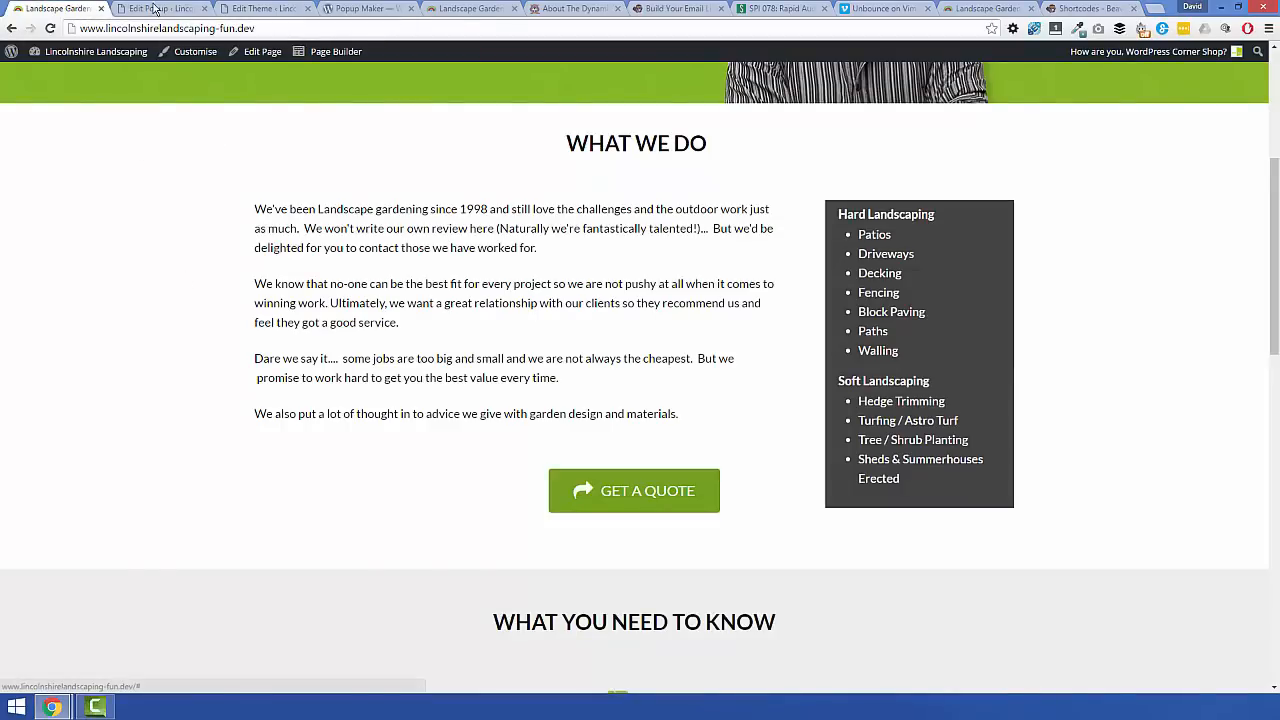
{"action": "left_click", "coordinate": [160, 8]}
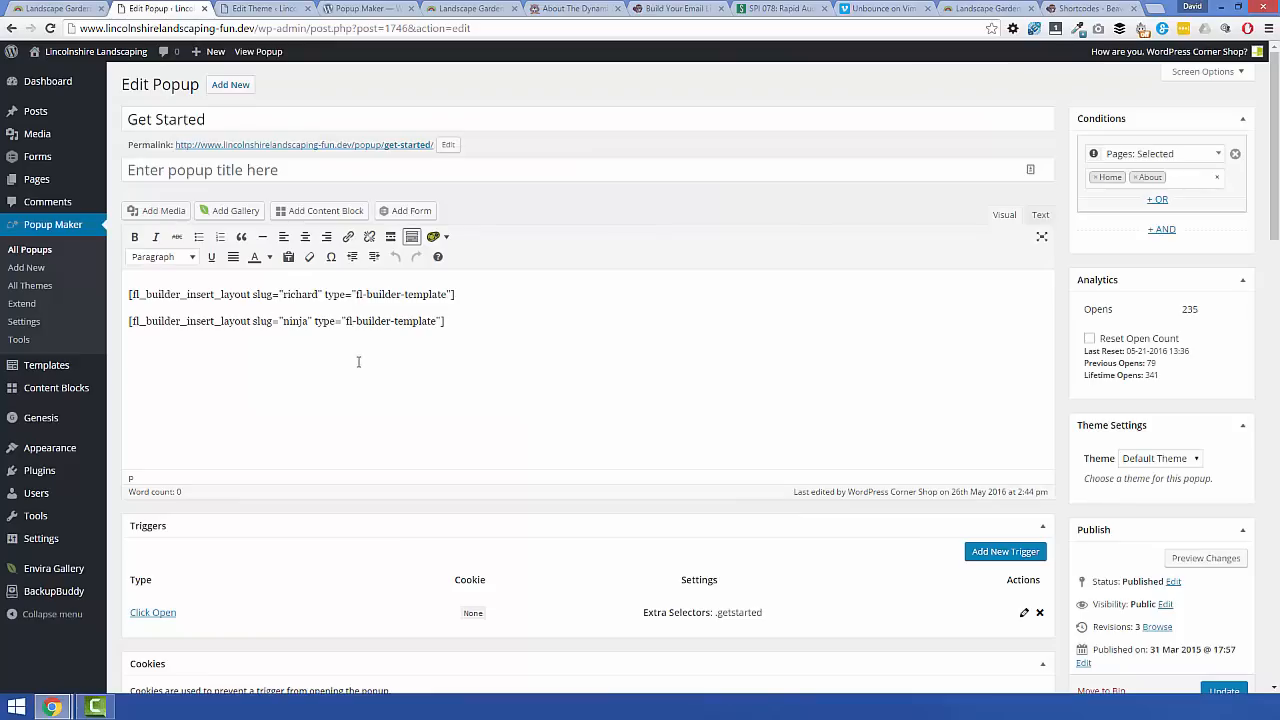
{"action": "mouse_move", "coordinate": [501, 329]}
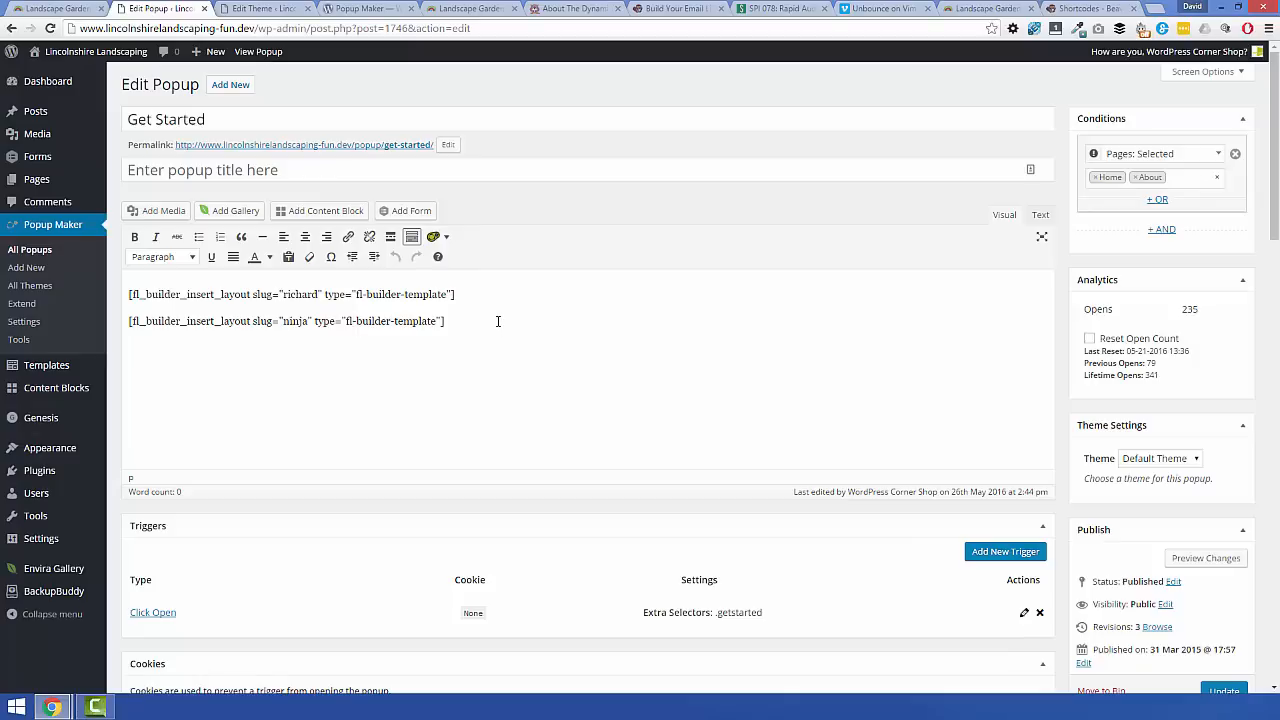
{"action": "scroll", "scroll_direction": "down", "scroll_amount": 3}
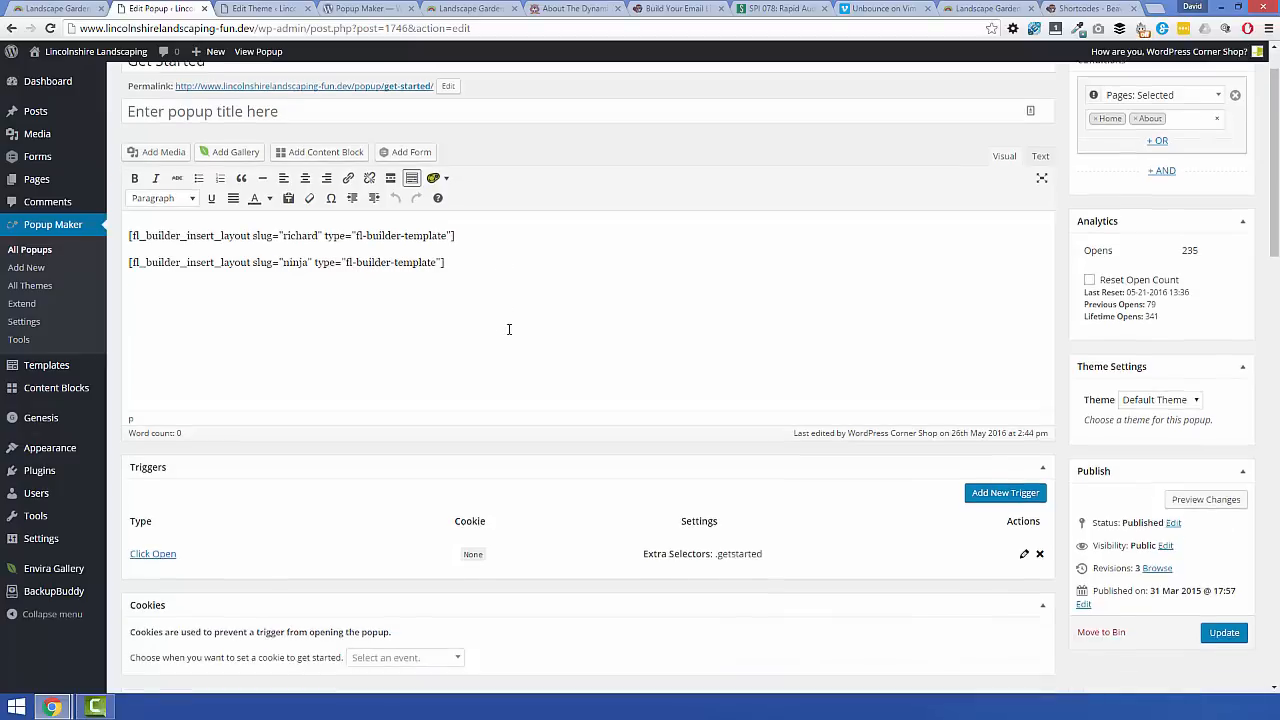
{"action": "scroll", "scroll_direction": "down", "scroll_amount": 3}
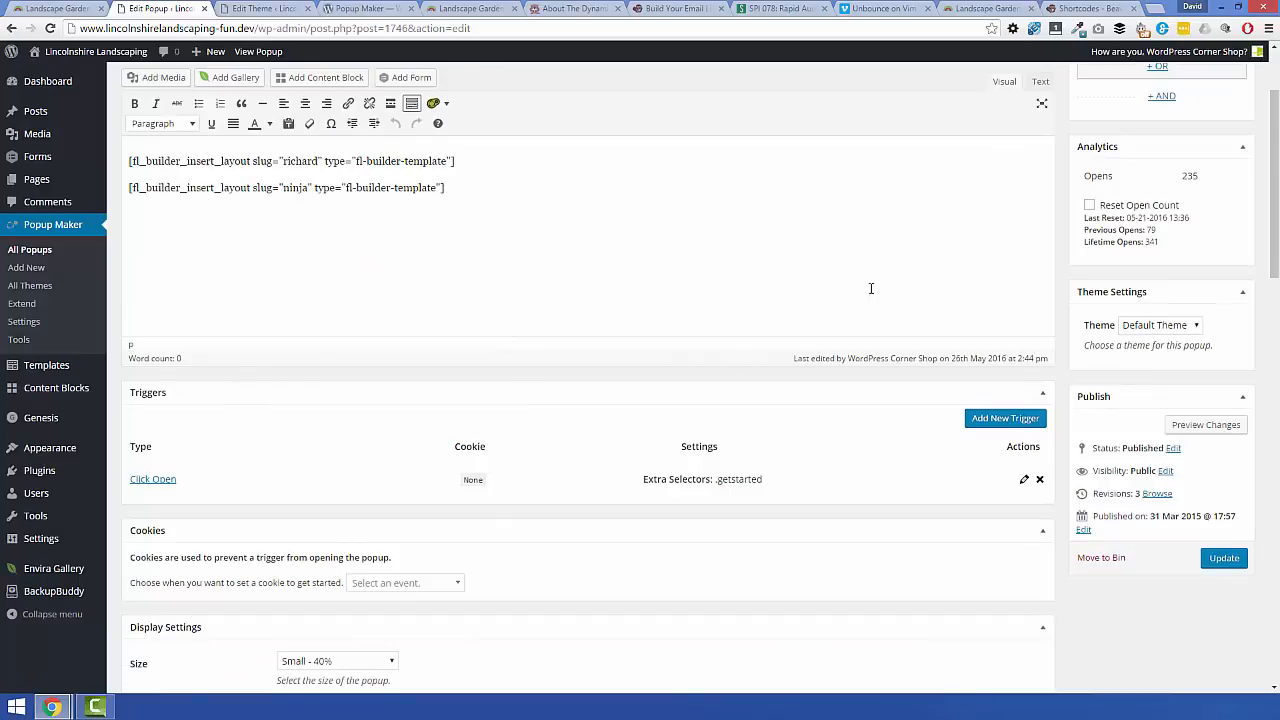
{"action": "left_click", "coordinate": [1005, 418]}
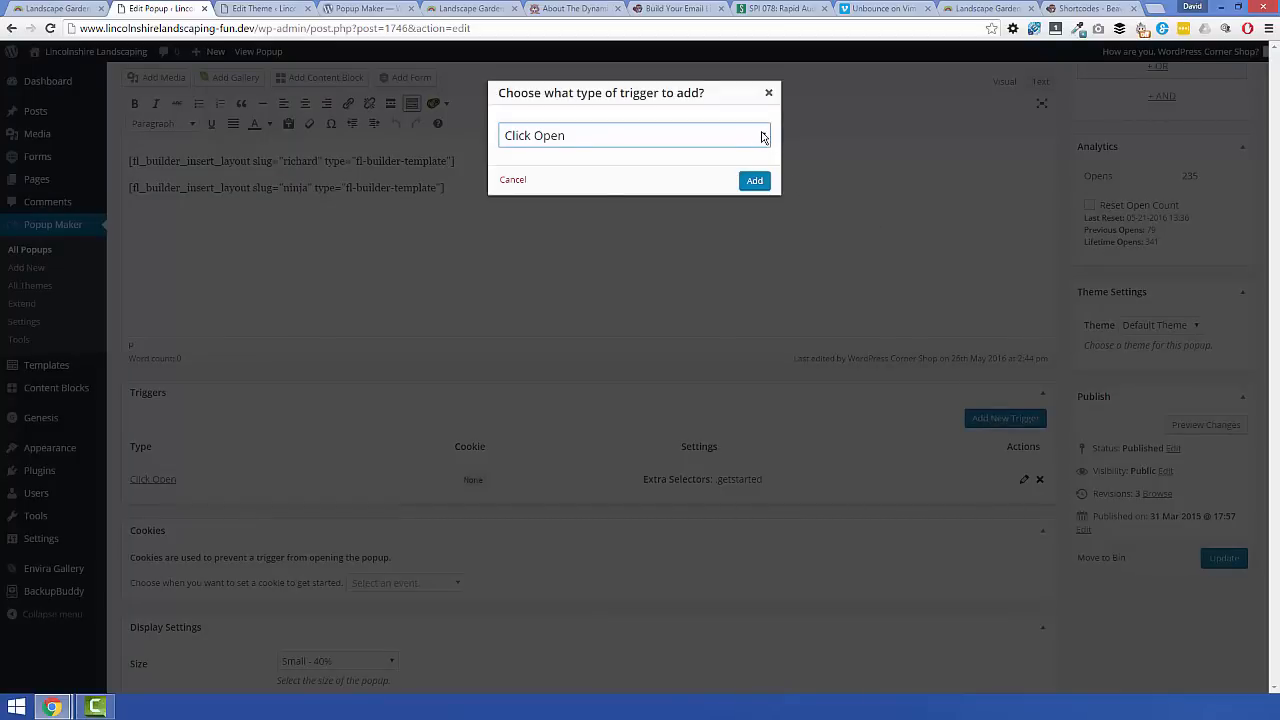
{"action": "left_click", "coordinate": [633, 135]}
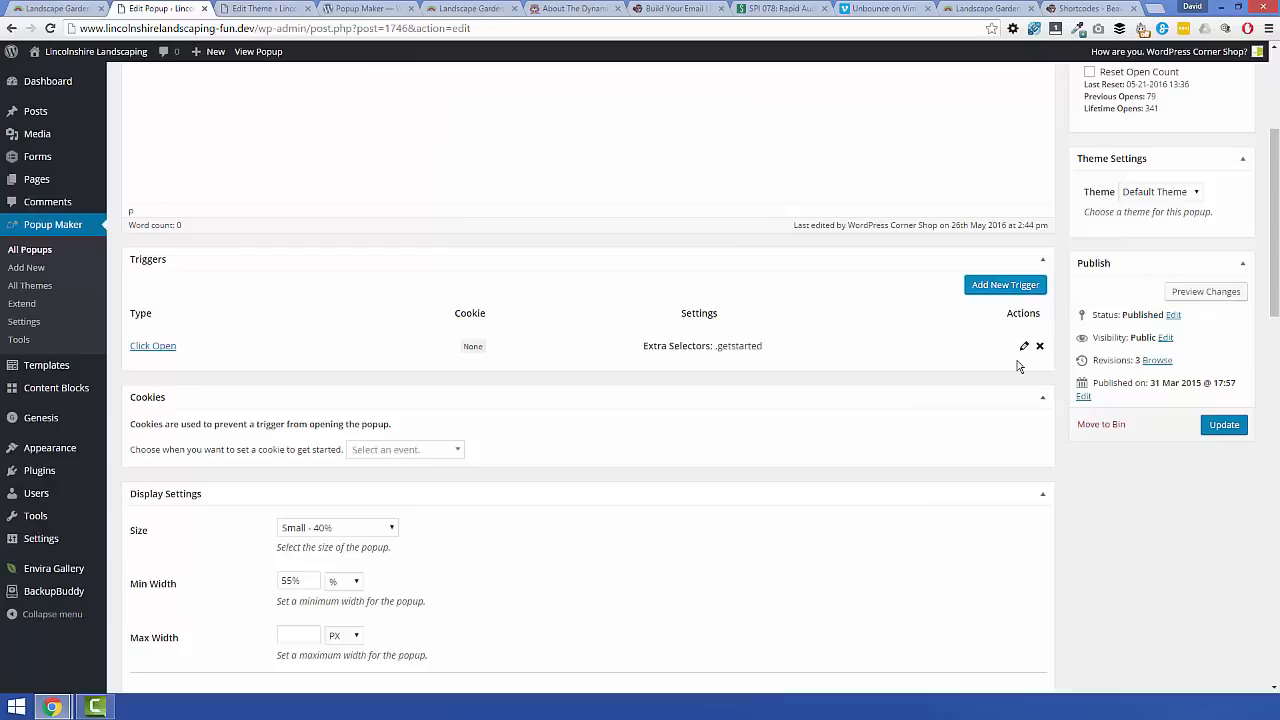
{"action": "left_click", "coordinate": [1024, 345]}
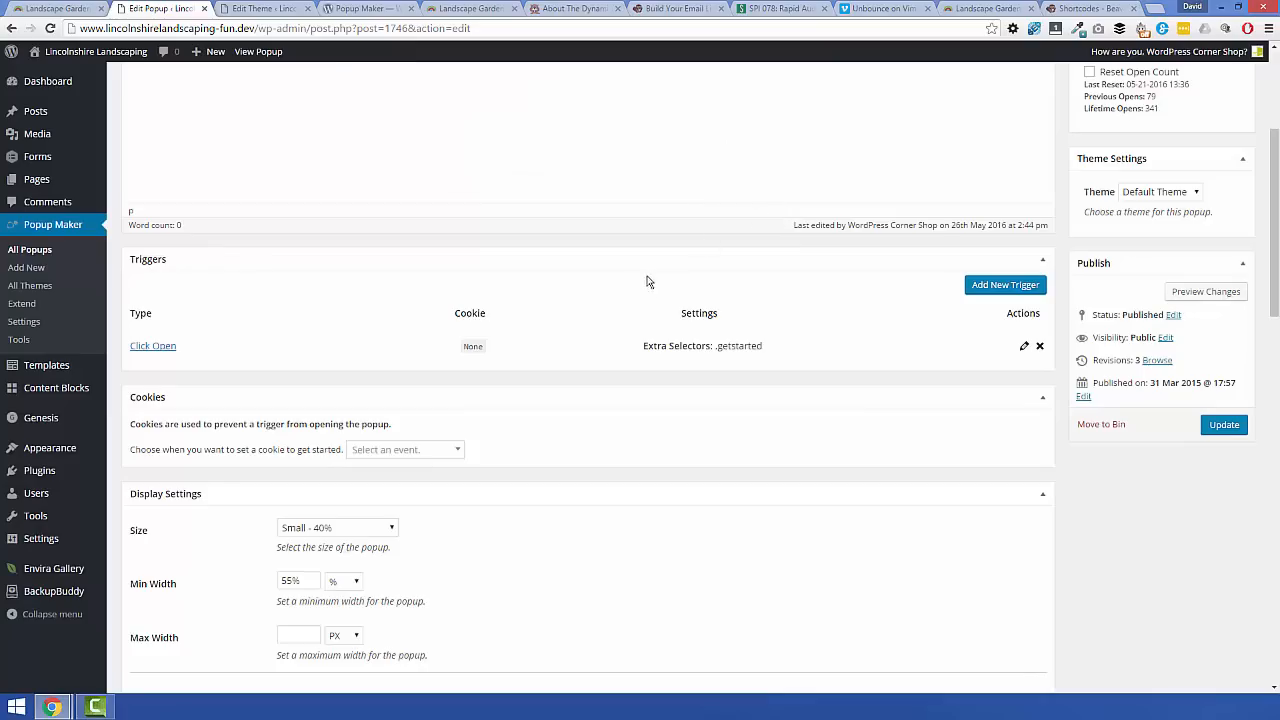
{"action": "mouse_move", "coordinate": [746, 343]}
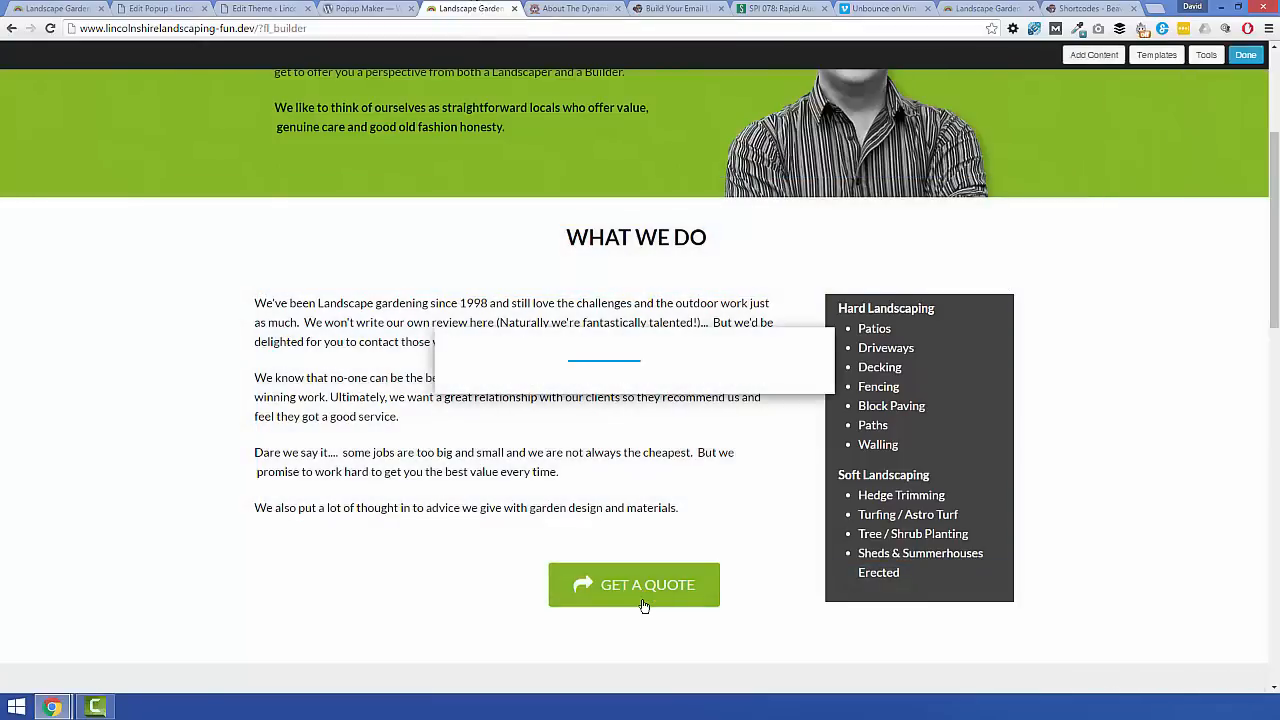
{"action": "left_click", "coordinate": [634, 585]}
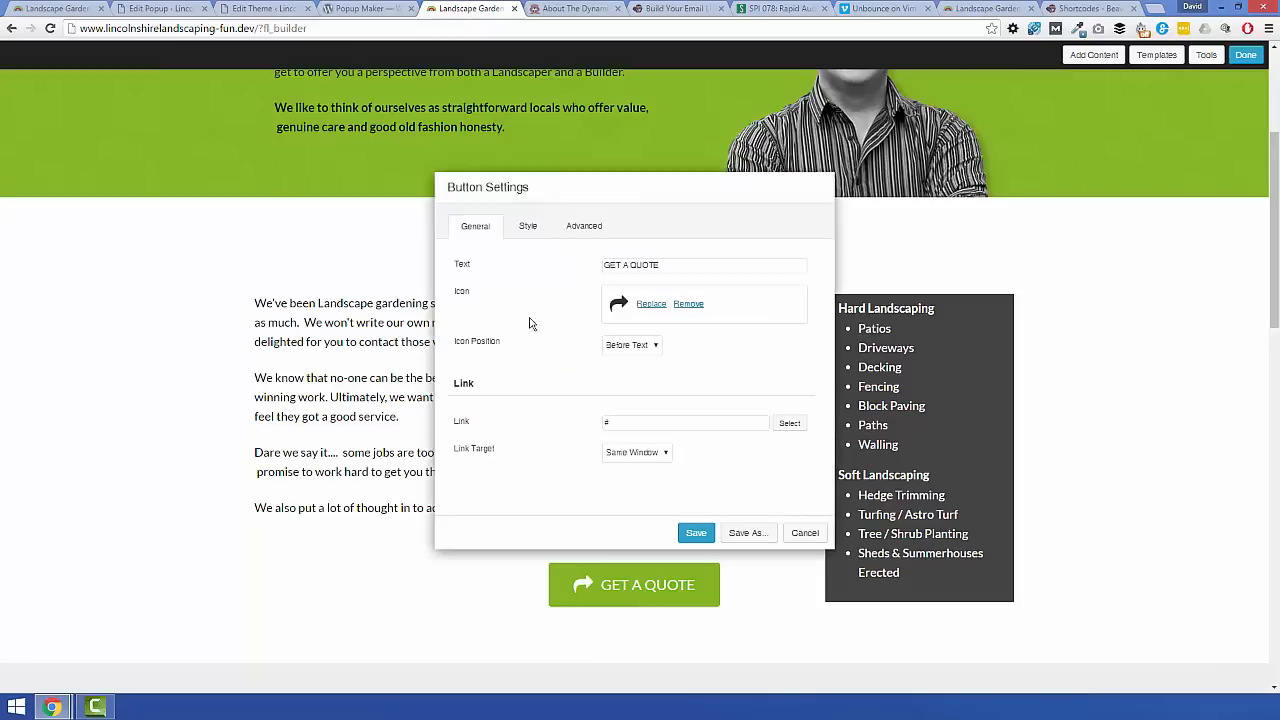
{"action": "left_click", "coordinate": [583, 225]}
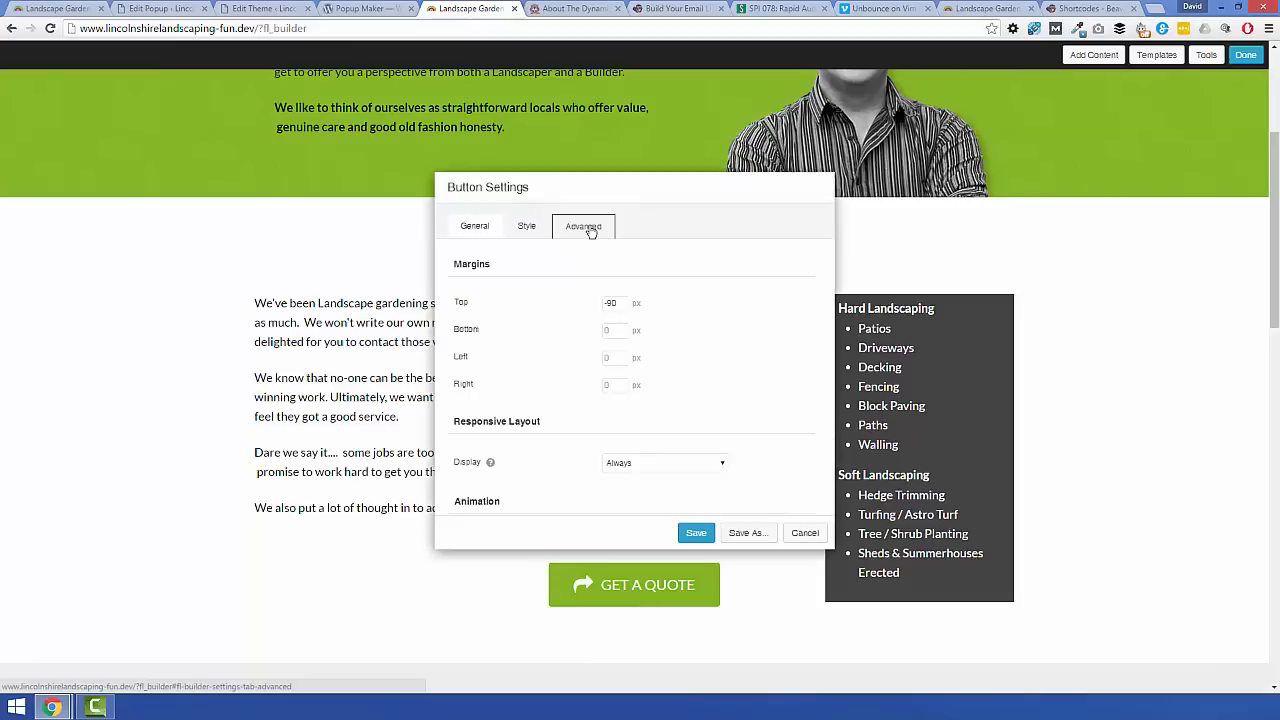
{"action": "scroll", "scroll_direction": "down", "scroll_amount": 3}
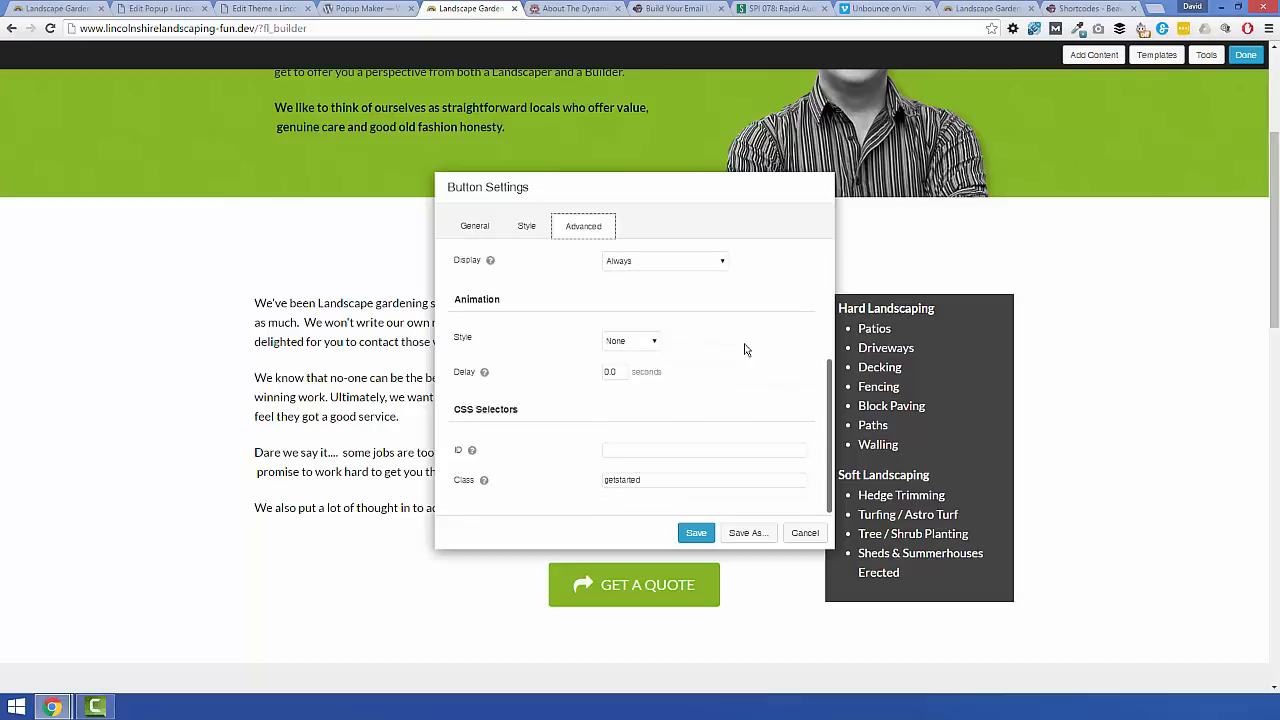
{"action": "mouse_move", "coordinate": [527, 484]}
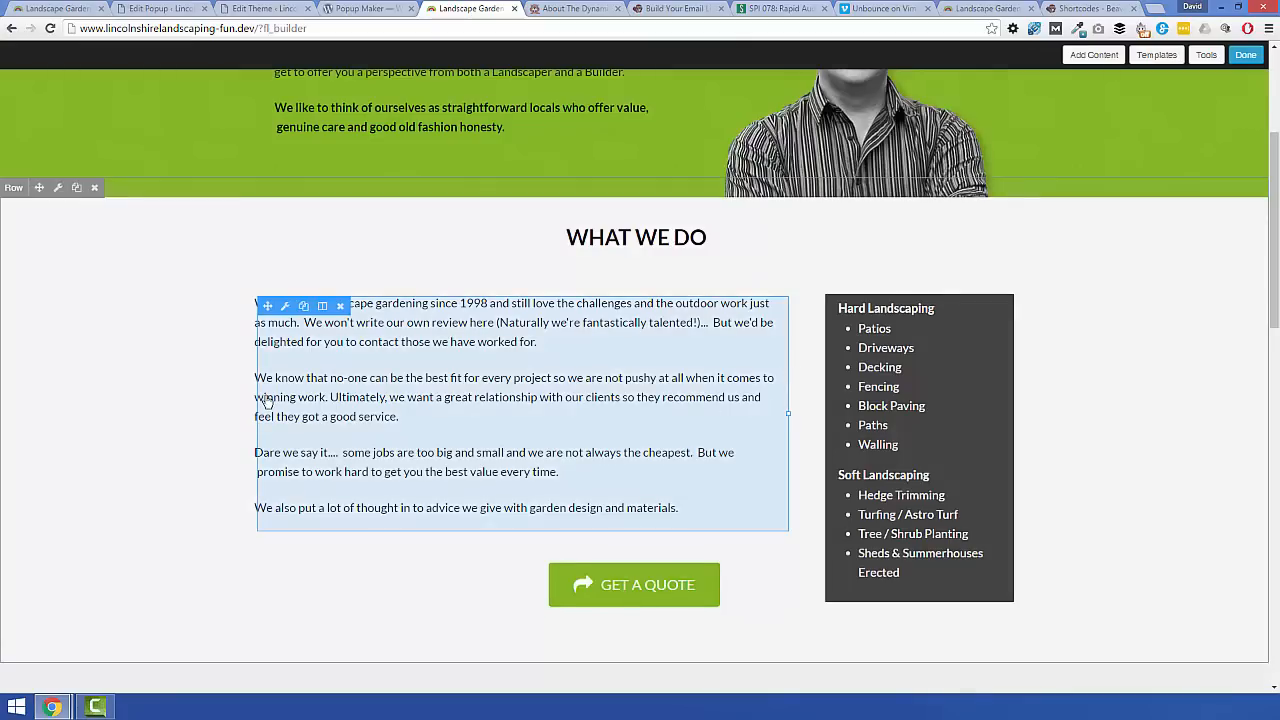
{"action": "left_click", "coordinate": [155, 8]}
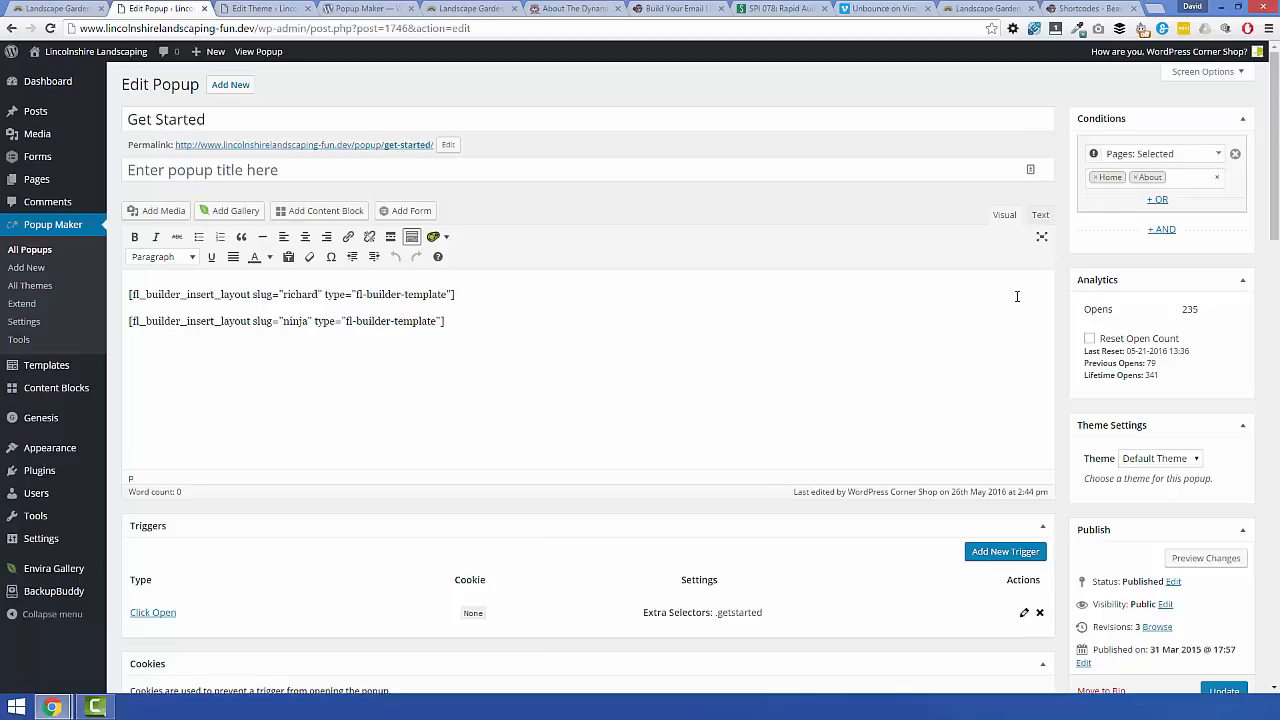
{"action": "mouse_move", "coordinate": [1129, 213]}
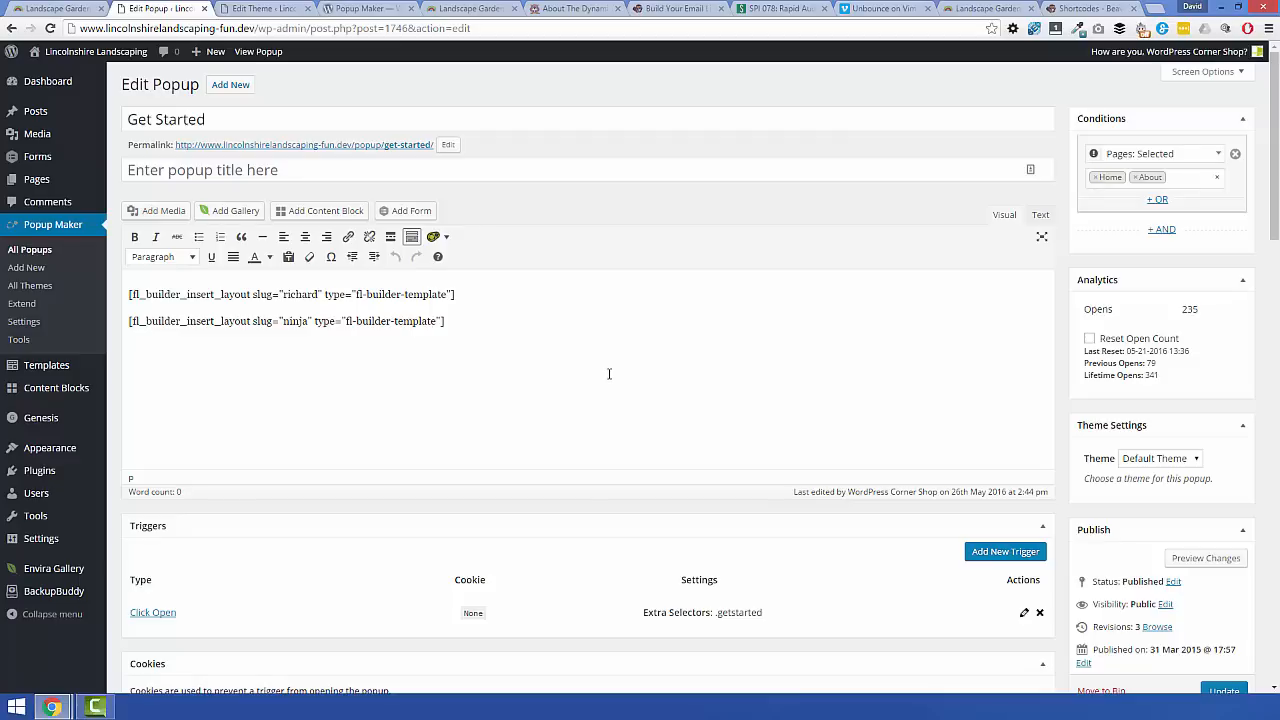
{"action": "mouse_move", "coordinate": [1156, 225]}
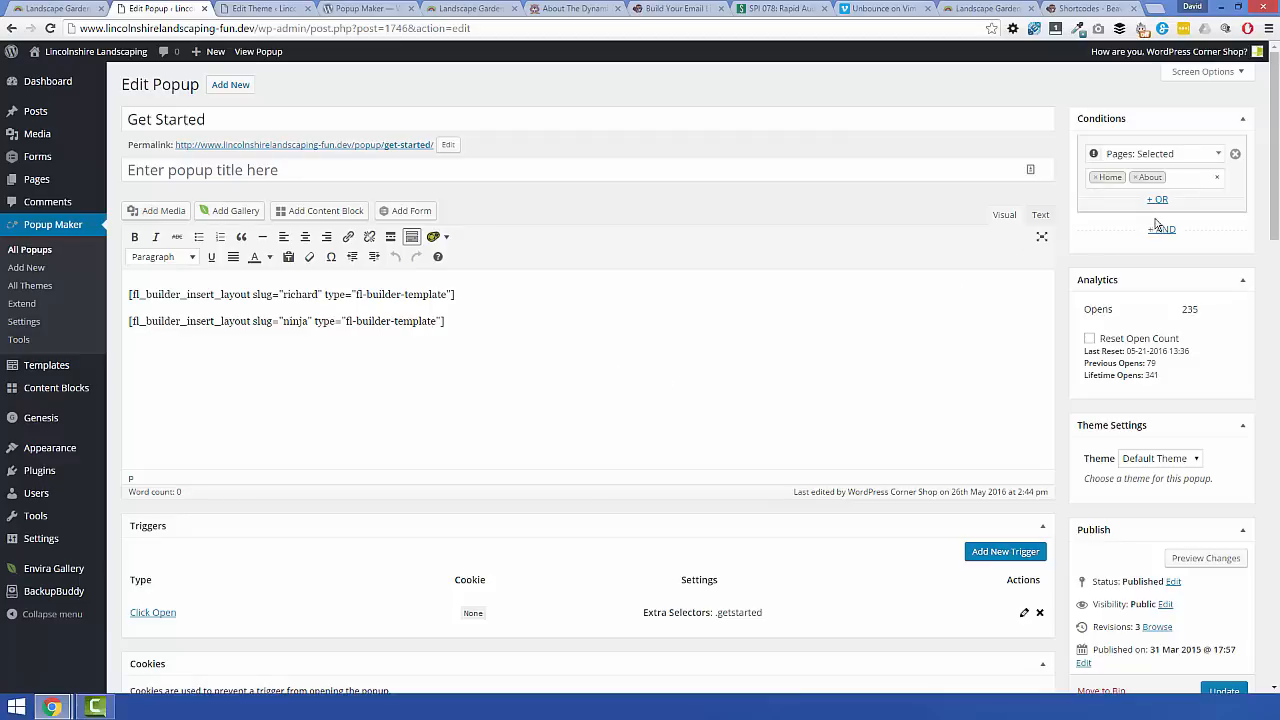
{"action": "mouse_move", "coordinate": [1150, 219]}
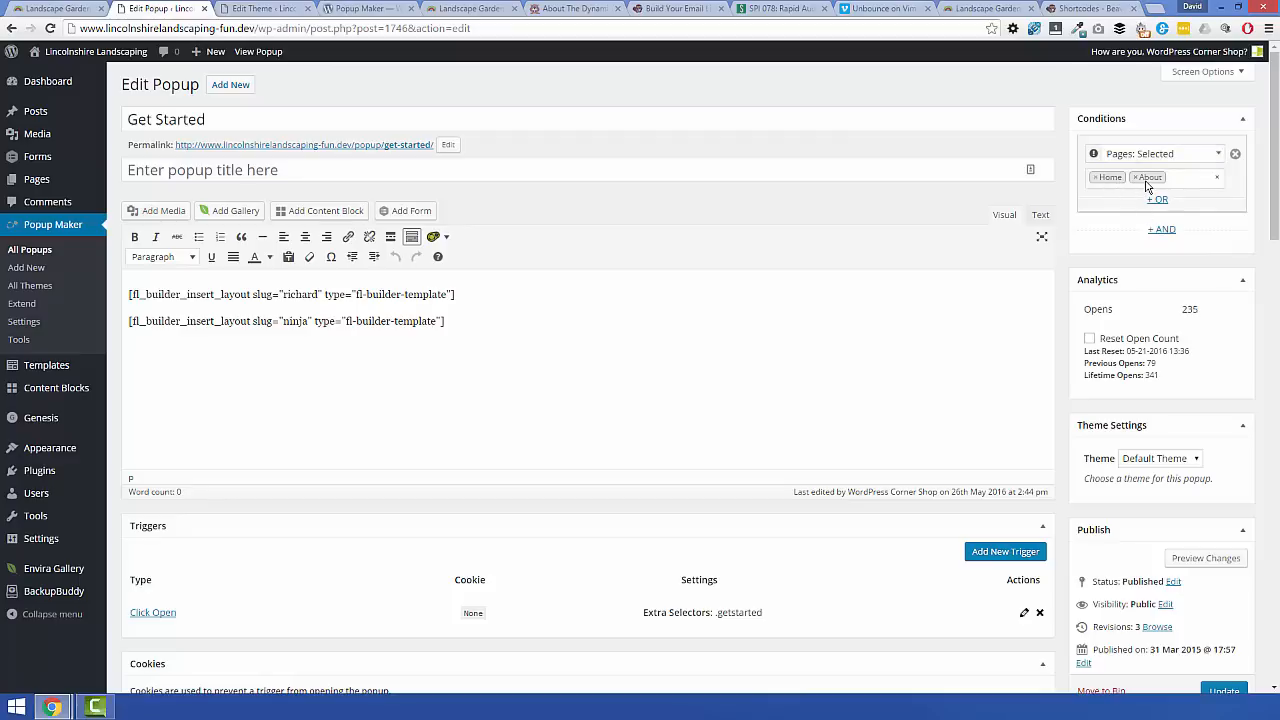
{"action": "mouse_move", "coordinate": [800, 251]}
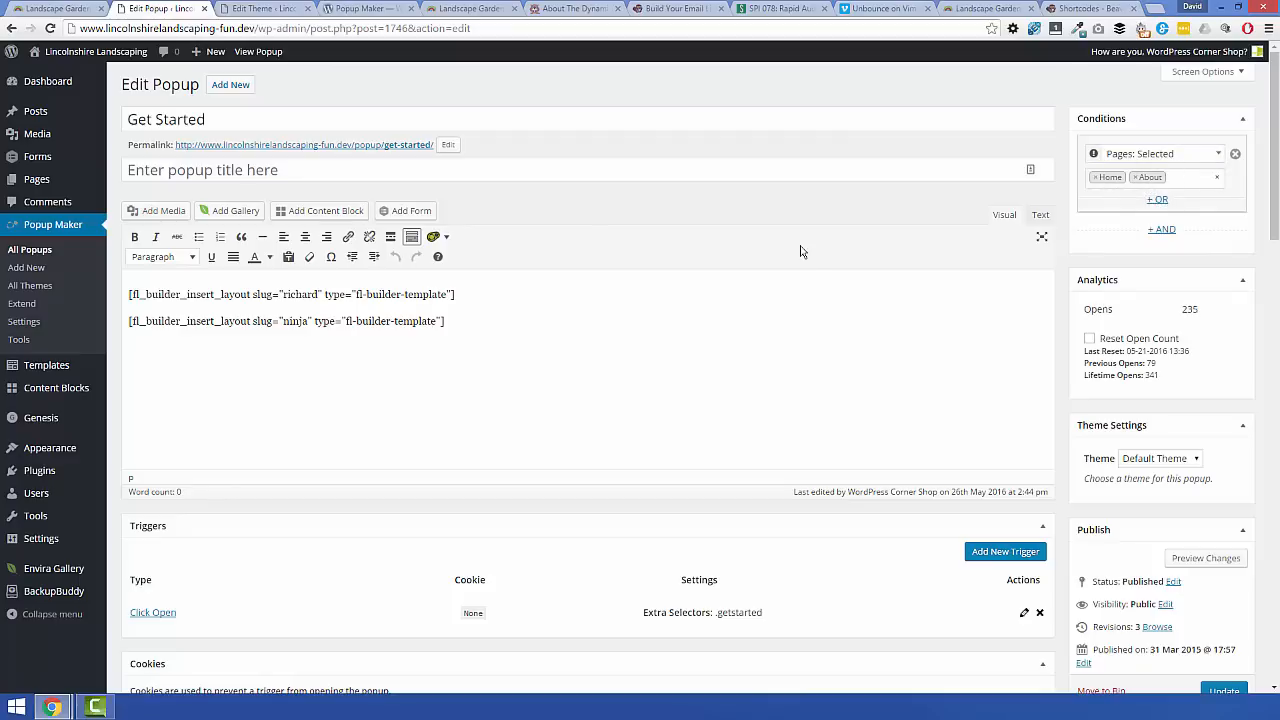
{"action": "scroll", "scroll_direction": "down", "scroll_amount": 3}
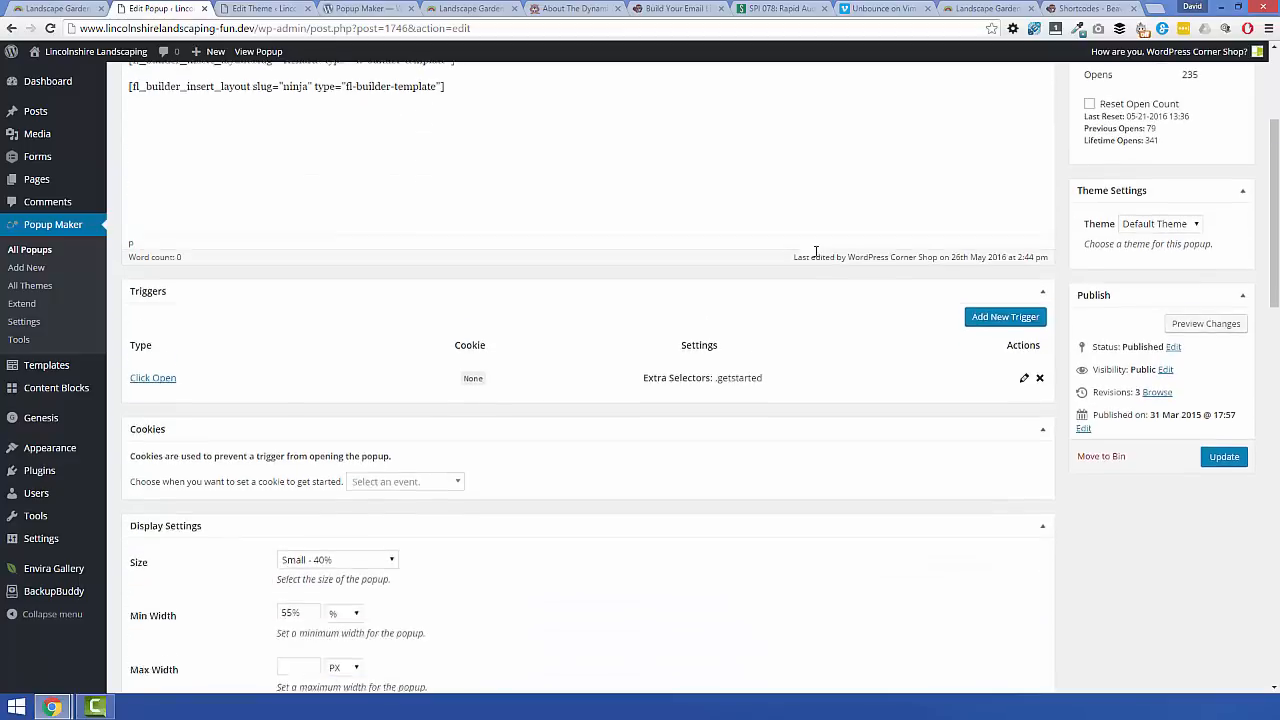
{"action": "scroll", "scroll_direction": "down", "scroll_amount": 3}
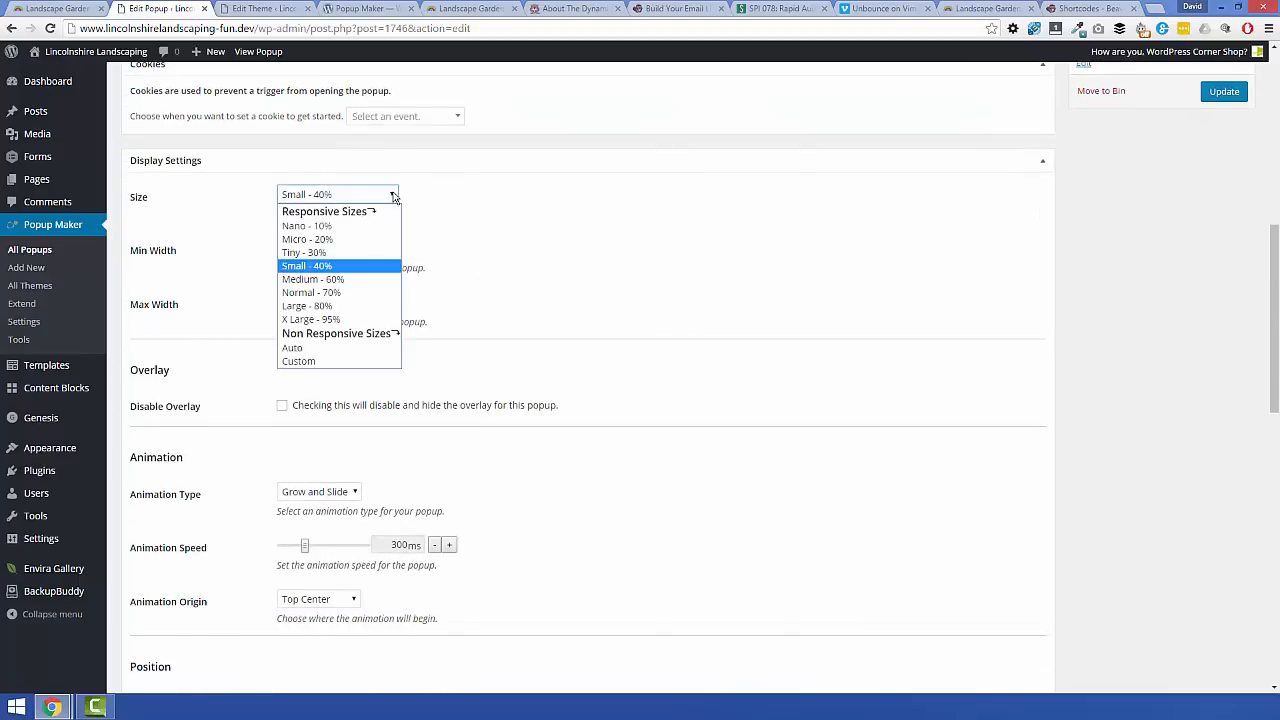
{"action": "mouse_move", "coordinate": [363, 305]}
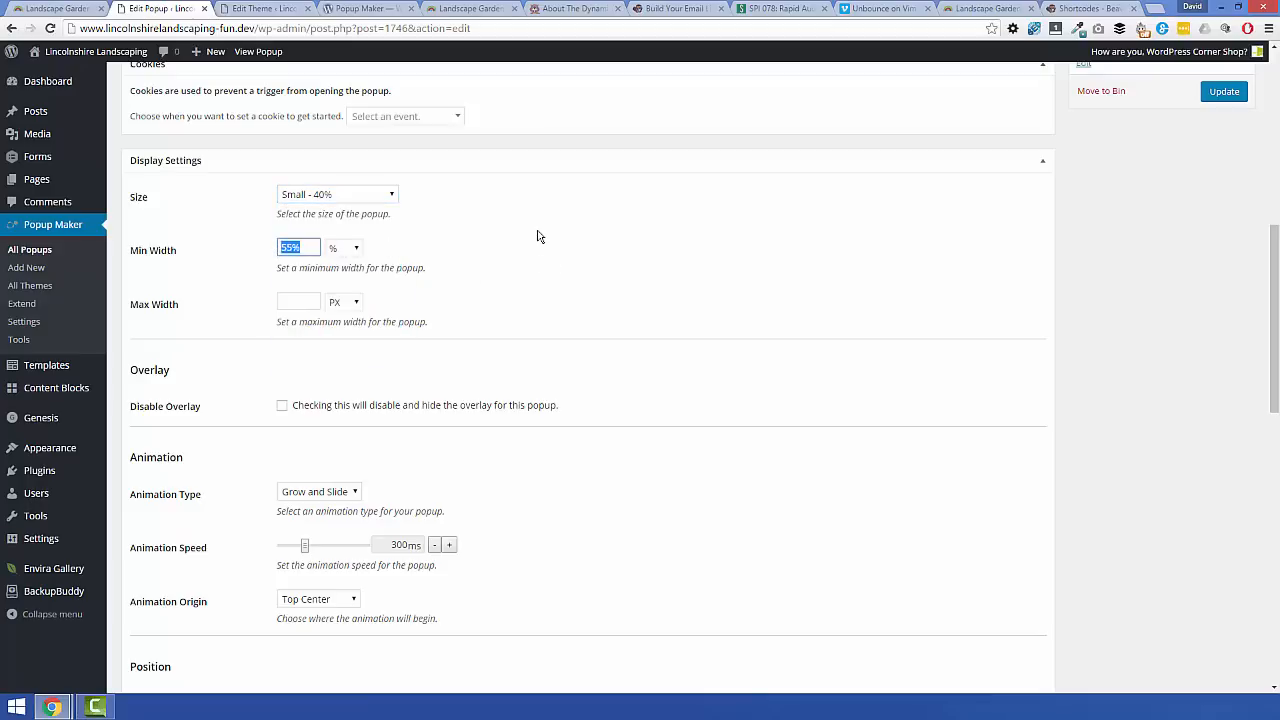
{"action": "scroll", "scroll_direction": "down", "scroll_amount": 3}
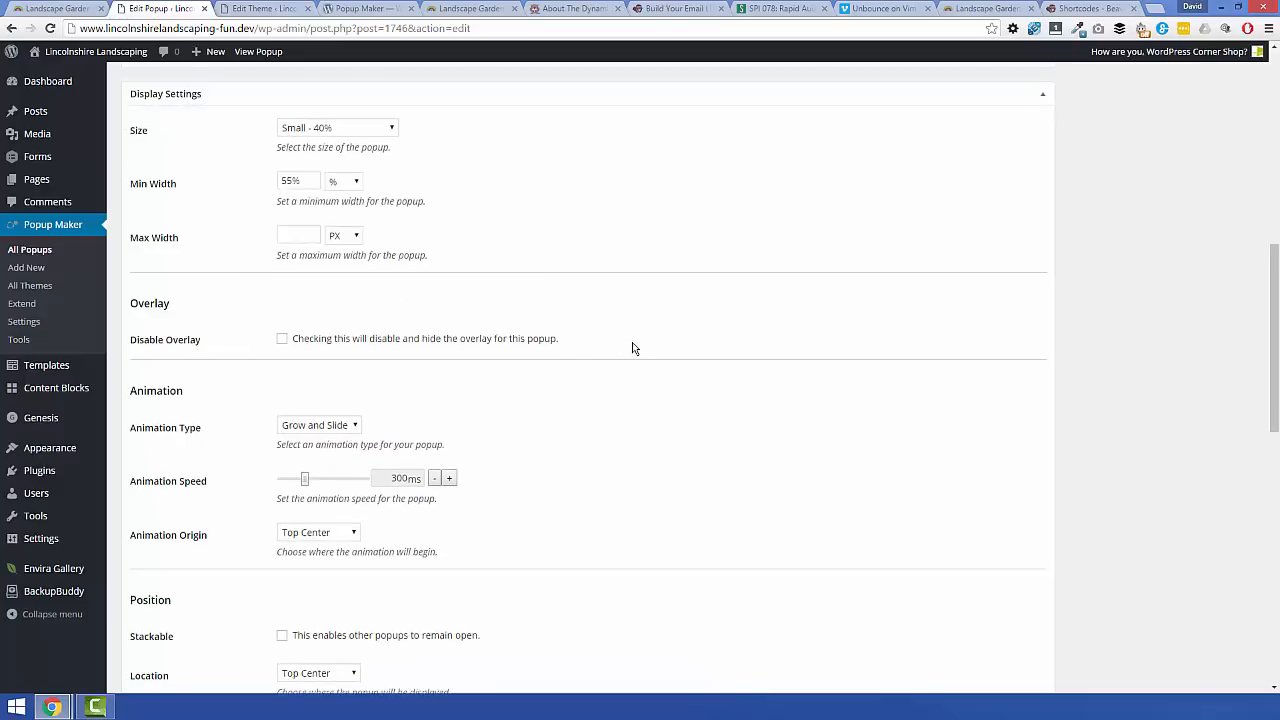
{"action": "scroll", "scroll_direction": "down", "scroll_amount": 3}
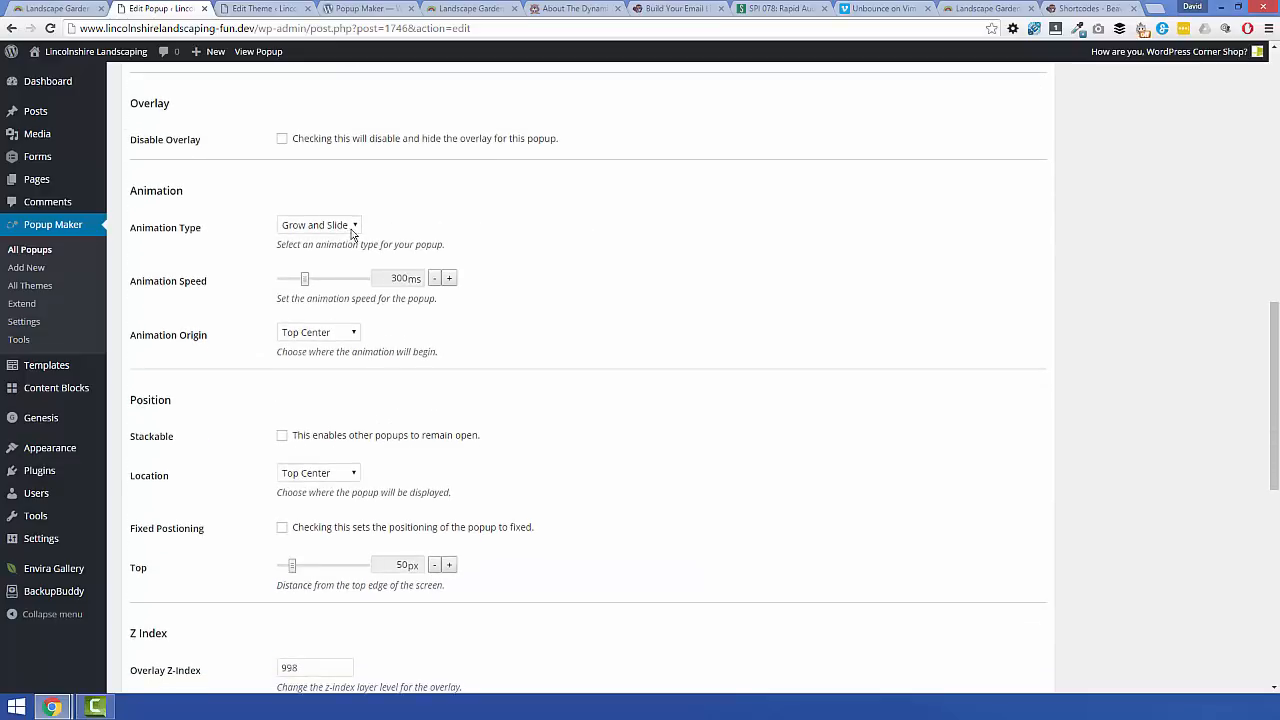
{"action": "left_click", "coordinate": [318, 224]}
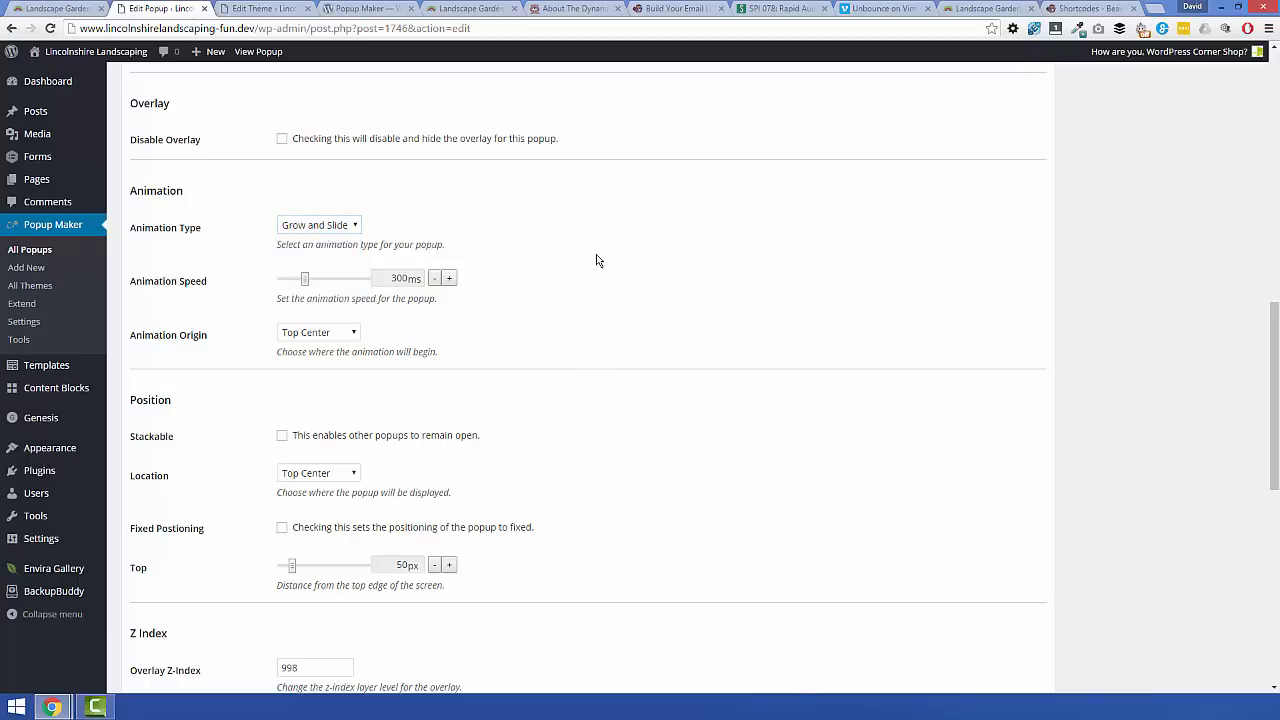
{"action": "scroll", "scroll_direction": "down", "scroll_amount": 3}
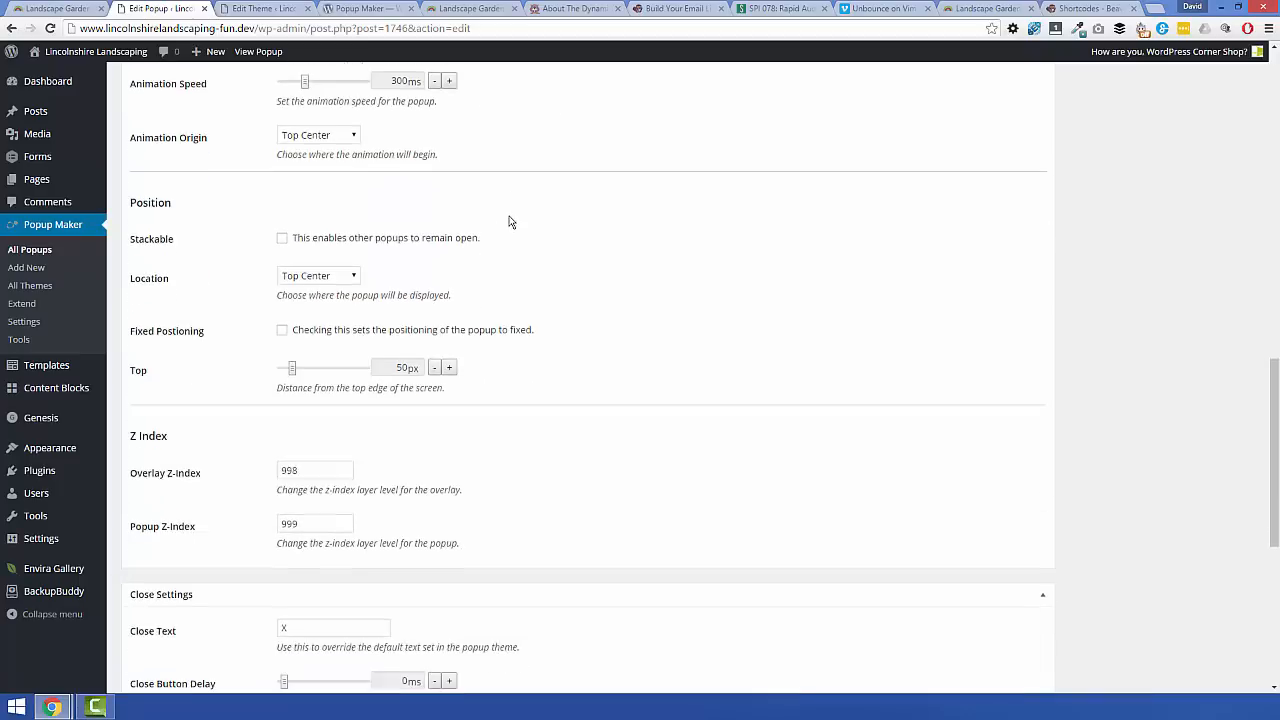
{"action": "scroll", "scroll_direction": "down", "scroll_amount": 3}
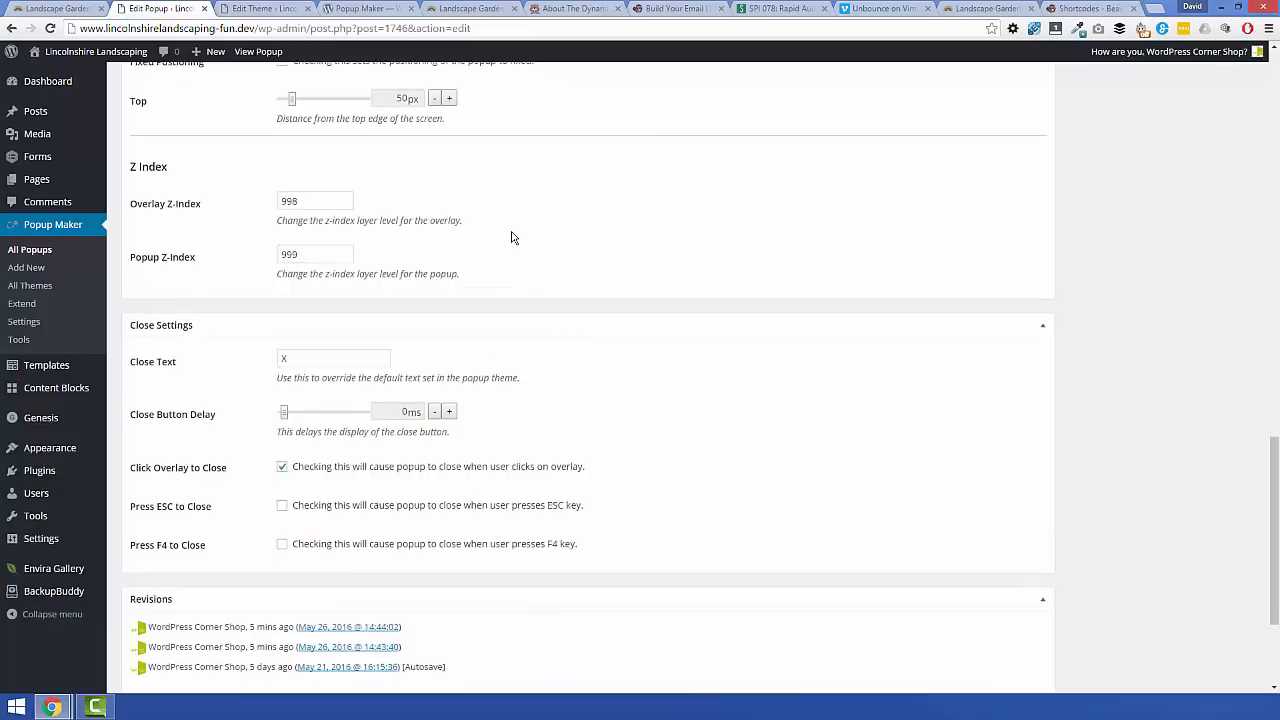
{"action": "left_click", "coordinate": [333, 358]}
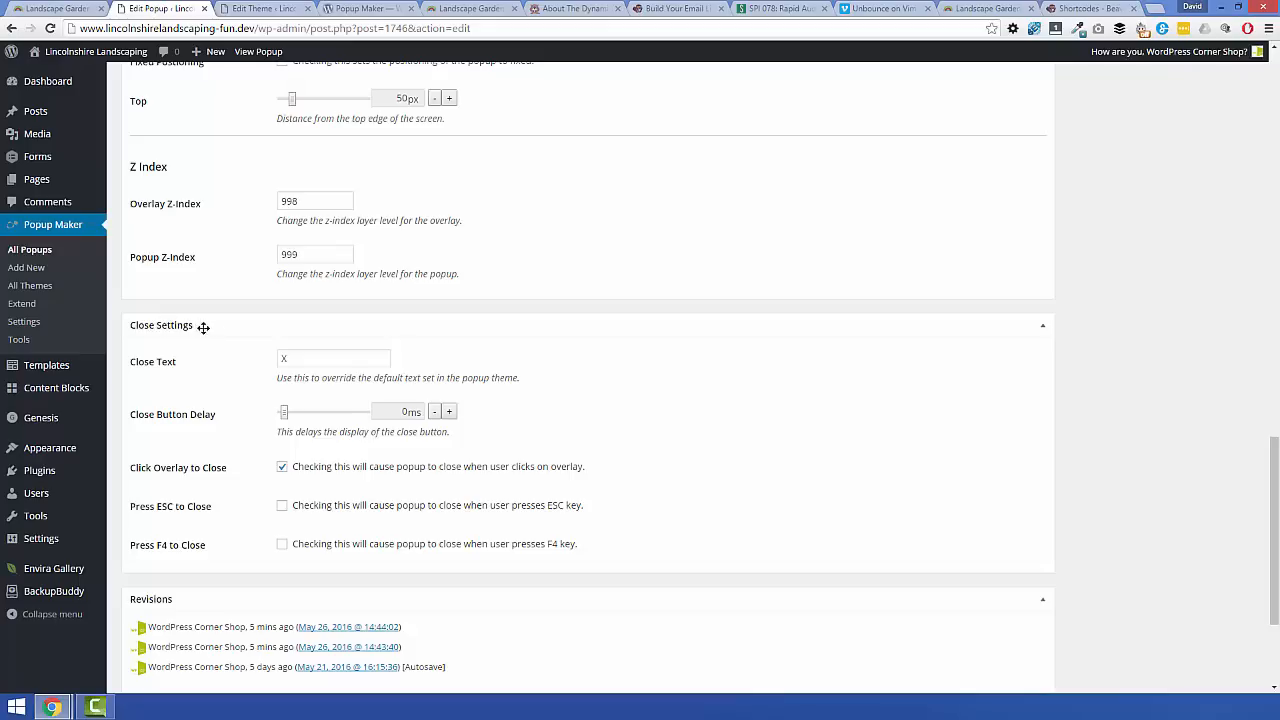
{"action": "mouse_move", "coordinate": [232, 432]}
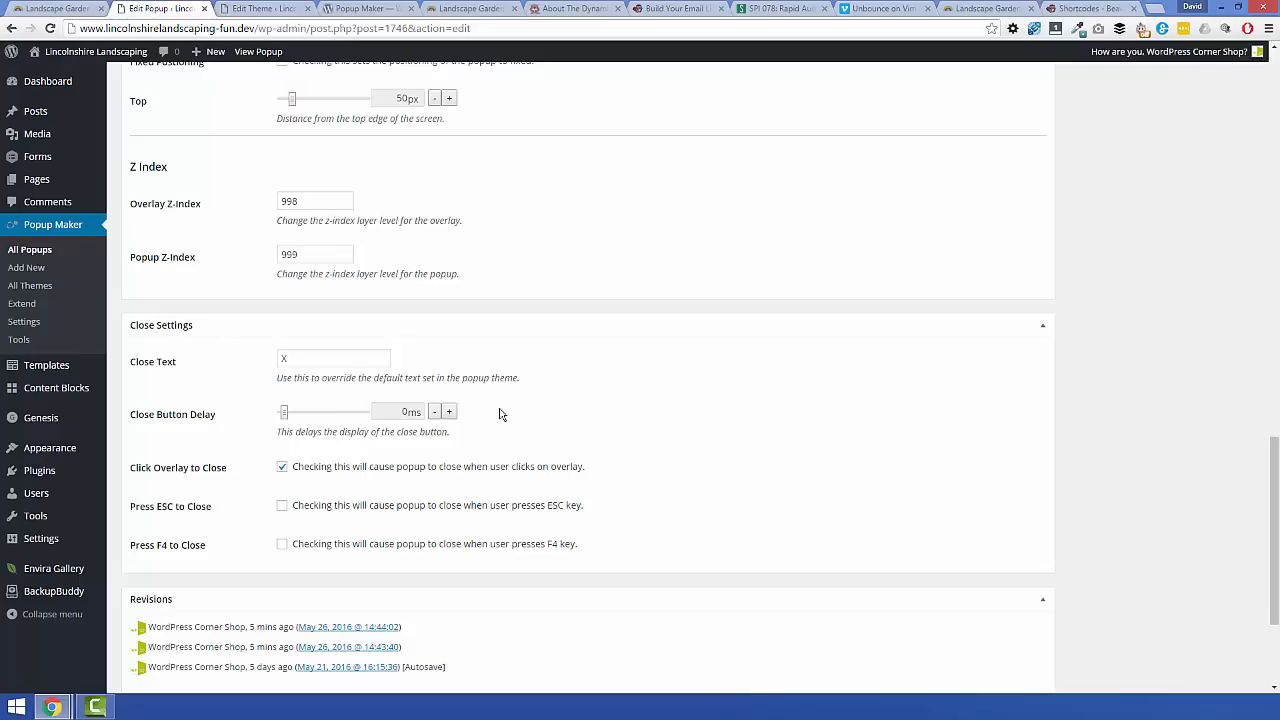
{"action": "scroll", "scroll_direction": "down", "scroll_amount": 3}
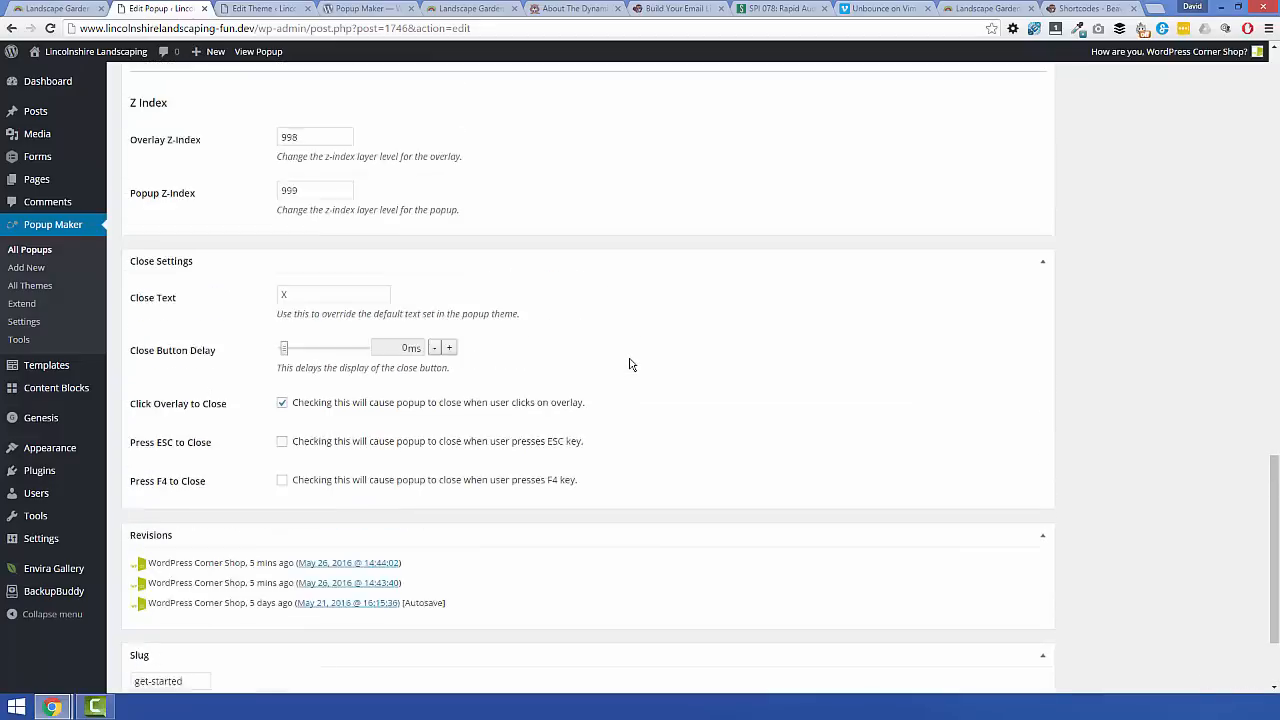
{"action": "scroll", "scroll_direction": "up", "scroll_amount": 3}
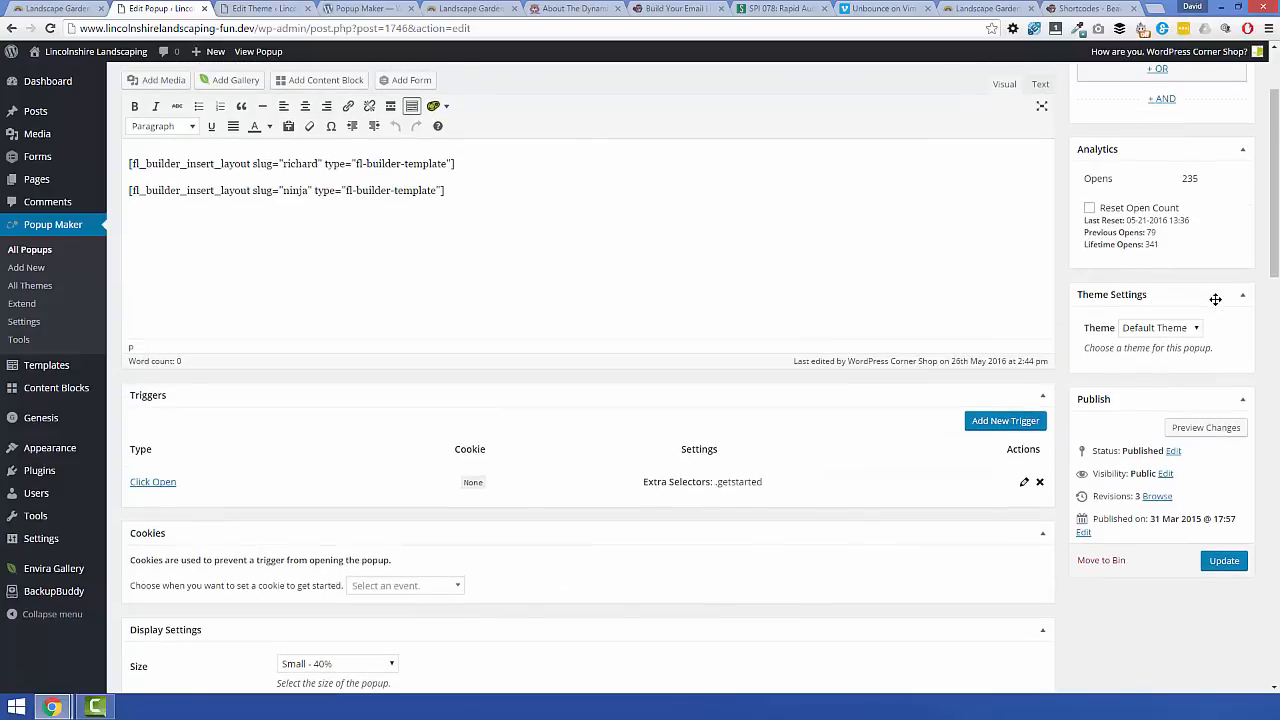
Step: Keep Default Theme for the popup, then open Default Theme from All Themes
{"action": "left_click", "coordinate": [1160, 327]}
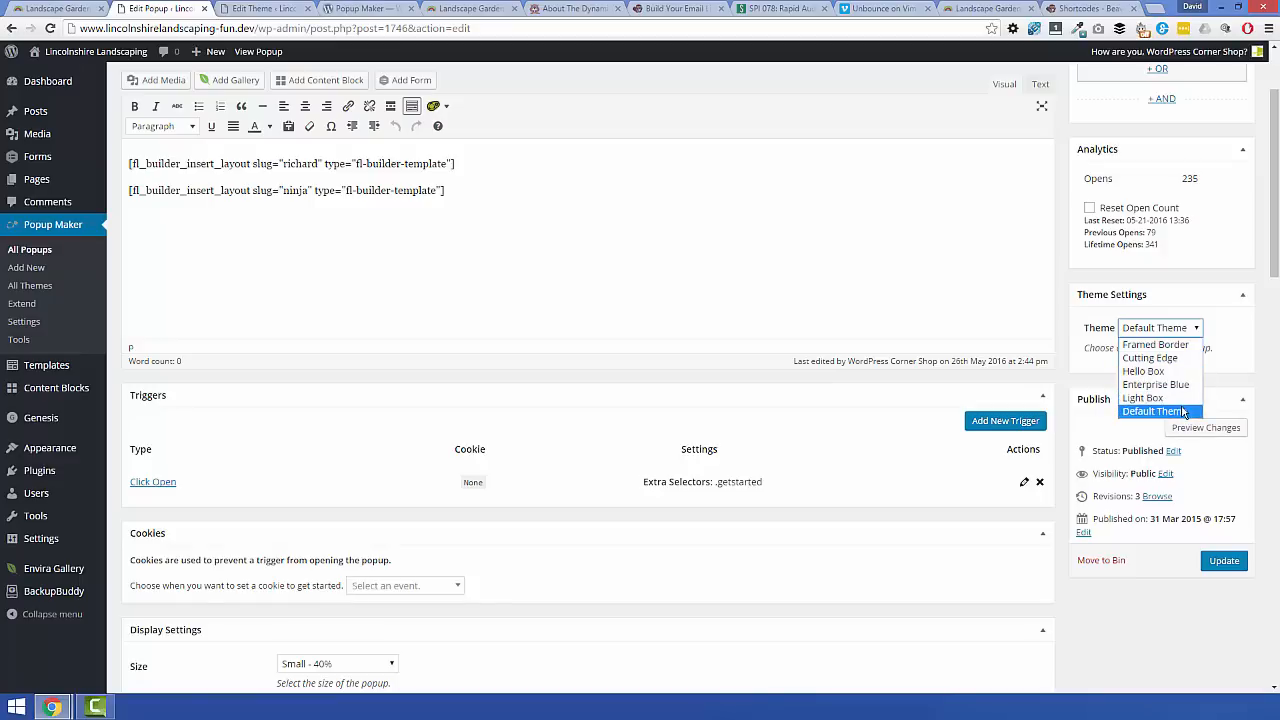
{"action": "left_click", "coordinate": [1153, 411]}
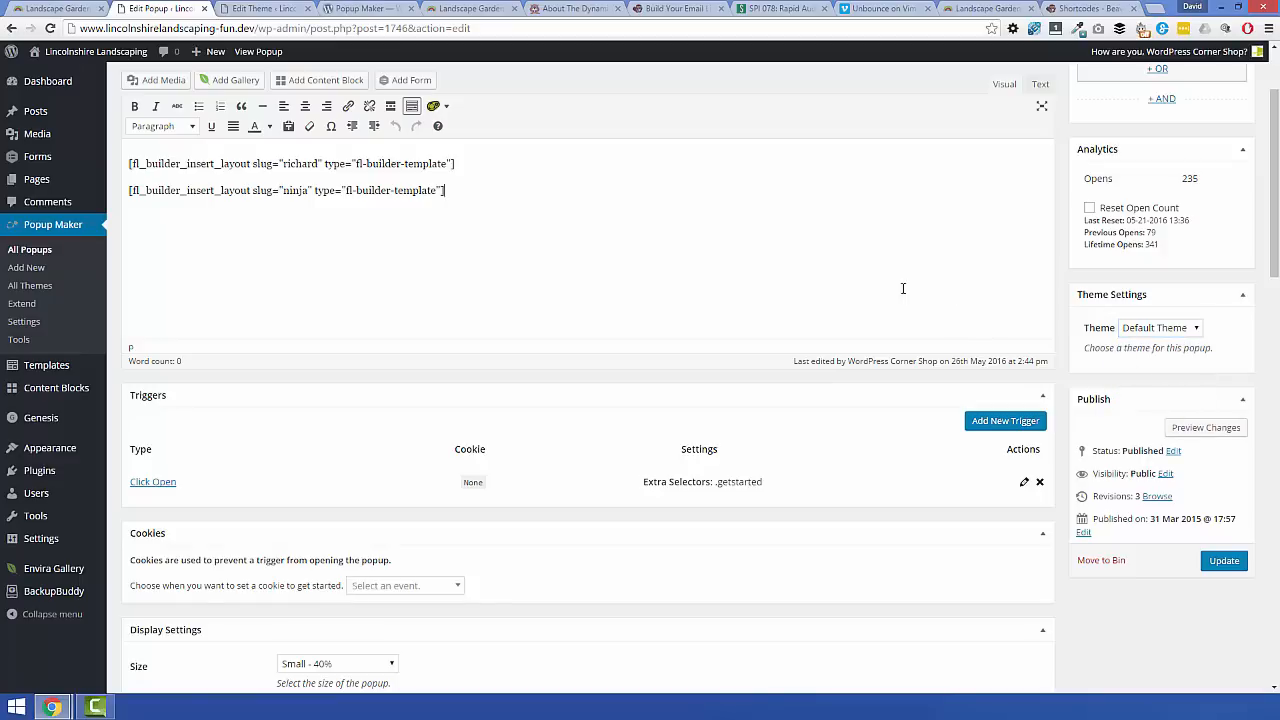
{"action": "mouse_move", "coordinate": [30, 285]}
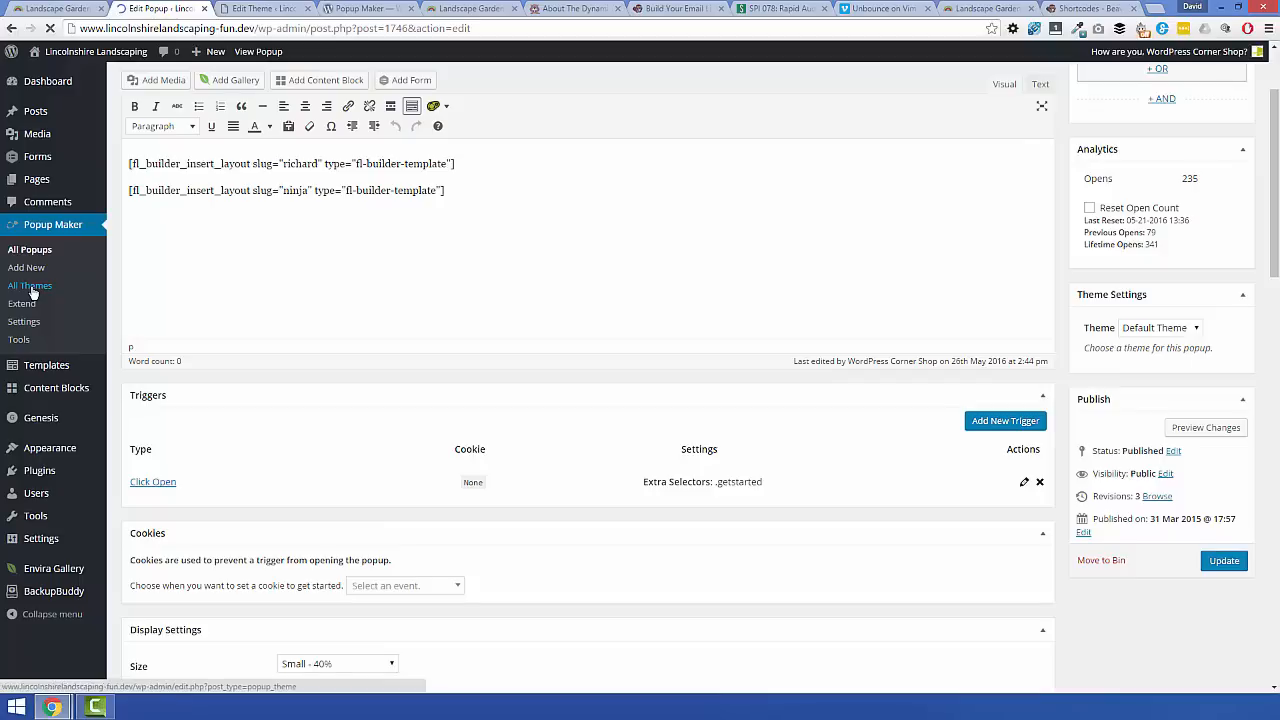
{"action": "left_click", "coordinate": [29, 285]}
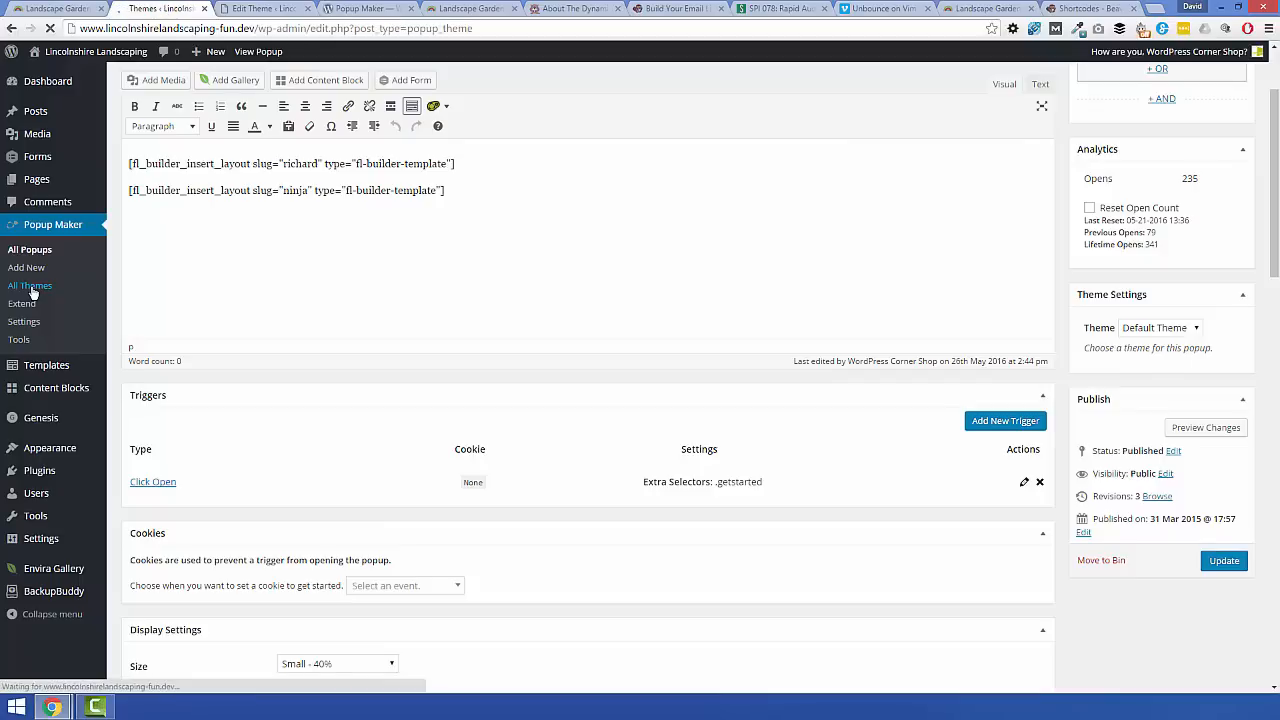
{"action": "left_click", "coordinate": [30, 285]}
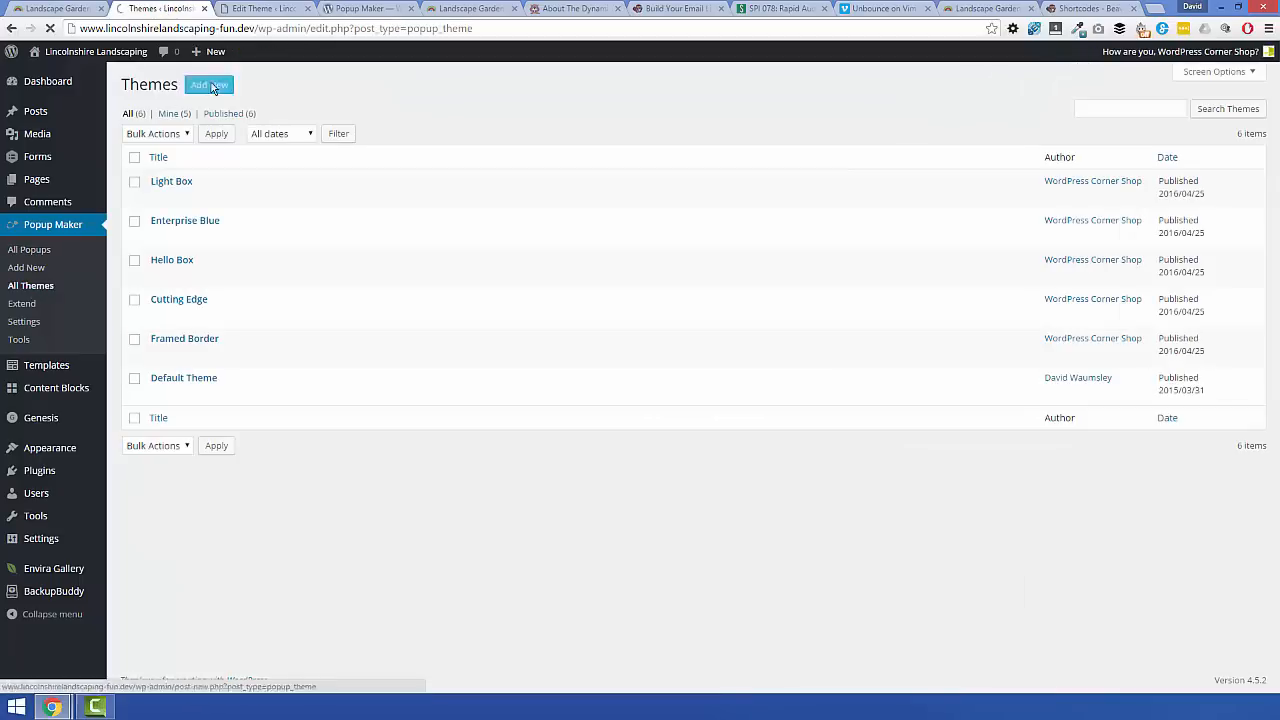
{"action": "mouse_move", "coordinate": [183, 378]}
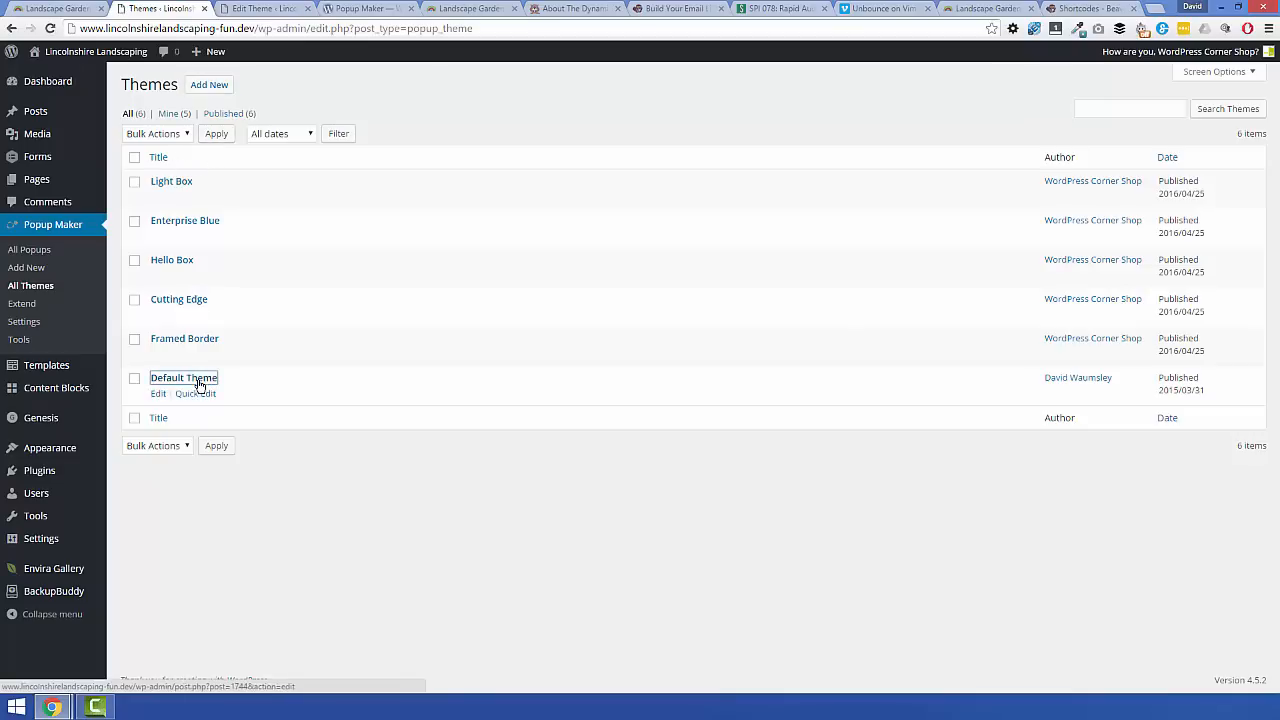
{"action": "left_click", "coordinate": [183, 378]}
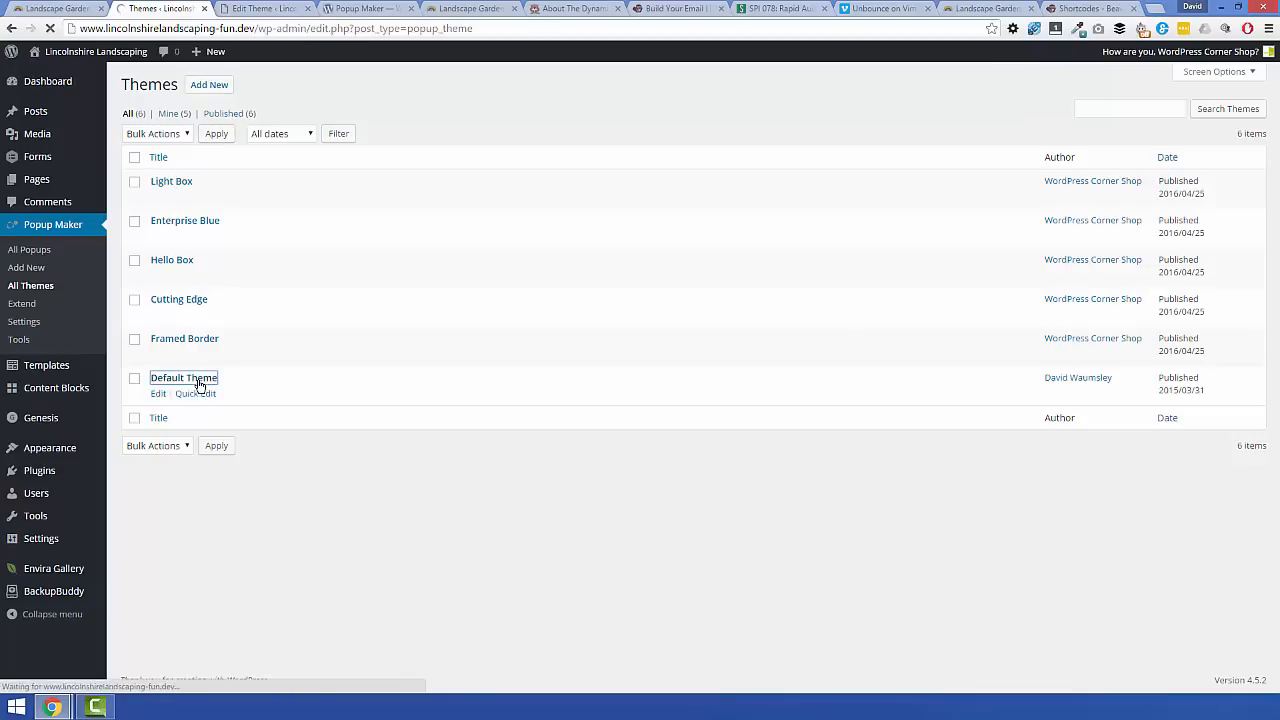
{"action": "left_click", "coordinate": [183, 378]}
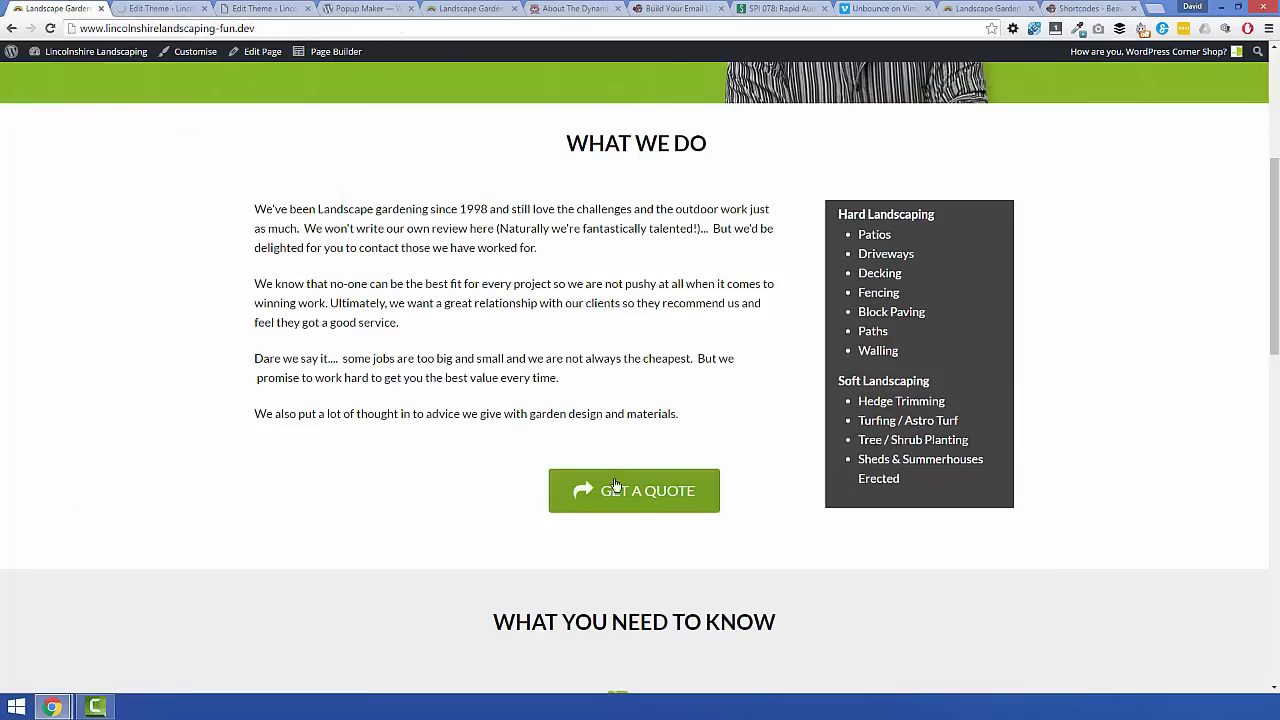
Step: Trigger the Become A Conversion Ninja popup with the Get a Quote button
{"action": "left_click", "coordinate": [633, 490]}
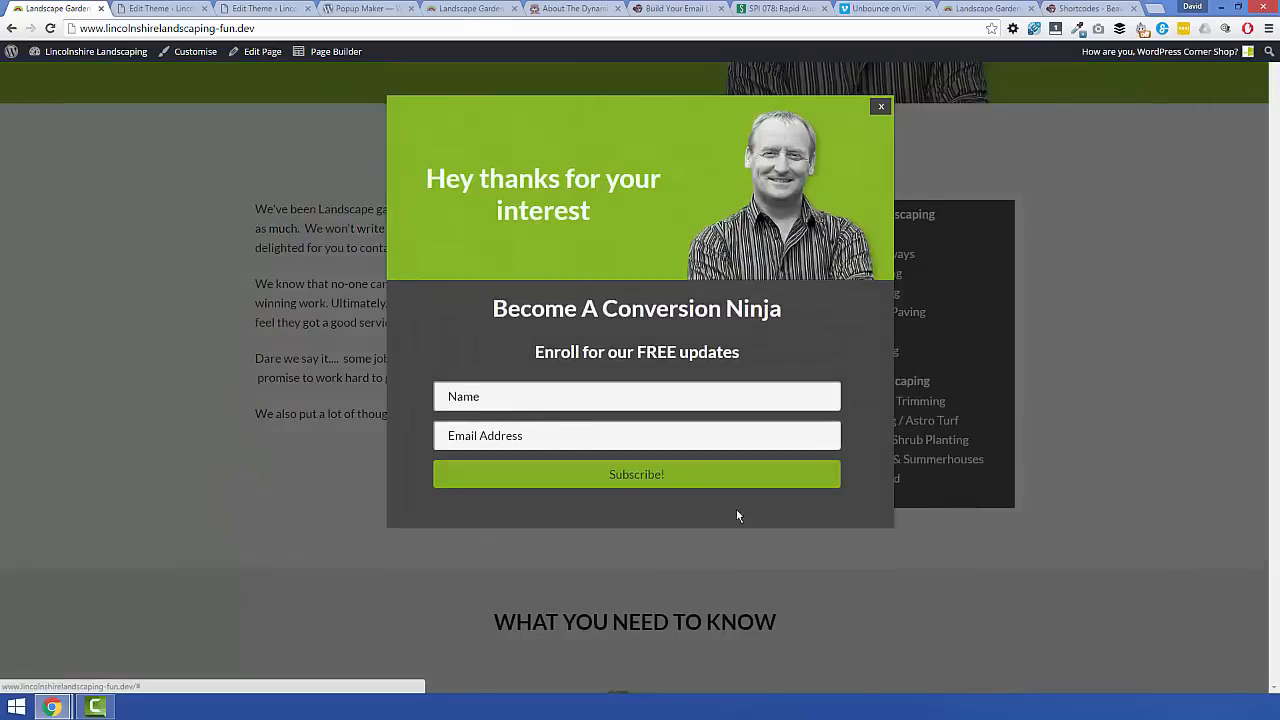
{"action": "mouse_move", "coordinate": [790, 524]}
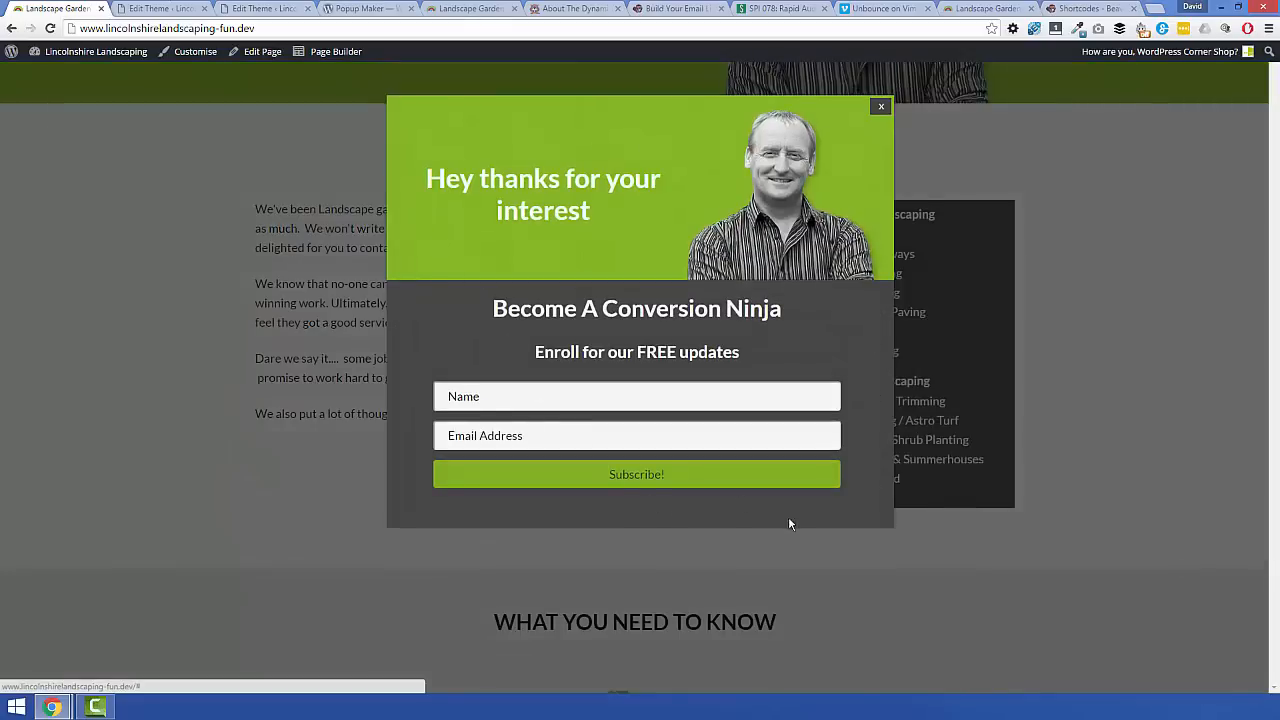
{"action": "mouse_move", "coordinate": [884, 337]}
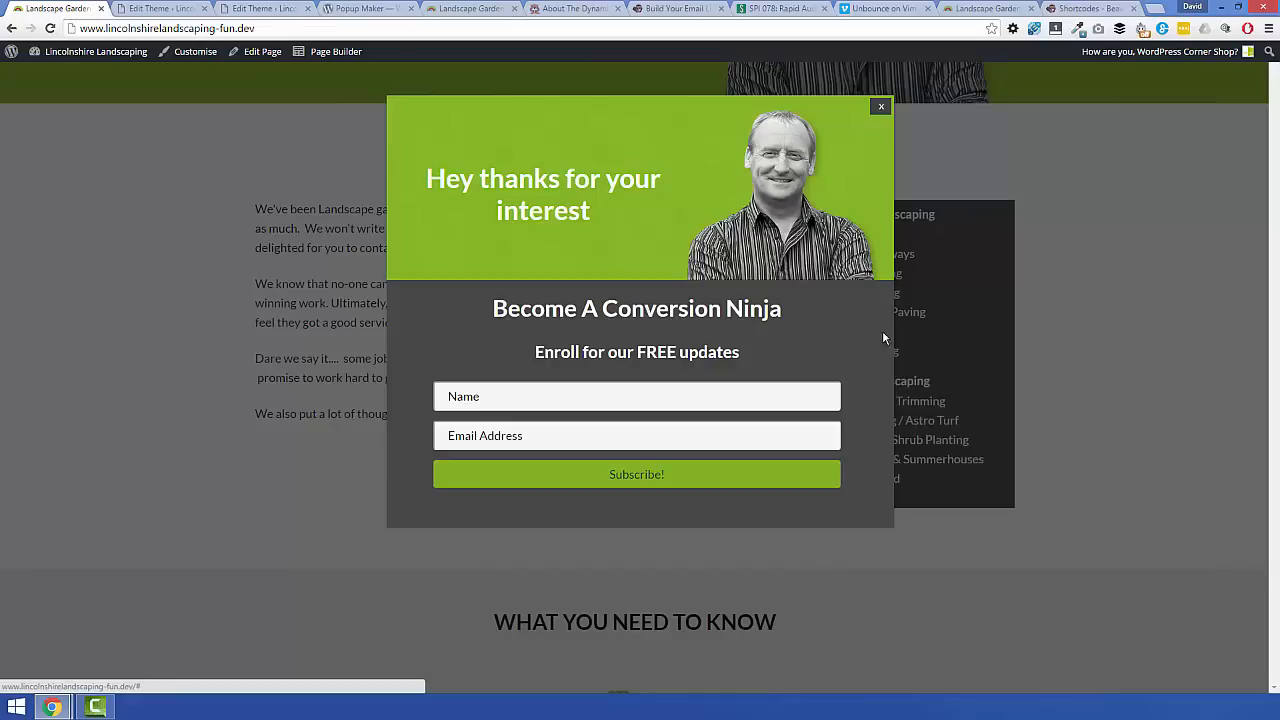
{"action": "mouse_move", "coordinate": [450, 130]}
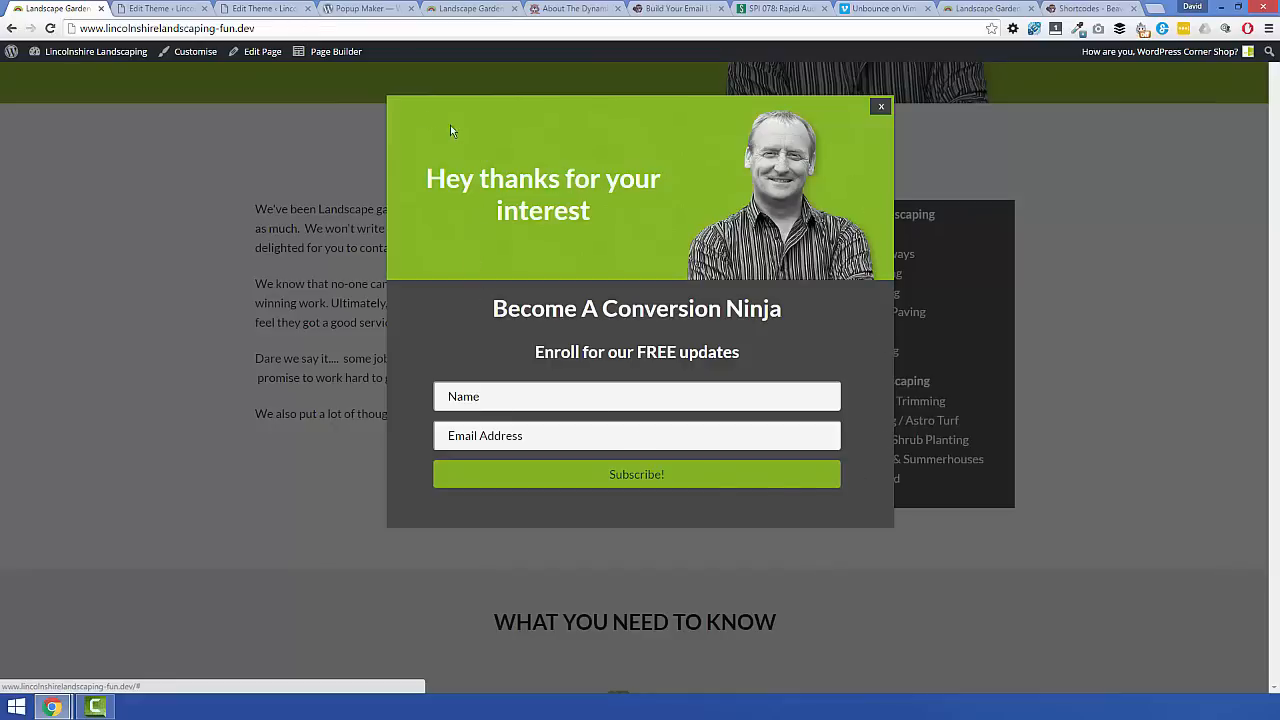
{"action": "mouse_move", "coordinate": [155, 168]}
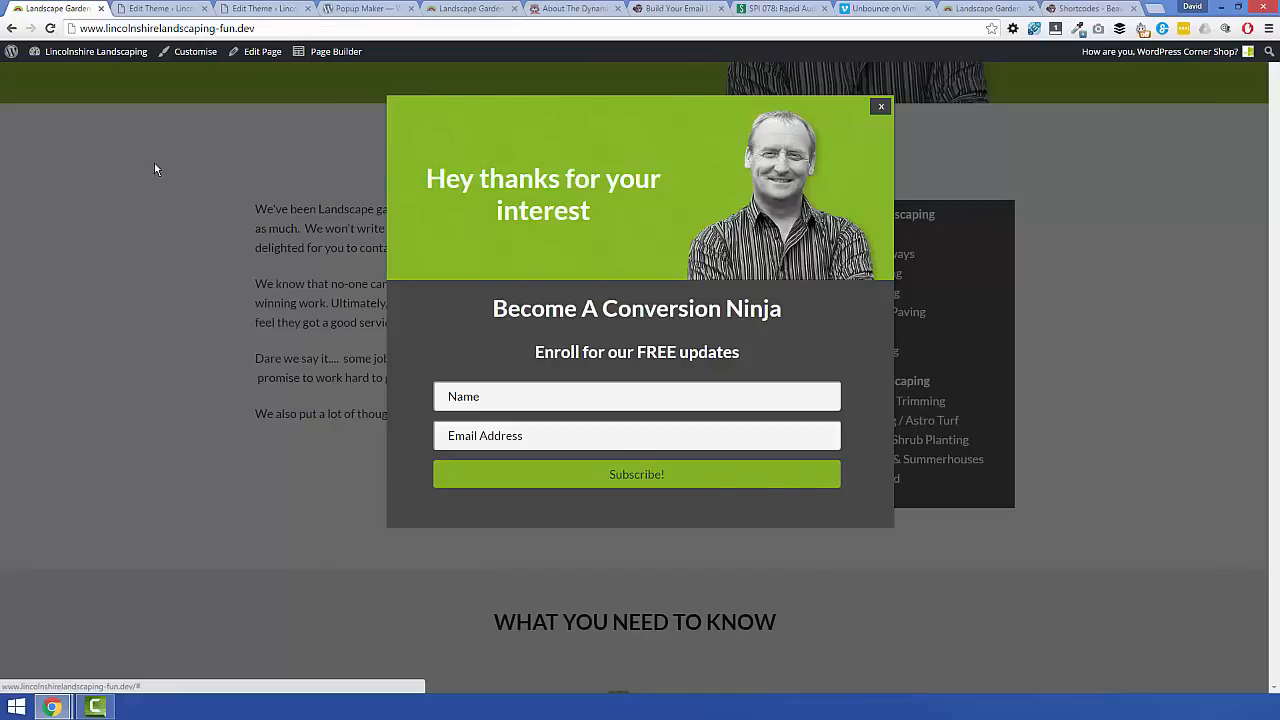
Step: Set the Default Theme container padding to 11px and scroll through the remaining settings
{"action": "left_click", "coordinate": [160, 8]}
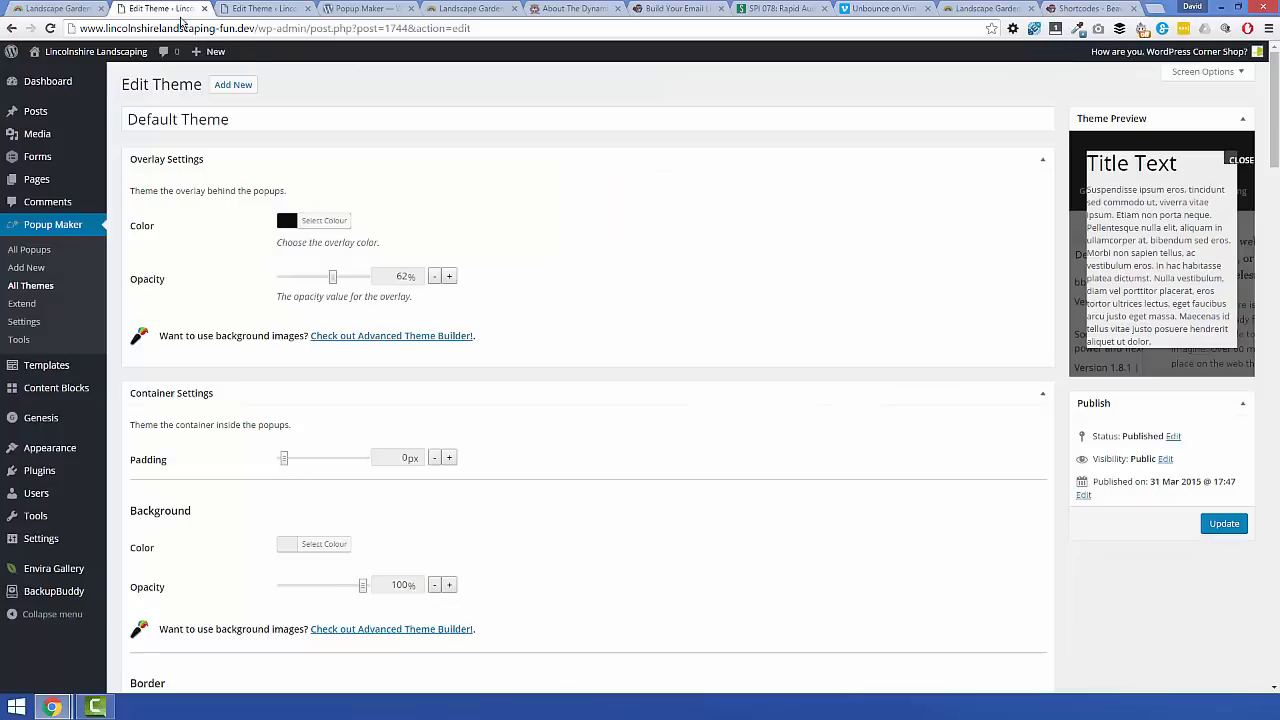
{"action": "scroll", "scroll_direction": "down", "scroll_amount": 3}
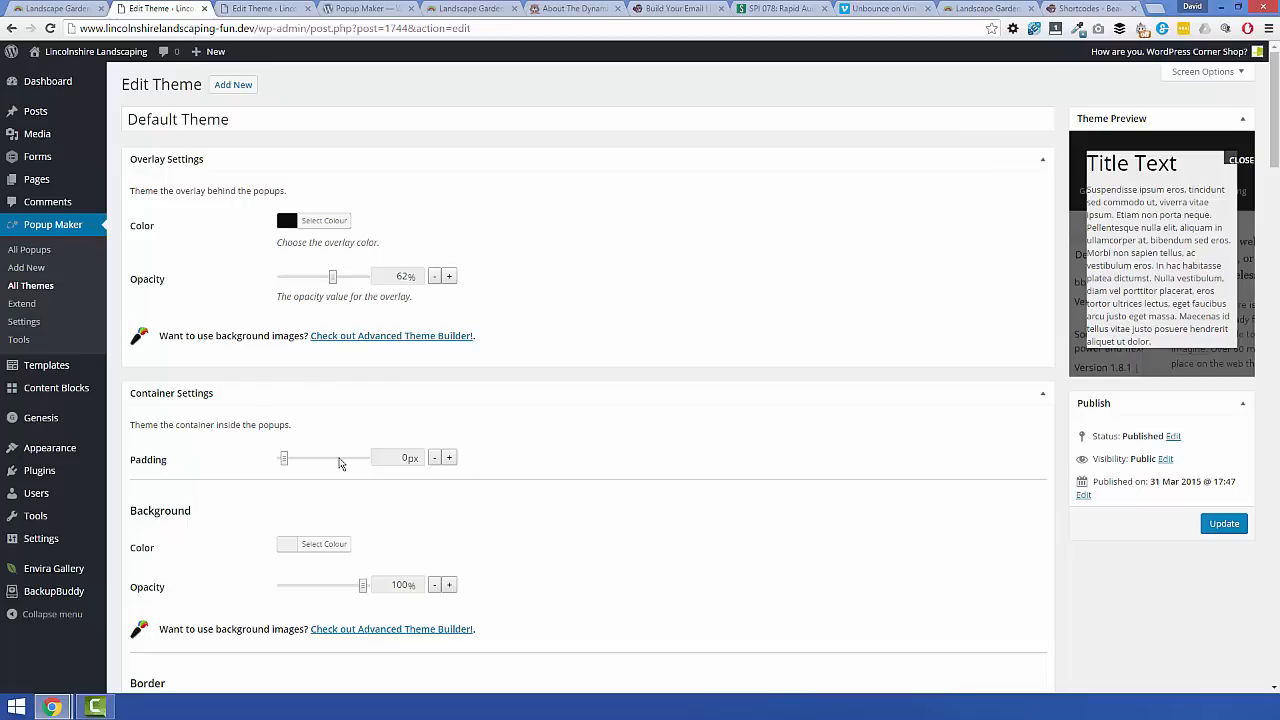
{"action": "mouse_move", "coordinate": [375, 463]}
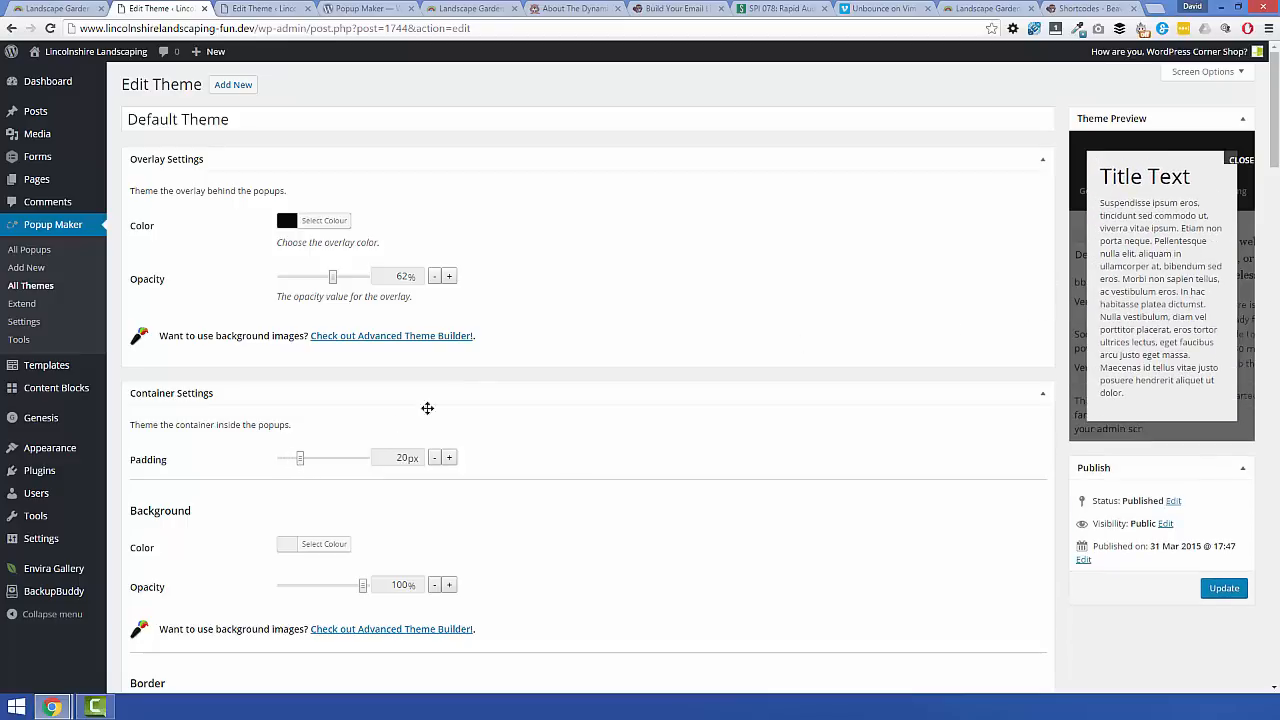
{"action": "left_click_drag", "start_coordinate": [300, 457], "coordinate": [323, 457]}
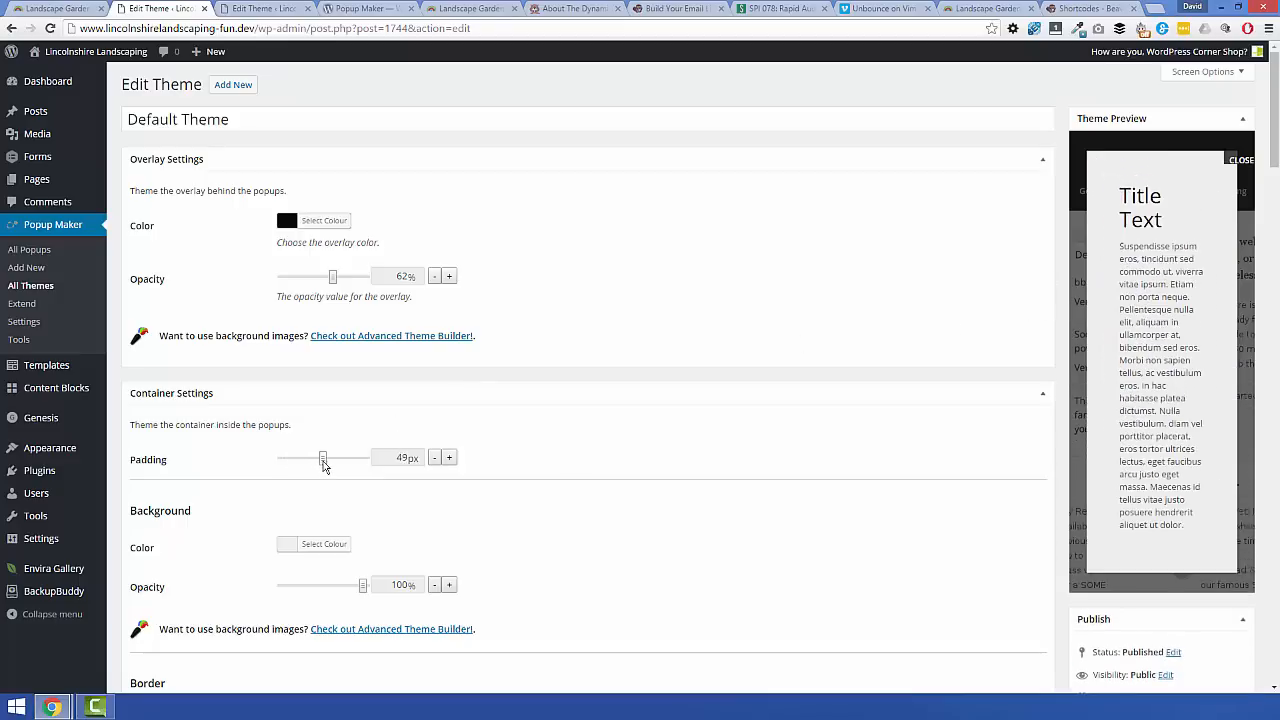
{"action": "left_click_drag", "start_coordinate": [322, 457], "coordinate": [295, 457]}
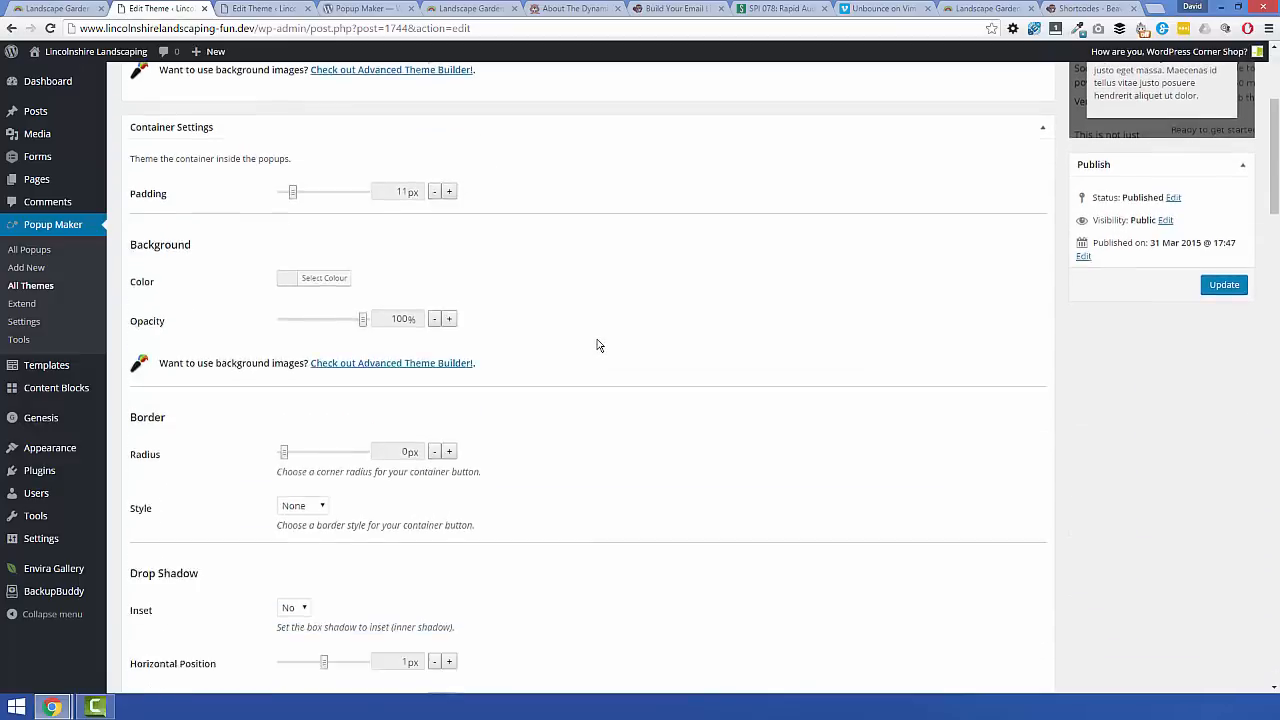
{"action": "scroll", "scroll_direction": "up", "scroll_amount": 3}
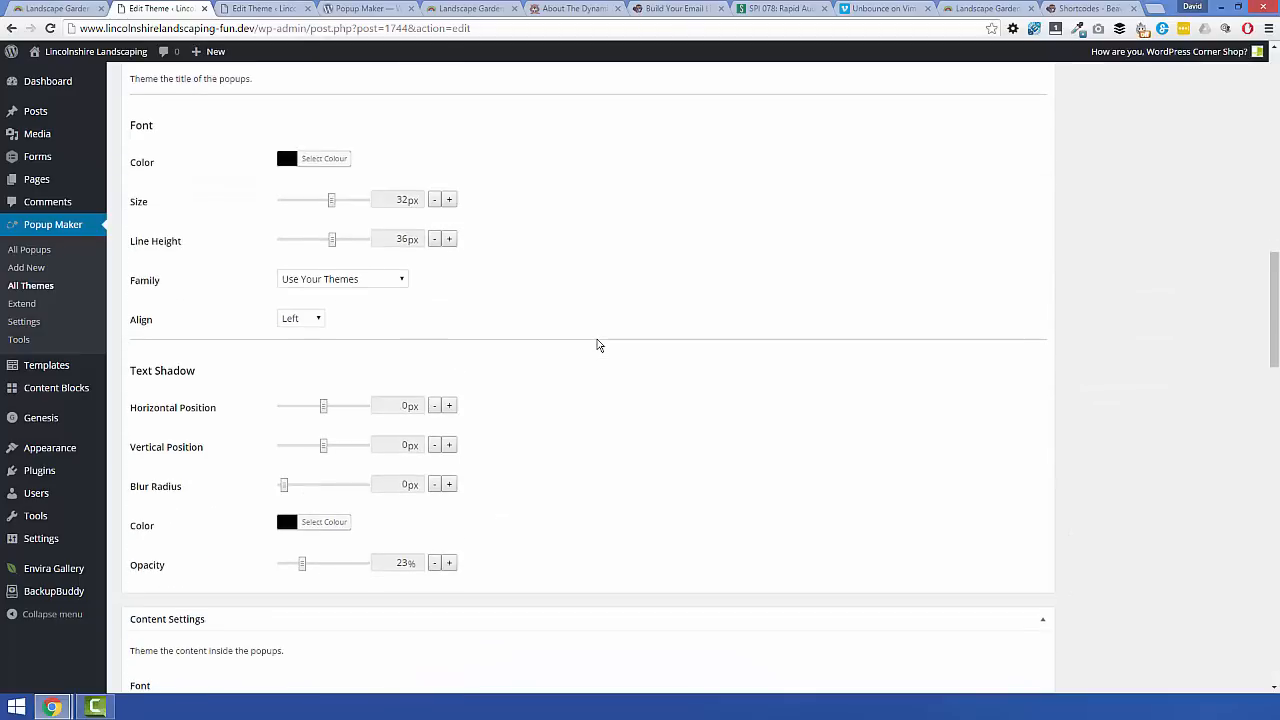
{"action": "scroll", "scroll_direction": "down", "scroll_amount": 3}
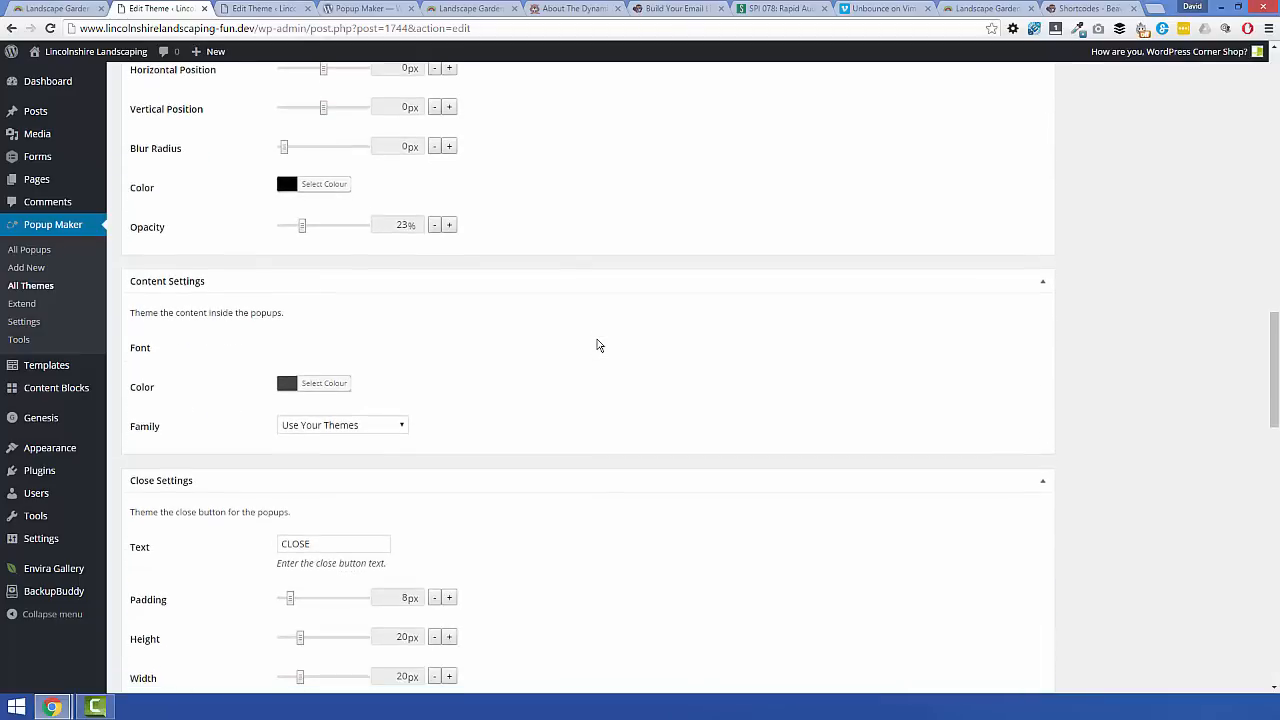
{"action": "scroll", "scroll_direction": "down", "scroll_amount": 3}
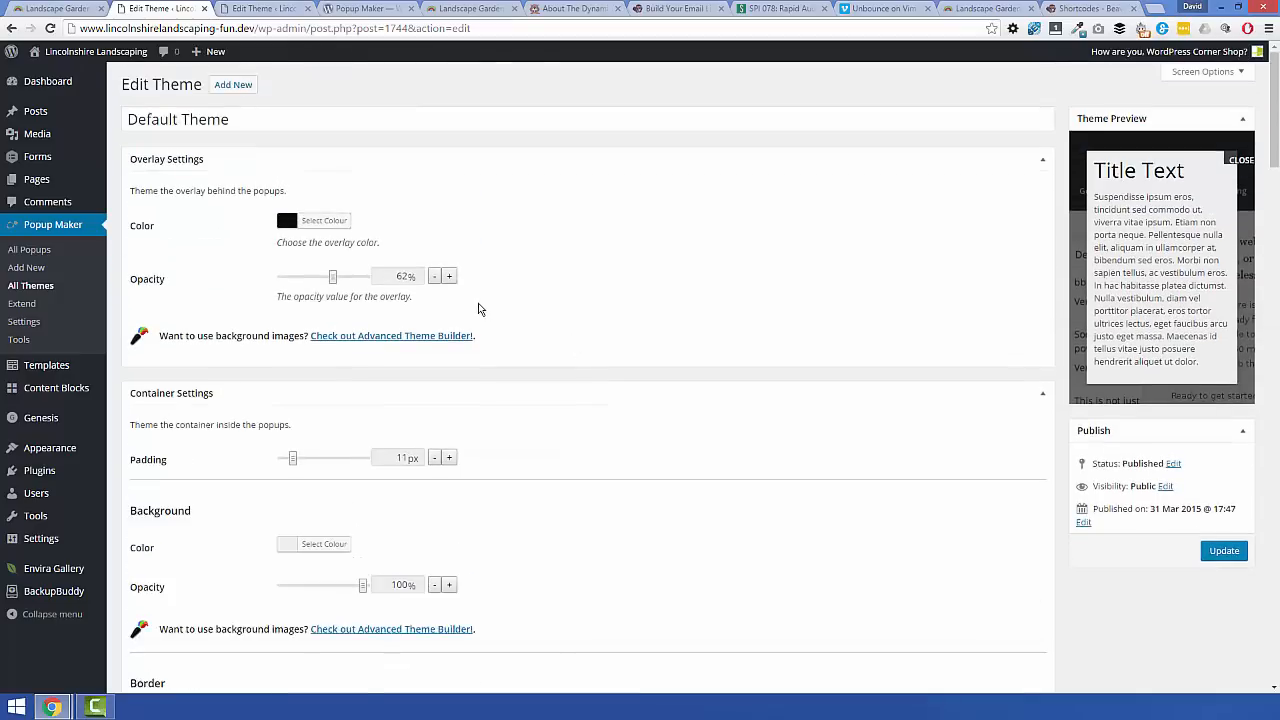
{"action": "mouse_move", "coordinate": [528, 282]}
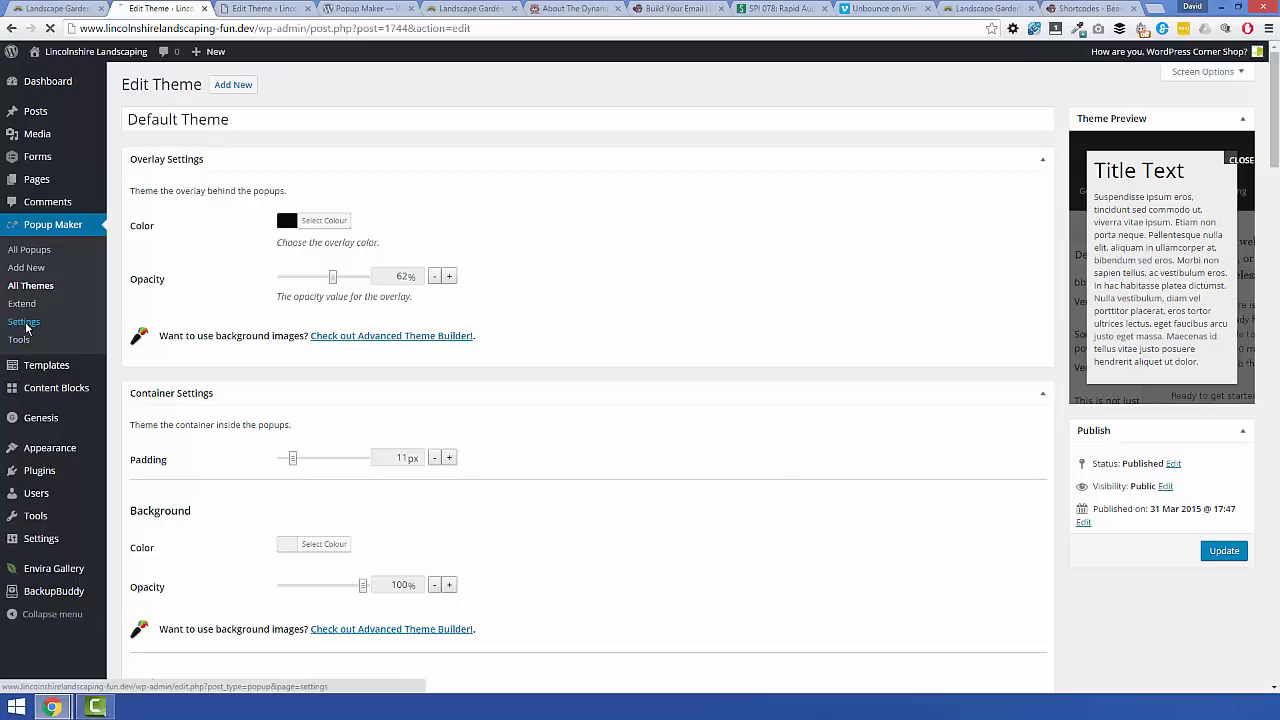
Step: Open Popup Maker Settings on the Assets tab and review Don't Load Google Fonts
{"action": "left_click", "coordinate": [24, 321]}
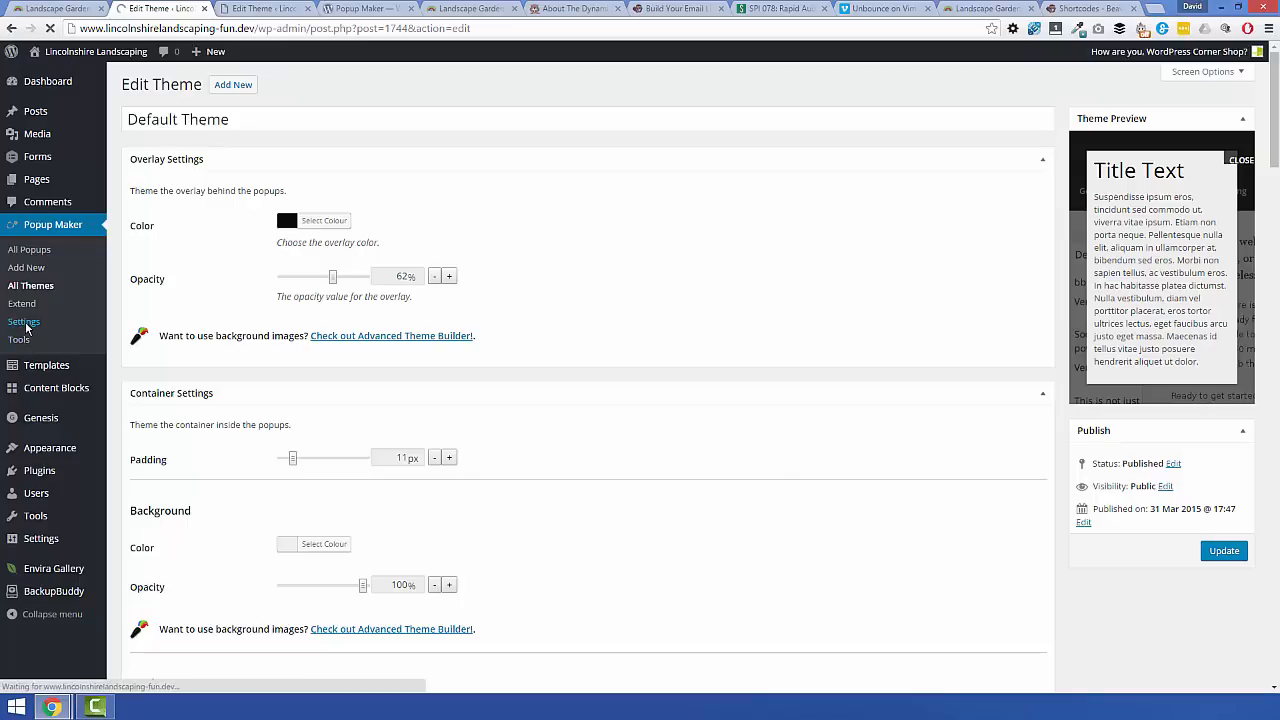
{"action": "left_click", "coordinate": [23, 321]}
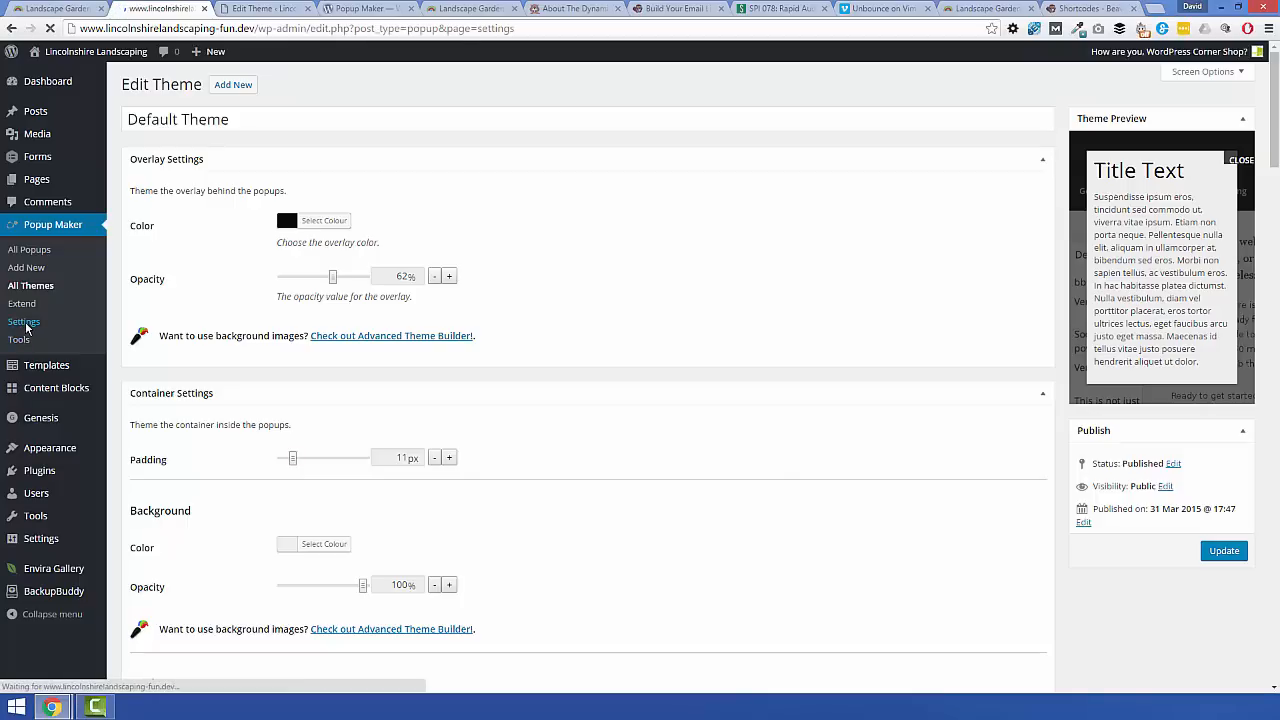
{"action": "left_click", "coordinate": [24, 321]}
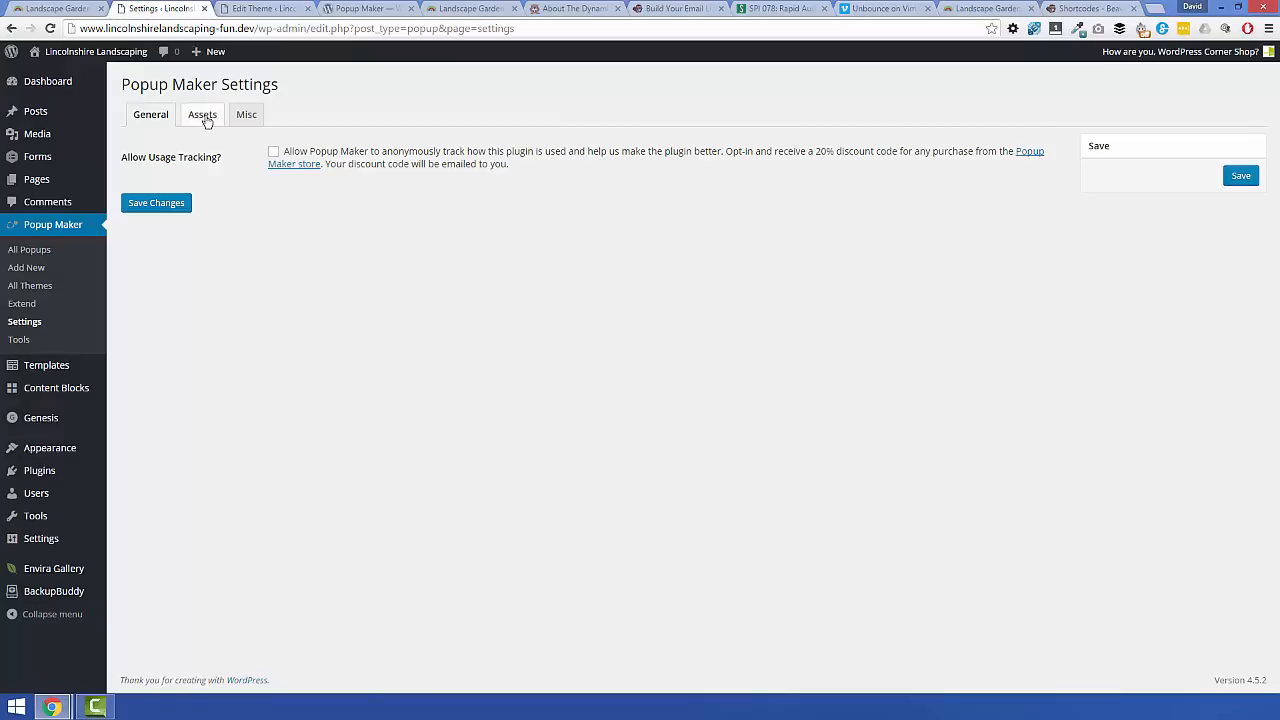
{"action": "left_click", "coordinate": [202, 114]}
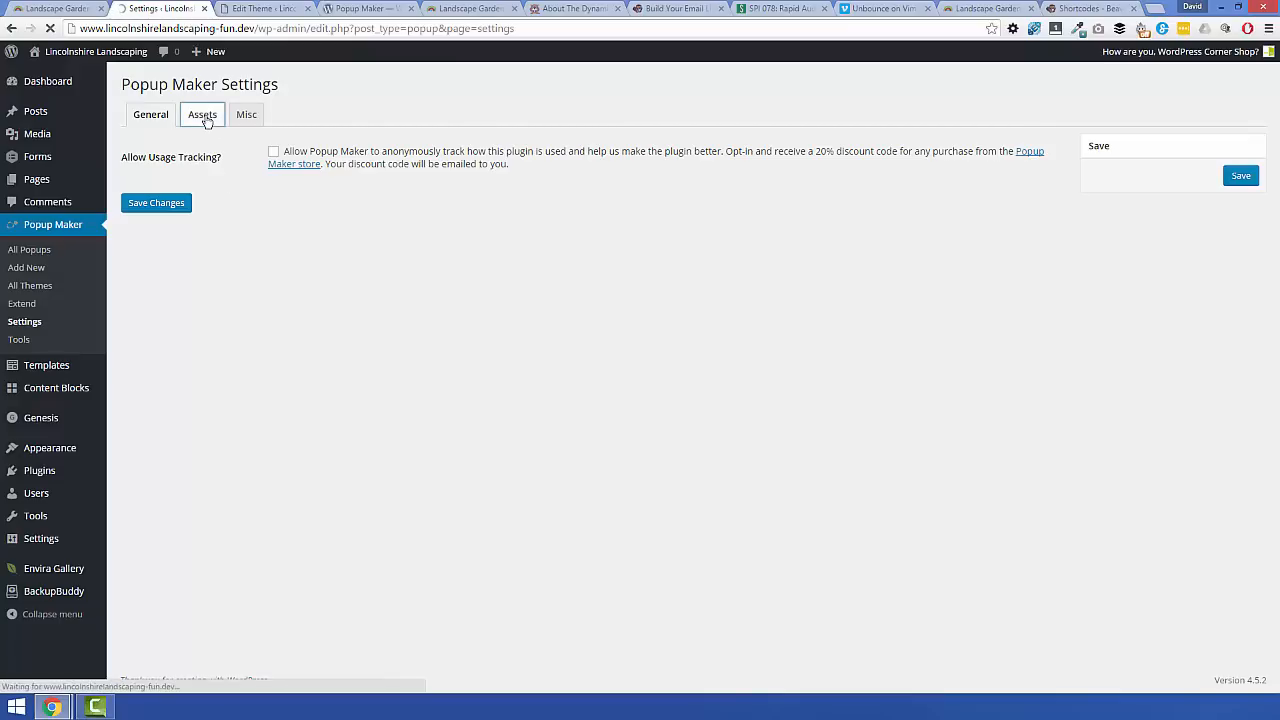
{"action": "left_click", "coordinate": [202, 114]}
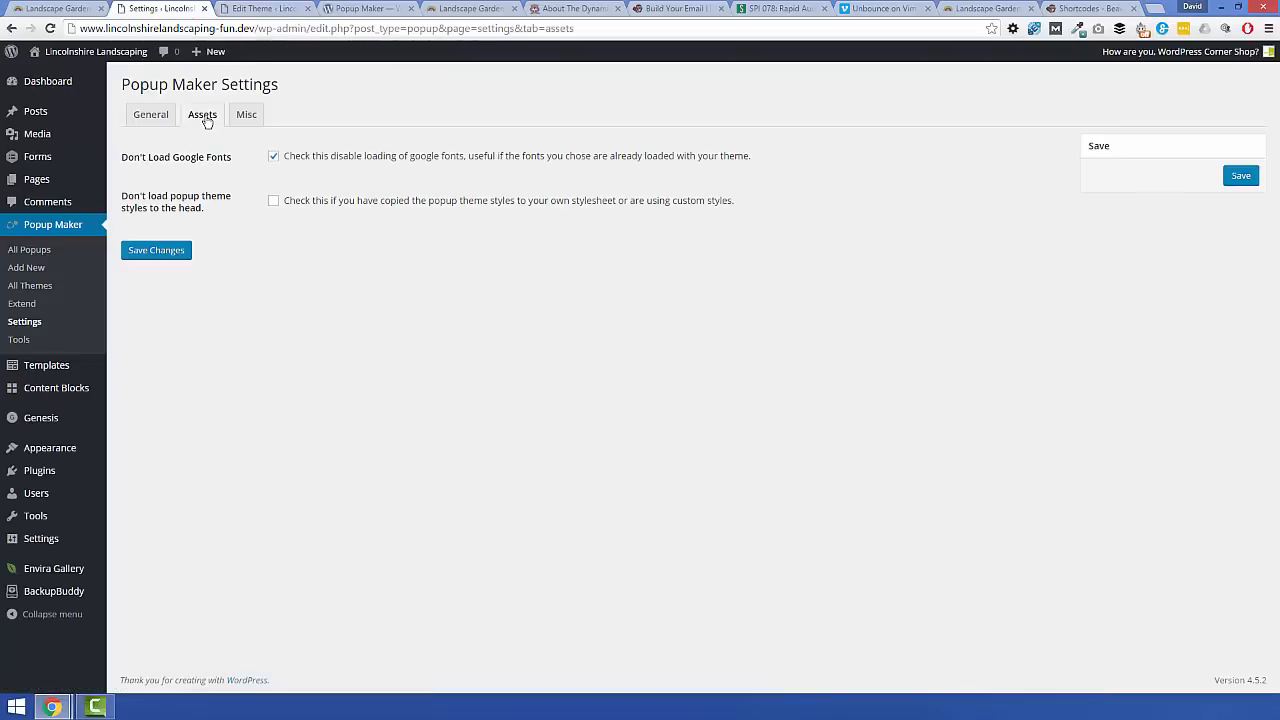
{"action": "mouse_move", "coordinate": [158, 160]}
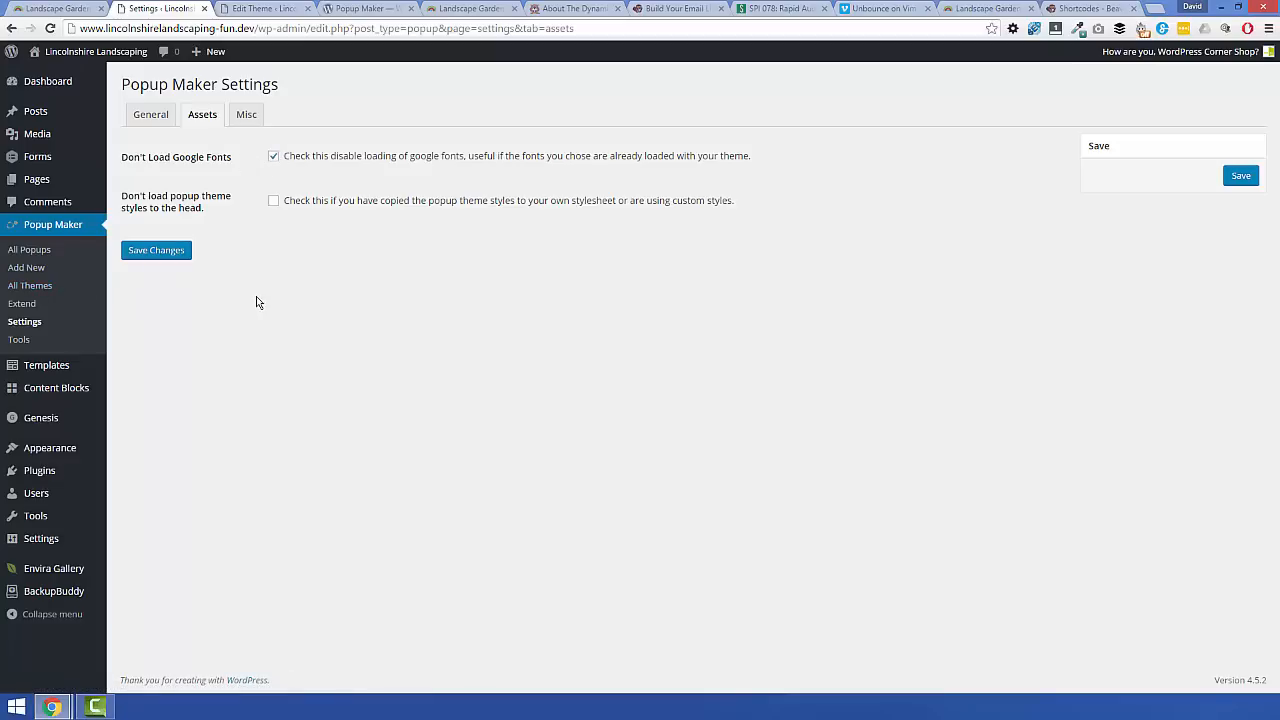
{"action": "mouse_move", "coordinate": [268, 294]}
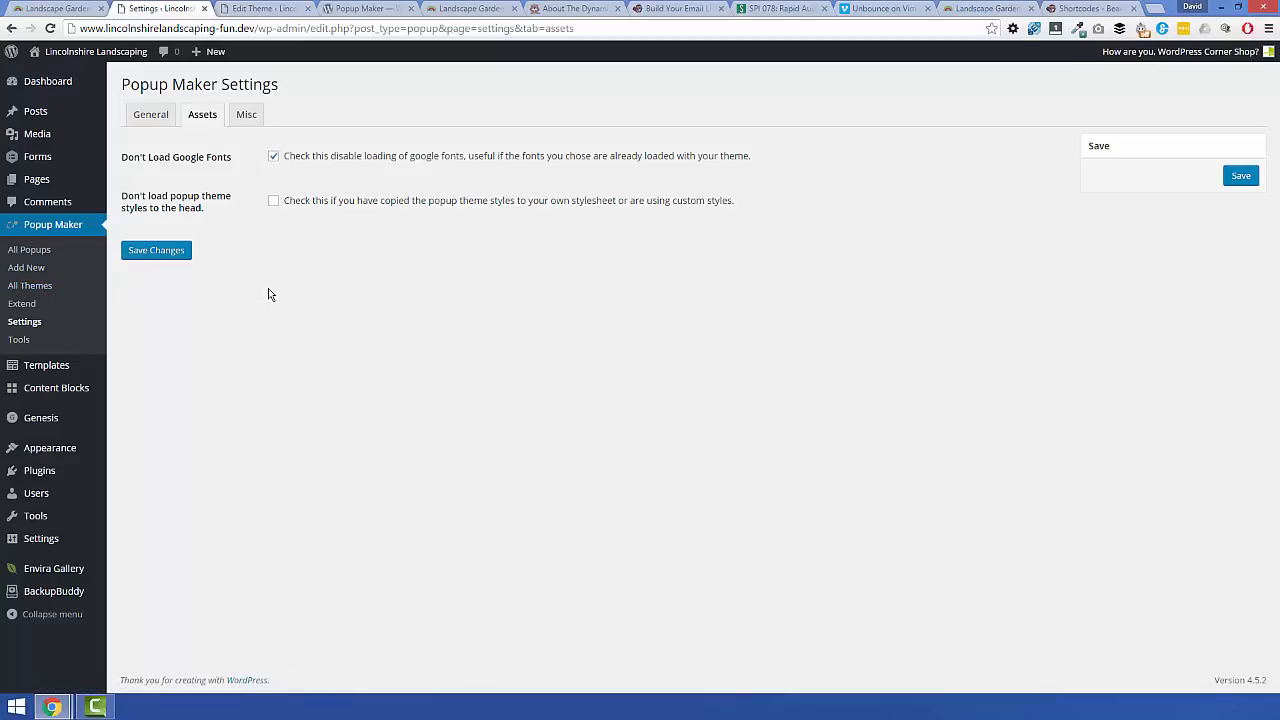
{"action": "left_click", "coordinate": [273, 155]}
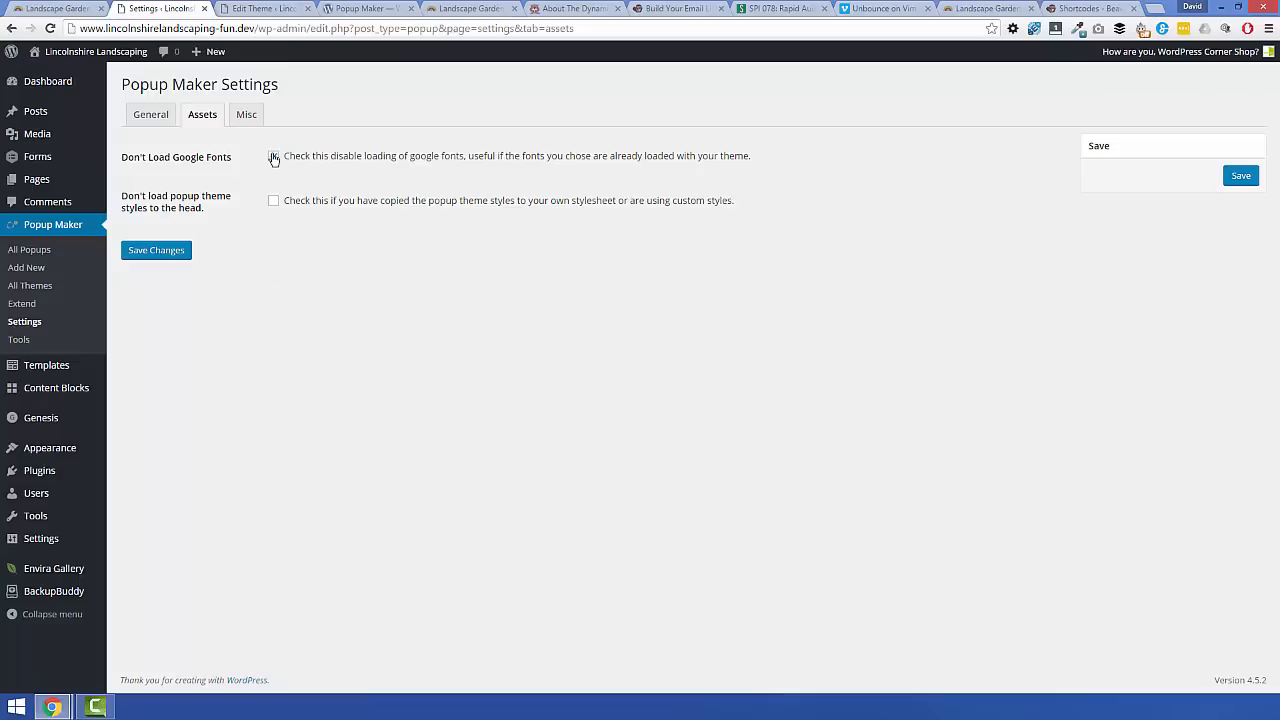
{"action": "left_click", "coordinate": [273, 156]}
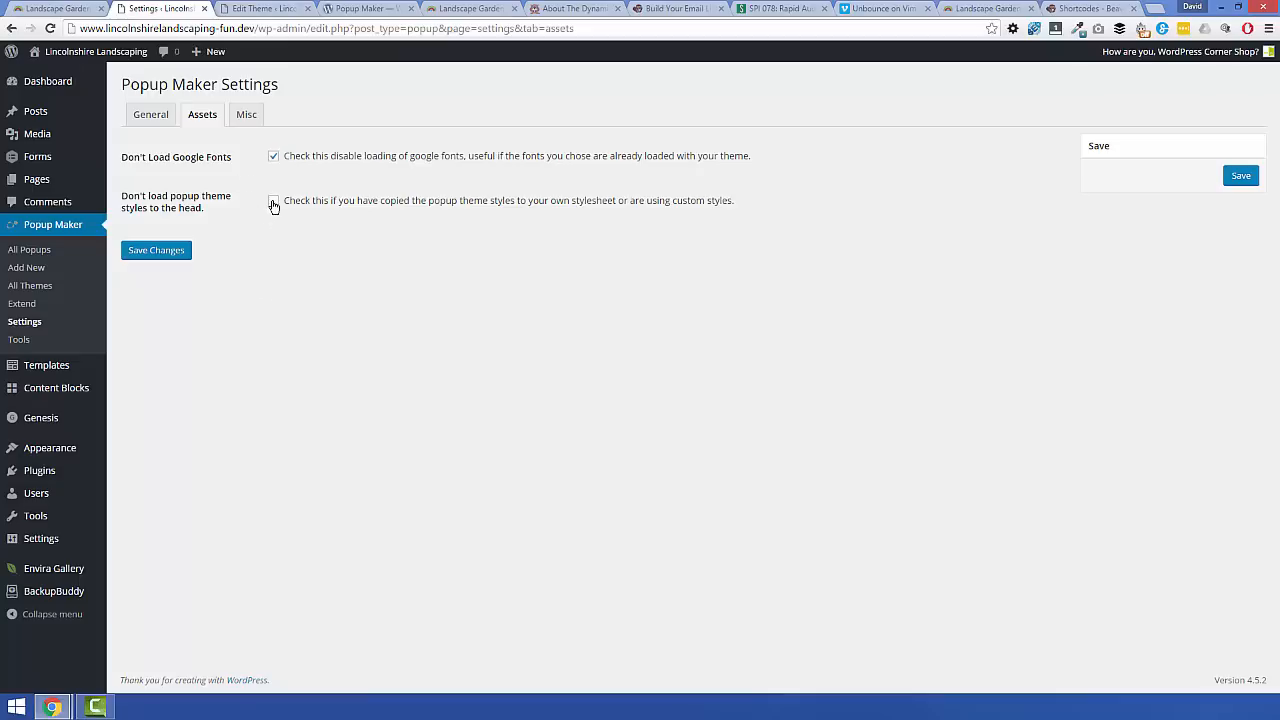
{"action": "left_click", "coordinate": [273, 200]}
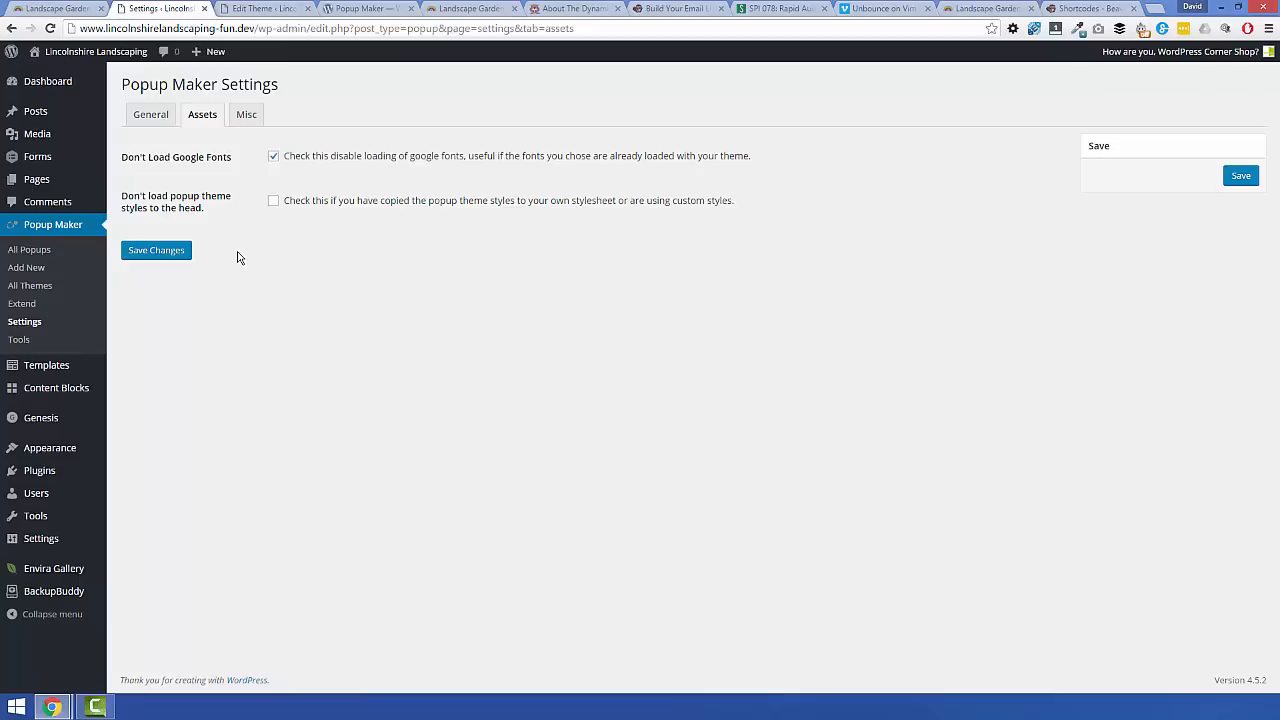
{"action": "mouse_move", "coordinate": [270, 271]}
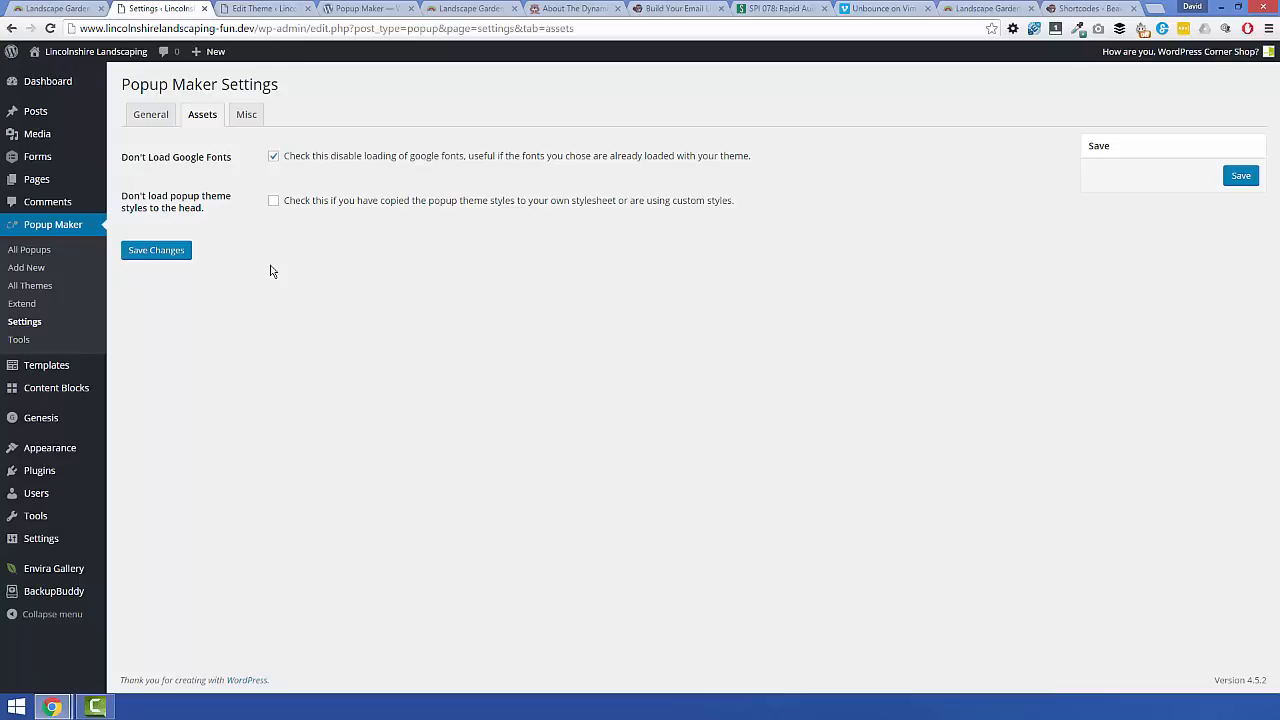
{"action": "mouse_move", "coordinate": [168, 289]}
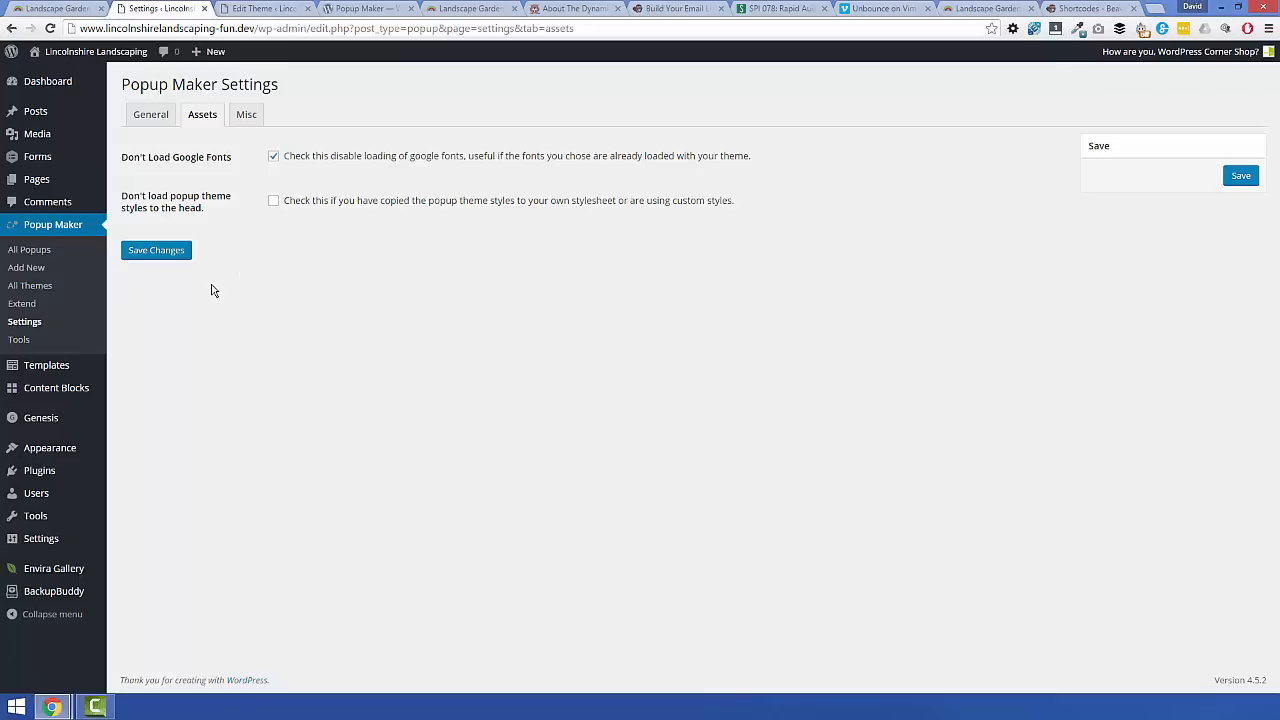
{"action": "mouse_move", "coordinate": [14, 350]}
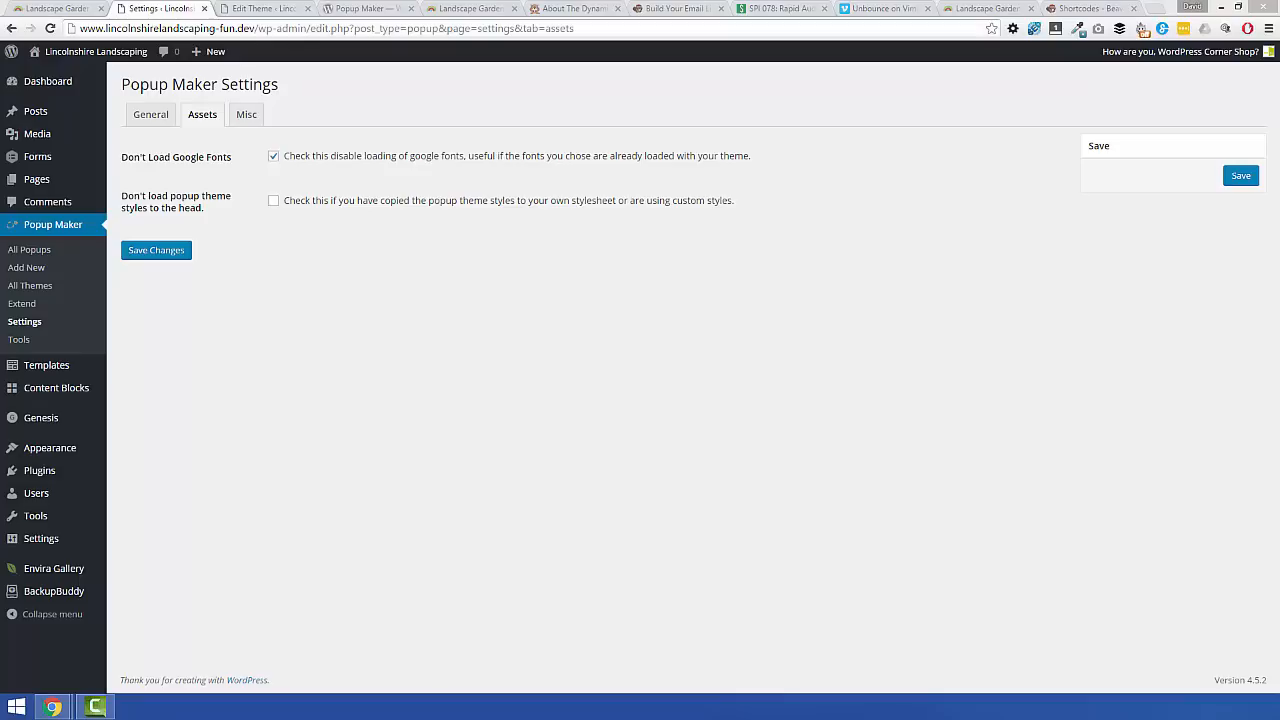
{"action": "mouse_move", "coordinate": [390, 418]}
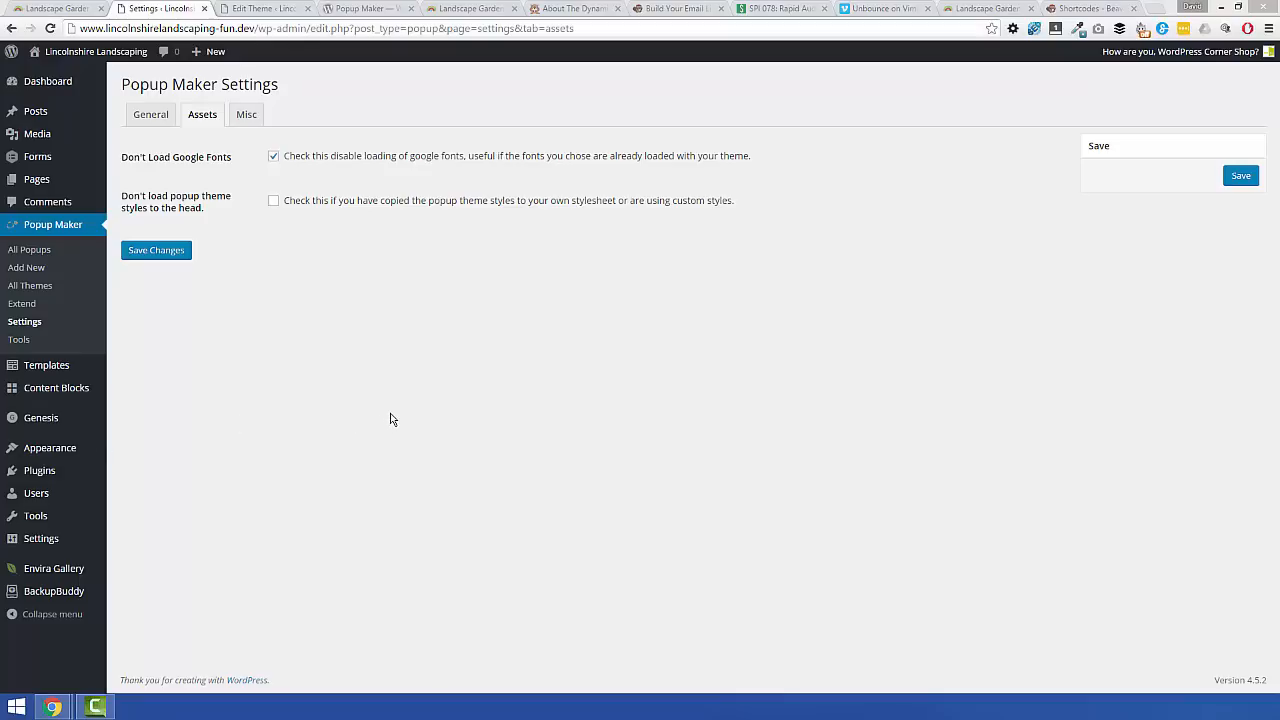
{"action": "mouse_move", "coordinate": [765, 17]}
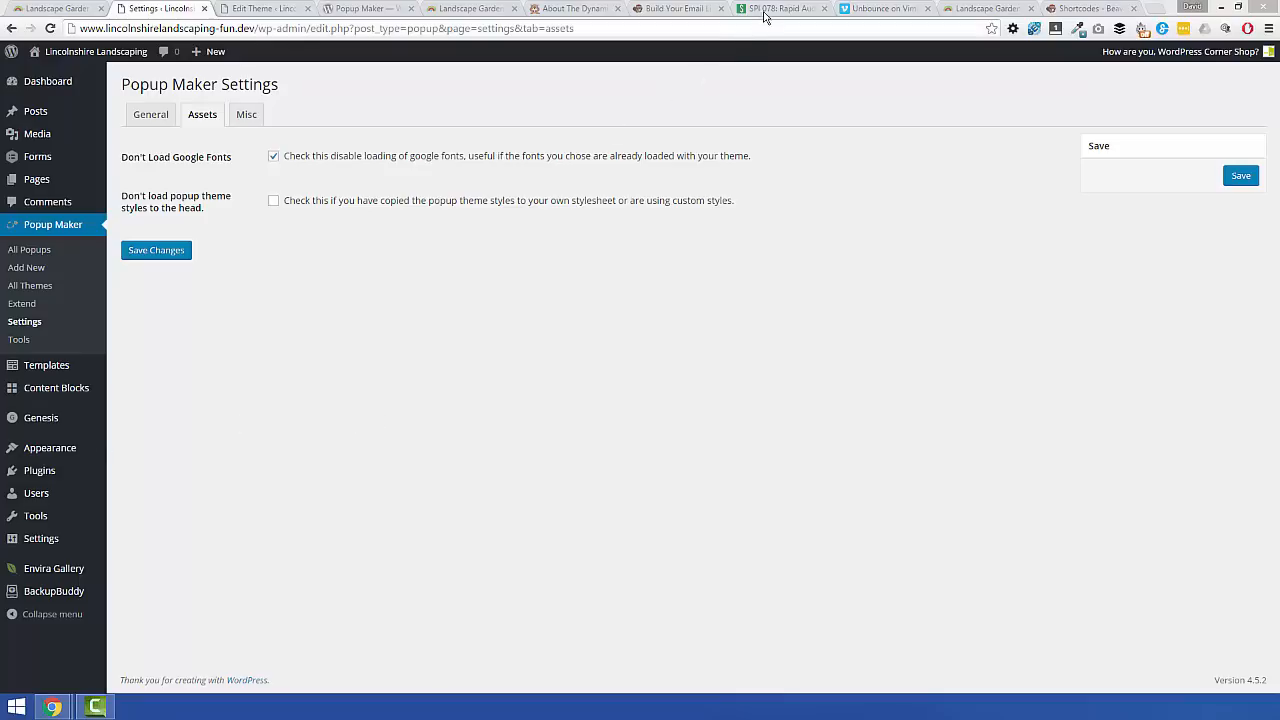
Step: Switch to the SPI 078 Smart Passive Income episode tab with Clay Collins
{"action": "left_click", "coordinate": [782, 8]}
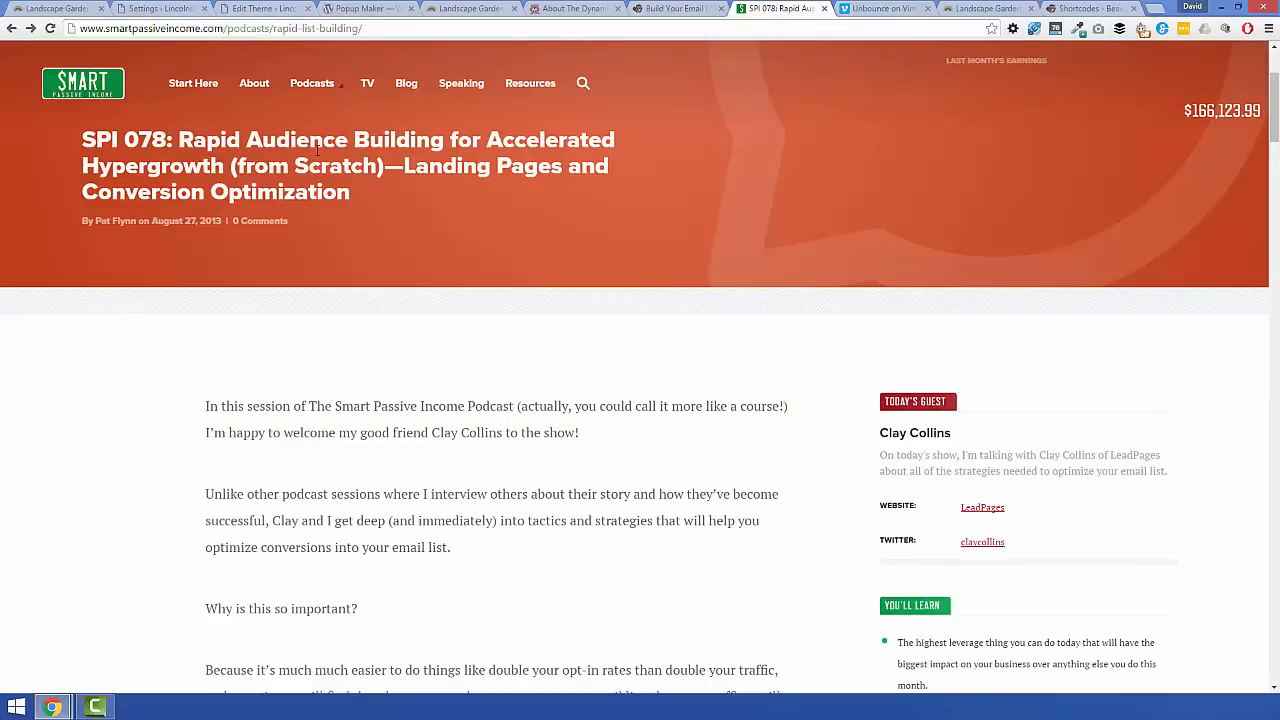
{"action": "mouse_move", "coordinate": [968, 438]}
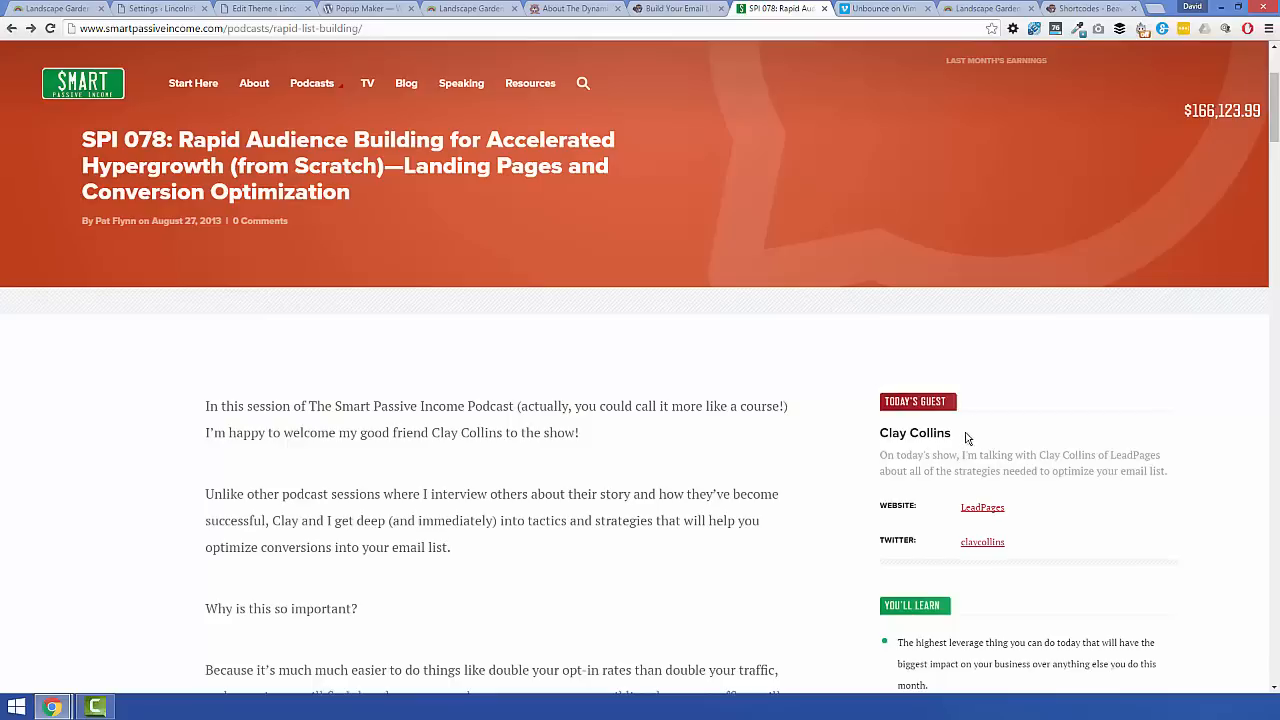
{"action": "mouse_move", "coordinate": [750, 450]}
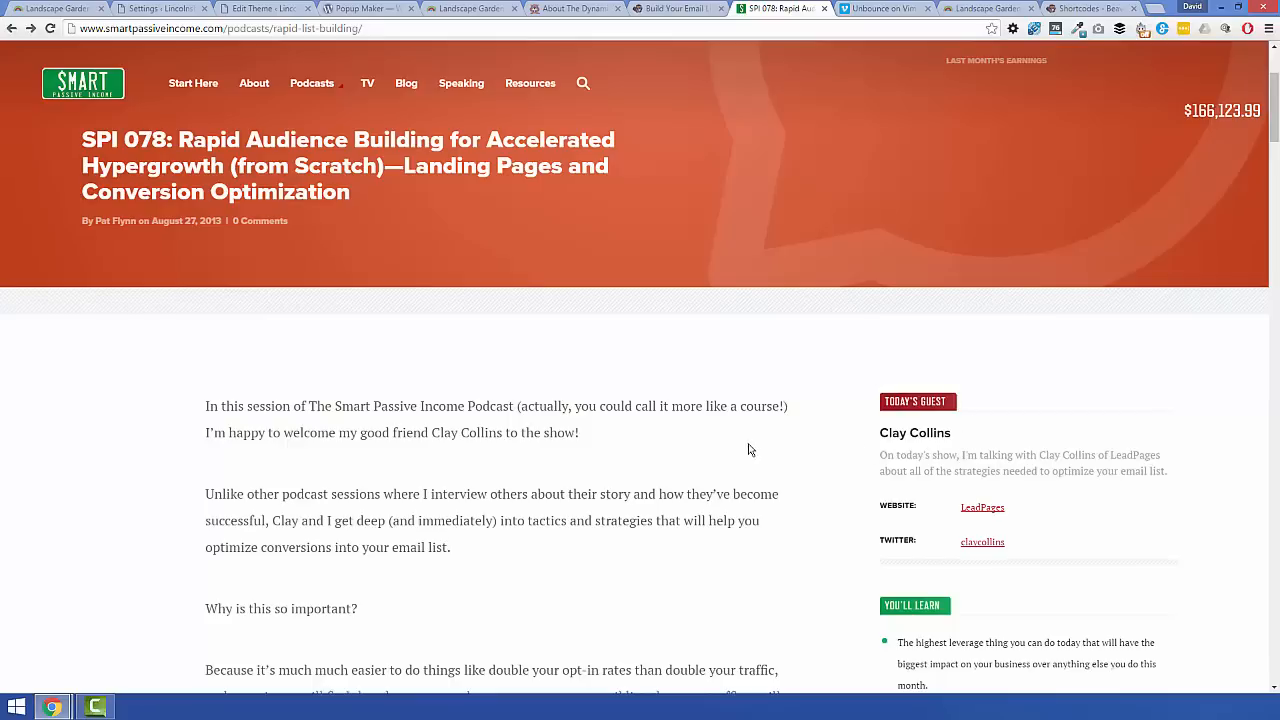
{"action": "mouse_move", "coordinate": [706, 448]}
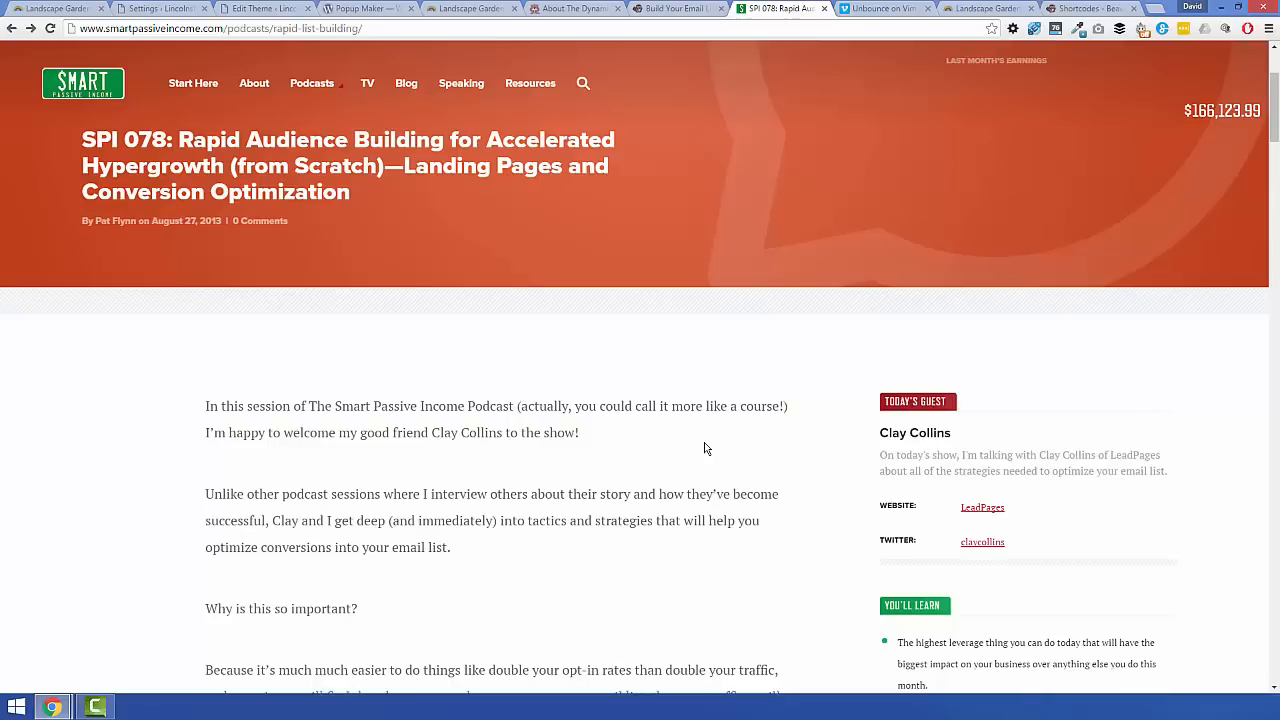
{"action": "mouse_move", "coordinate": [648, 432]}
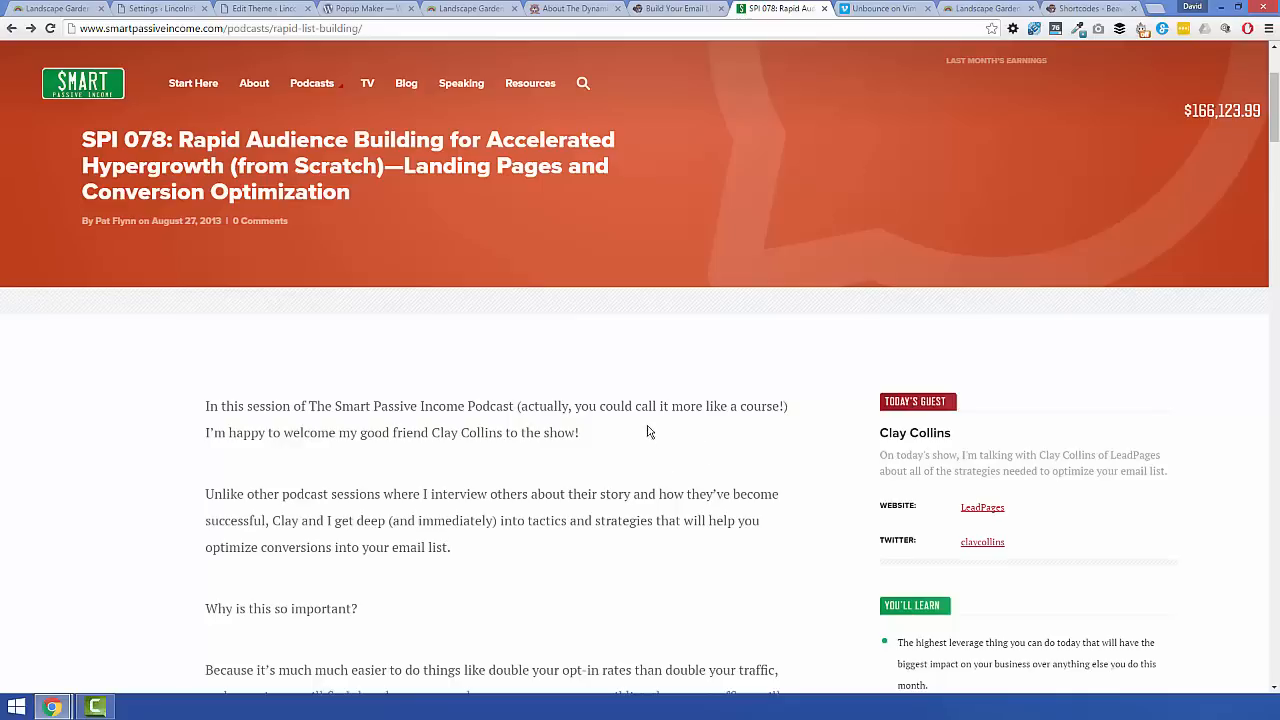
{"action": "mouse_move", "coordinate": [667, 425]}
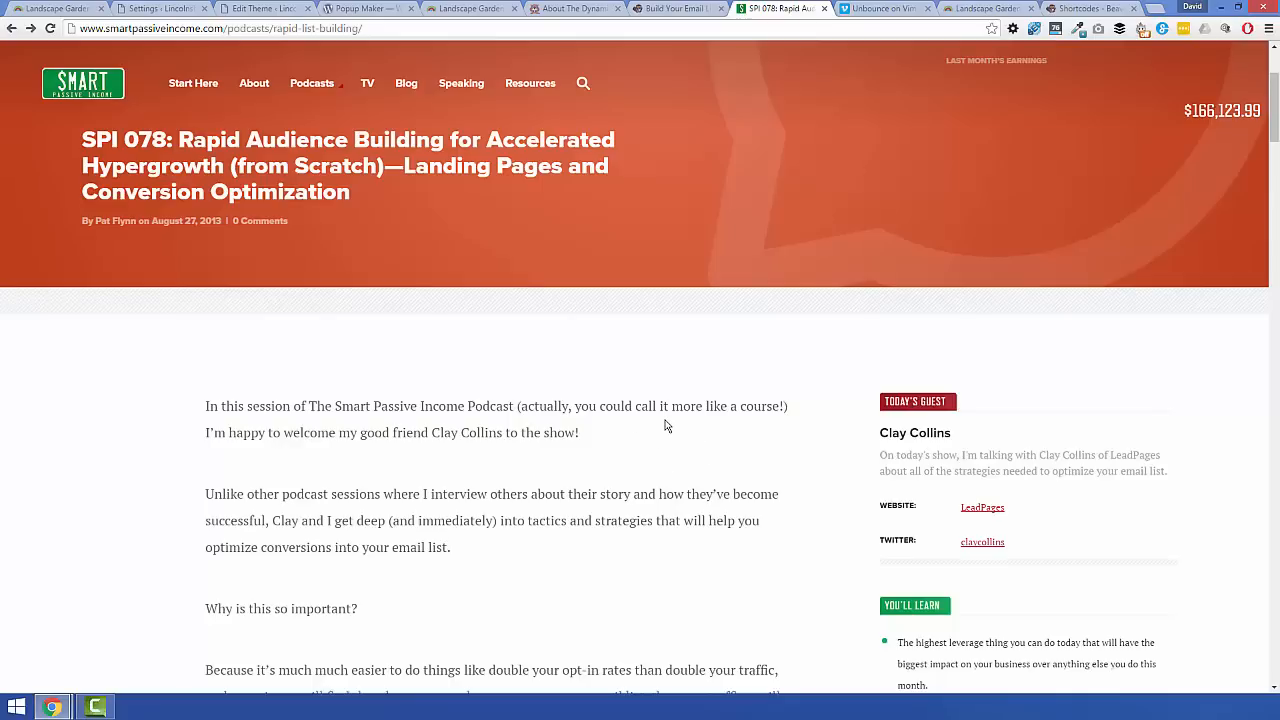
{"action": "mouse_move", "coordinate": [656, 469]}
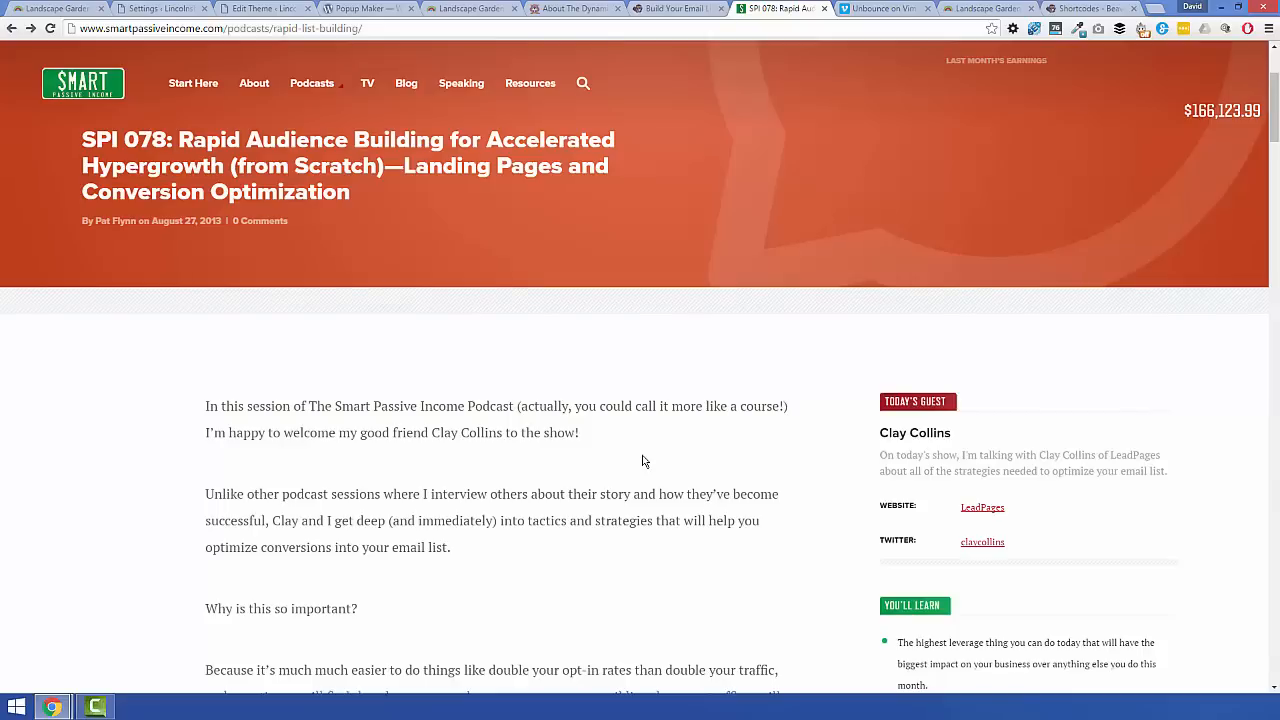
{"action": "mouse_move", "coordinate": [649, 448]}
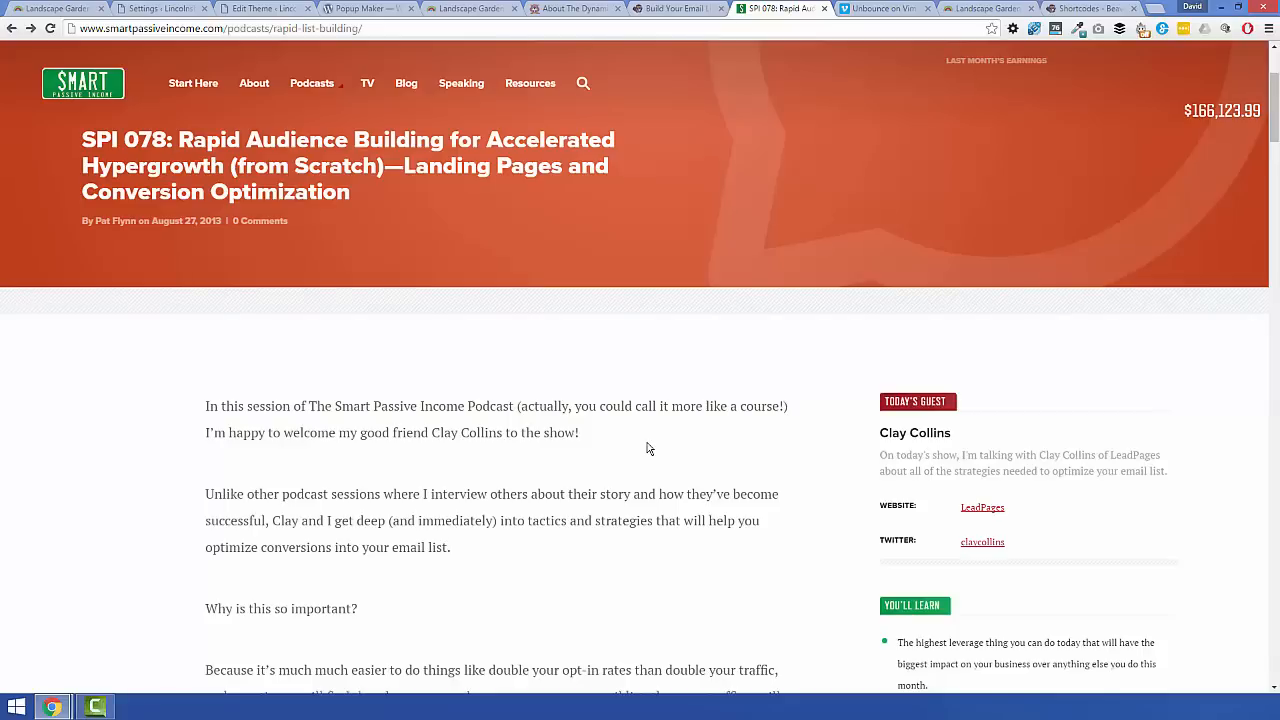
{"action": "mouse_move", "coordinate": [662, 343]}
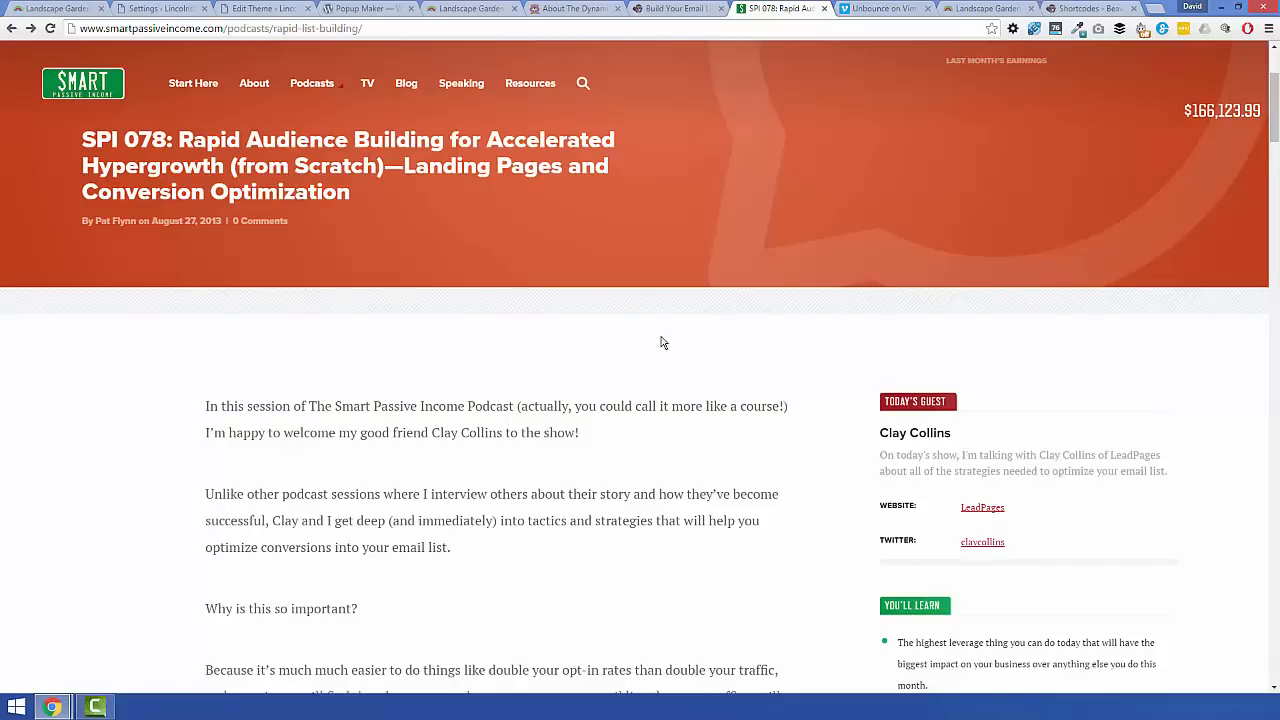
{"action": "mouse_move", "coordinate": [715, 140]}
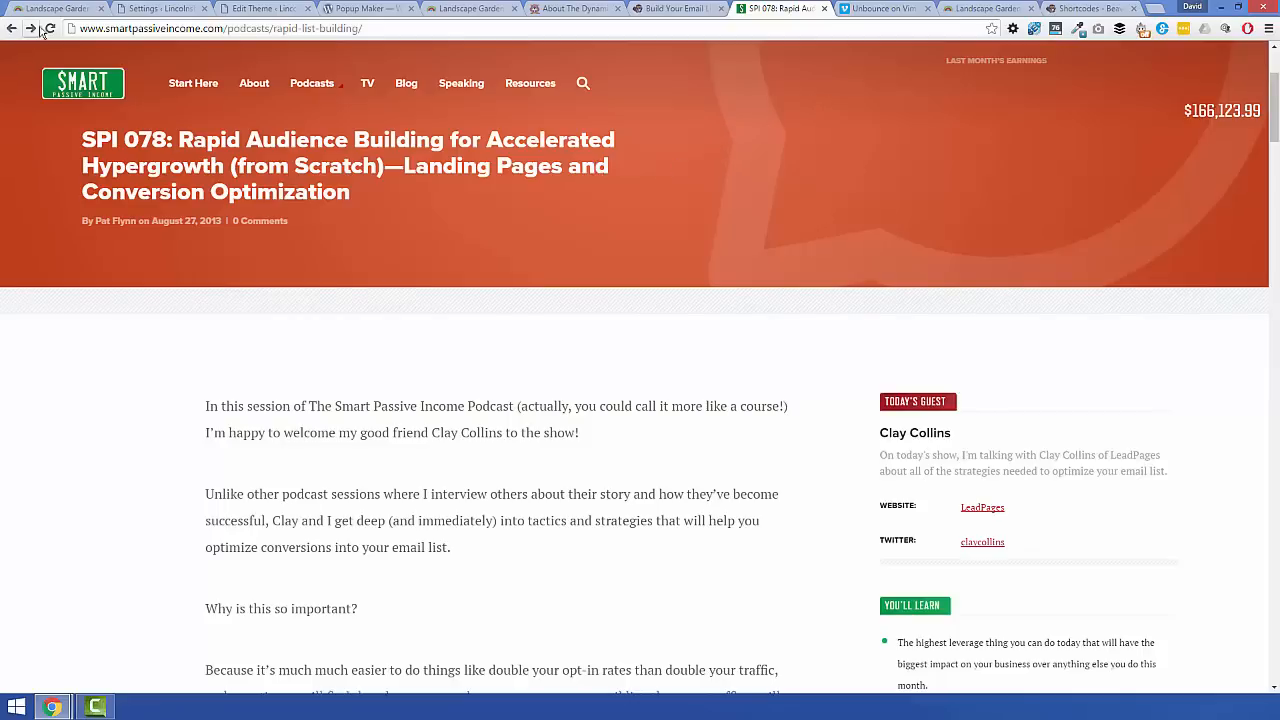
{"action": "mouse_move", "coordinate": [985, 8]}
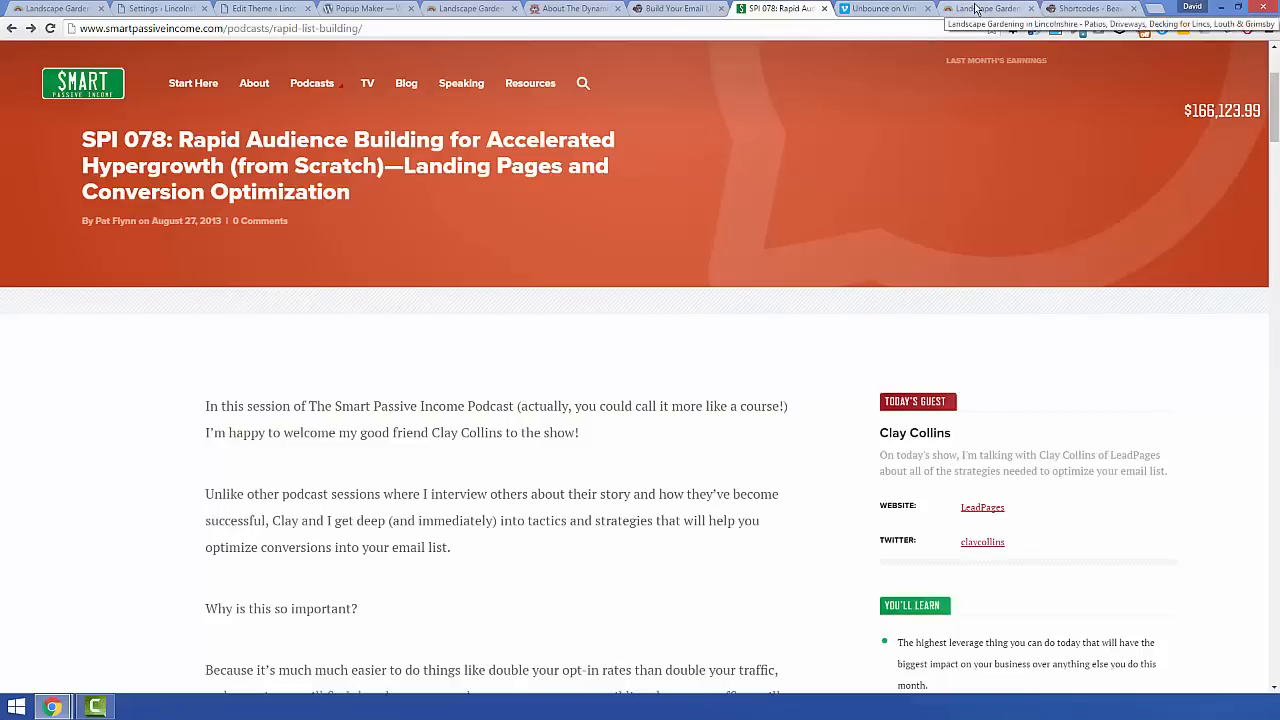
{"action": "left_click", "coordinate": [985, 8]}
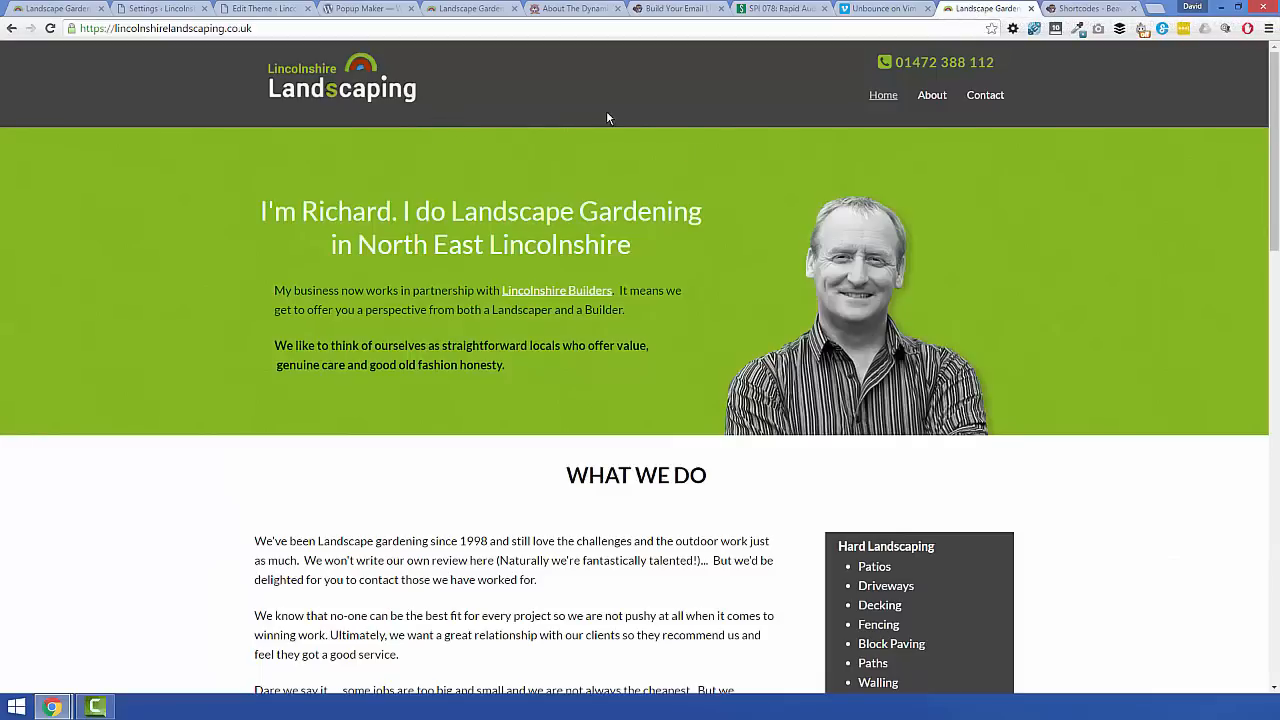
{"action": "scroll", "scroll_direction": "down", "scroll_amount": 3}
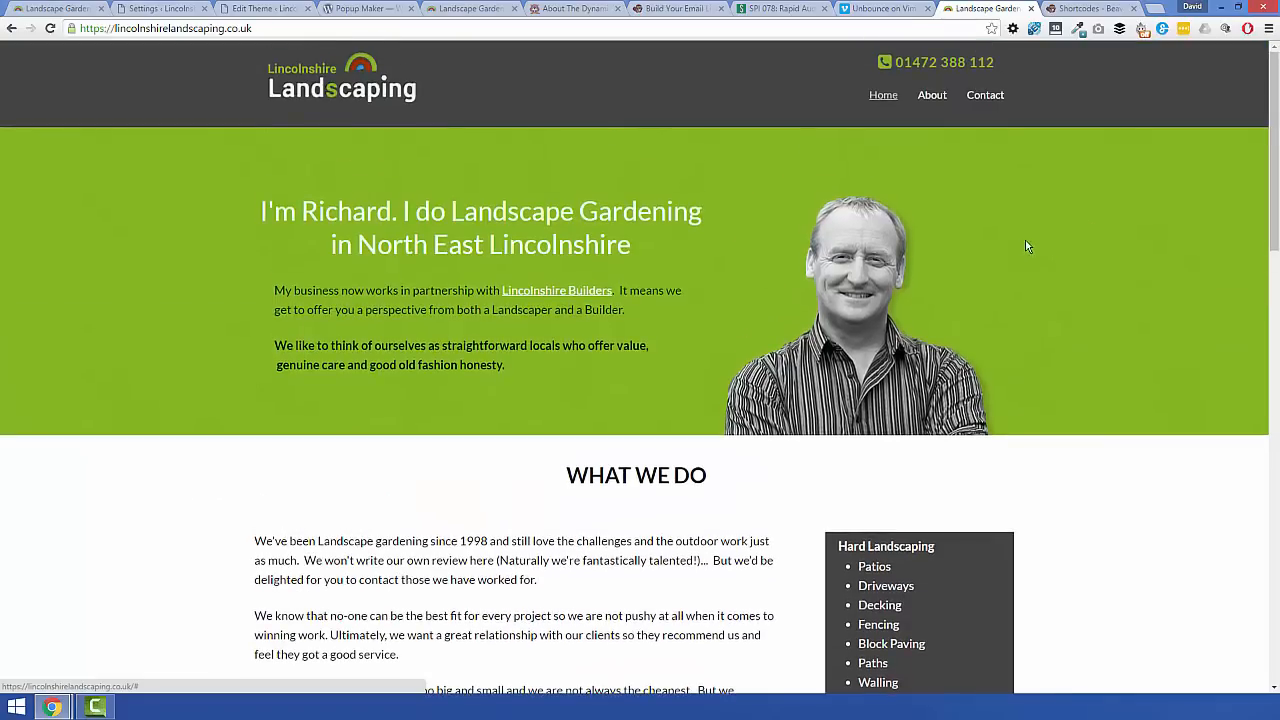
{"action": "mouse_move", "coordinate": [1044, 239]}
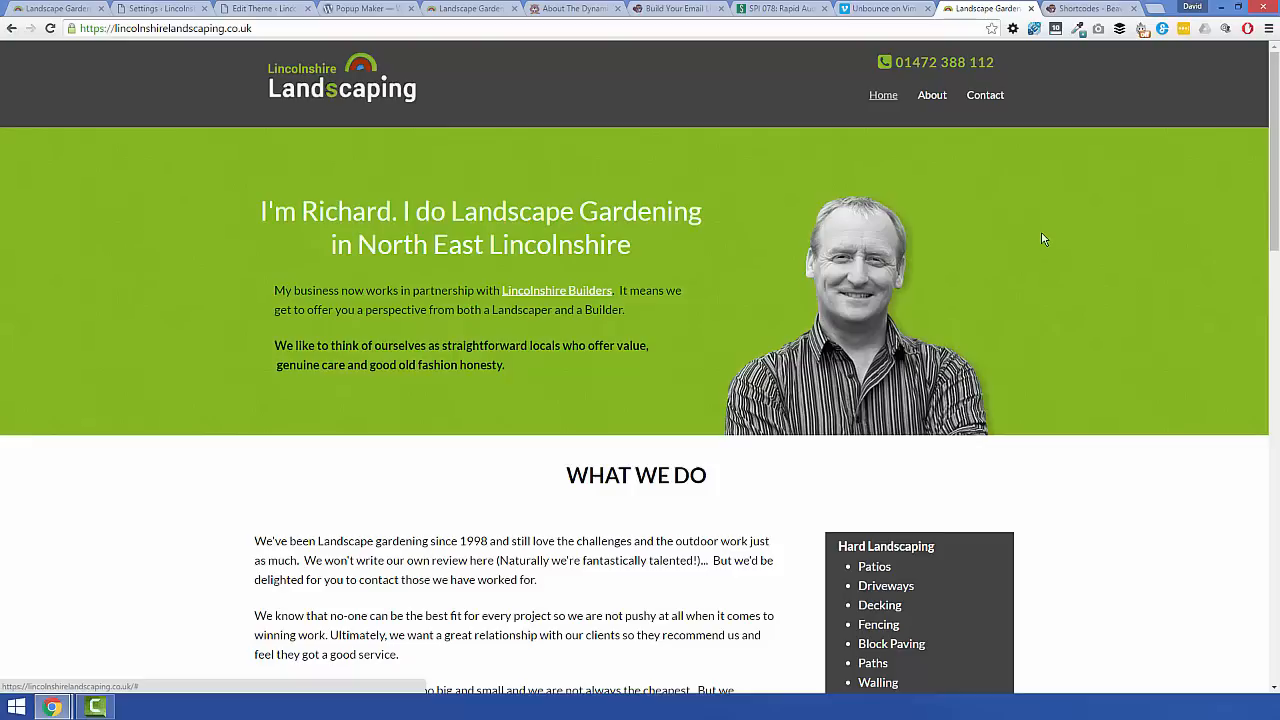
{"action": "mouse_move", "coordinate": [1031, 228]}
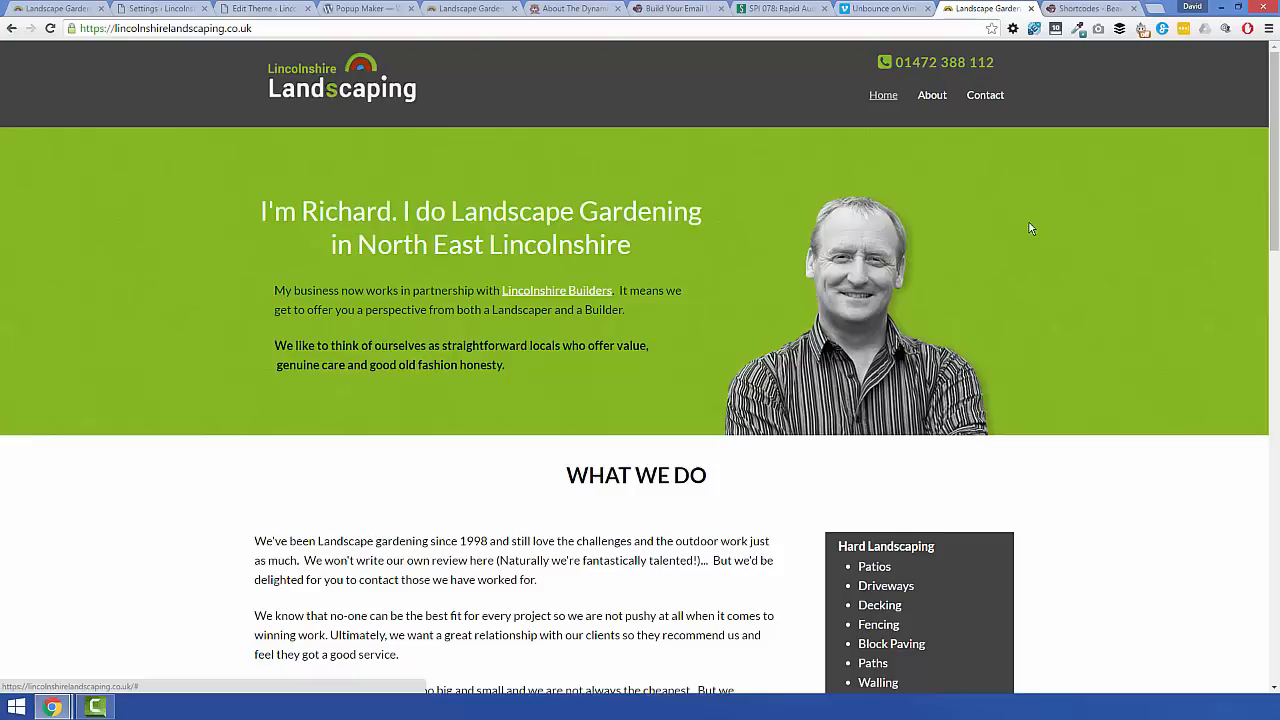
{"action": "mouse_move", "coordinate": [1009, 198]}
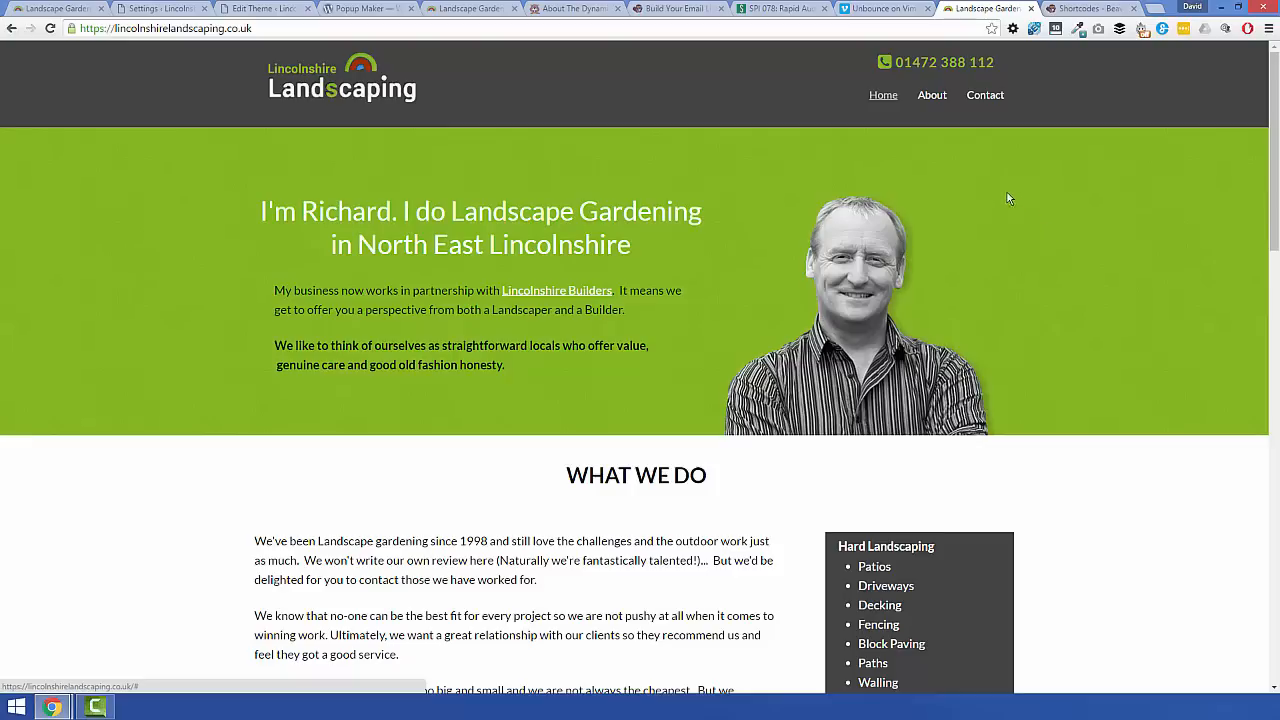
{"action": "scroll", "scroll_direction": "down", "scroll_amount": 3}
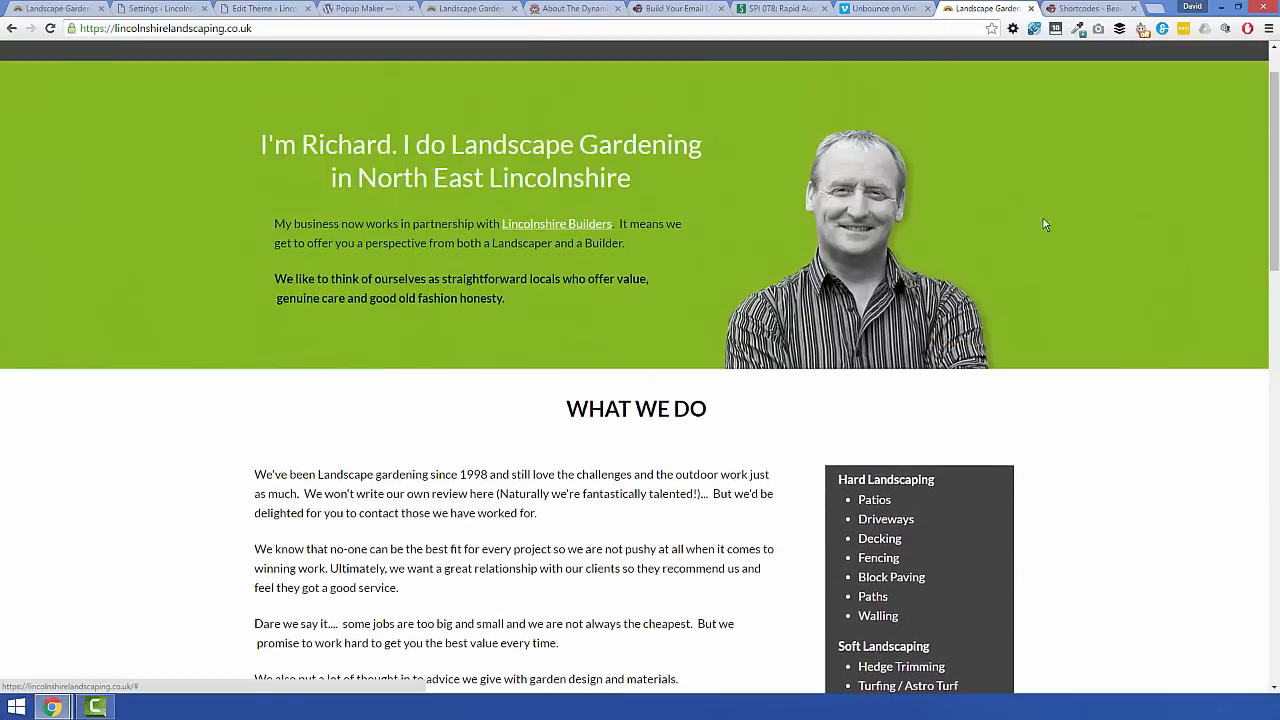
{"action": "scroll", "scroll_direction": "down", "scroll_amount": 3}
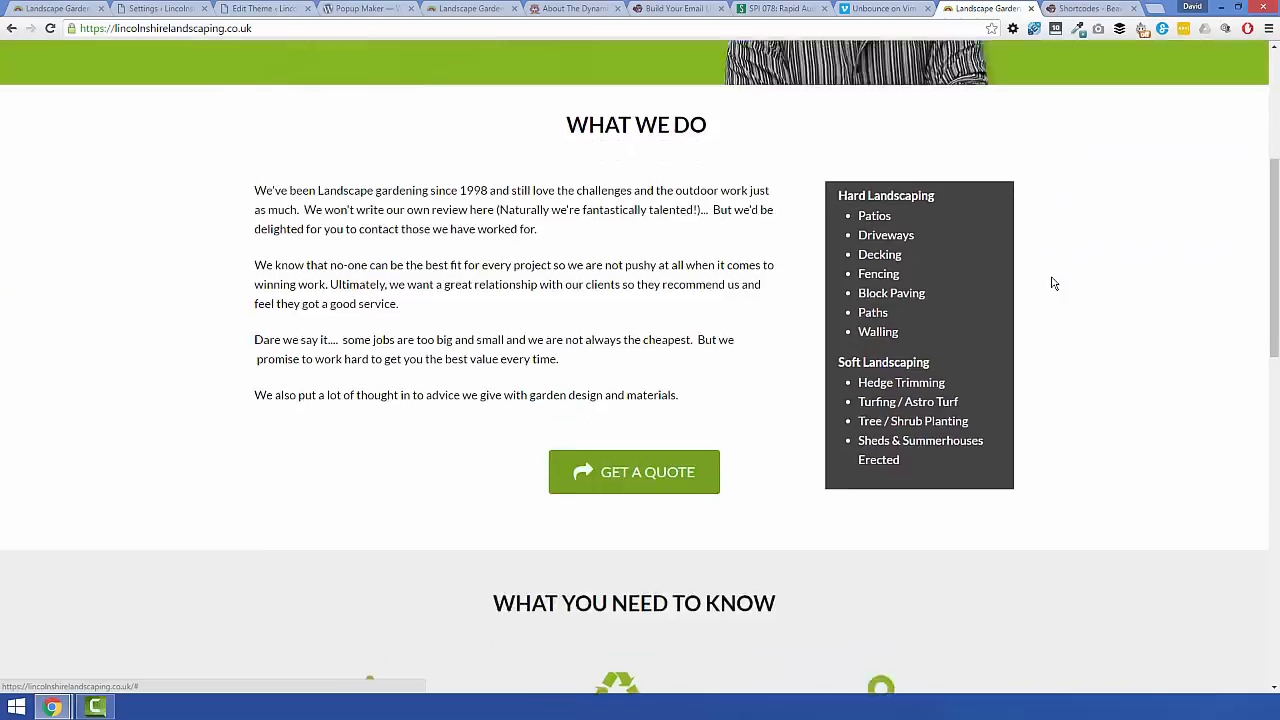
{"action": "scroll", "scroll_direction": "down", "scroll_amount": 3}
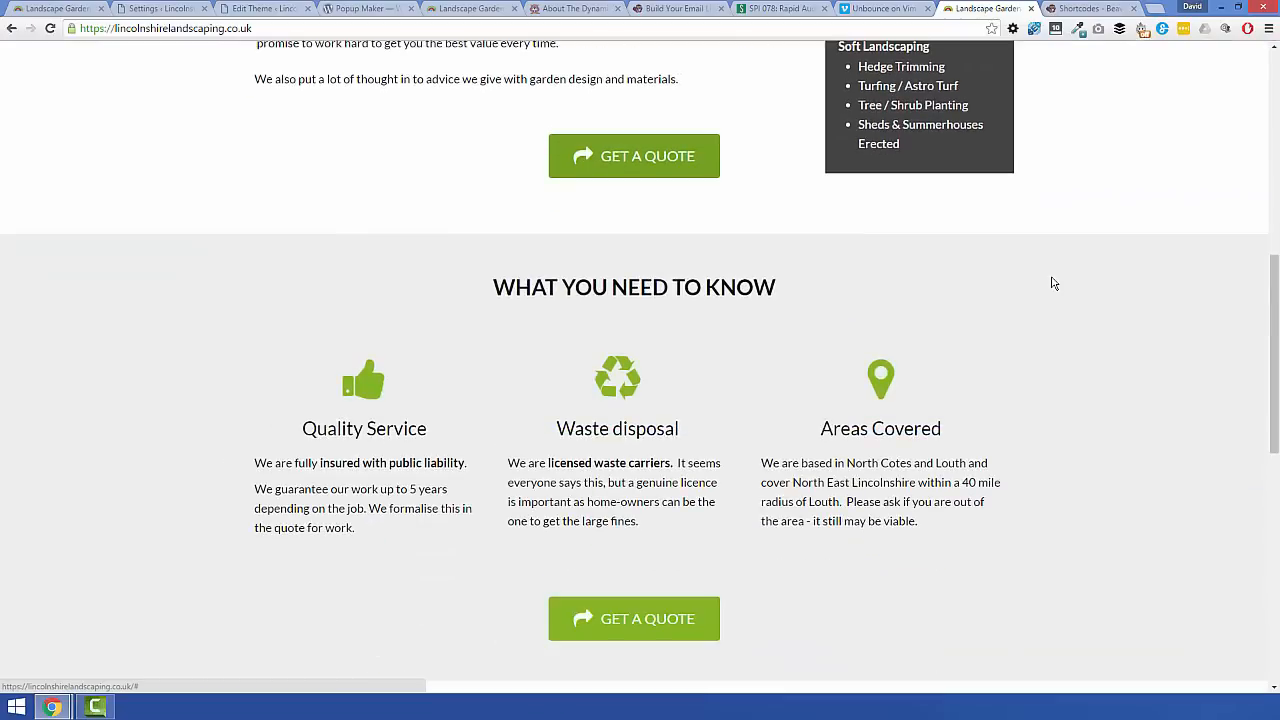
{"action": "mouse_move", "coordinate": [895, 285]}
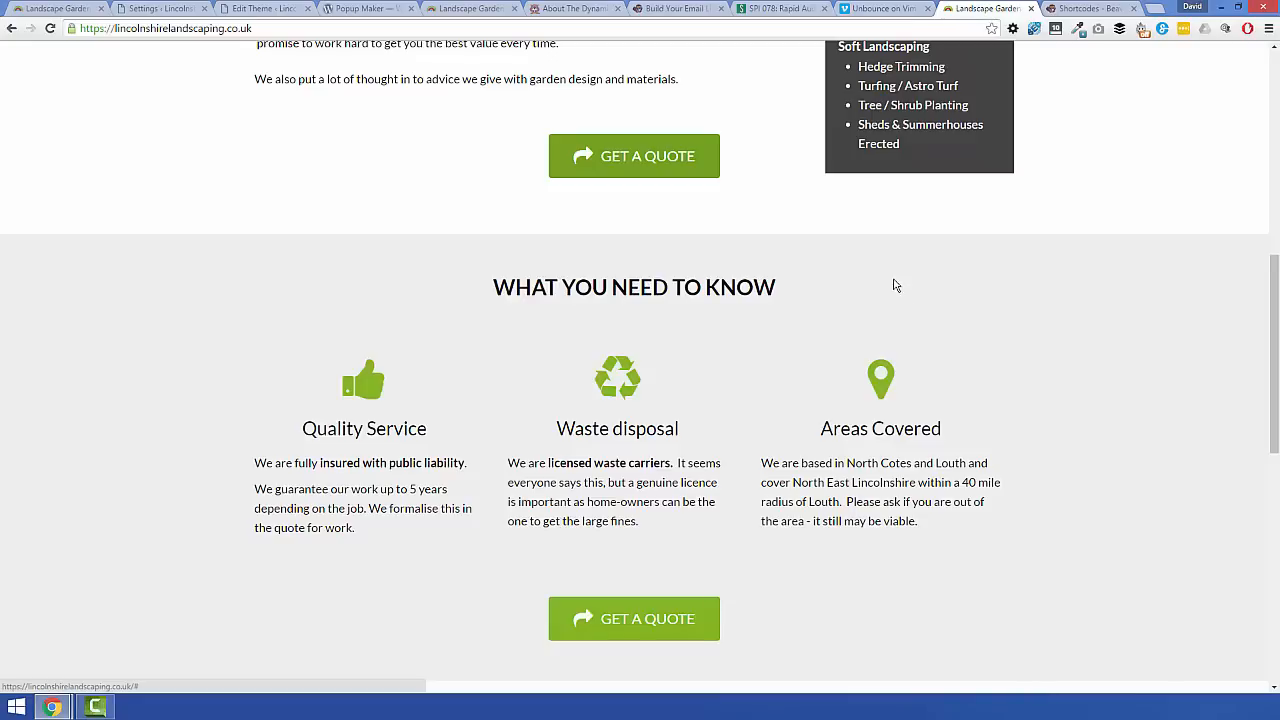
{"action": "mouse_move", "coordinate": [845, 272]}
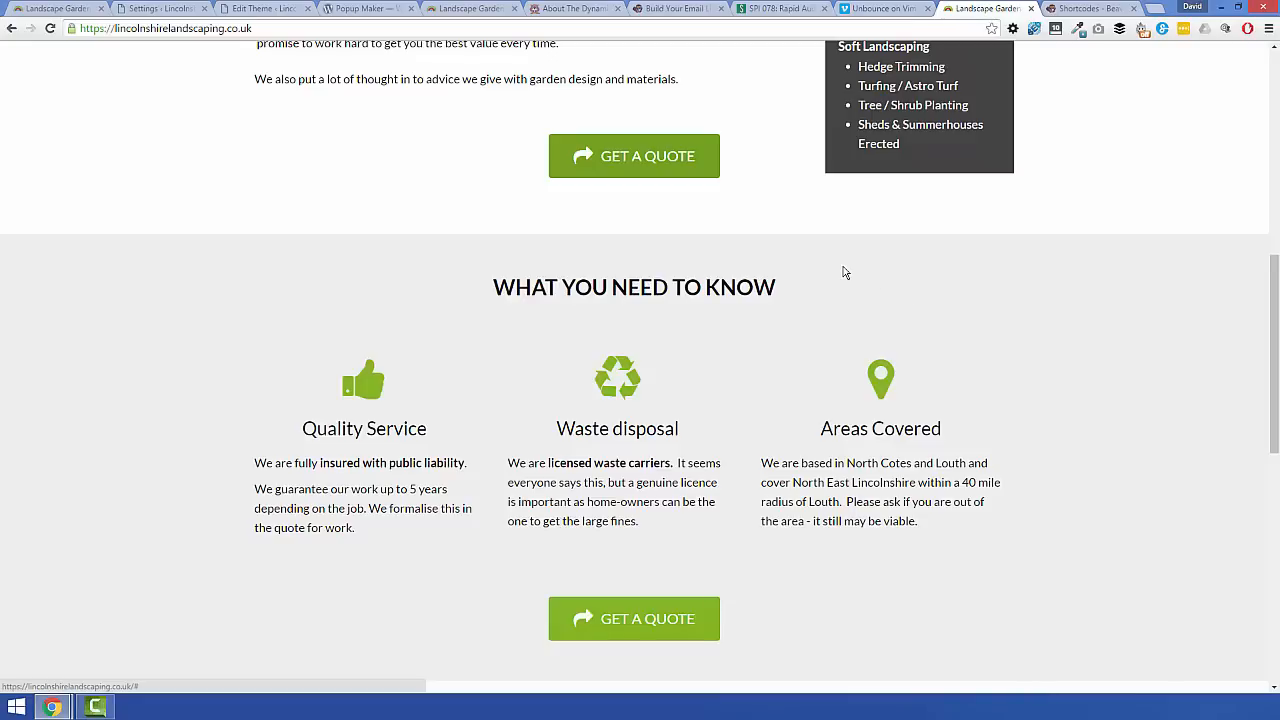
{"action": "mouse_move", "coordinate": [891, 278]}
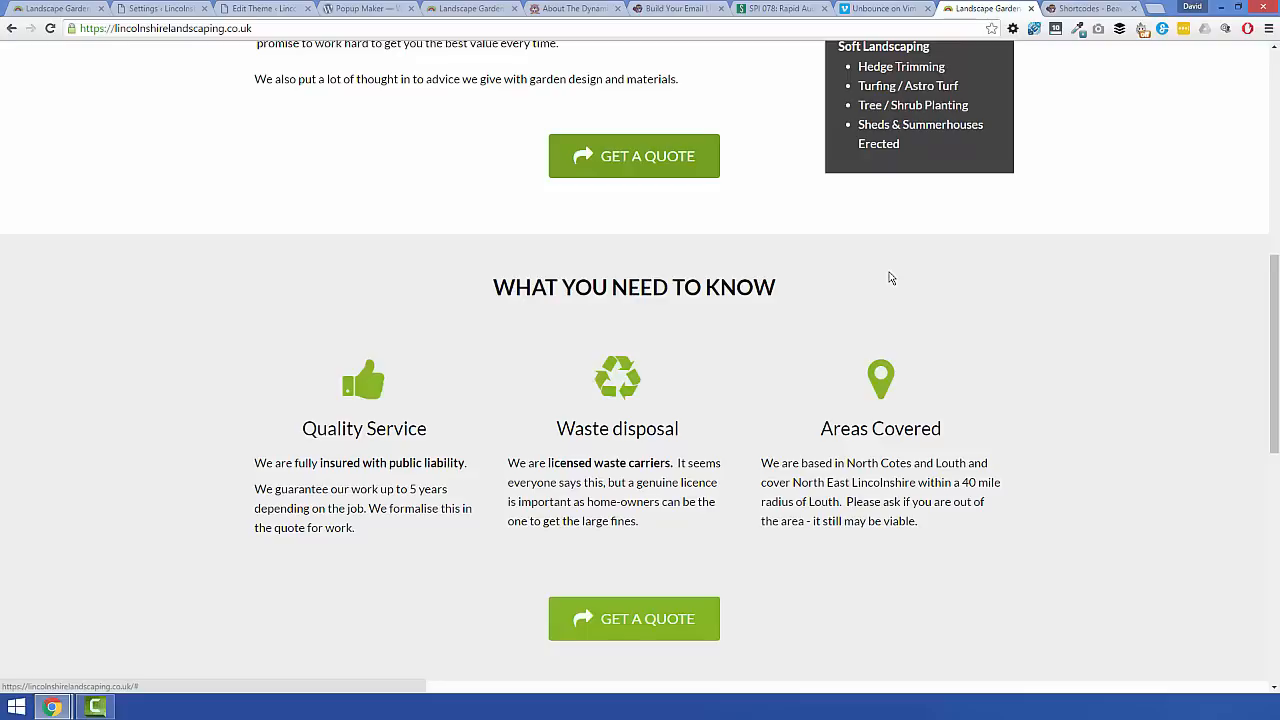
{"action": "mouse_move", "coordinate": [899, 278]}
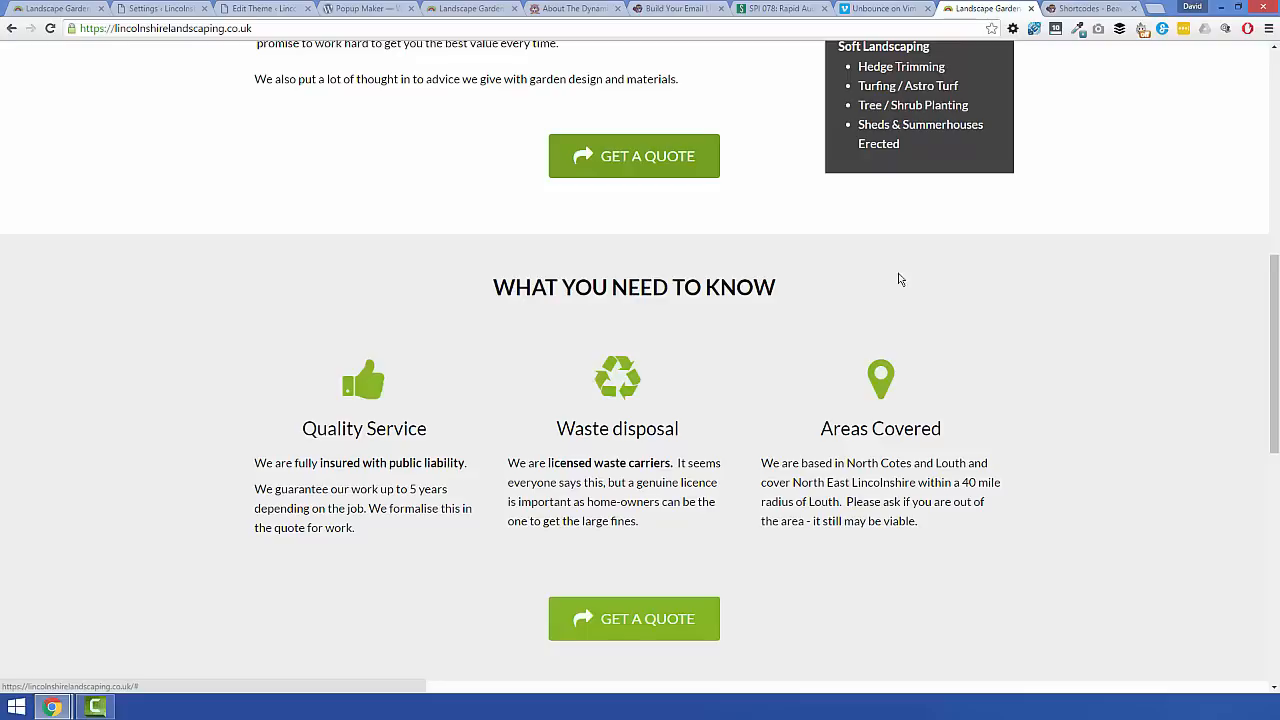
{"action": "scroll", "scroll_direction": "down", "scroll_amount": 3}
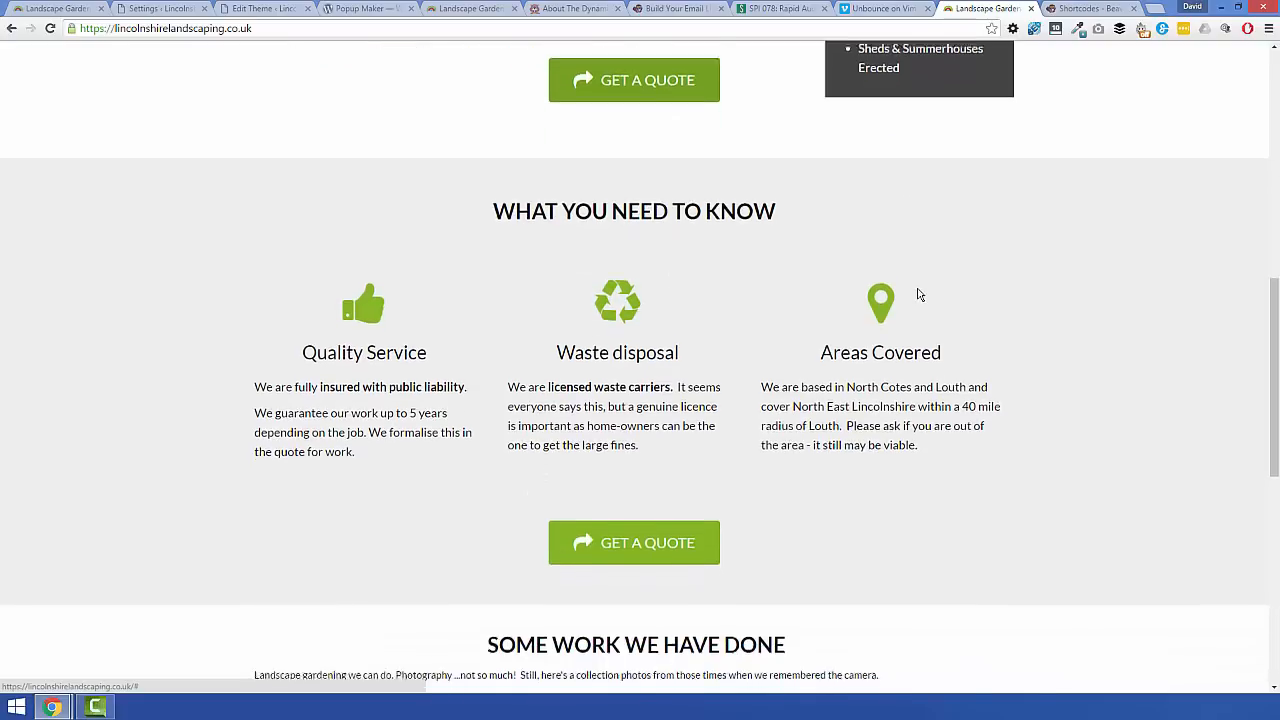
{"action": "scroll", "scroll_direction": "up", "scroll_amount": 3}
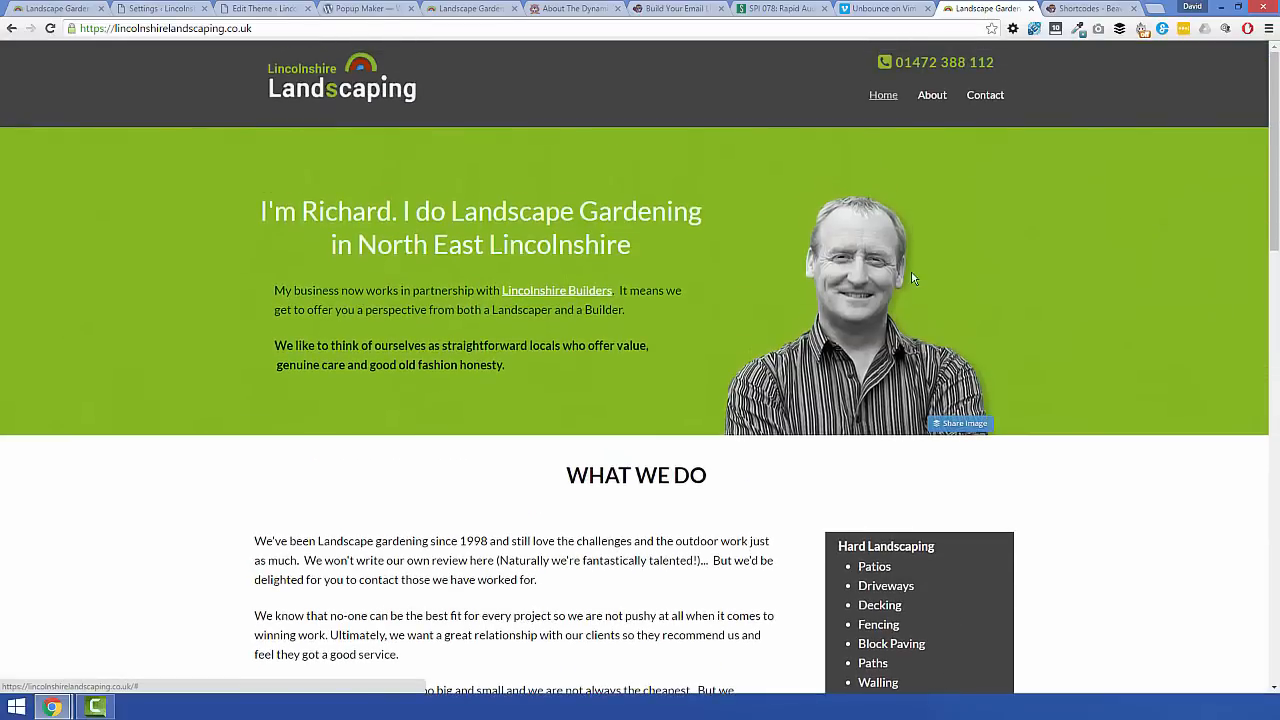
{"action": "scroll", "scroll_direction": "down", "scroll_amount": 3}
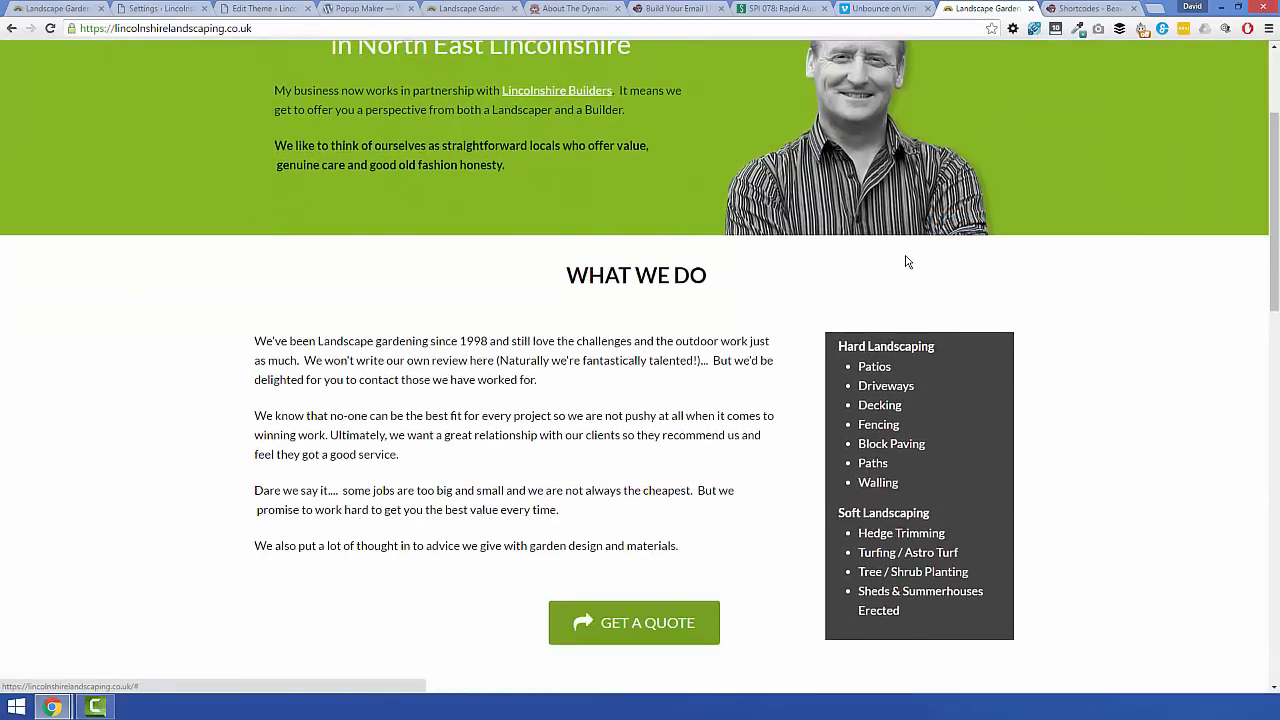
{"action": "scroll", "scroll_direction": "down", "scroll_amount": 3}
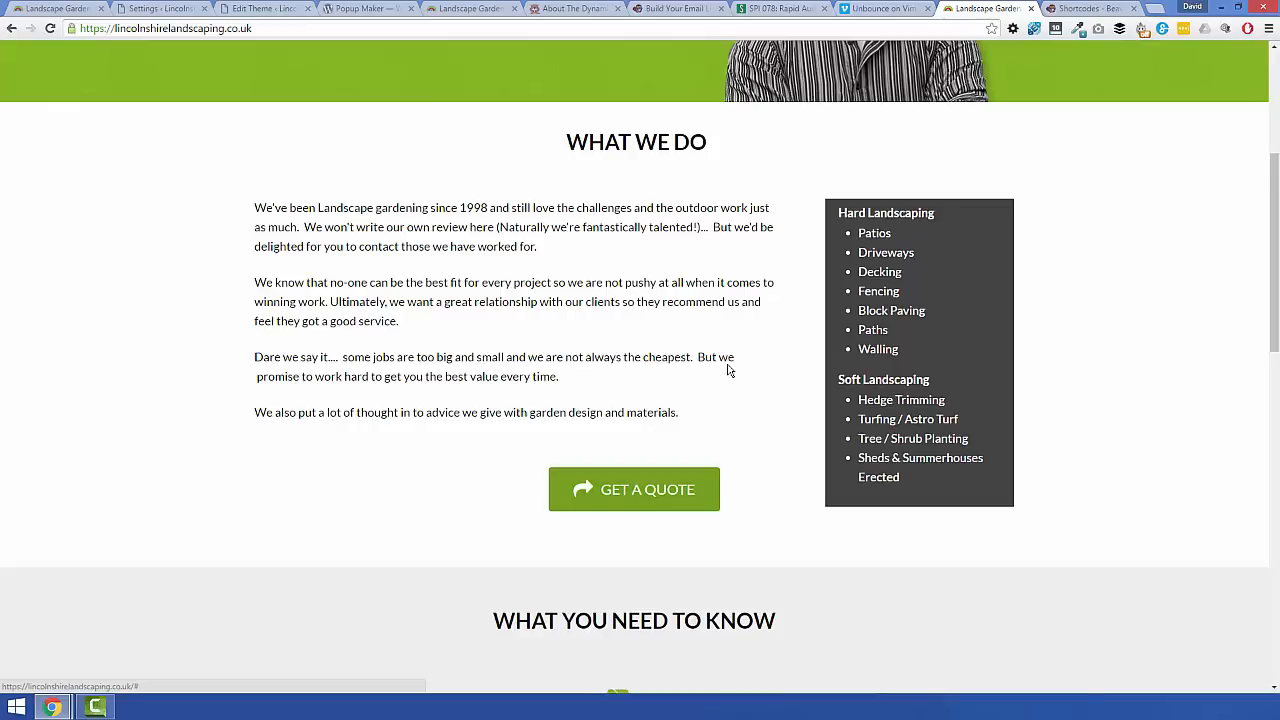
{"action": "mouse_move", "coordinate": [716, 353]}
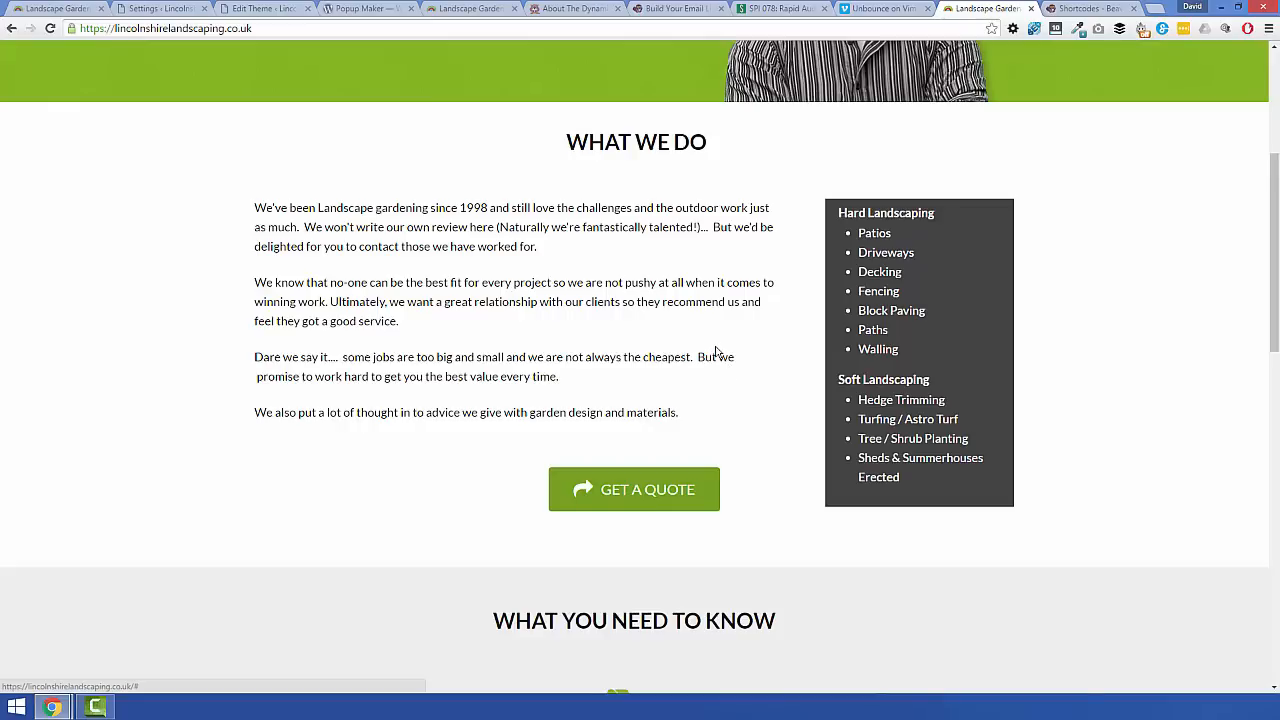
{"action": "mouse_move", "coordinate": [731, 343]}
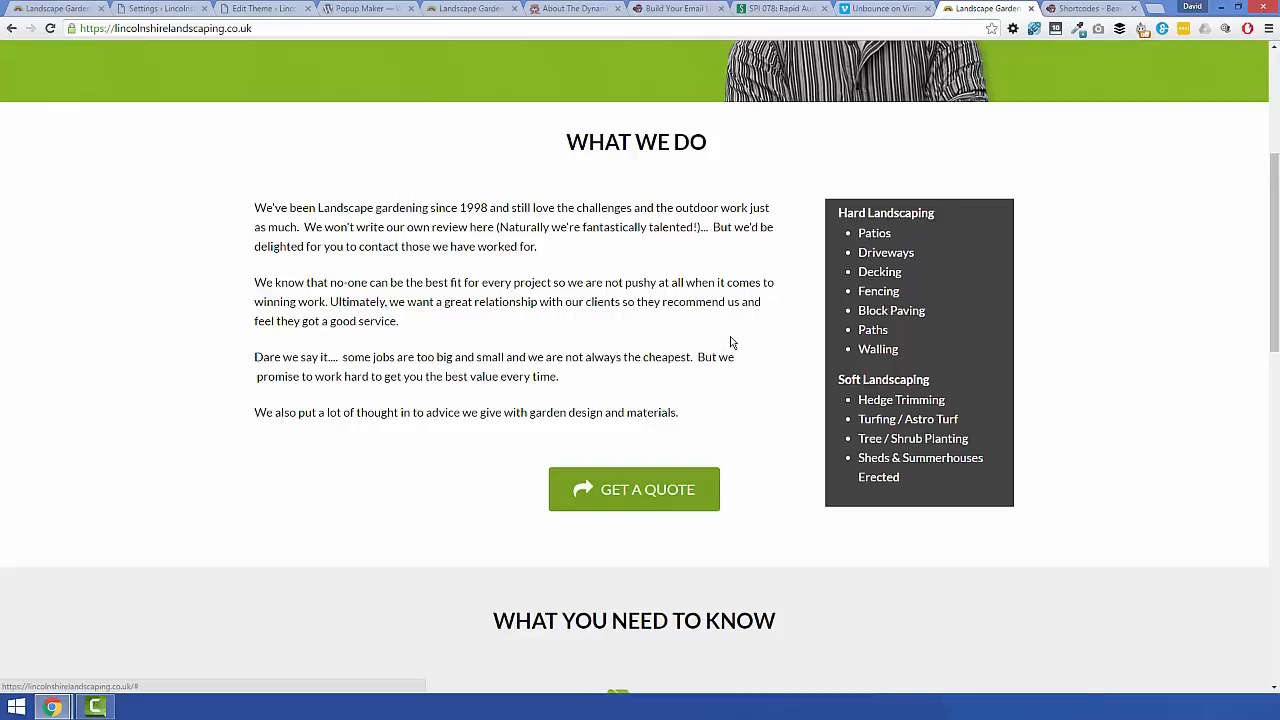
{"action": "mouse_move", "coordinate": [713, 356]}
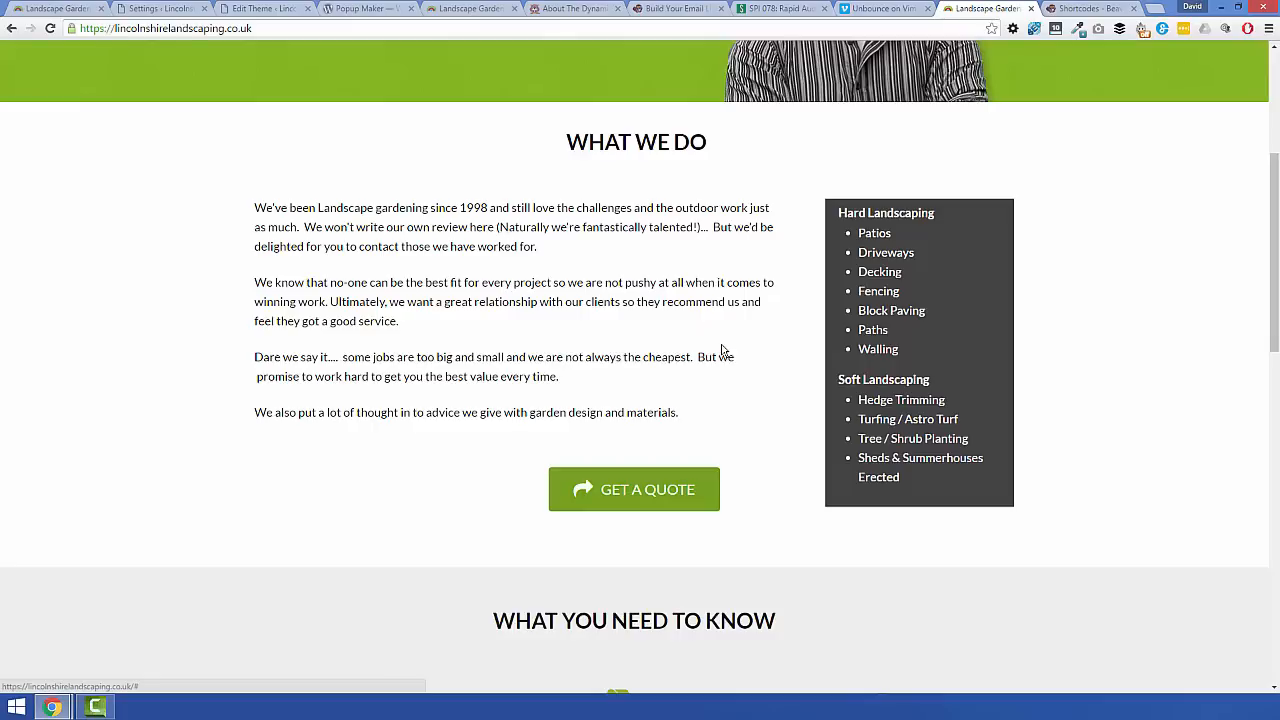
{"action": "mouse_move", "coordinate": [725, 357]}
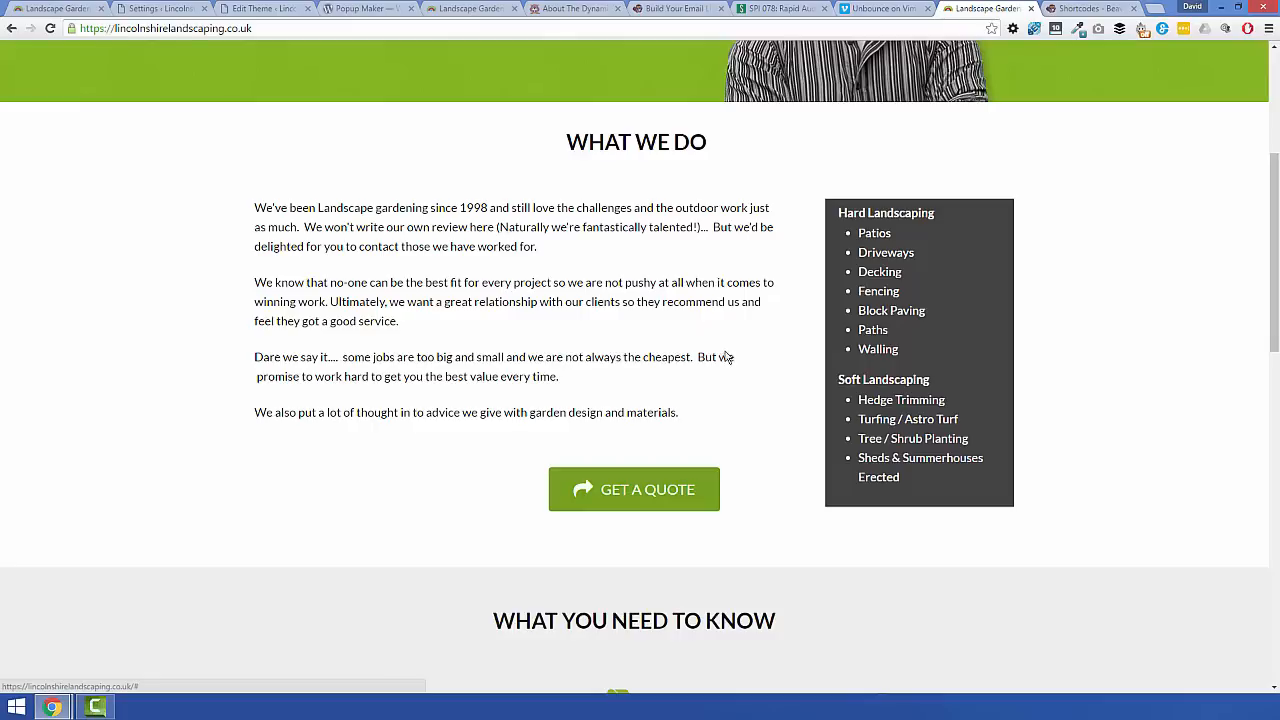
{"action": "mouse_move", "coordinate": [762, 396]}
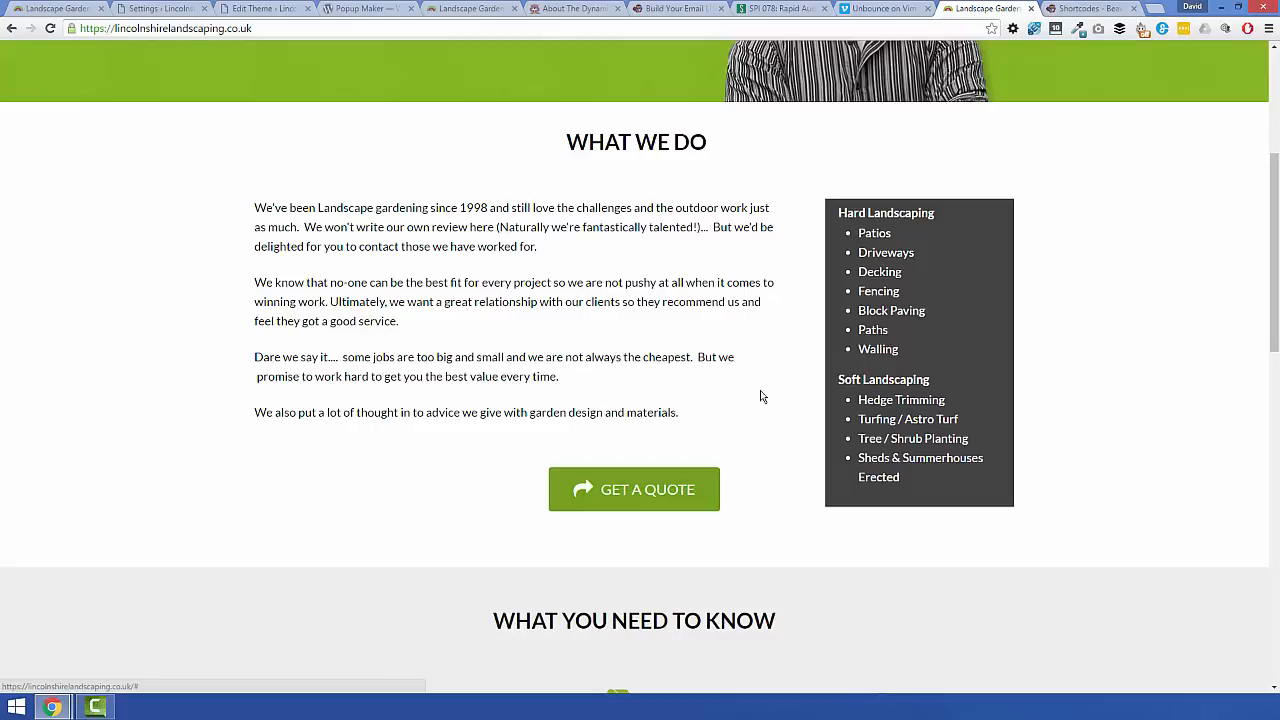
{"action": "scroll", "scroll_direction": "down", "scroll_amount": 3}
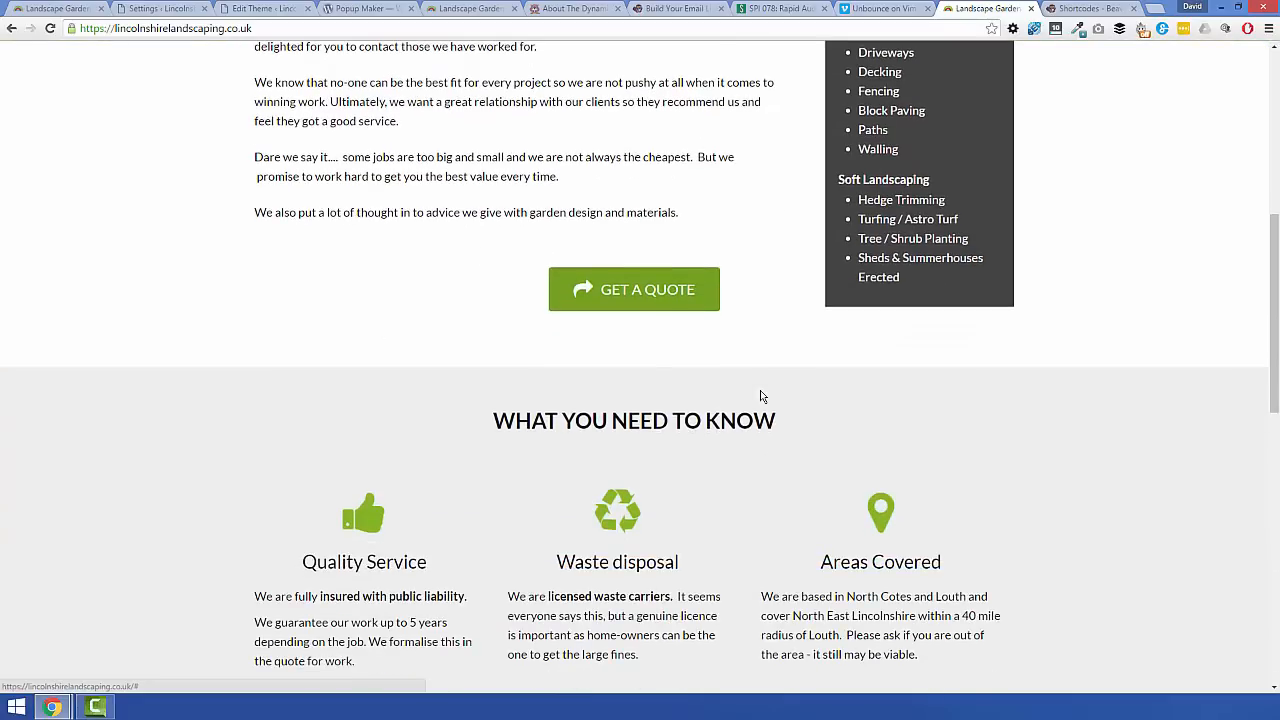
{"action": "mouse_move", "coordinate": [716, 395]}
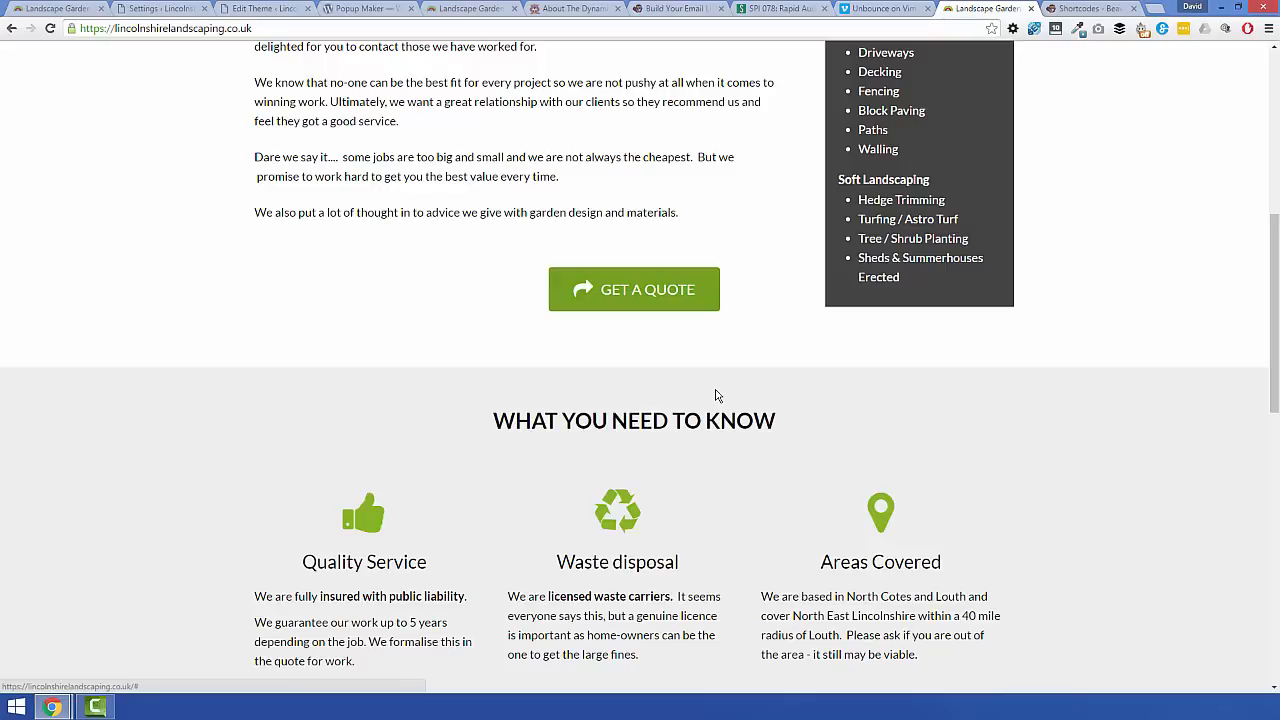
{"action": "mouse_move", "coordinate": [720, 388]}
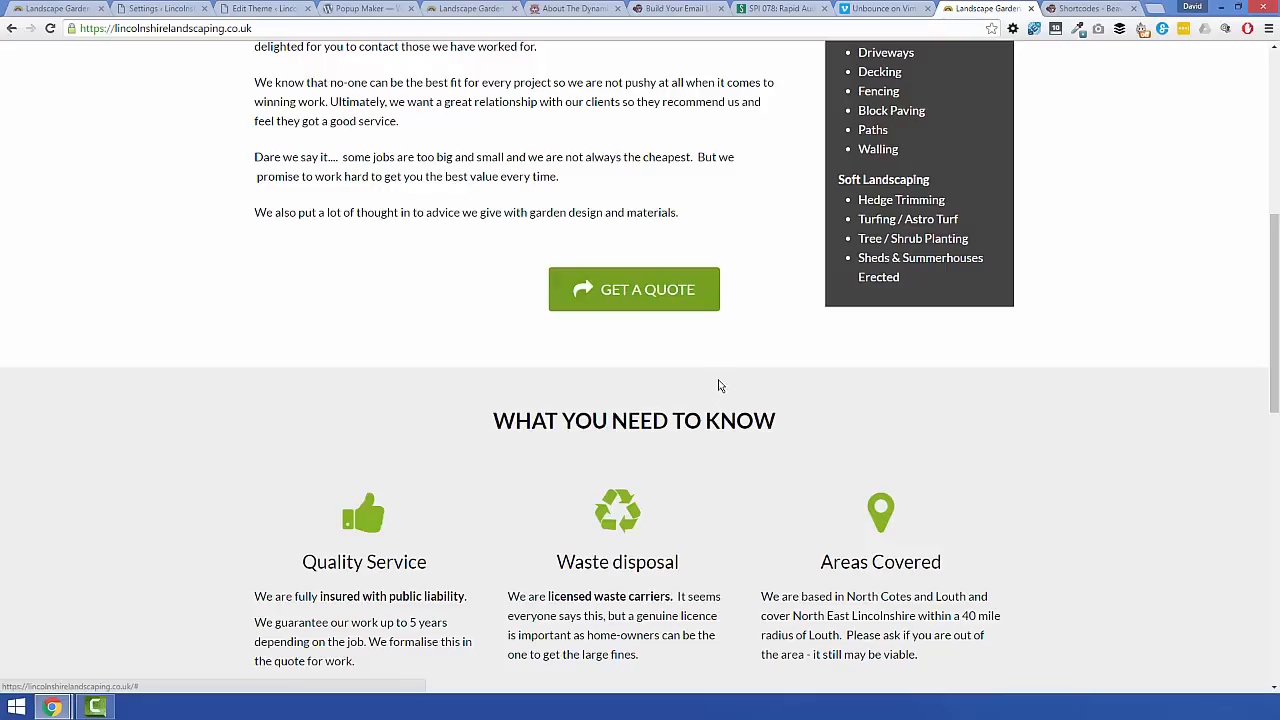
{"action": "mouse_move", "coordinate": [695, 152]}
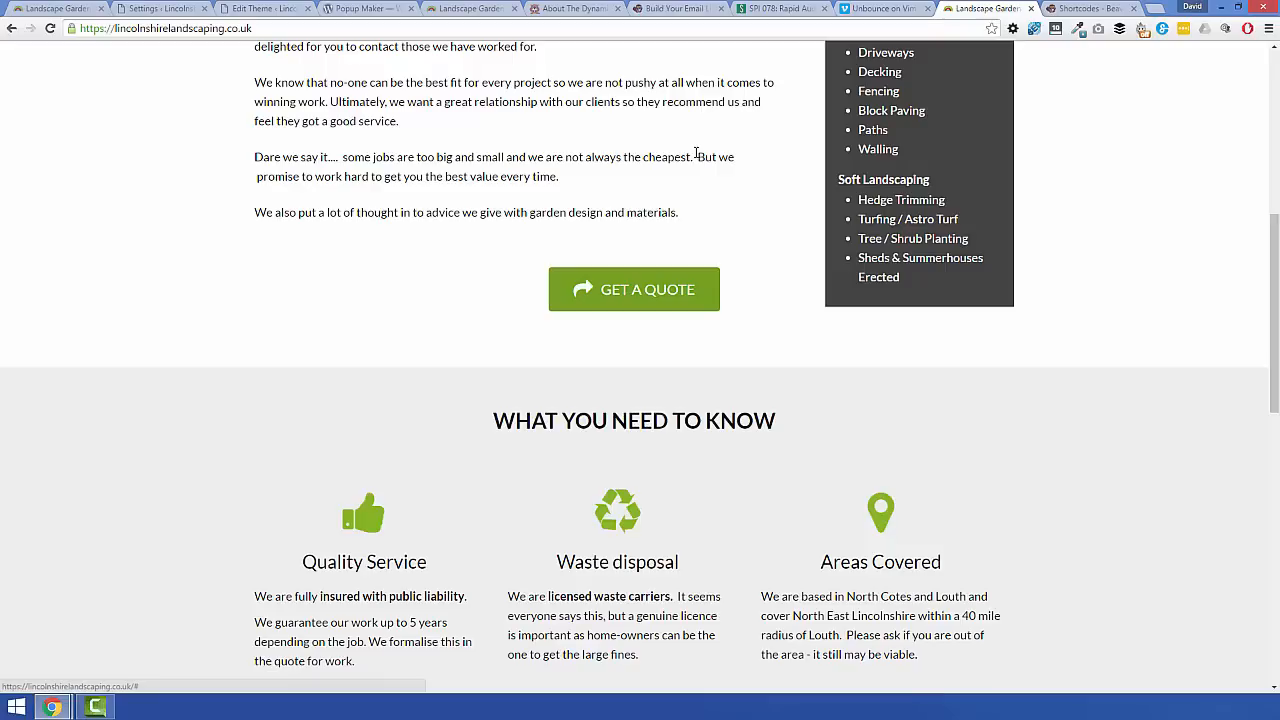
{"action": "mouse_move", "coordinate": [700, 152]}
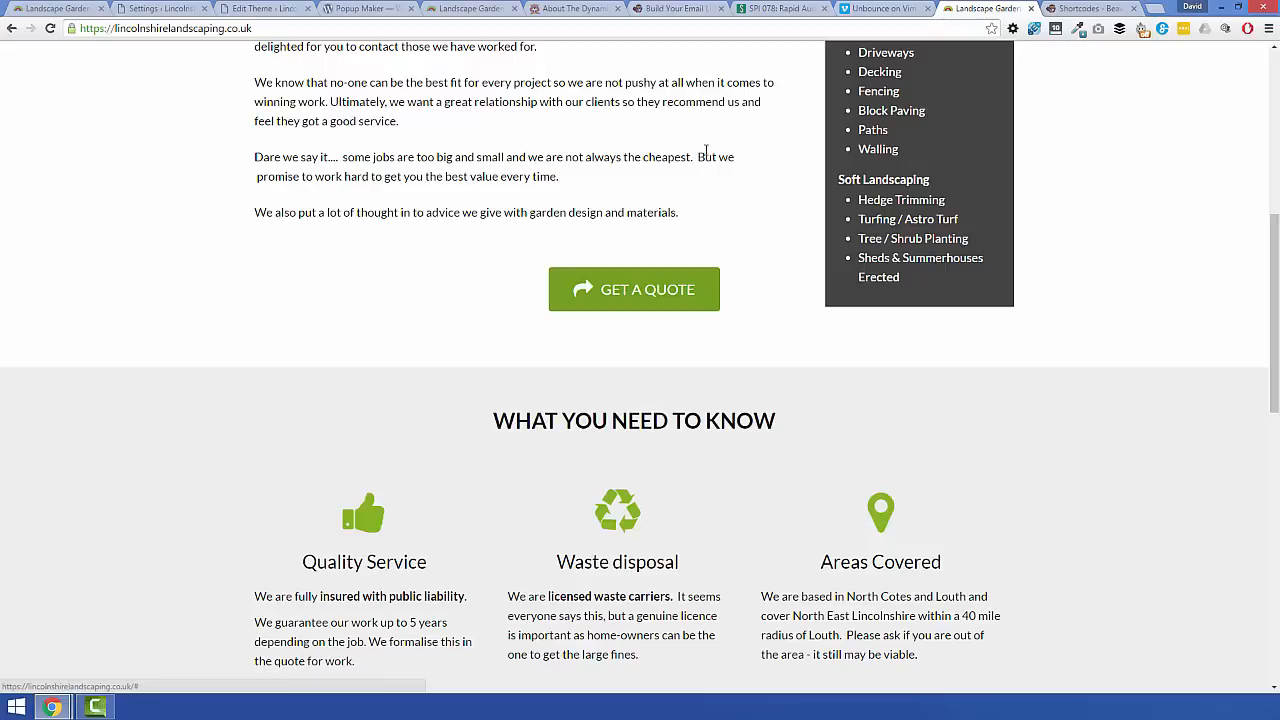
Step: Switch to the Unbounce on Vimeo tab listing its 118 videos
{"action": "left_click", "coordinate": [885, 8]}
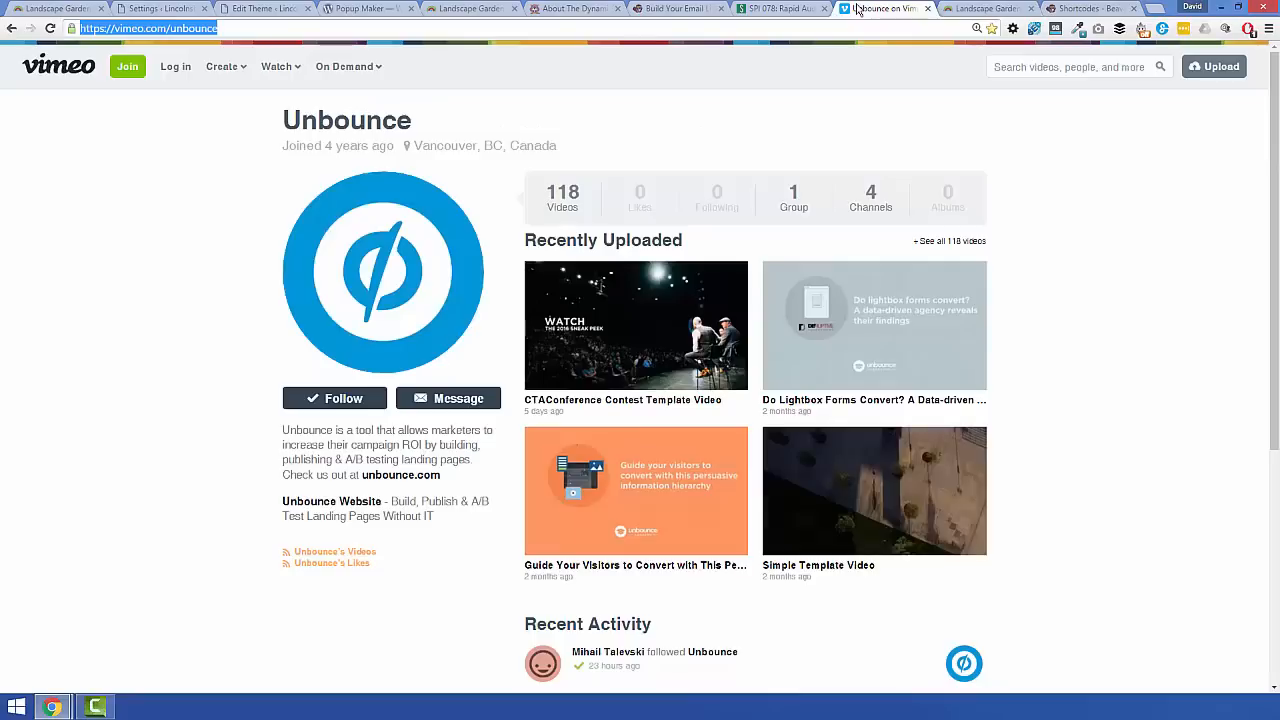
{"action": "mouse_move", "coordinate": [780, 84]}
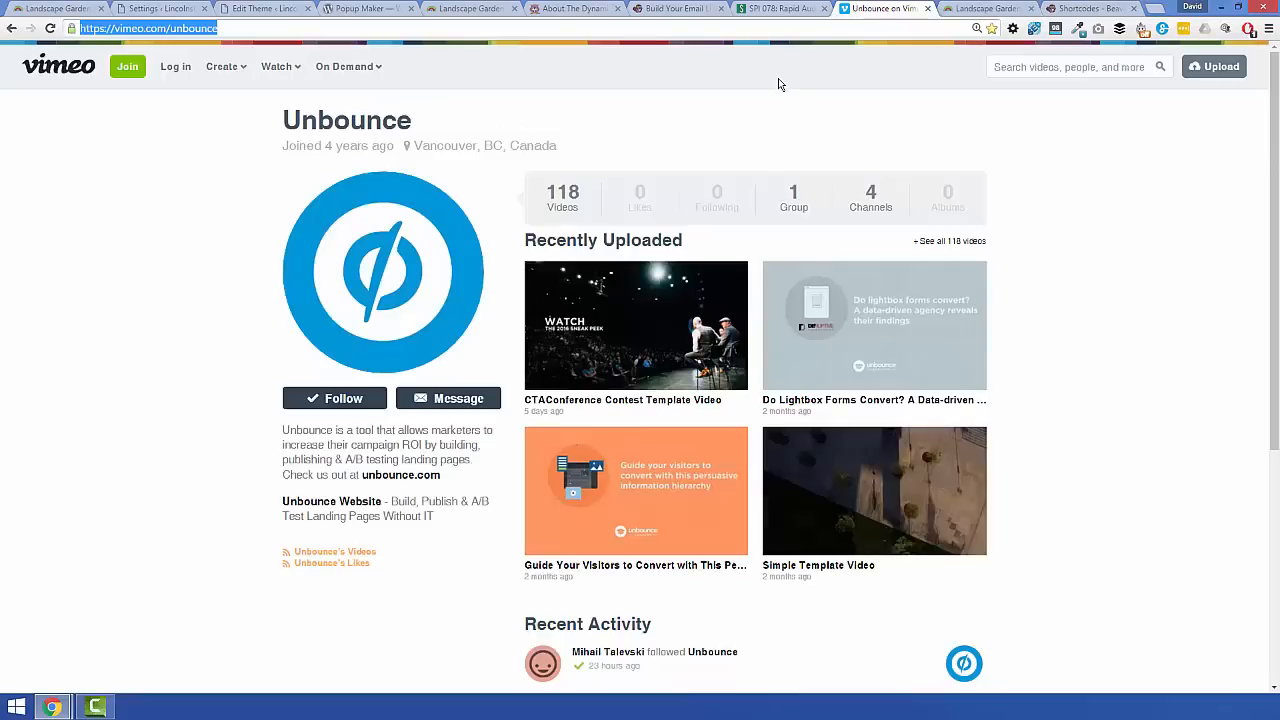
{"action": "mouse_move", "coordinate": [768, 116]}
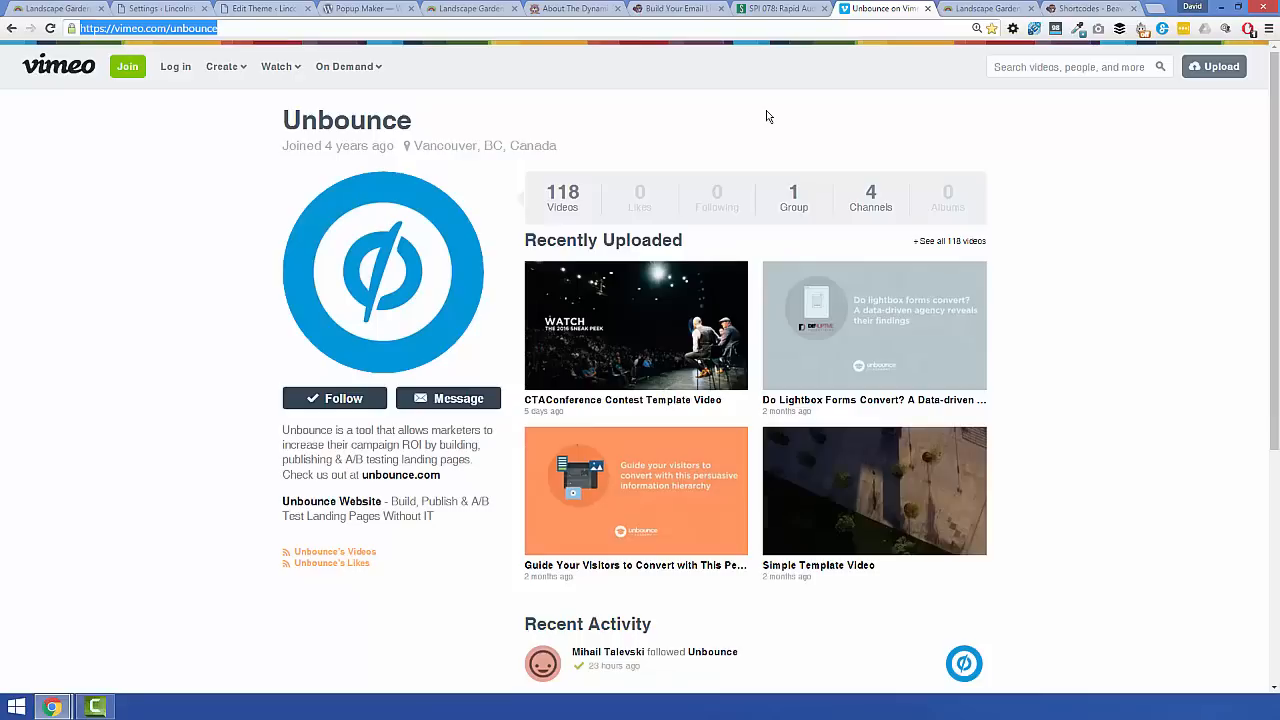
{"action": "mouse_move", "coordinate": [745, 127]}
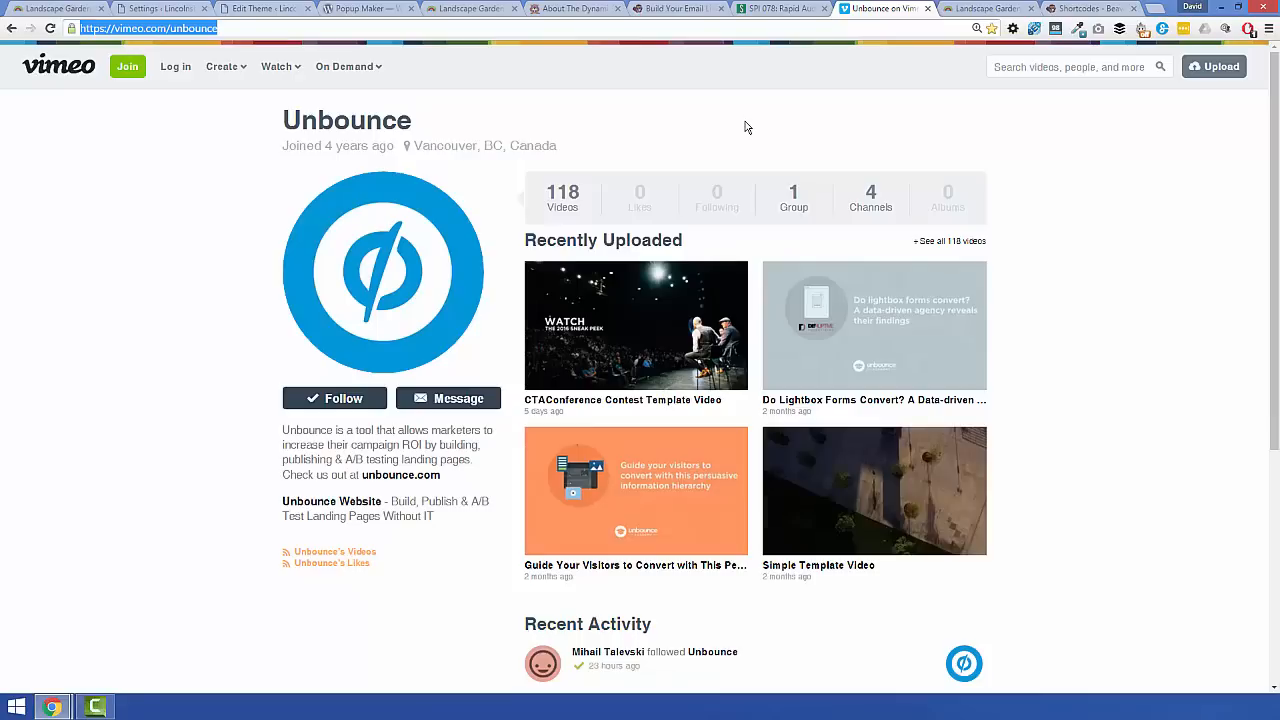
{"action": "mouse_move", "coordinate": [590, 123]}
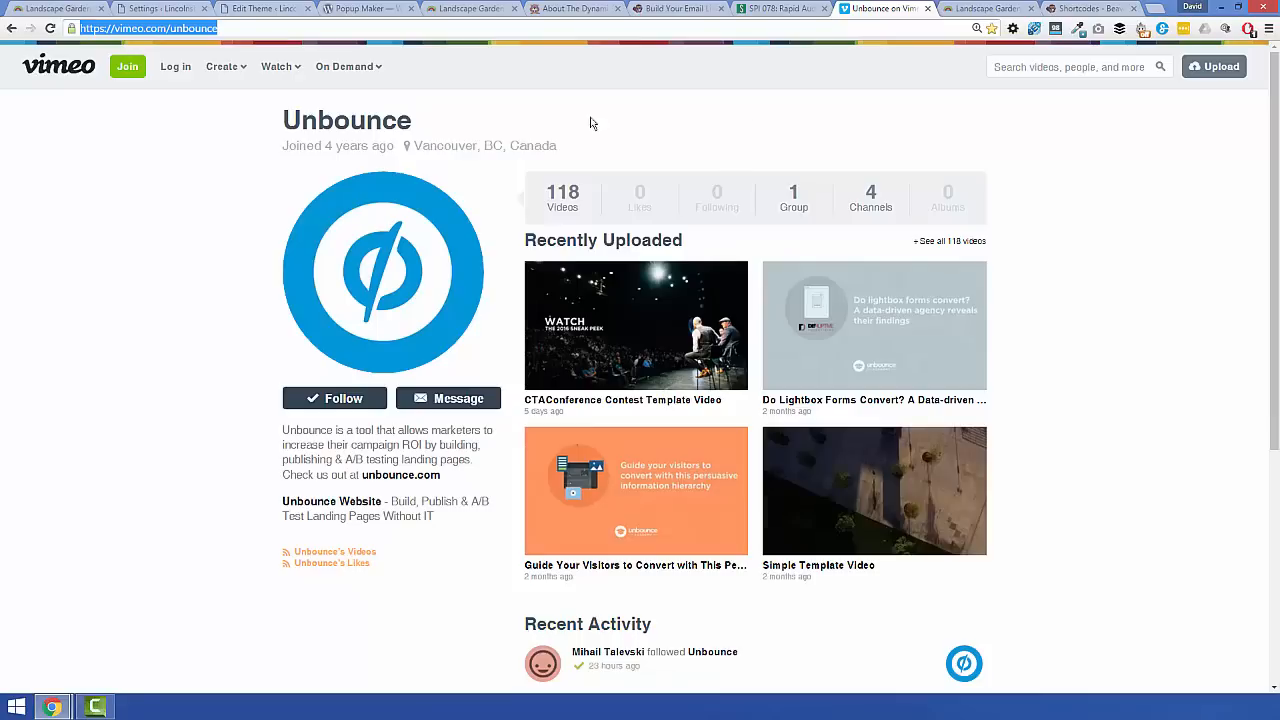
{"action": "mouse_move", "coordinate": [148, 110]}
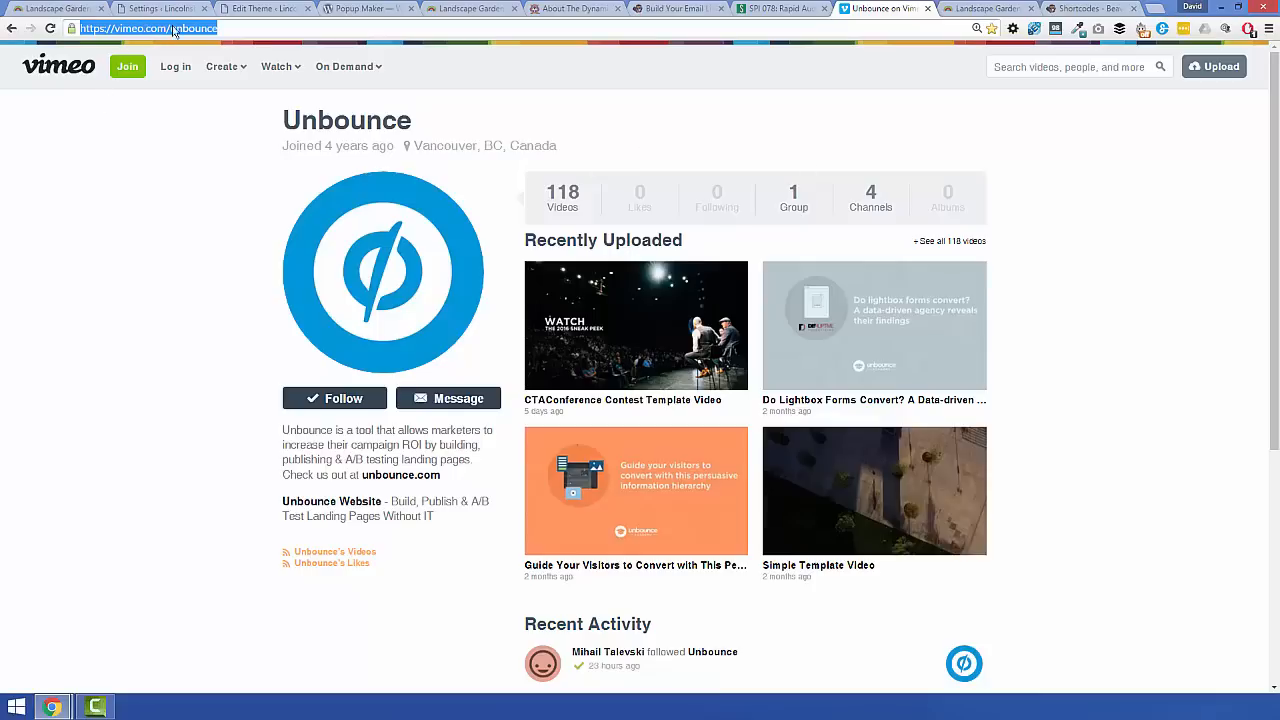
{"action": "mouse_move", "coordinate": [914, 355]}
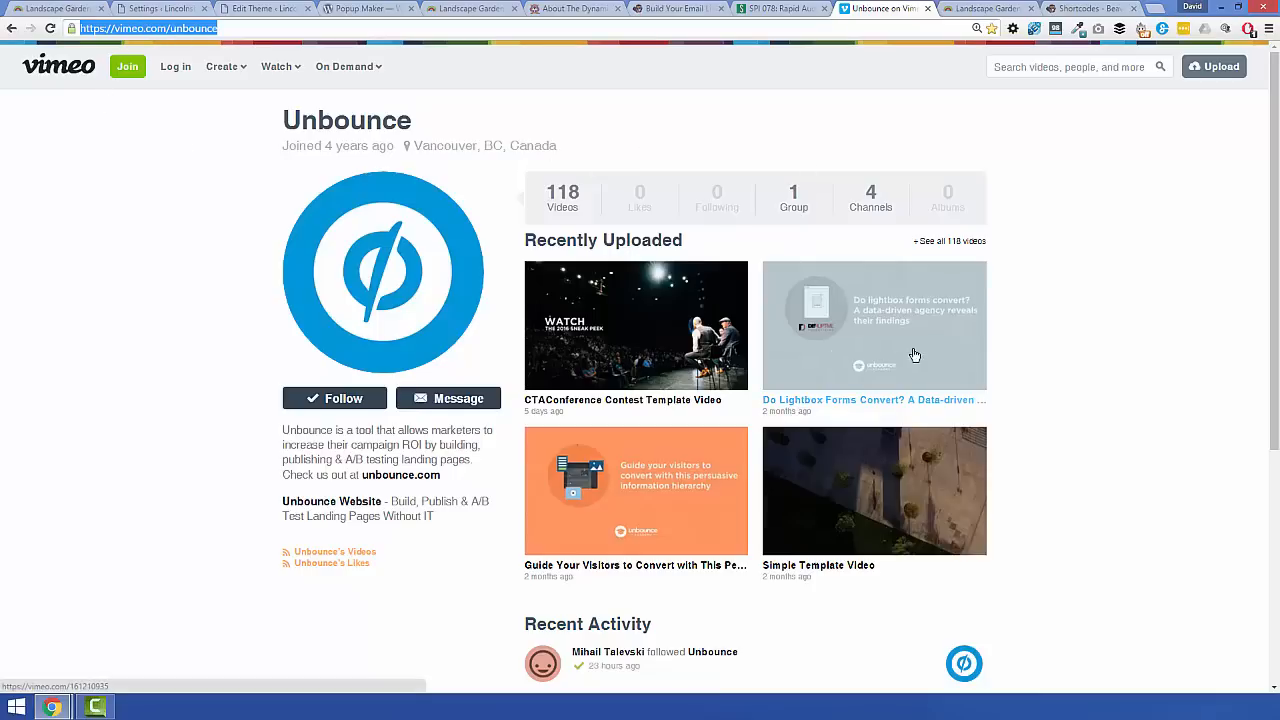
{"action": "mouse_move", "coordinate": [1020, 344]}
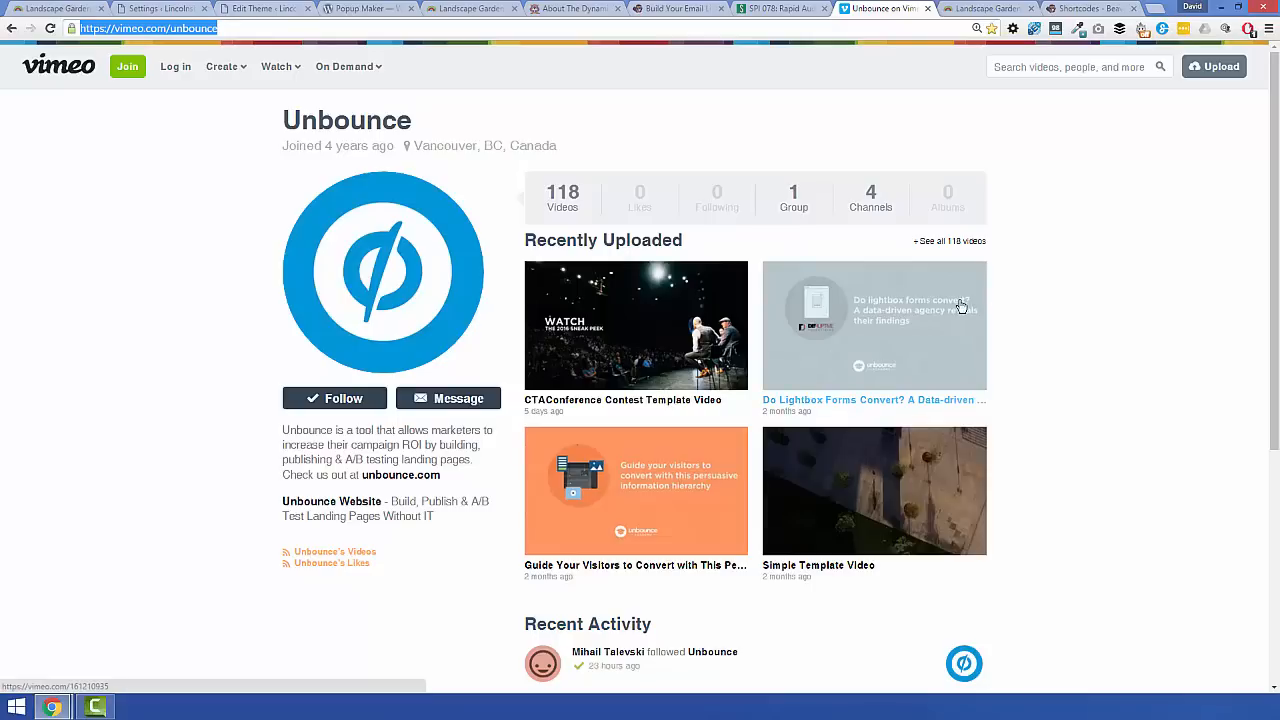
{"action": "mouse_move", "coordinate": [943, 349]}
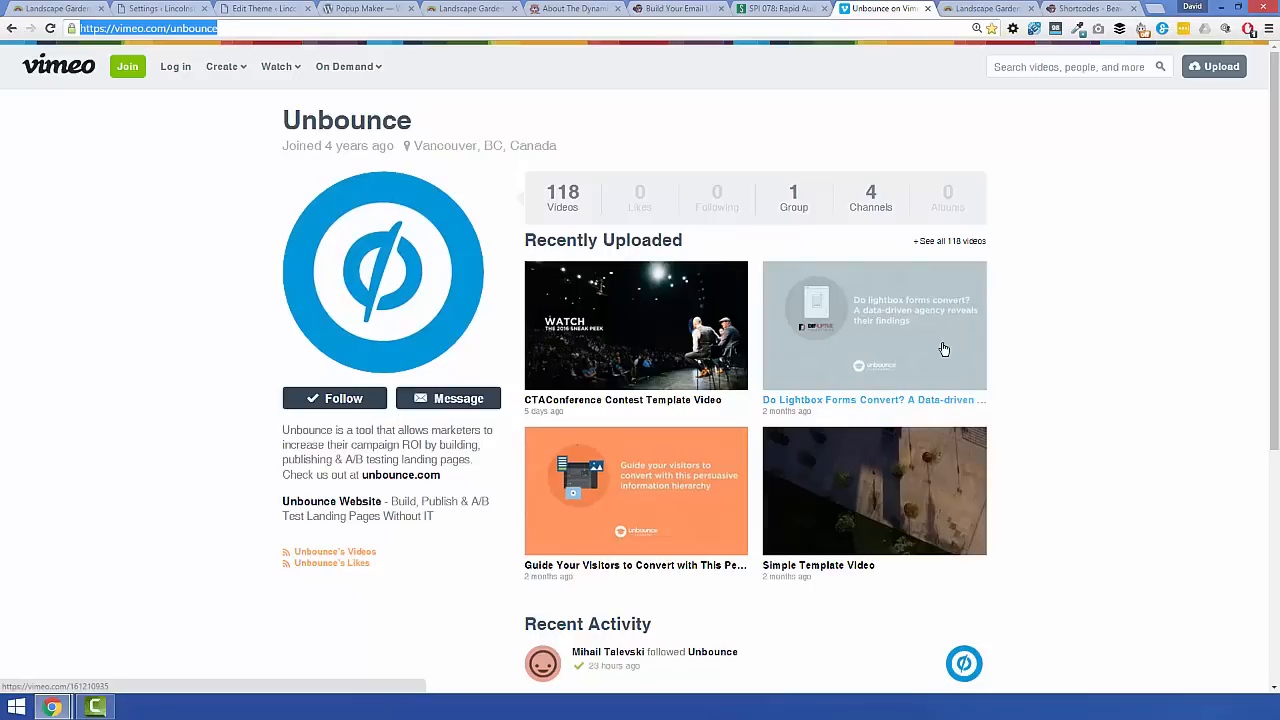
{"action": "mouse_move", "coordinate": [1037, 337]}
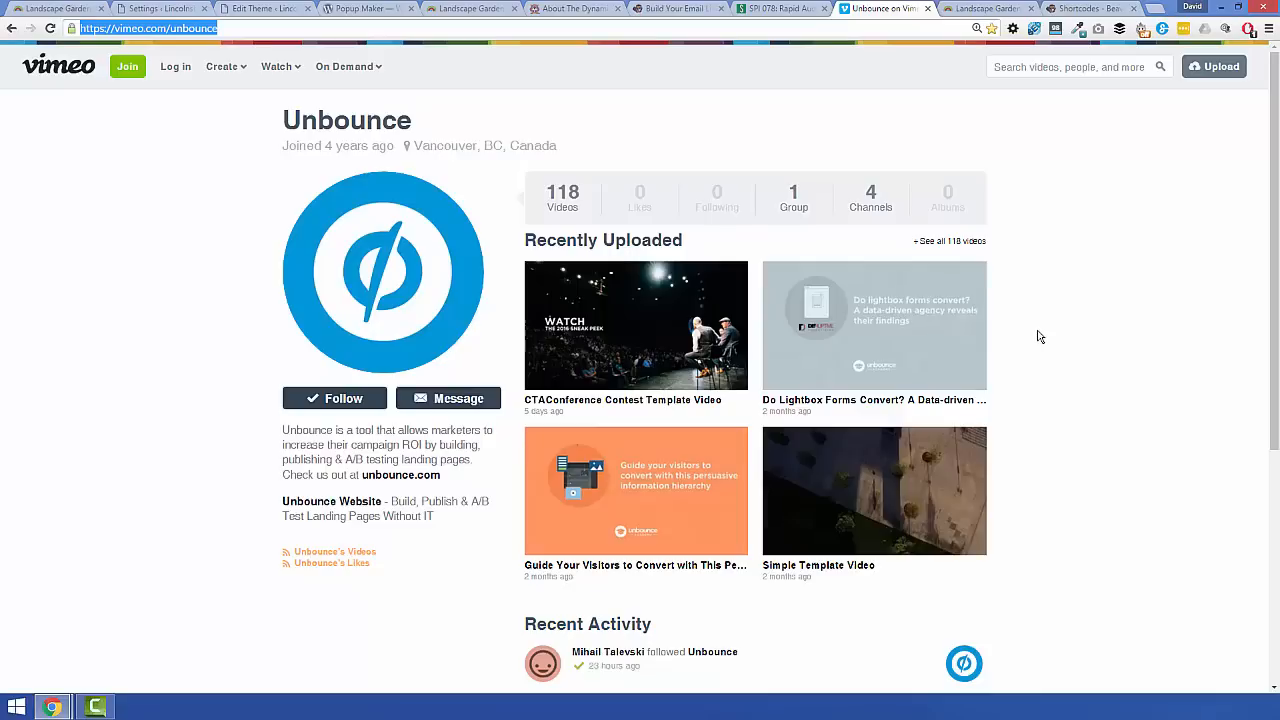
{"action": "mouse_move", "coordinate": [1047, 334]}
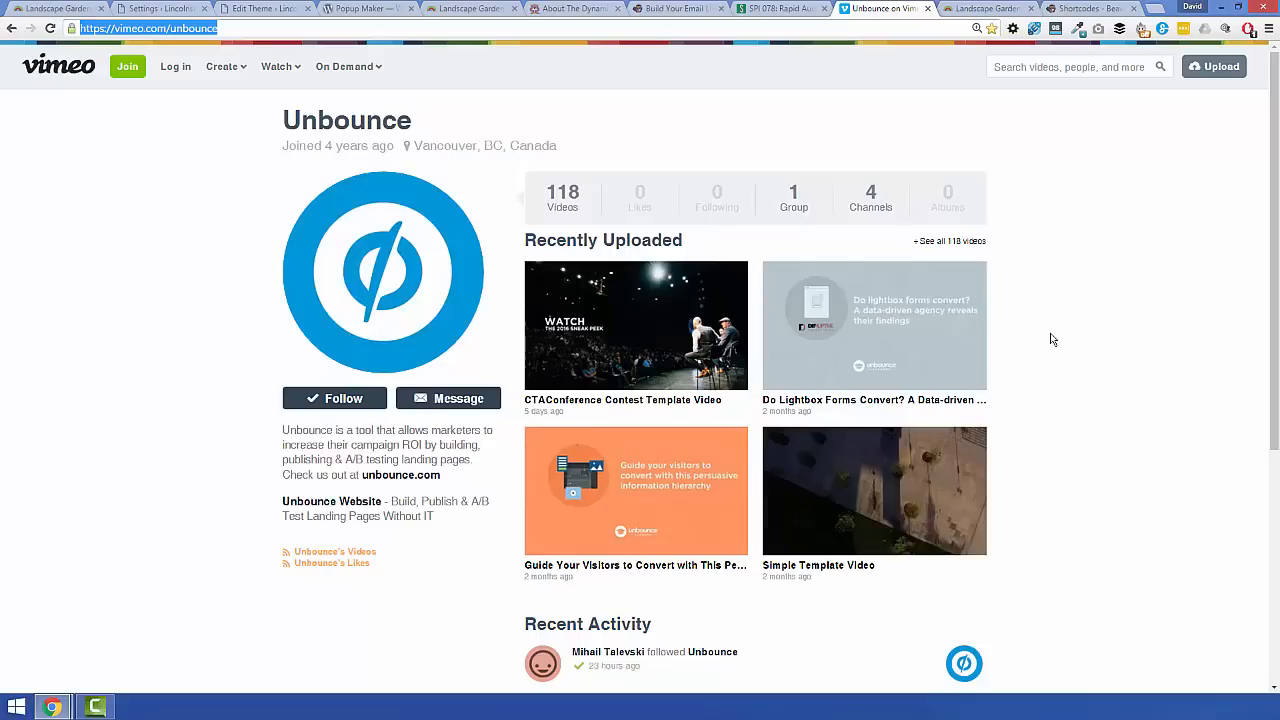
{"action": "mouse_move", "coordinate": [310, 247]}
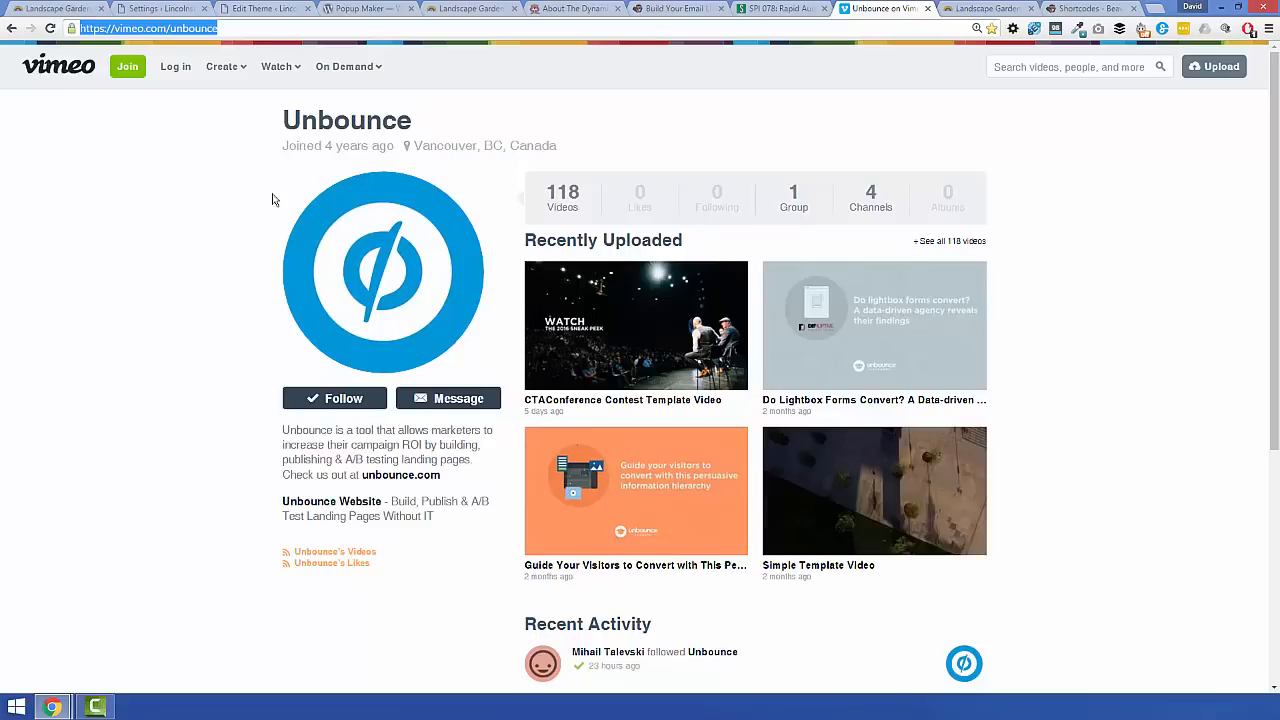
{"action": "mouse_move", "coordinate": [261, 210]}
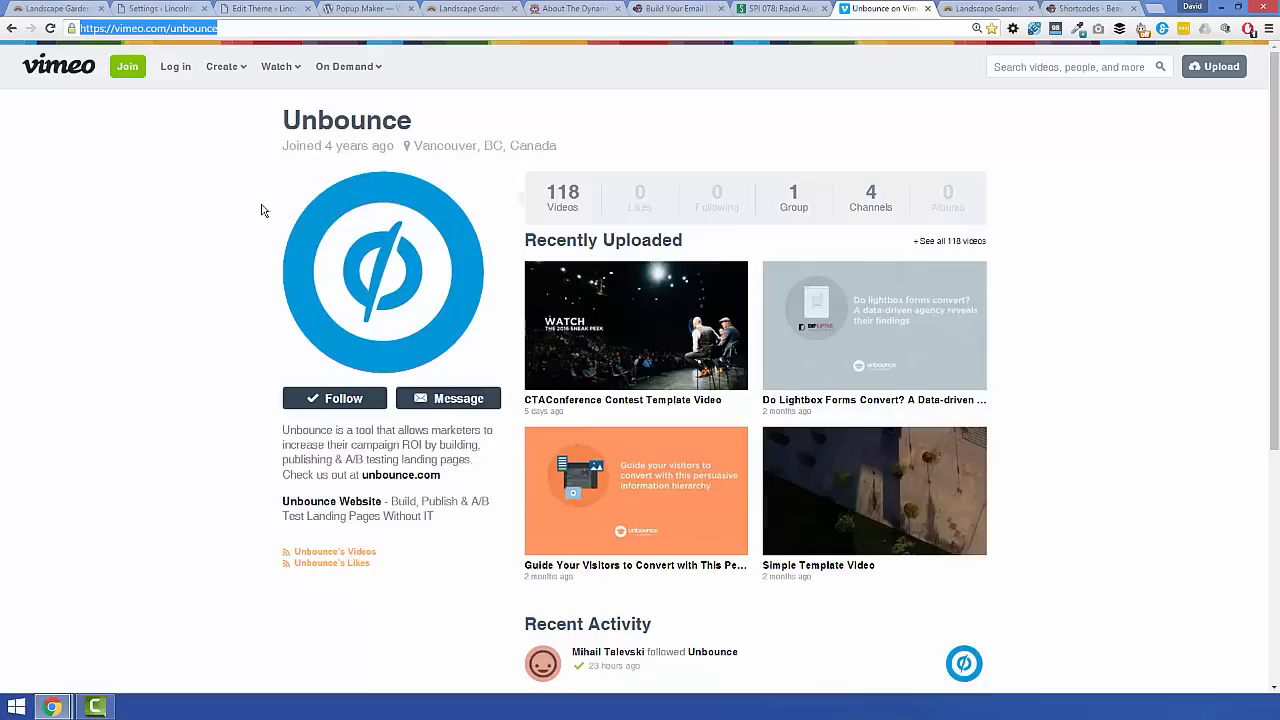